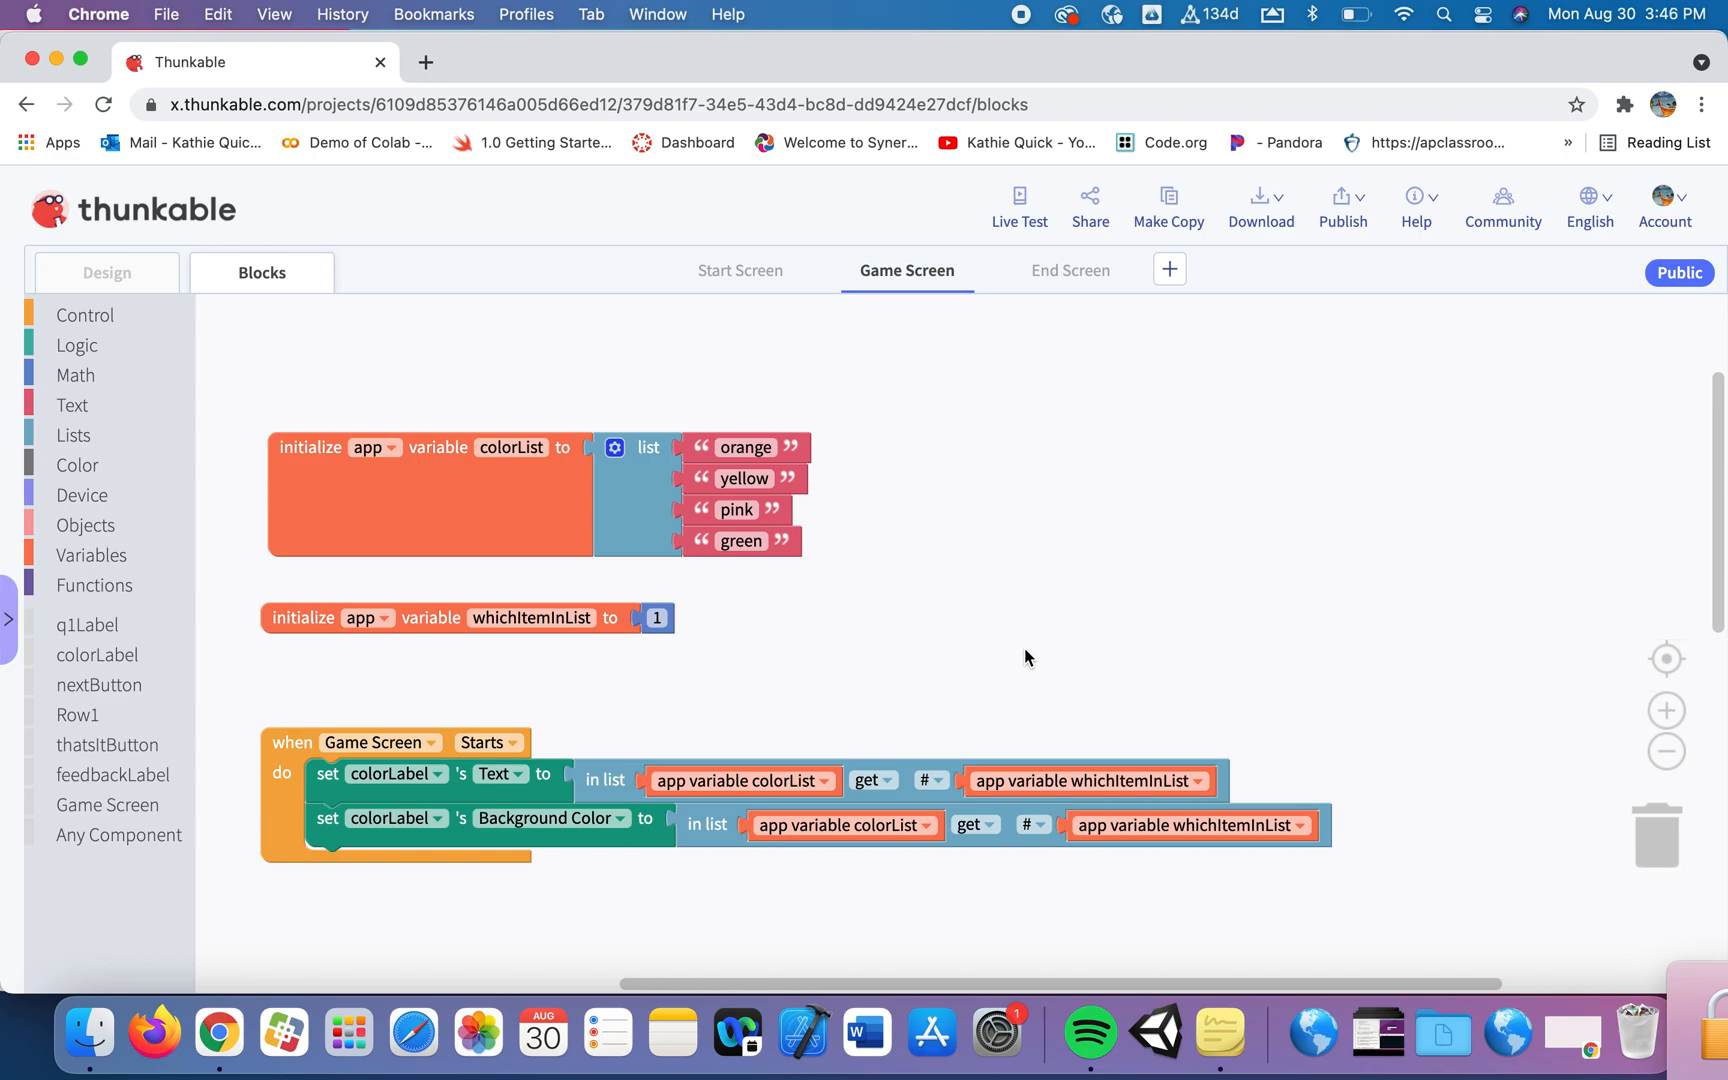
mouse_move(428, 477)
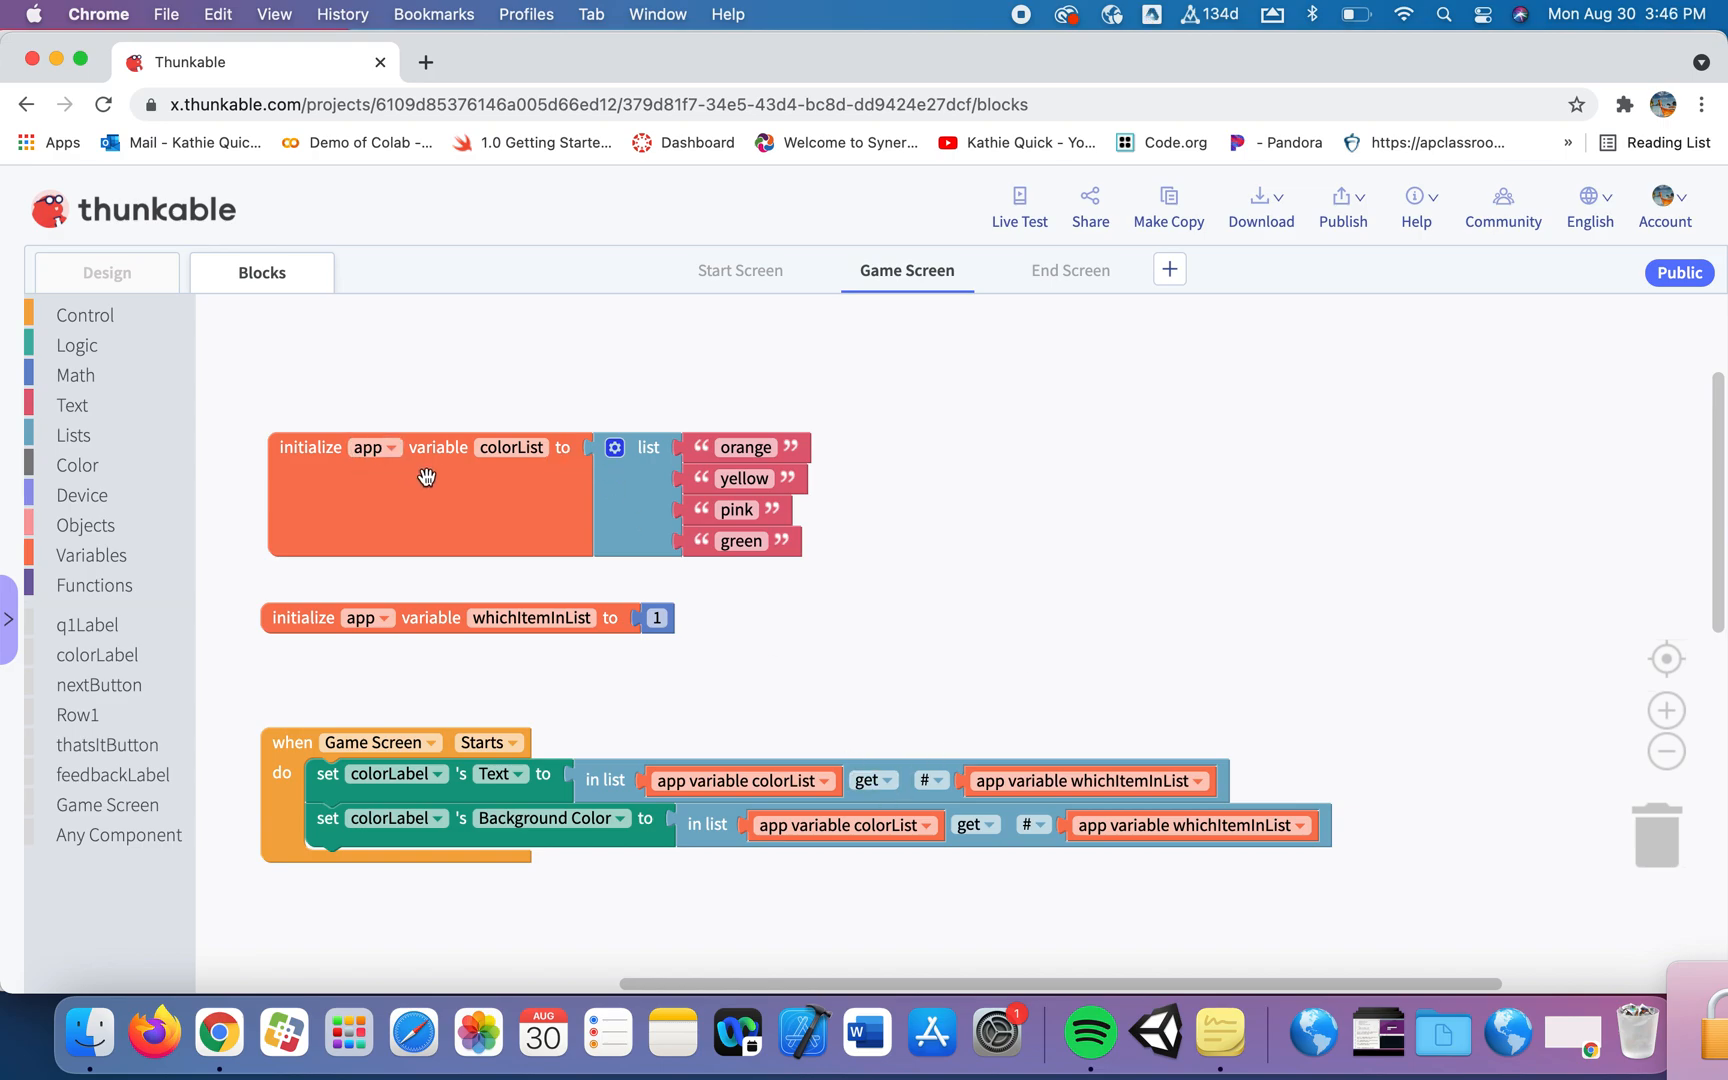
mouse_move(474, 499)
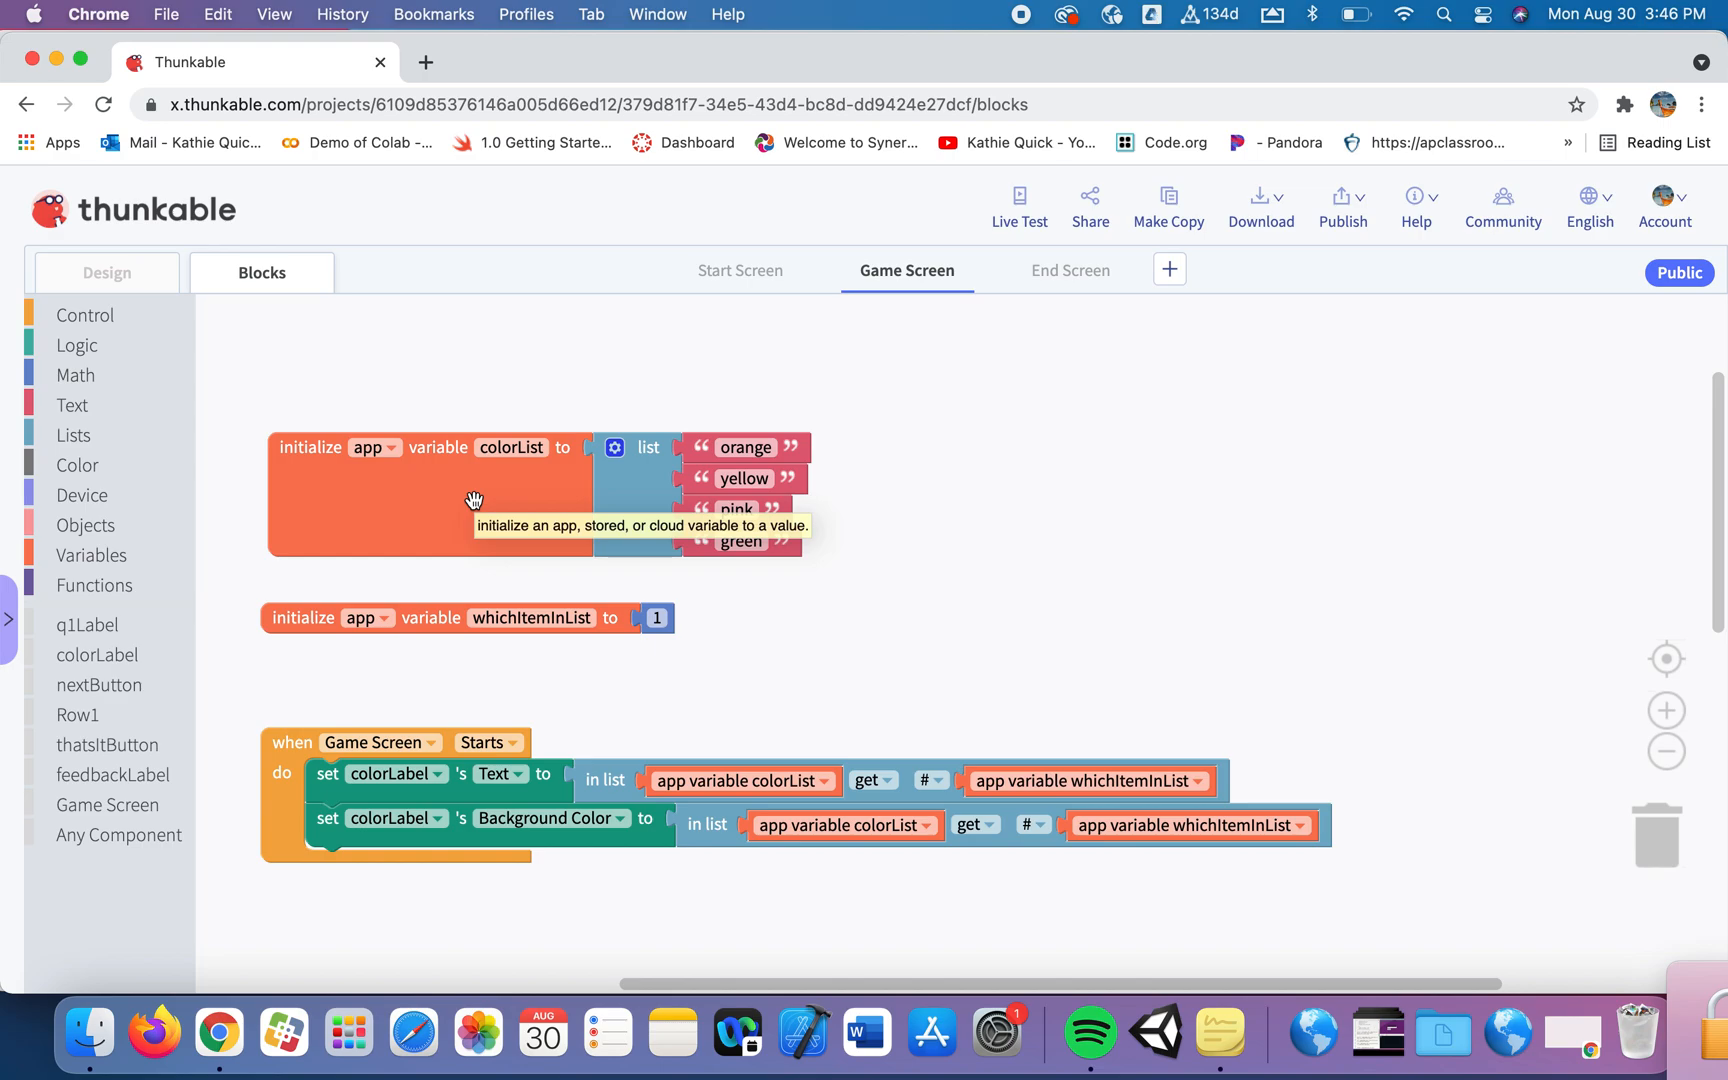
mouse_move(971, 485)
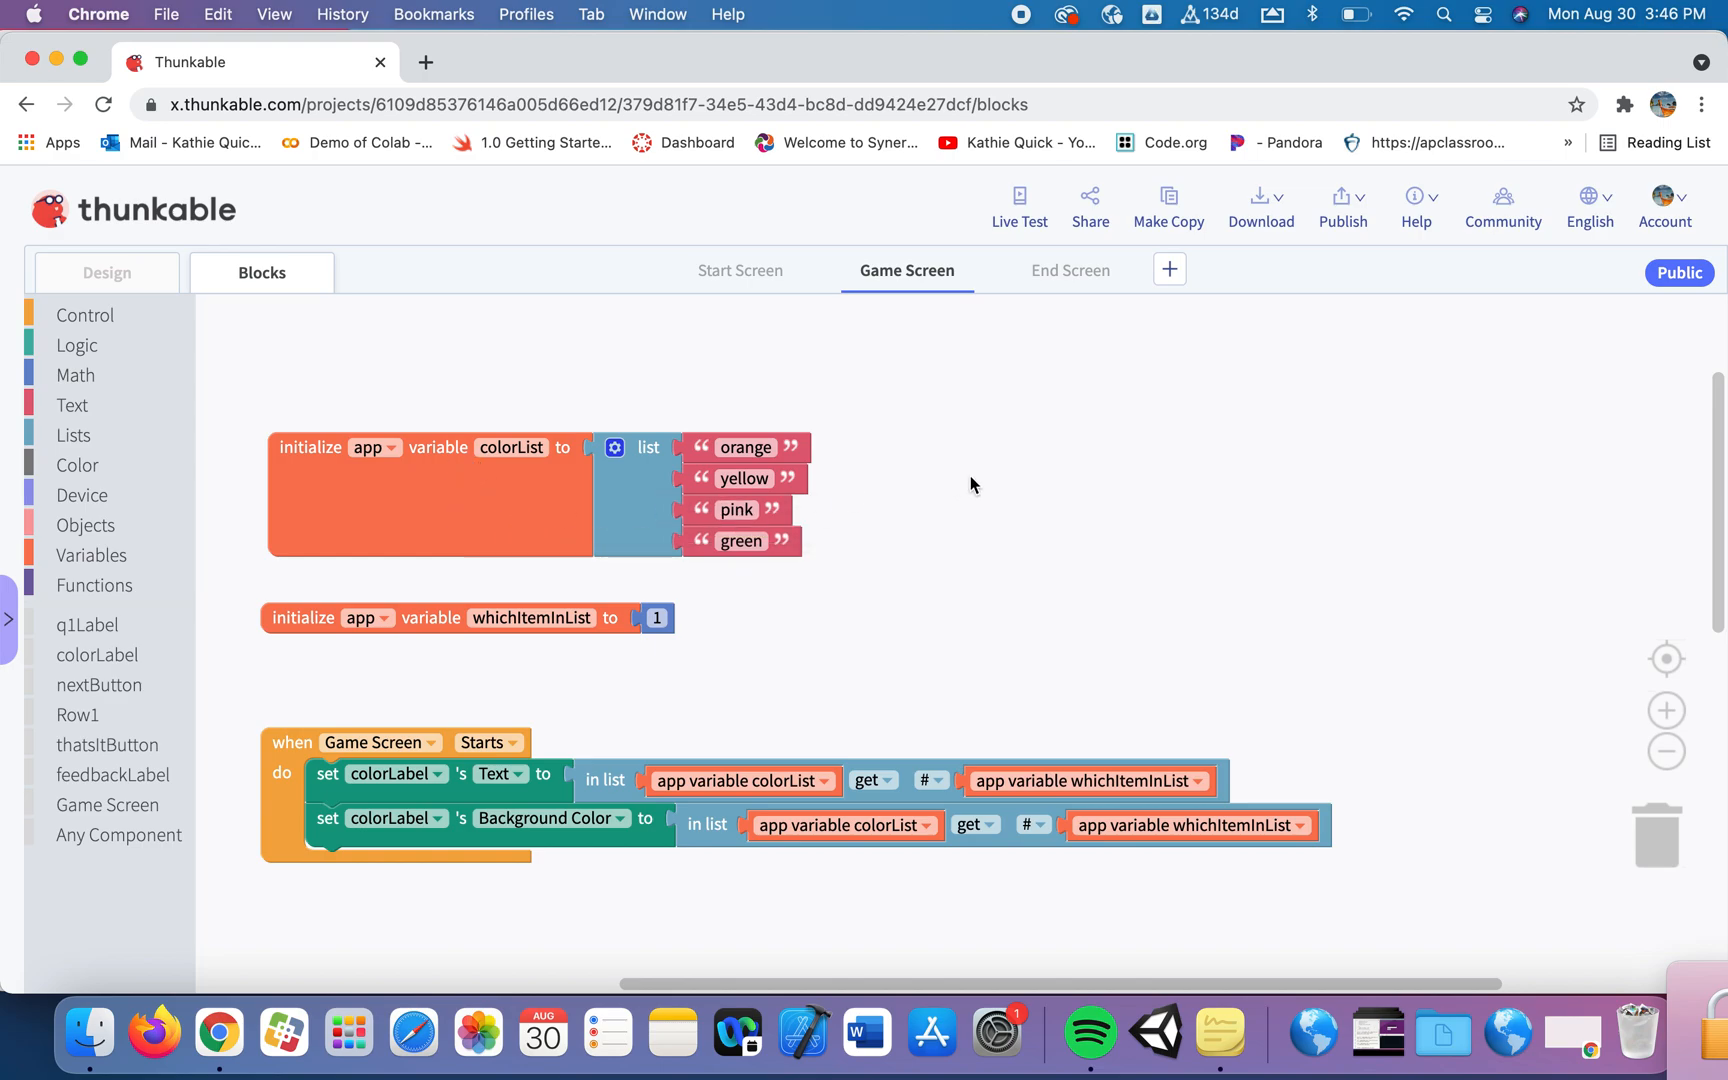
mouse_move(950, 618)
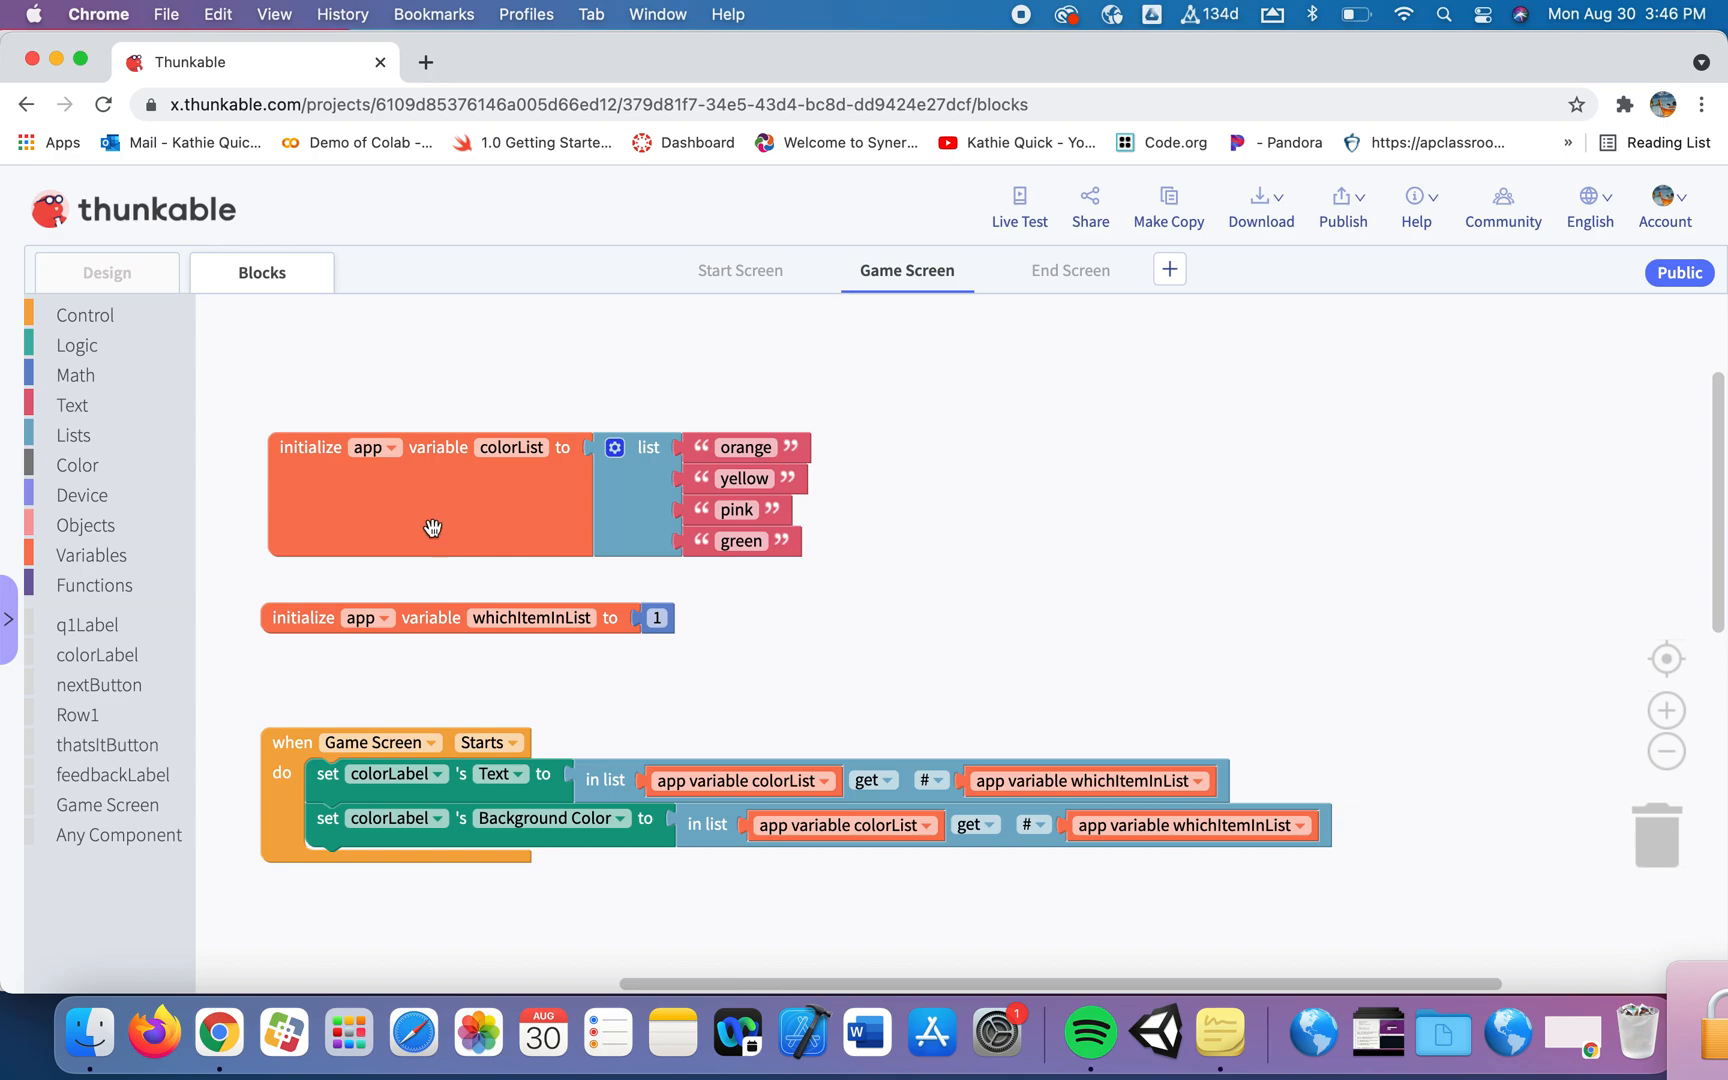
mouse_move(430, 490)
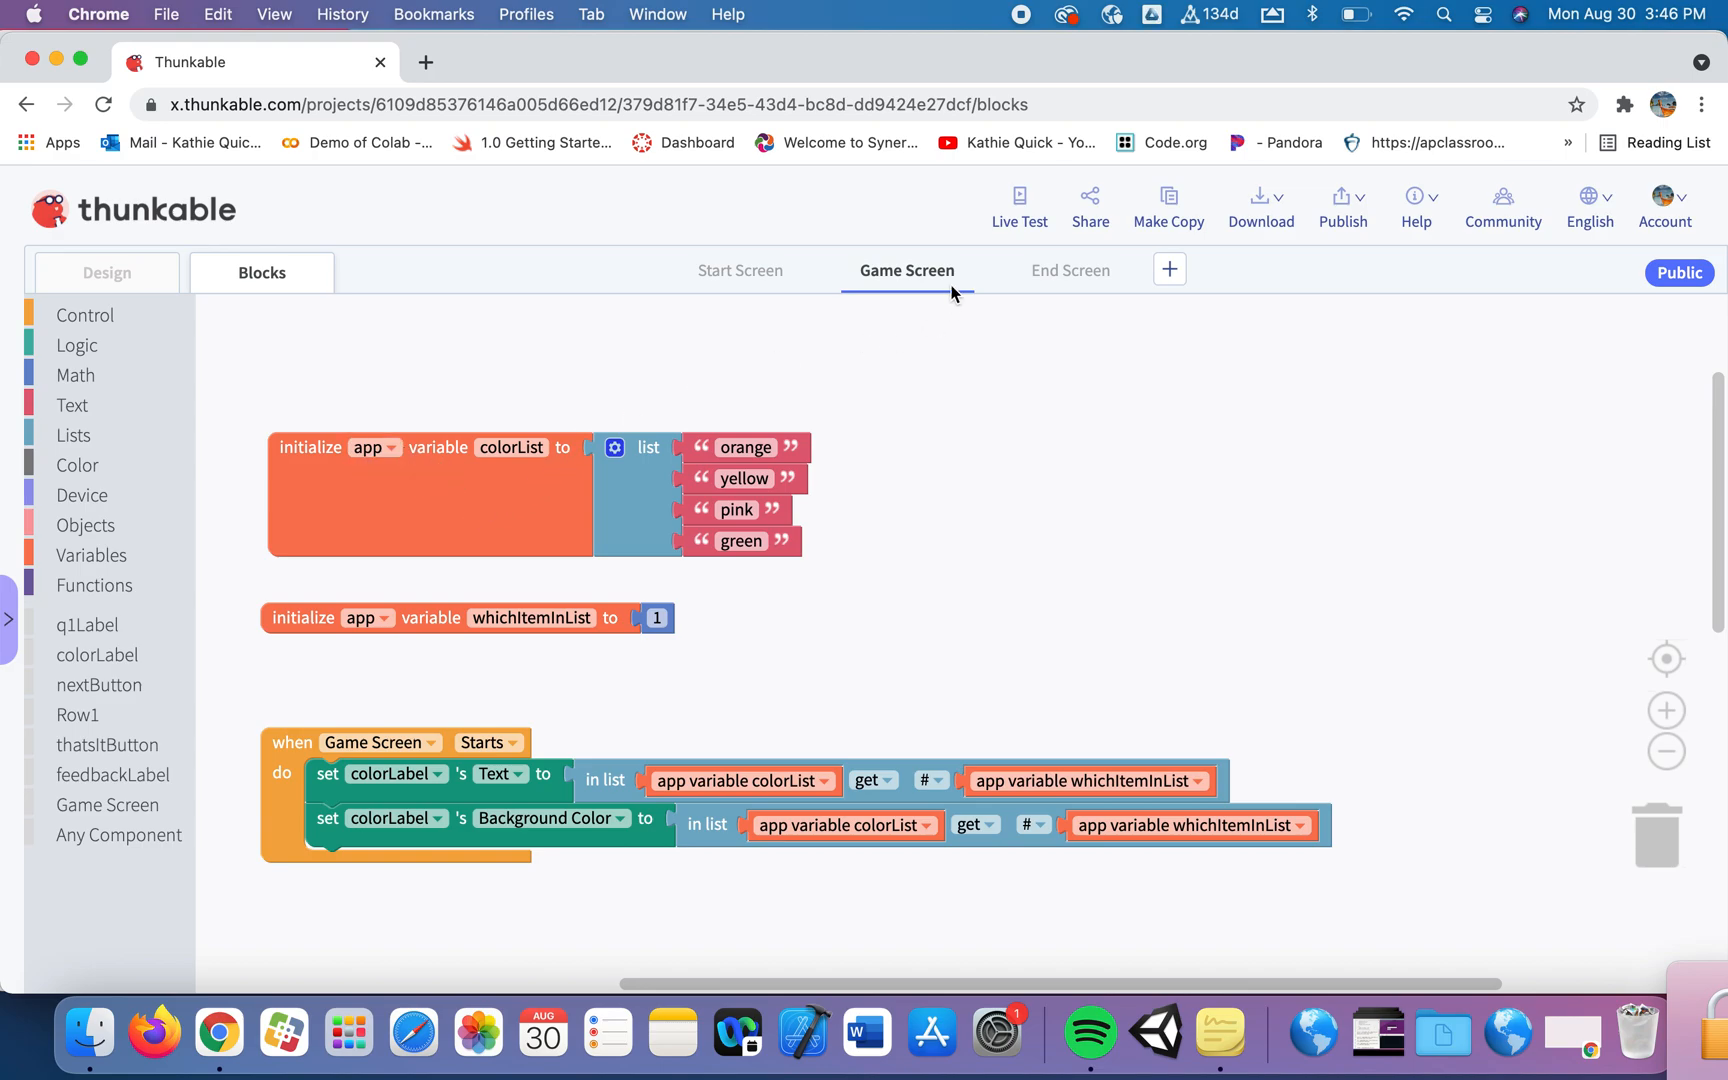
mouse_move(372, 476)
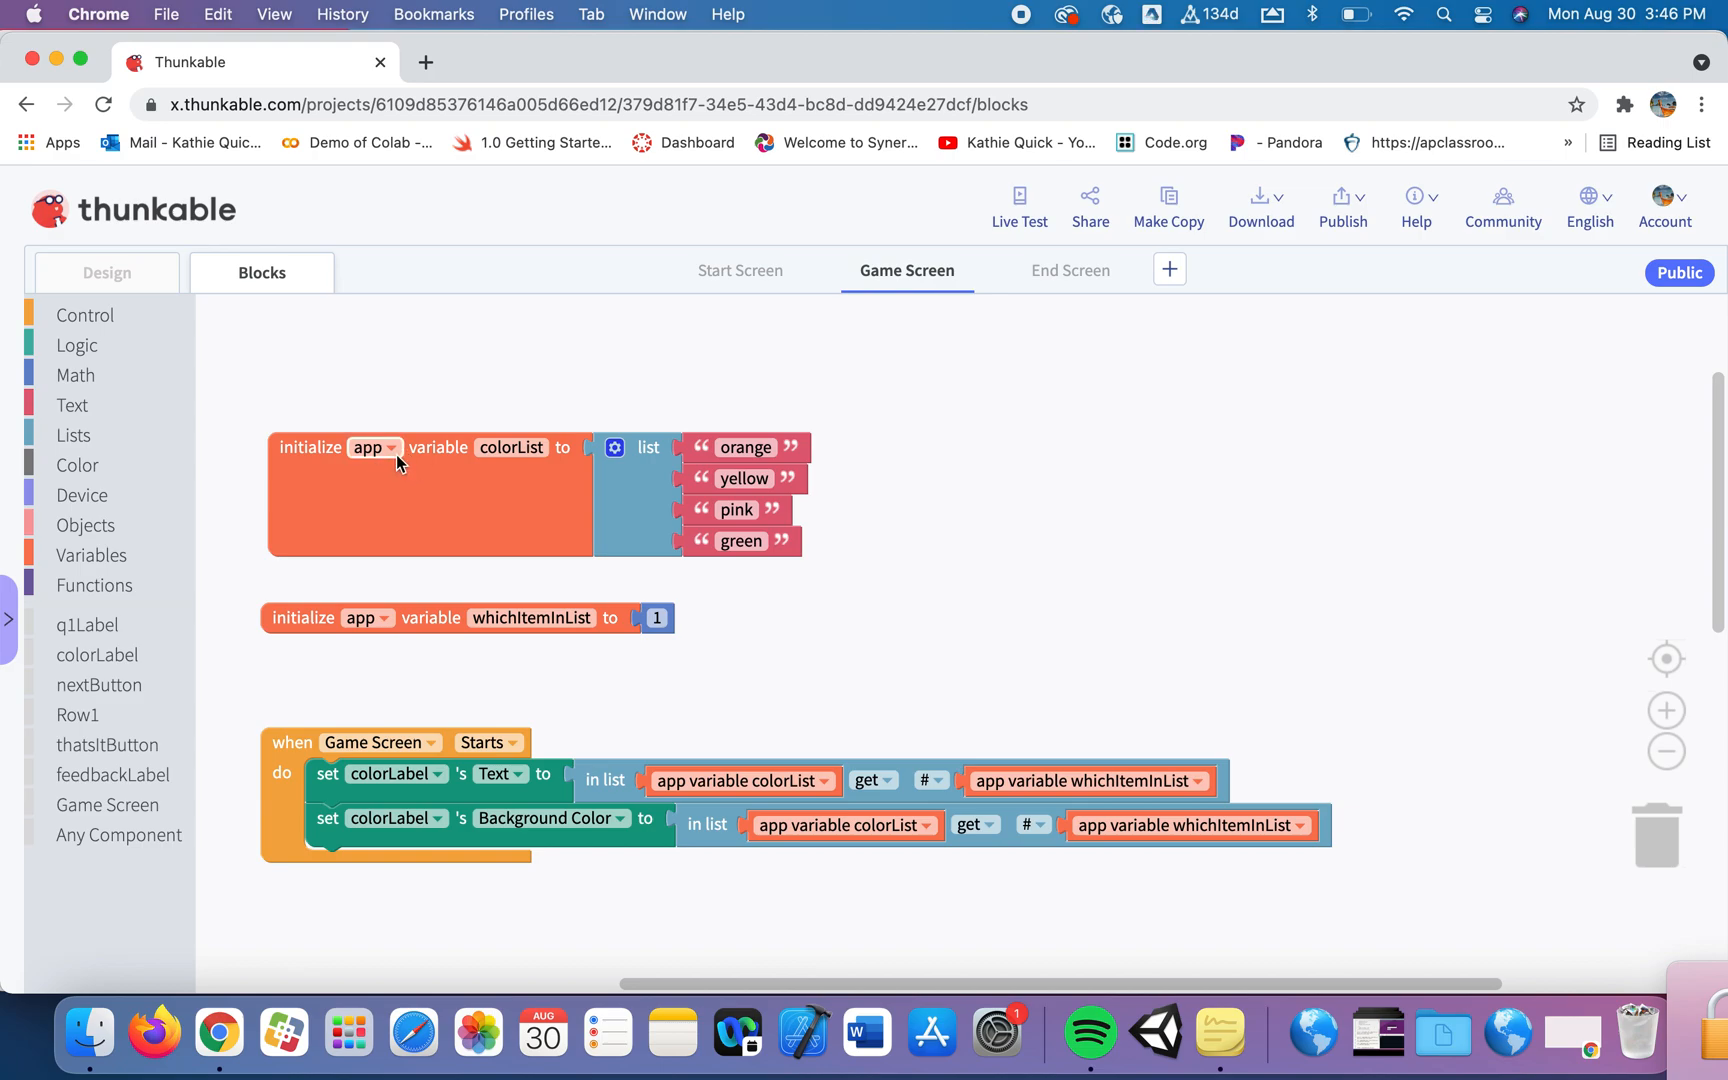
Change colorList and whichItemInList from app scope to stored, detaching their initial values.
left_click(382, 447)
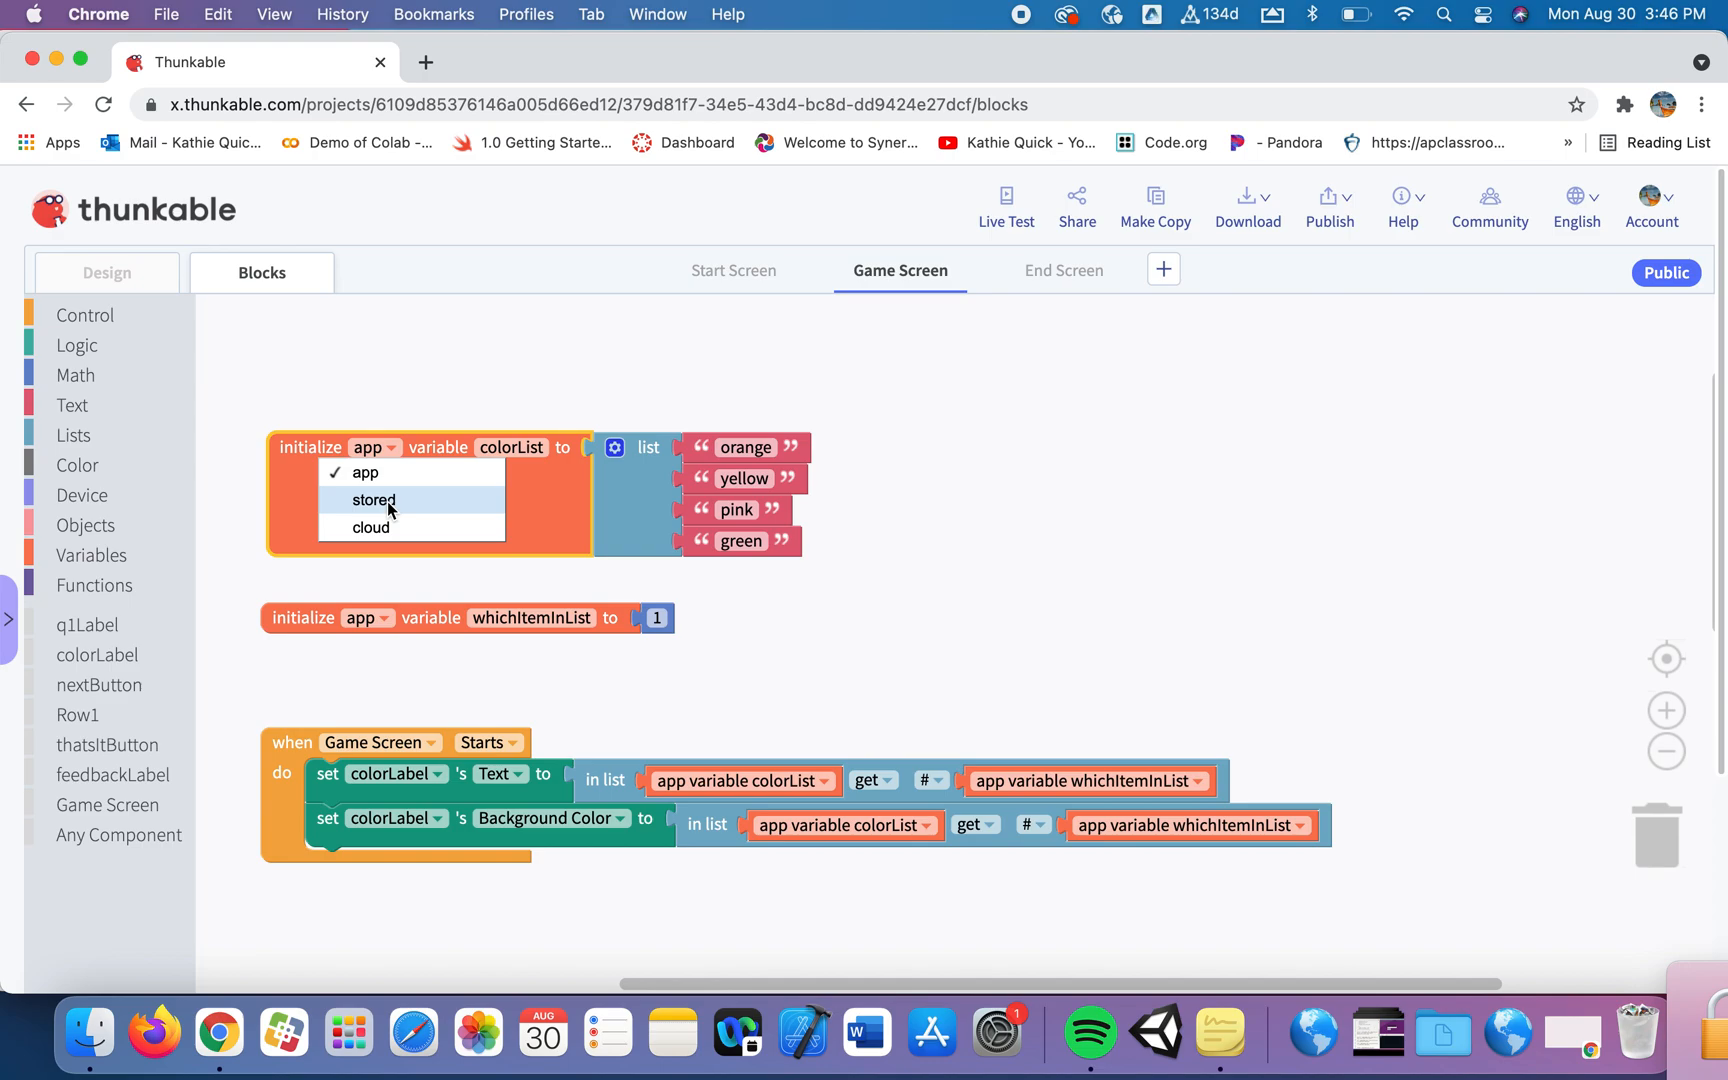
left_click(374, 500)
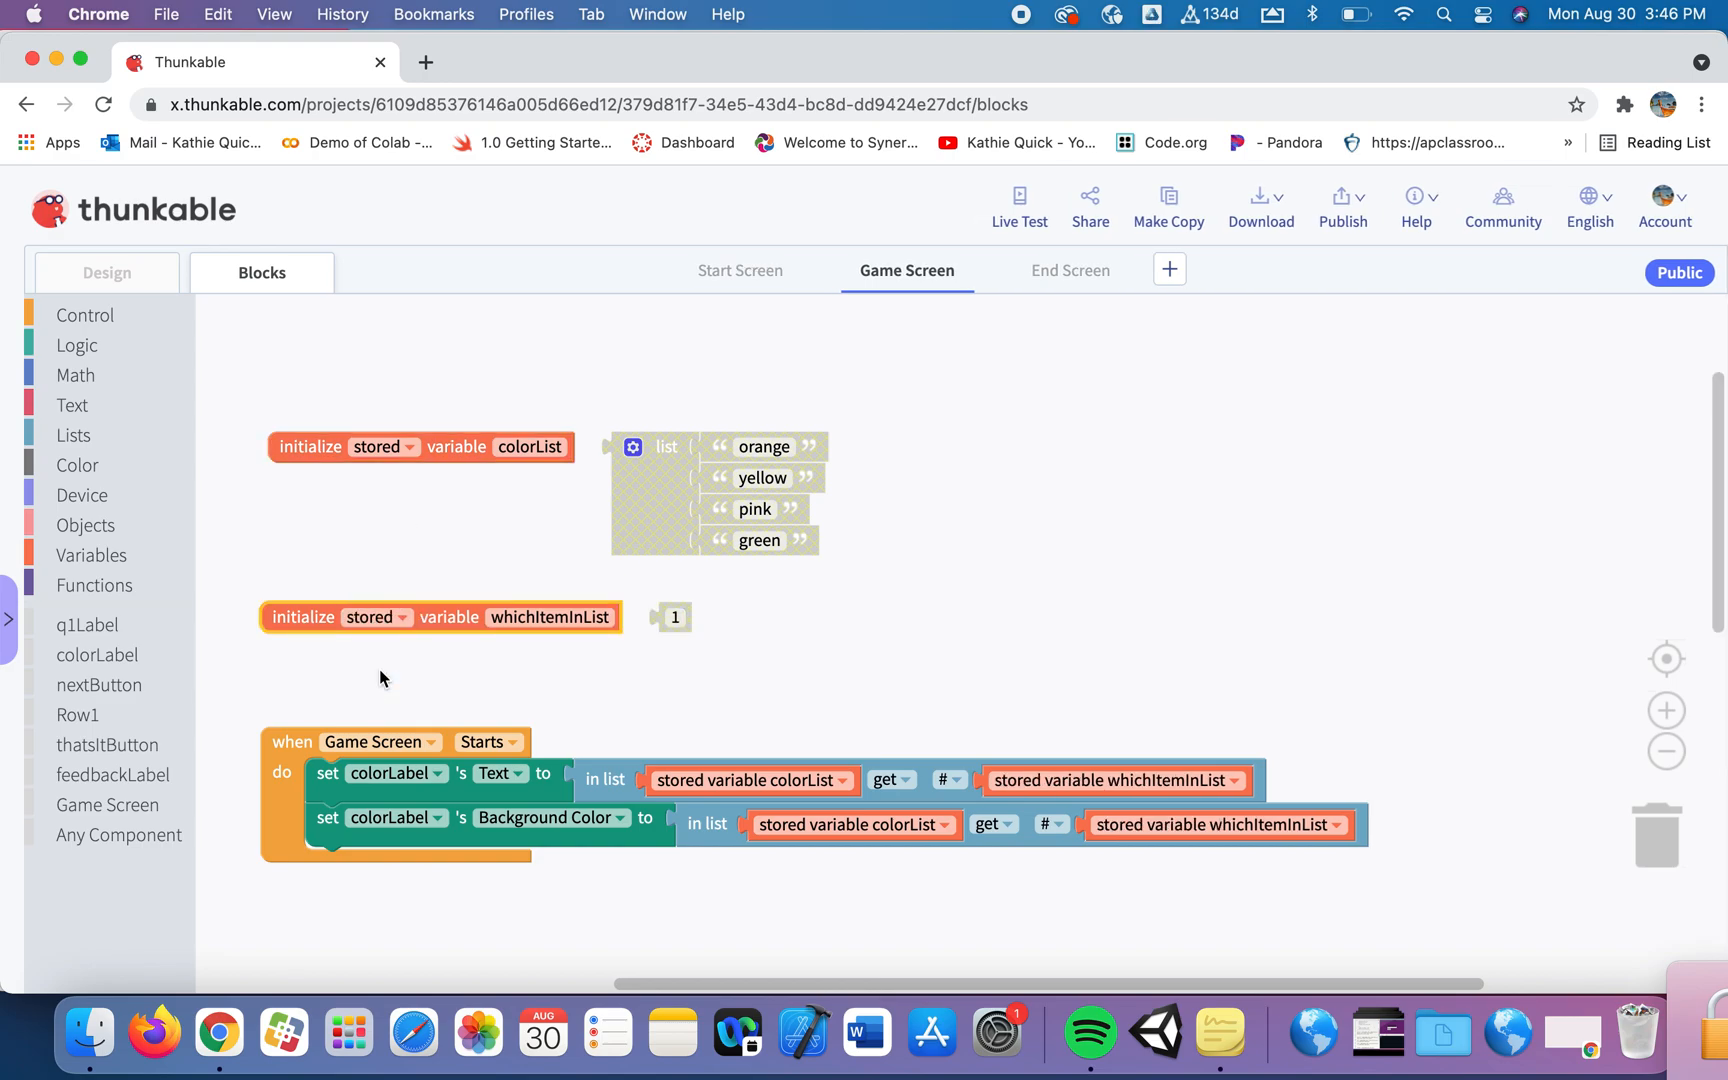
mouse_move(467, 438)
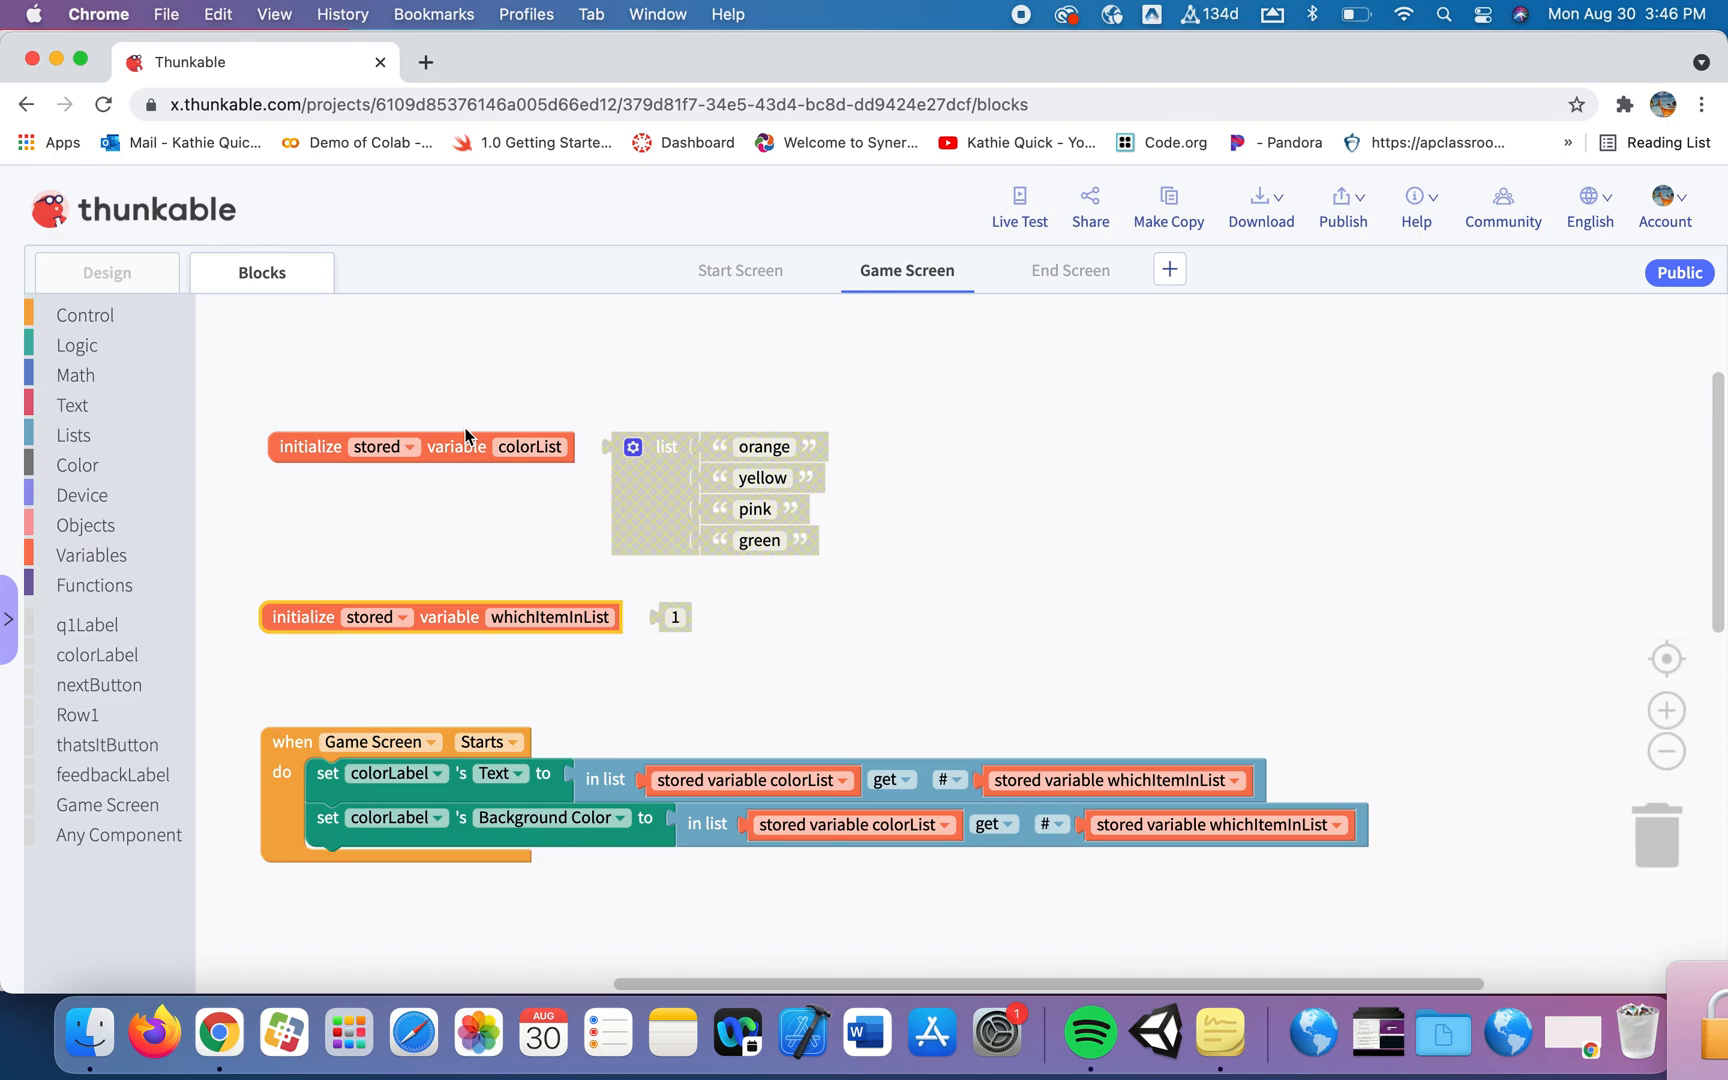
mouse_move(452, 483)
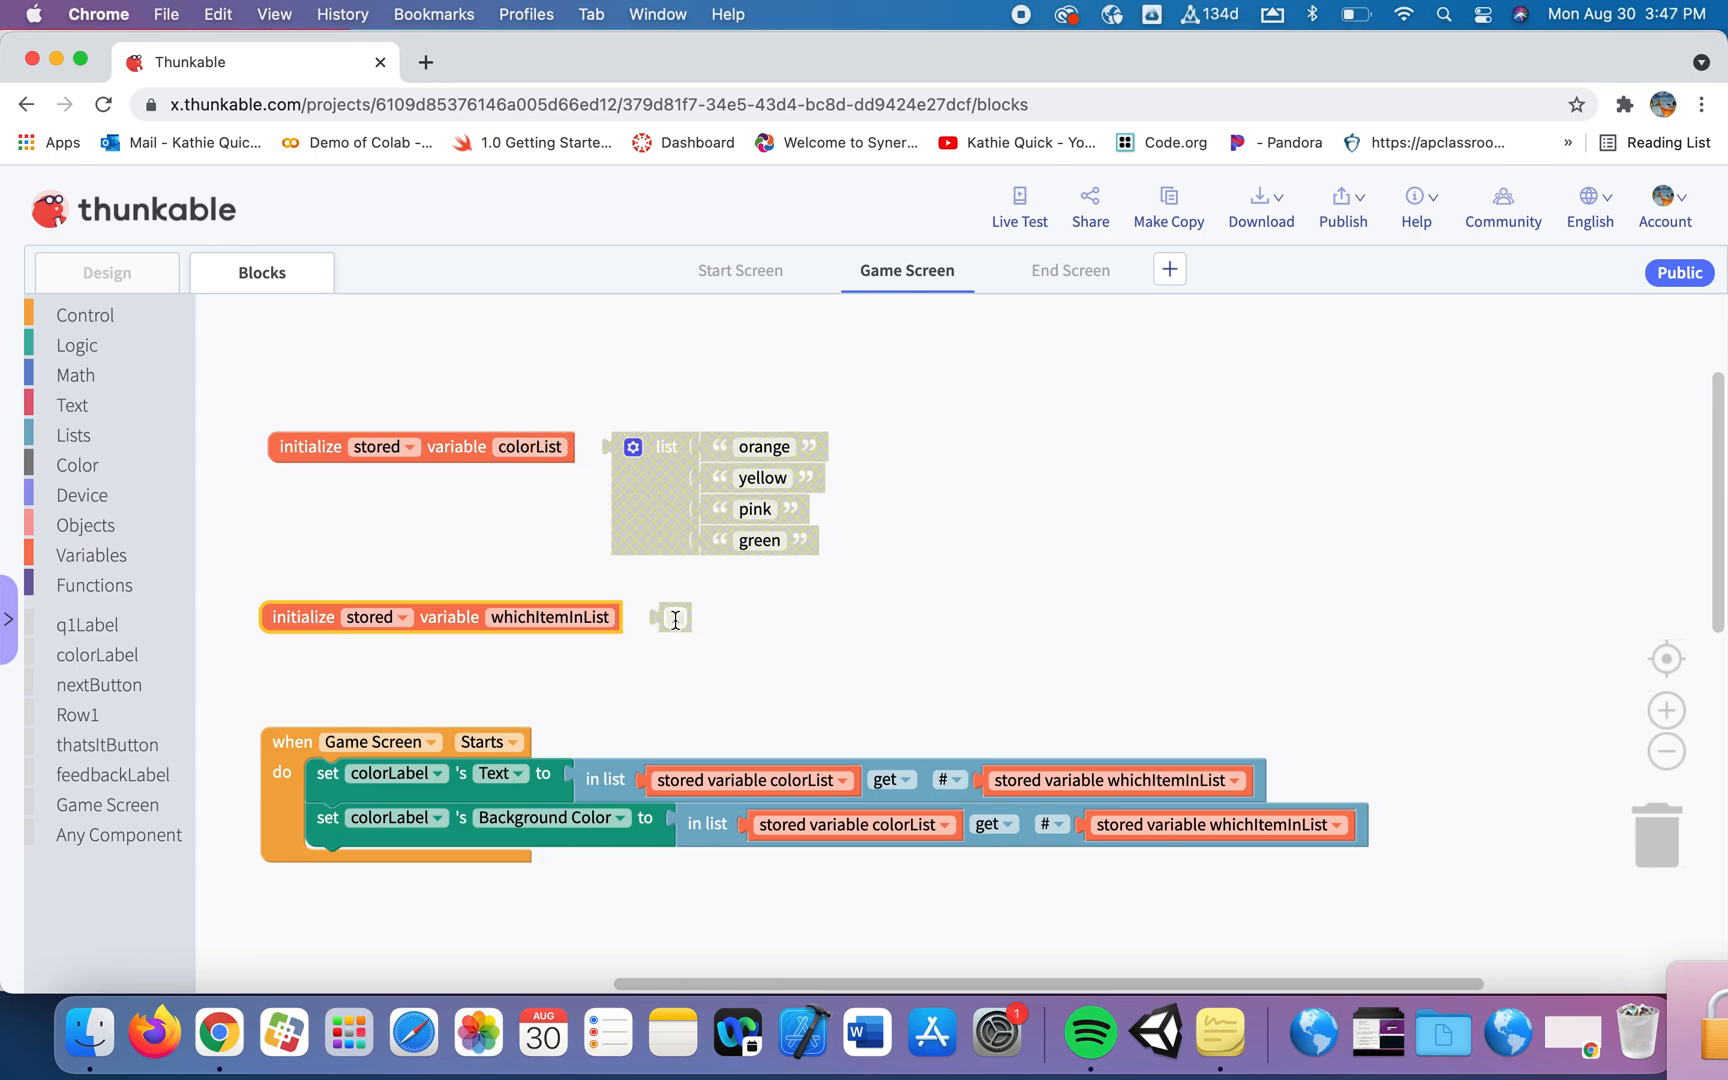
type("1")
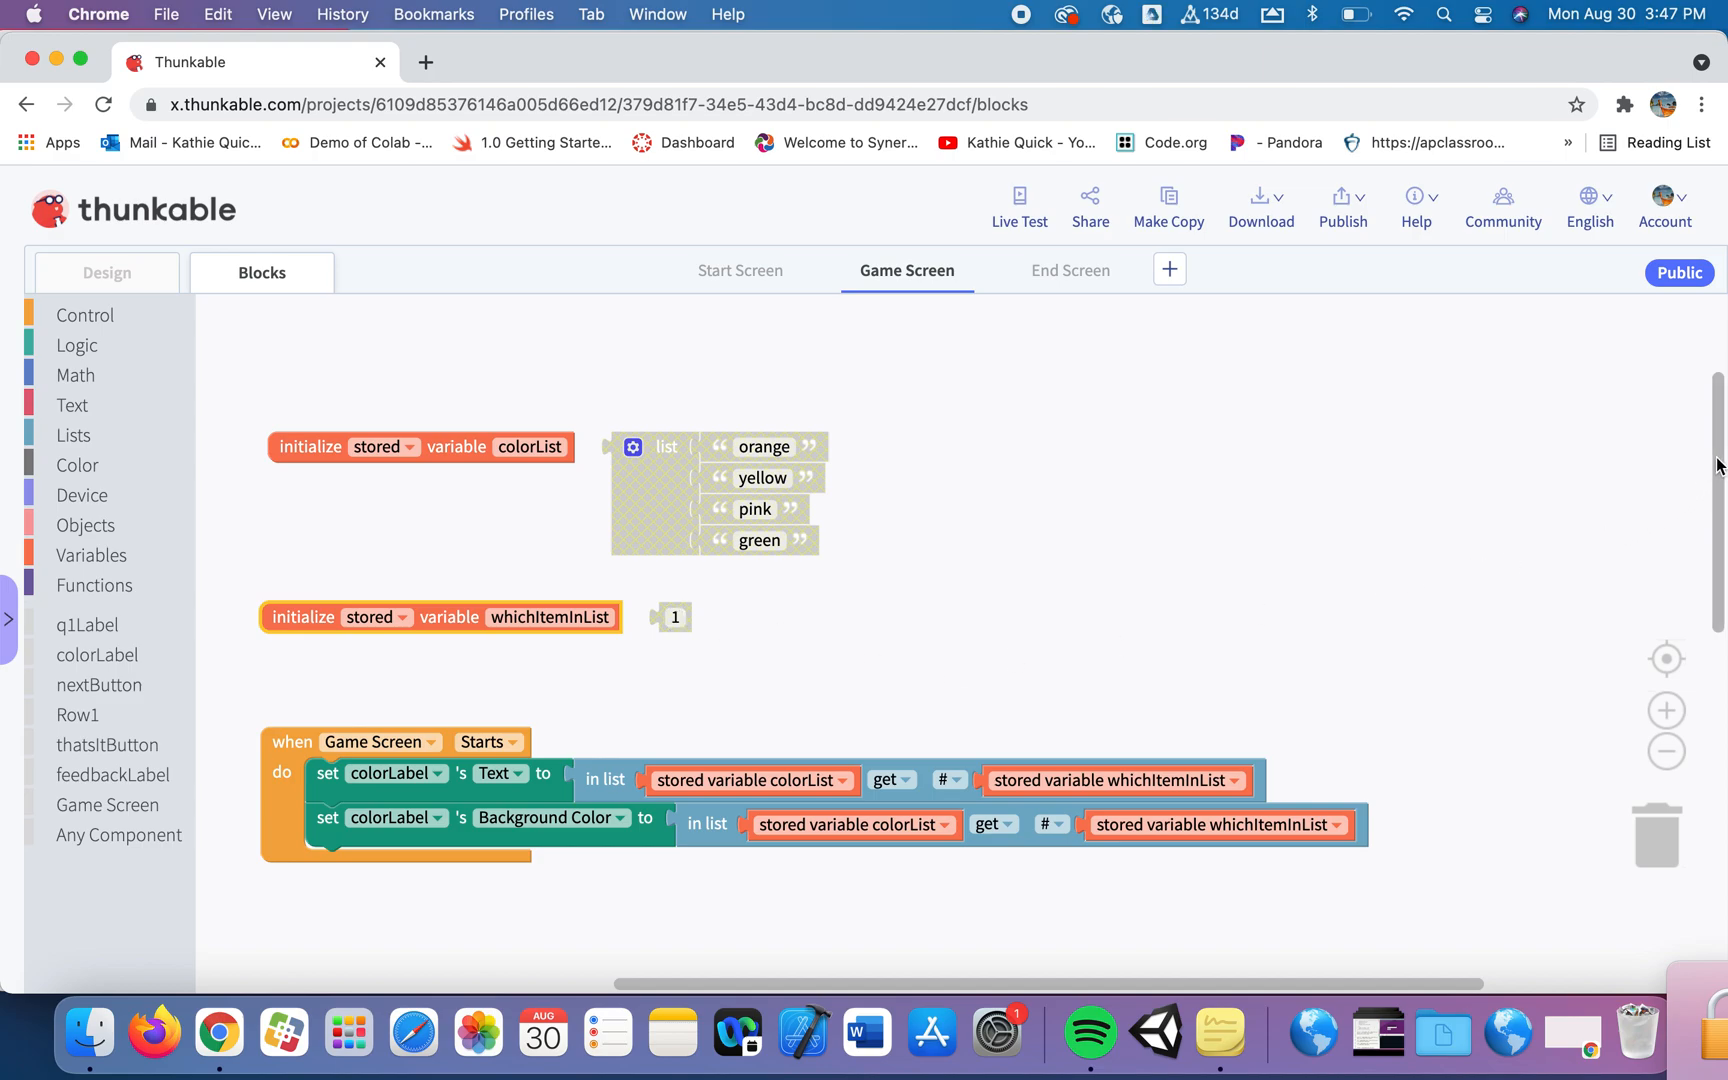
Add a set stored colorList block in Game Screen Starts holding the orange, yellow, pink, green list.
scroll("down", 3)
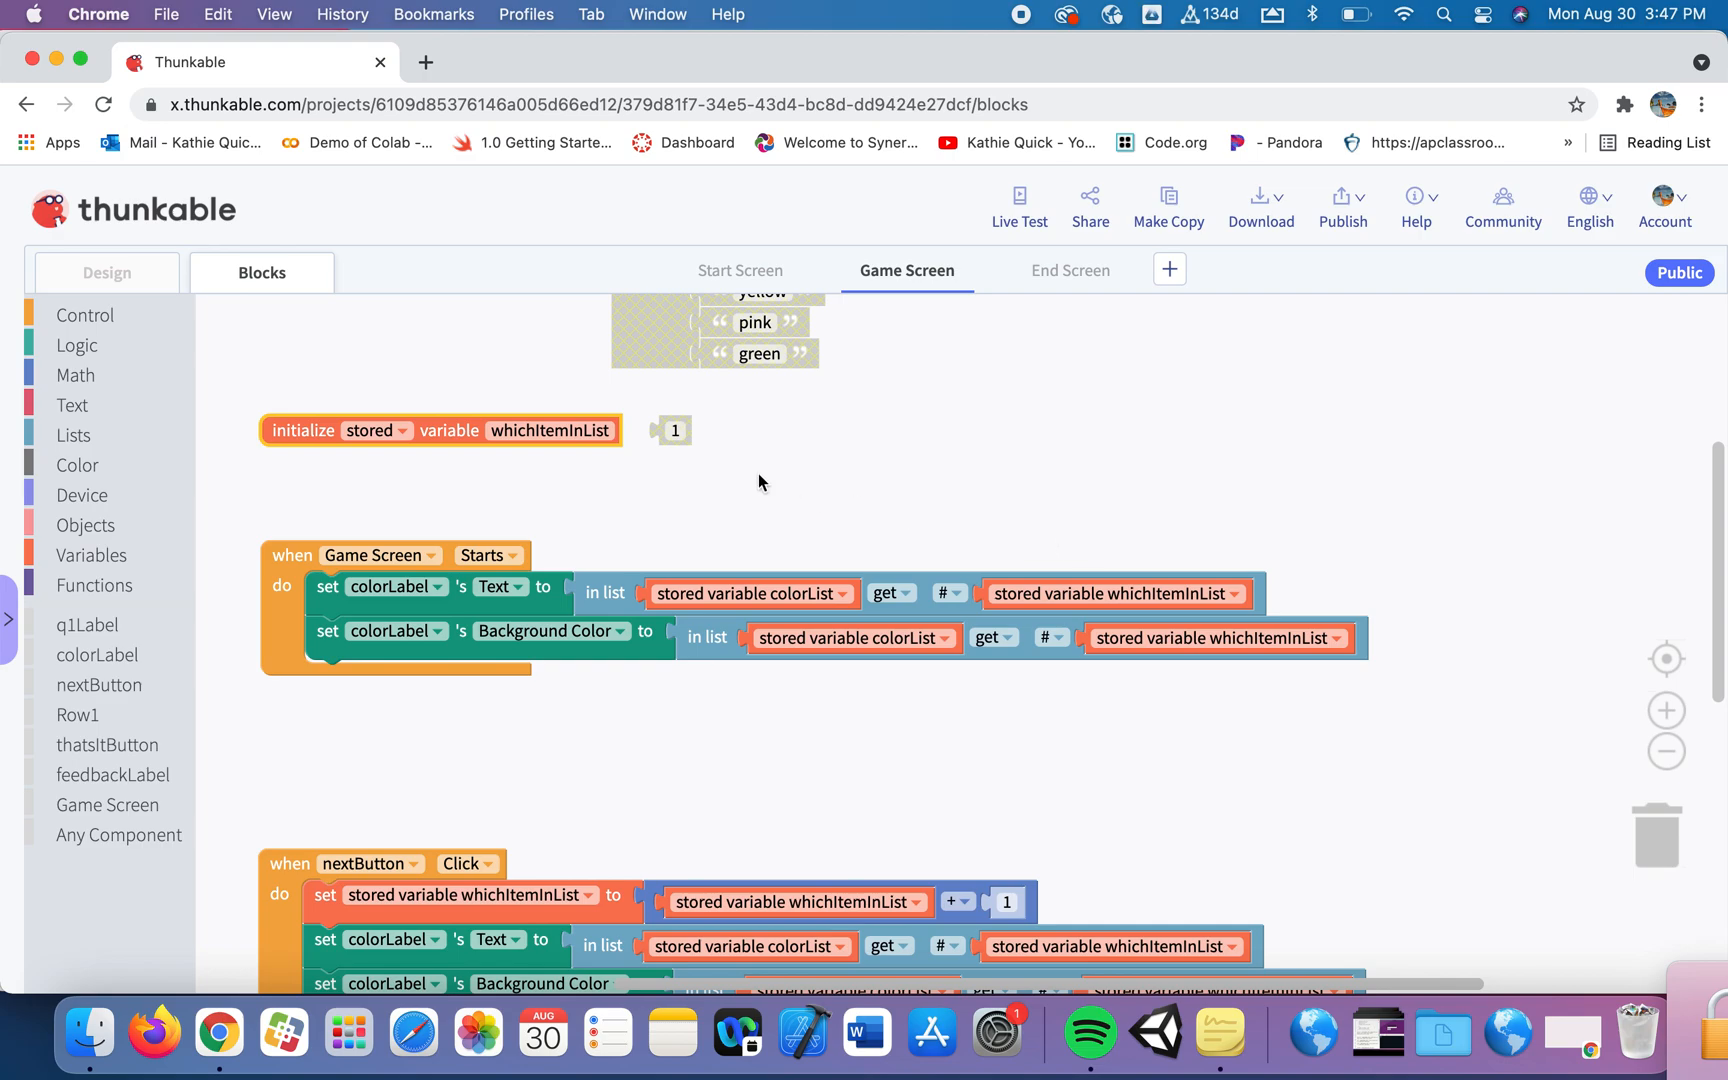
mouse_move(480, 372)
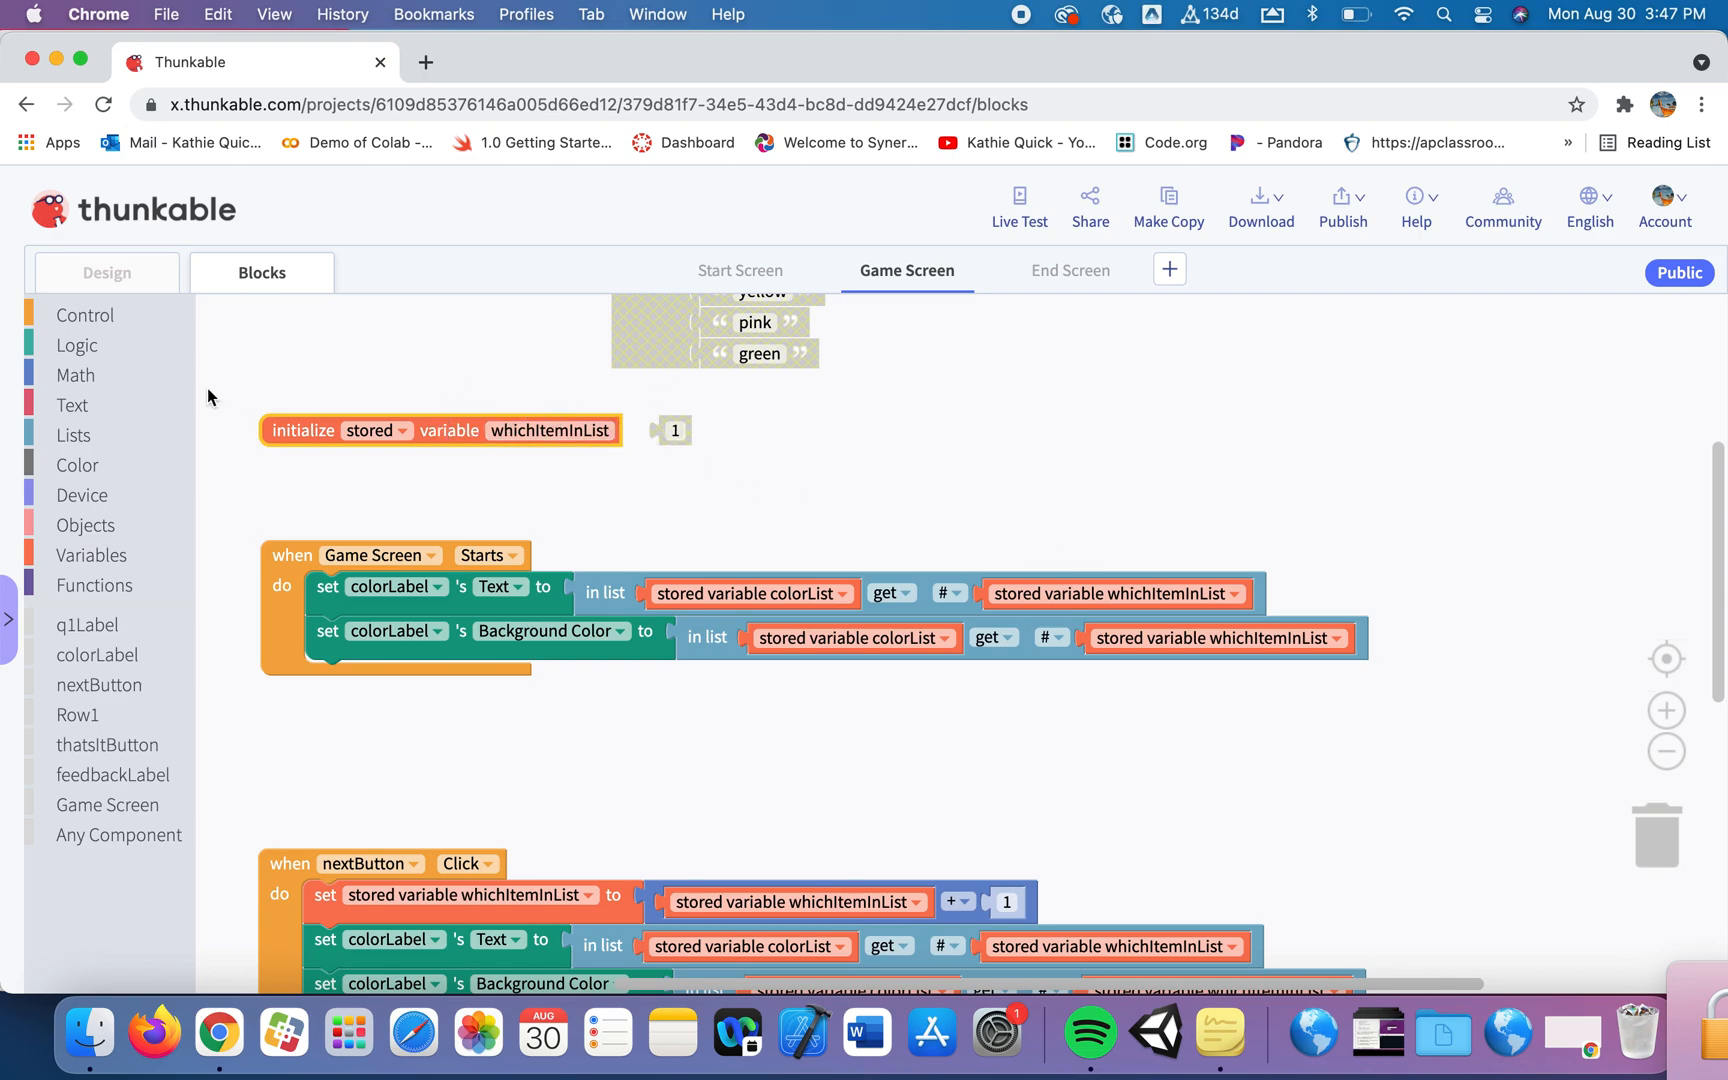
left_click(93, 554)
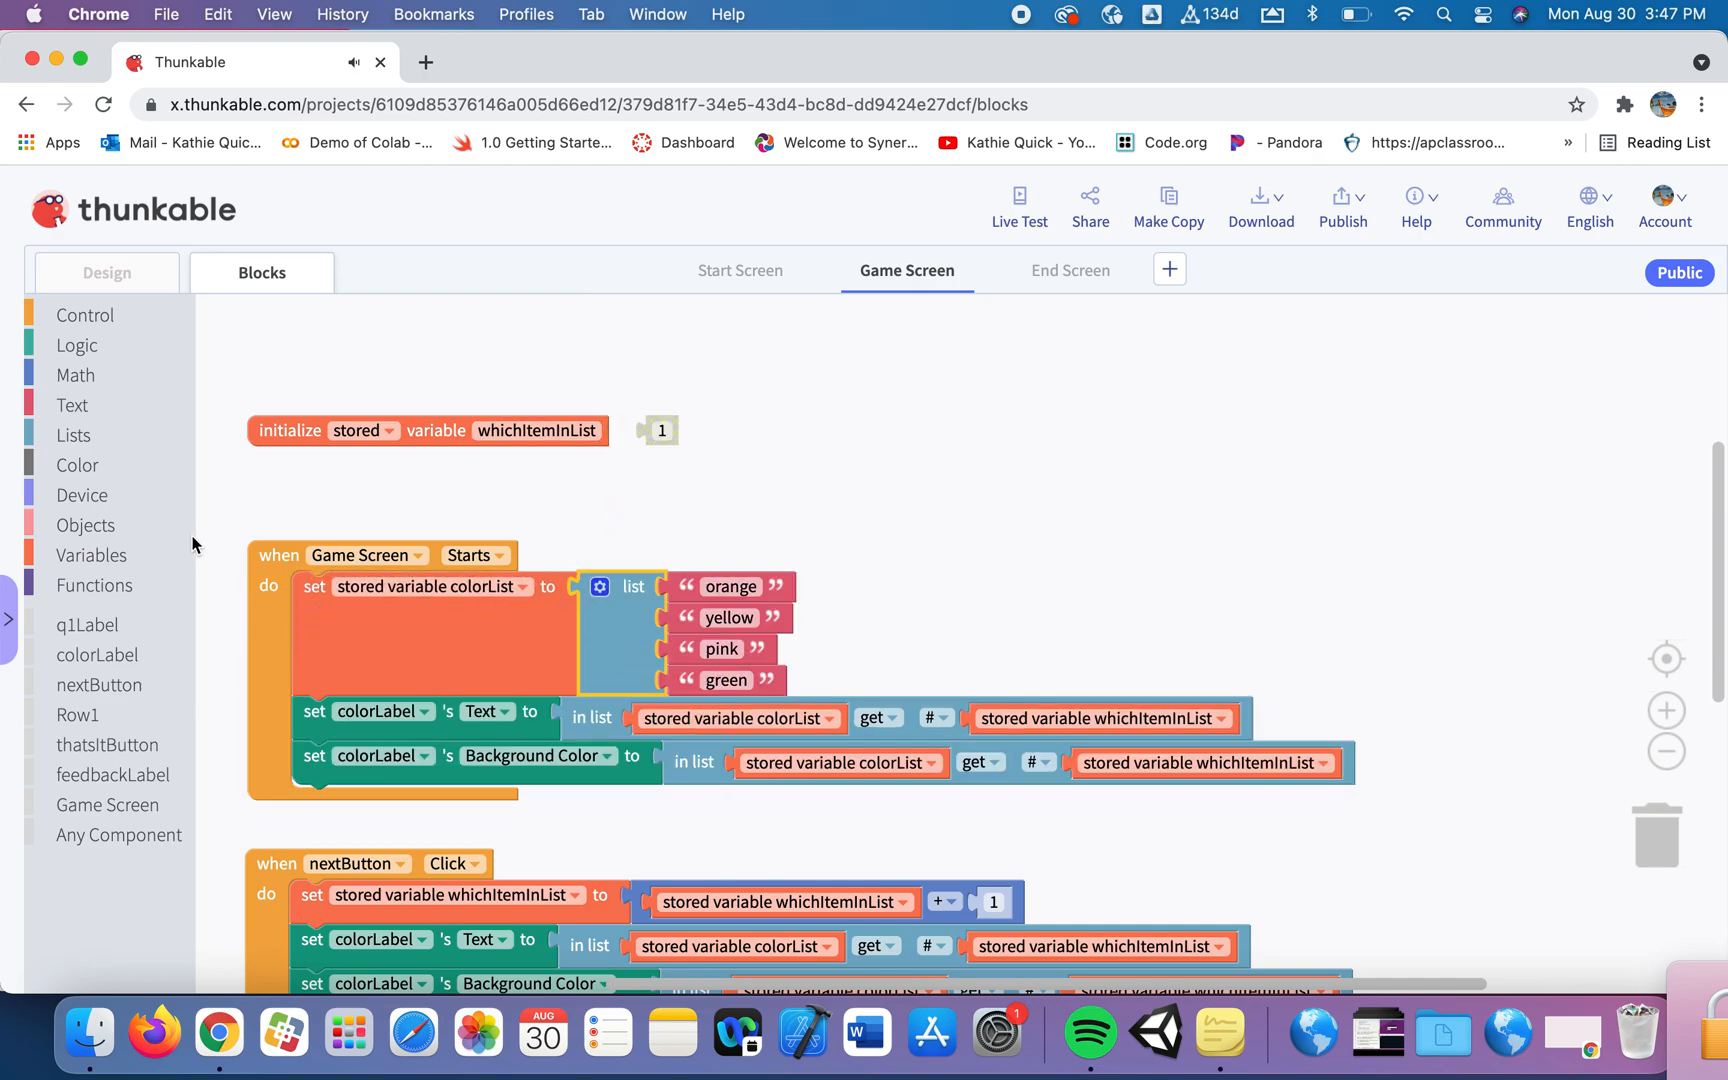
mouse_move(91, 559)
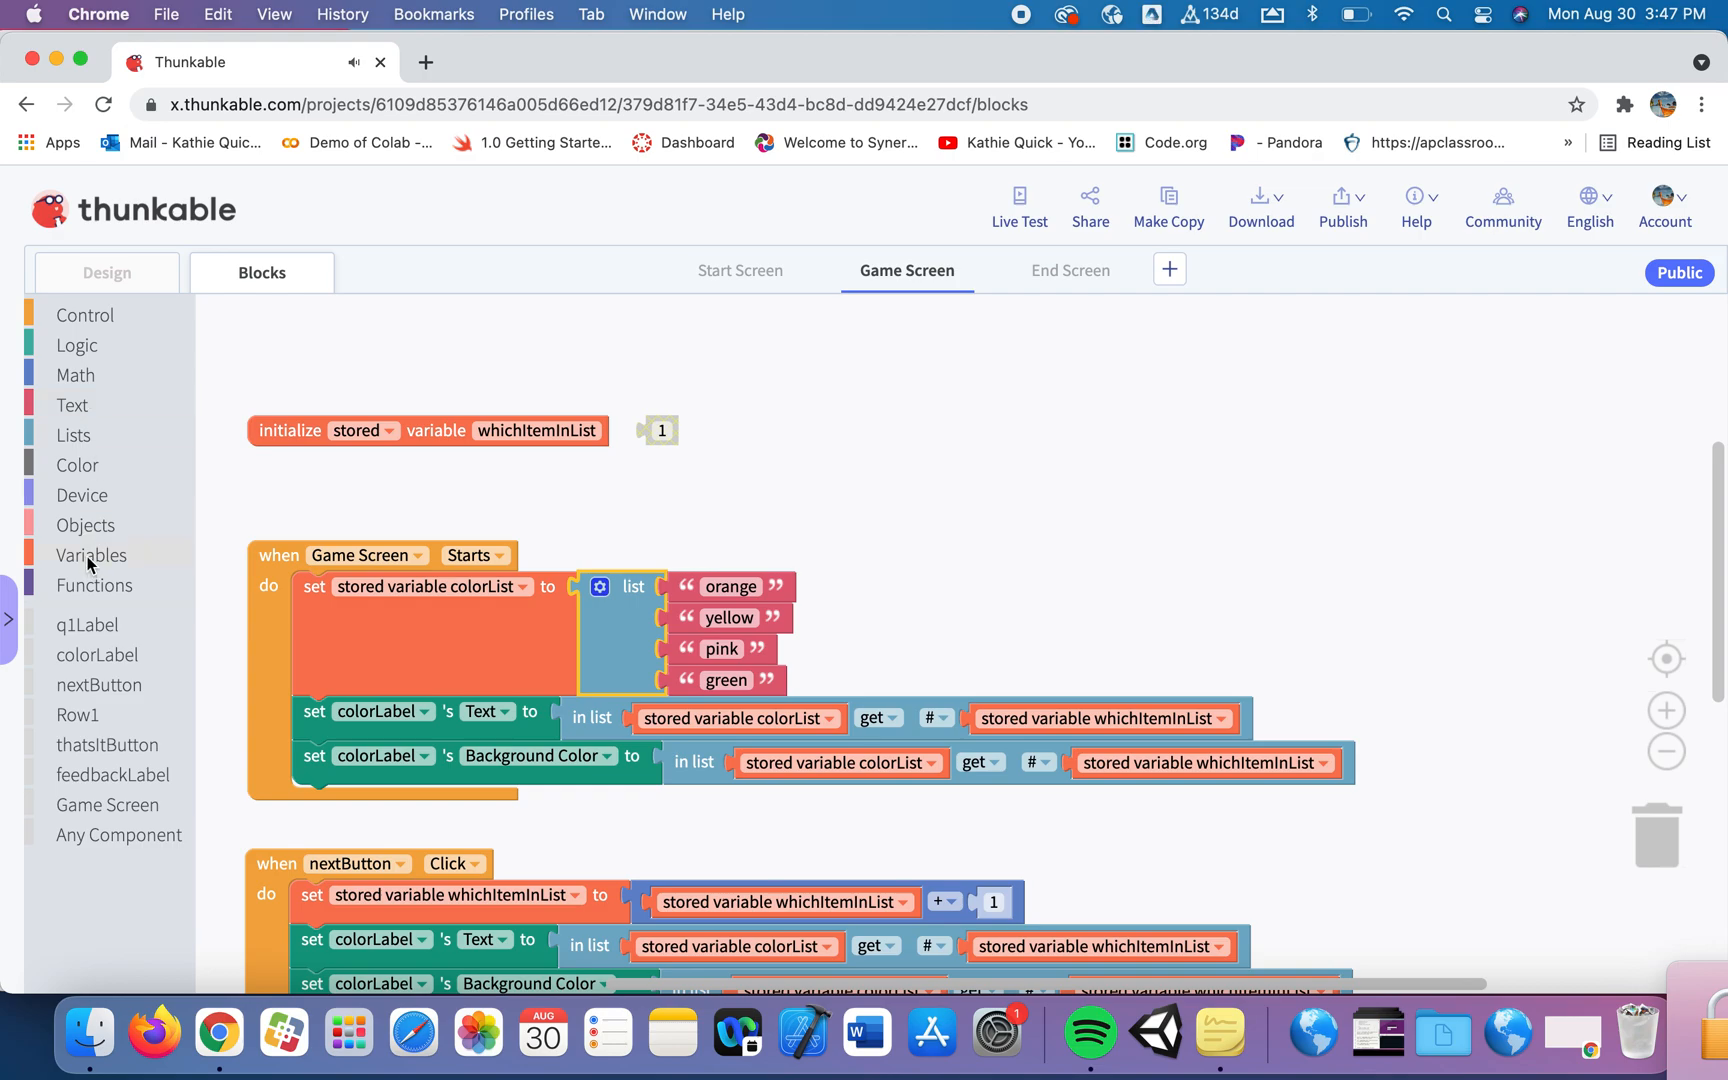
Add a second setter in Game Screen Starts assigning stored whichItemInList the value 1.
left_click(91, 554)
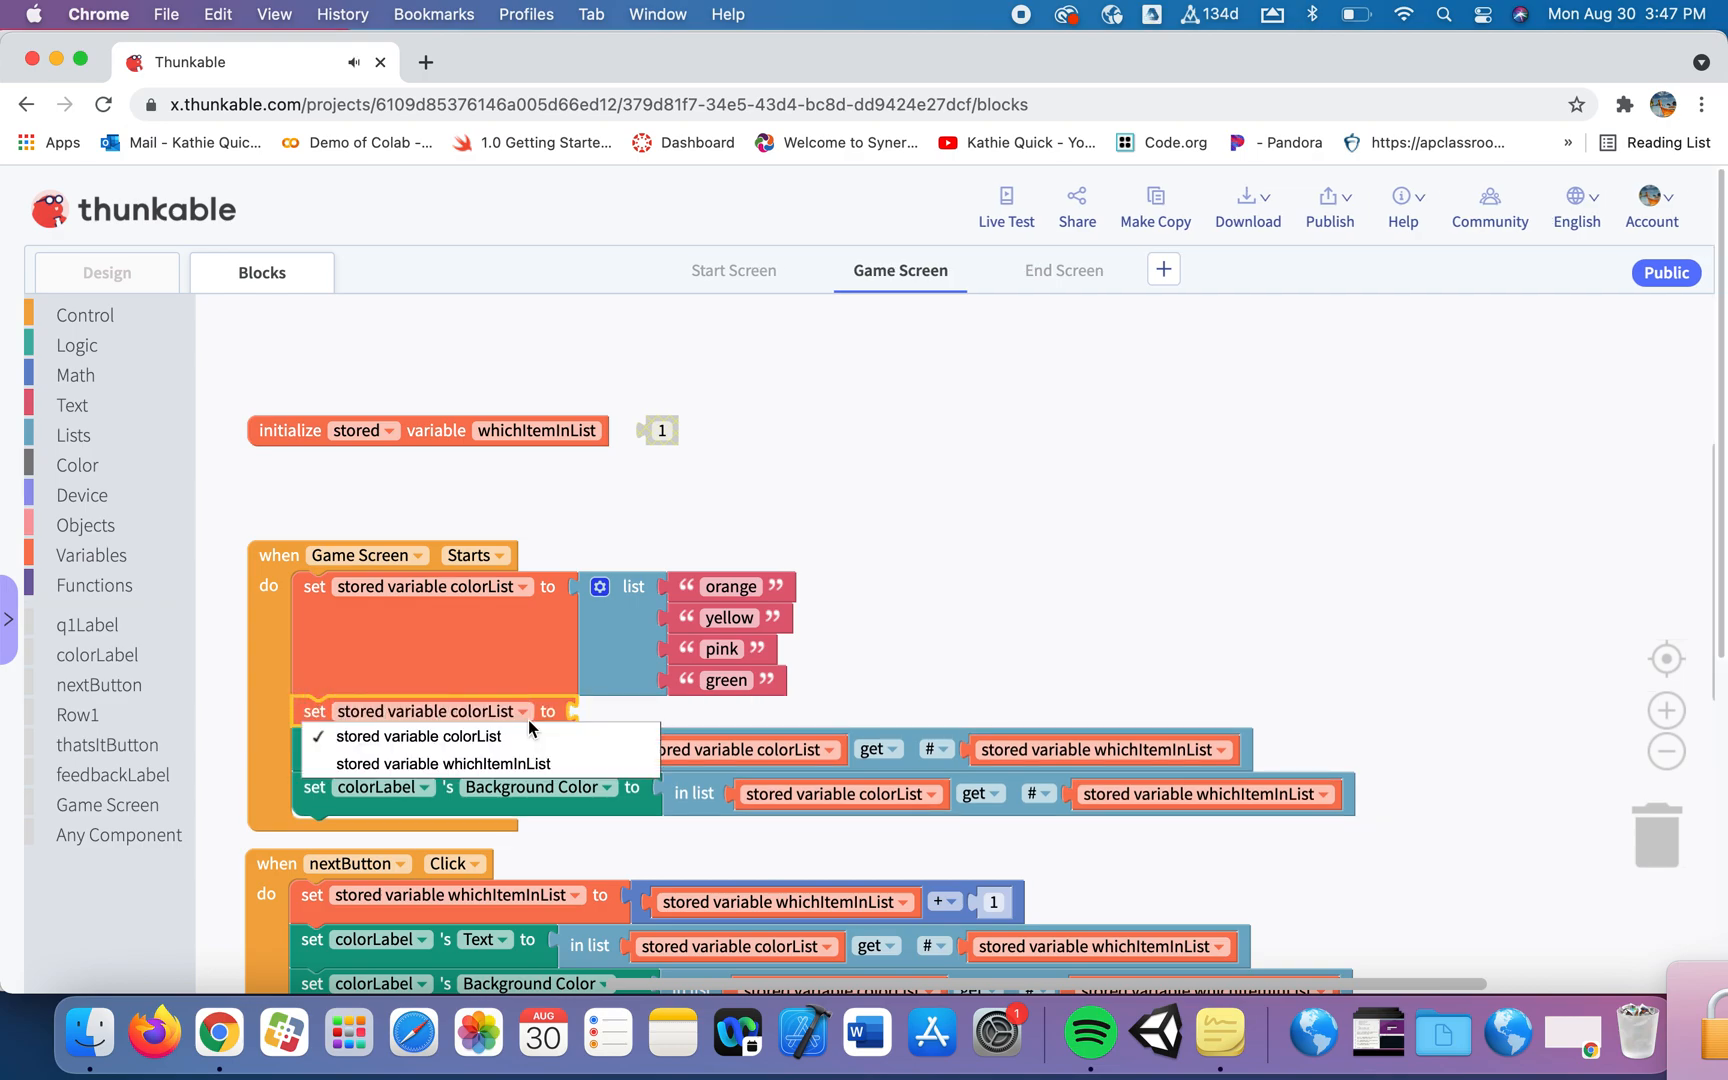
left_click(447, 763)
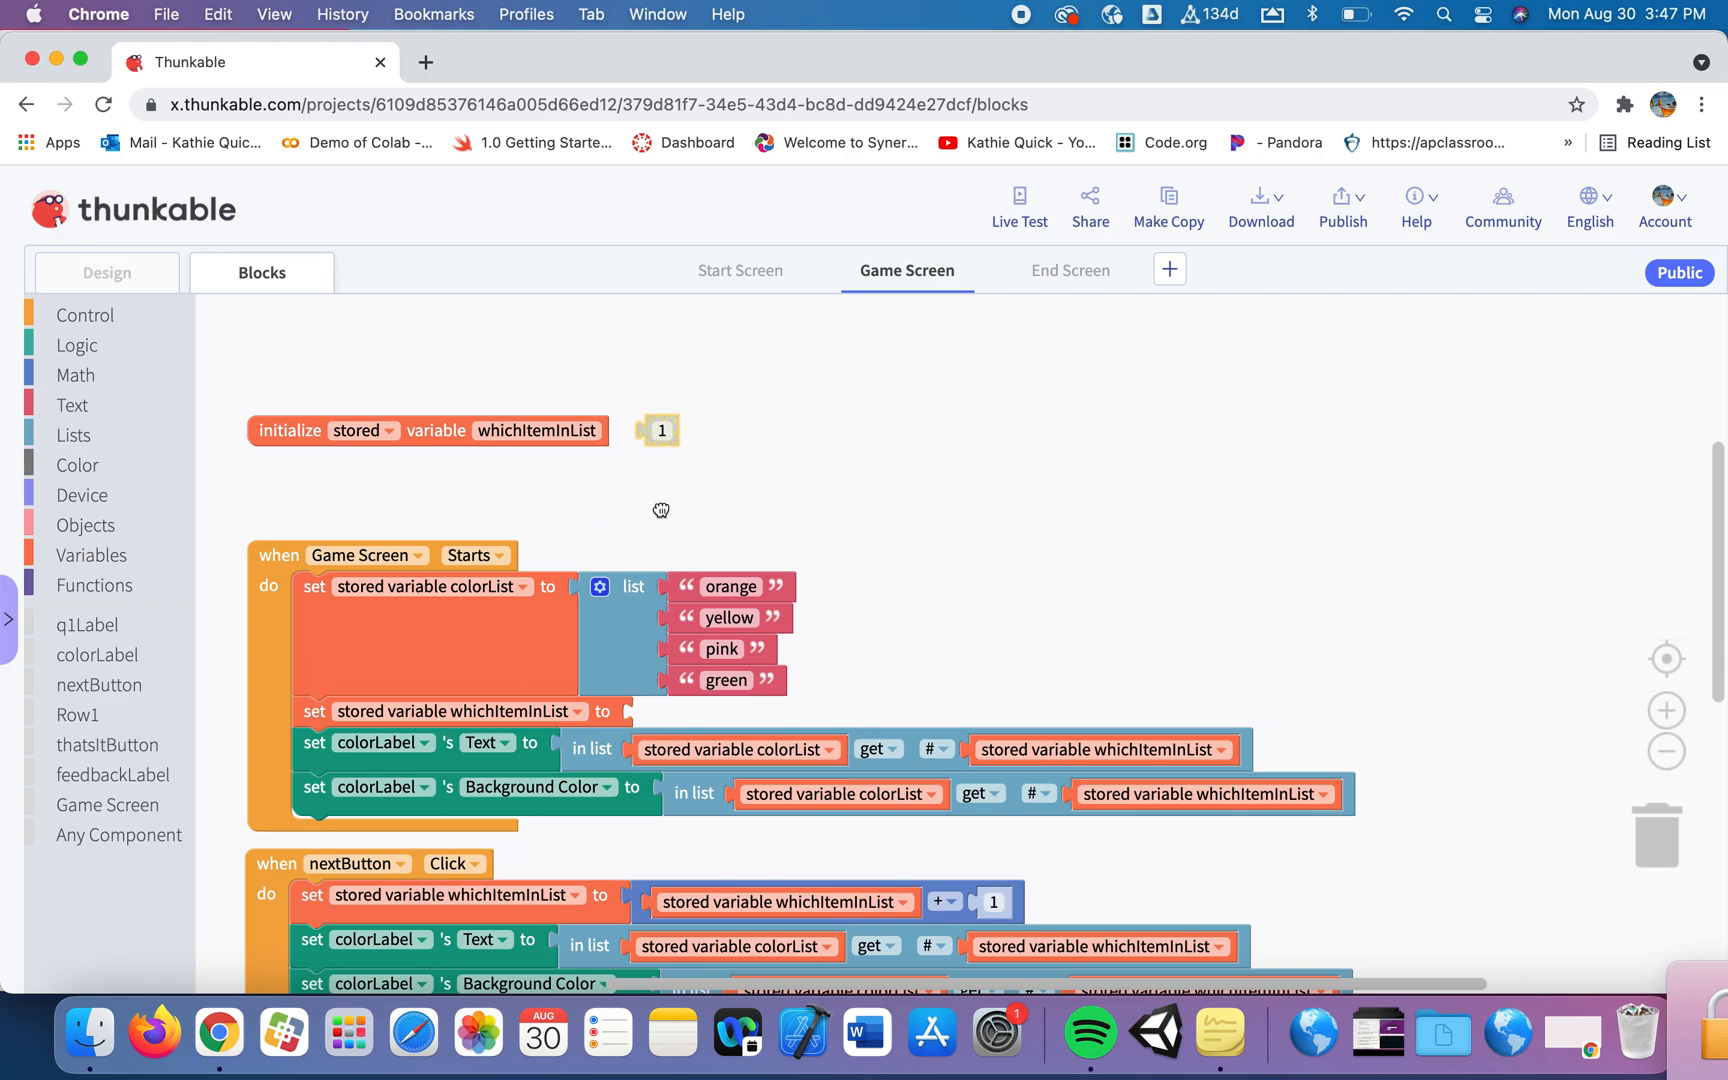
left_click_drag(659, 430, 642, 711)
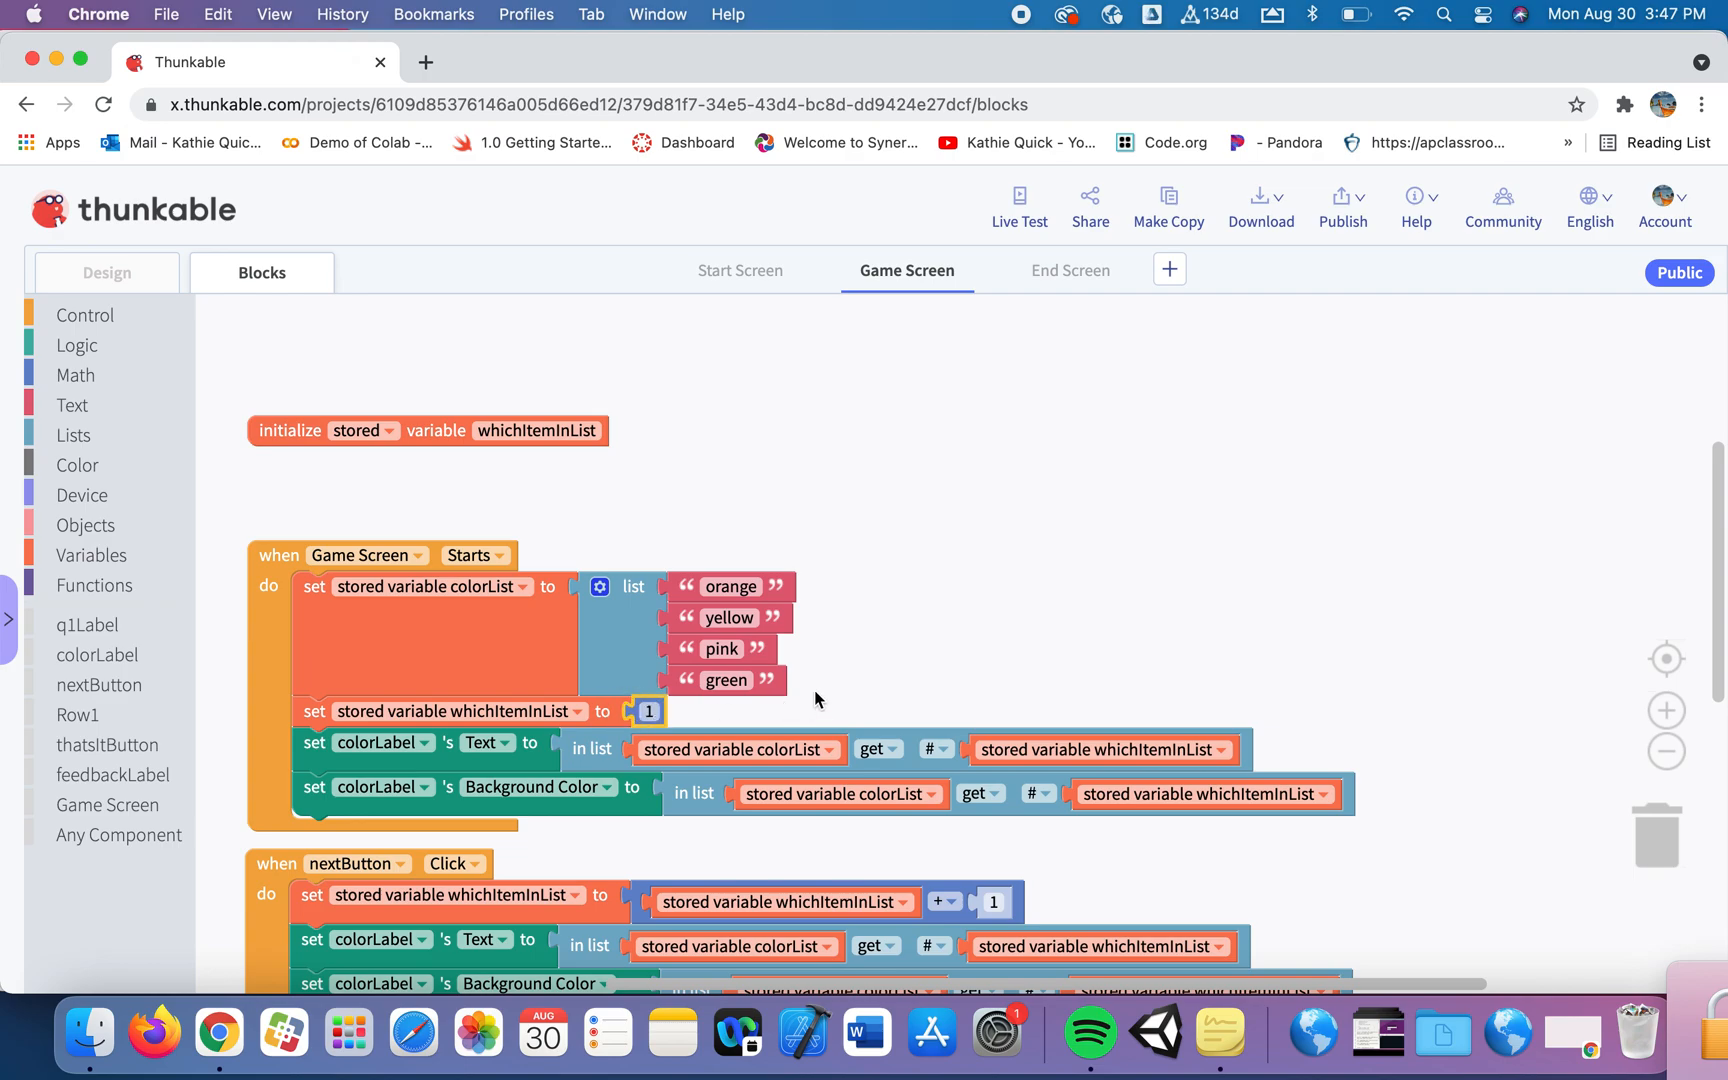
mouse_move(1392, 645)
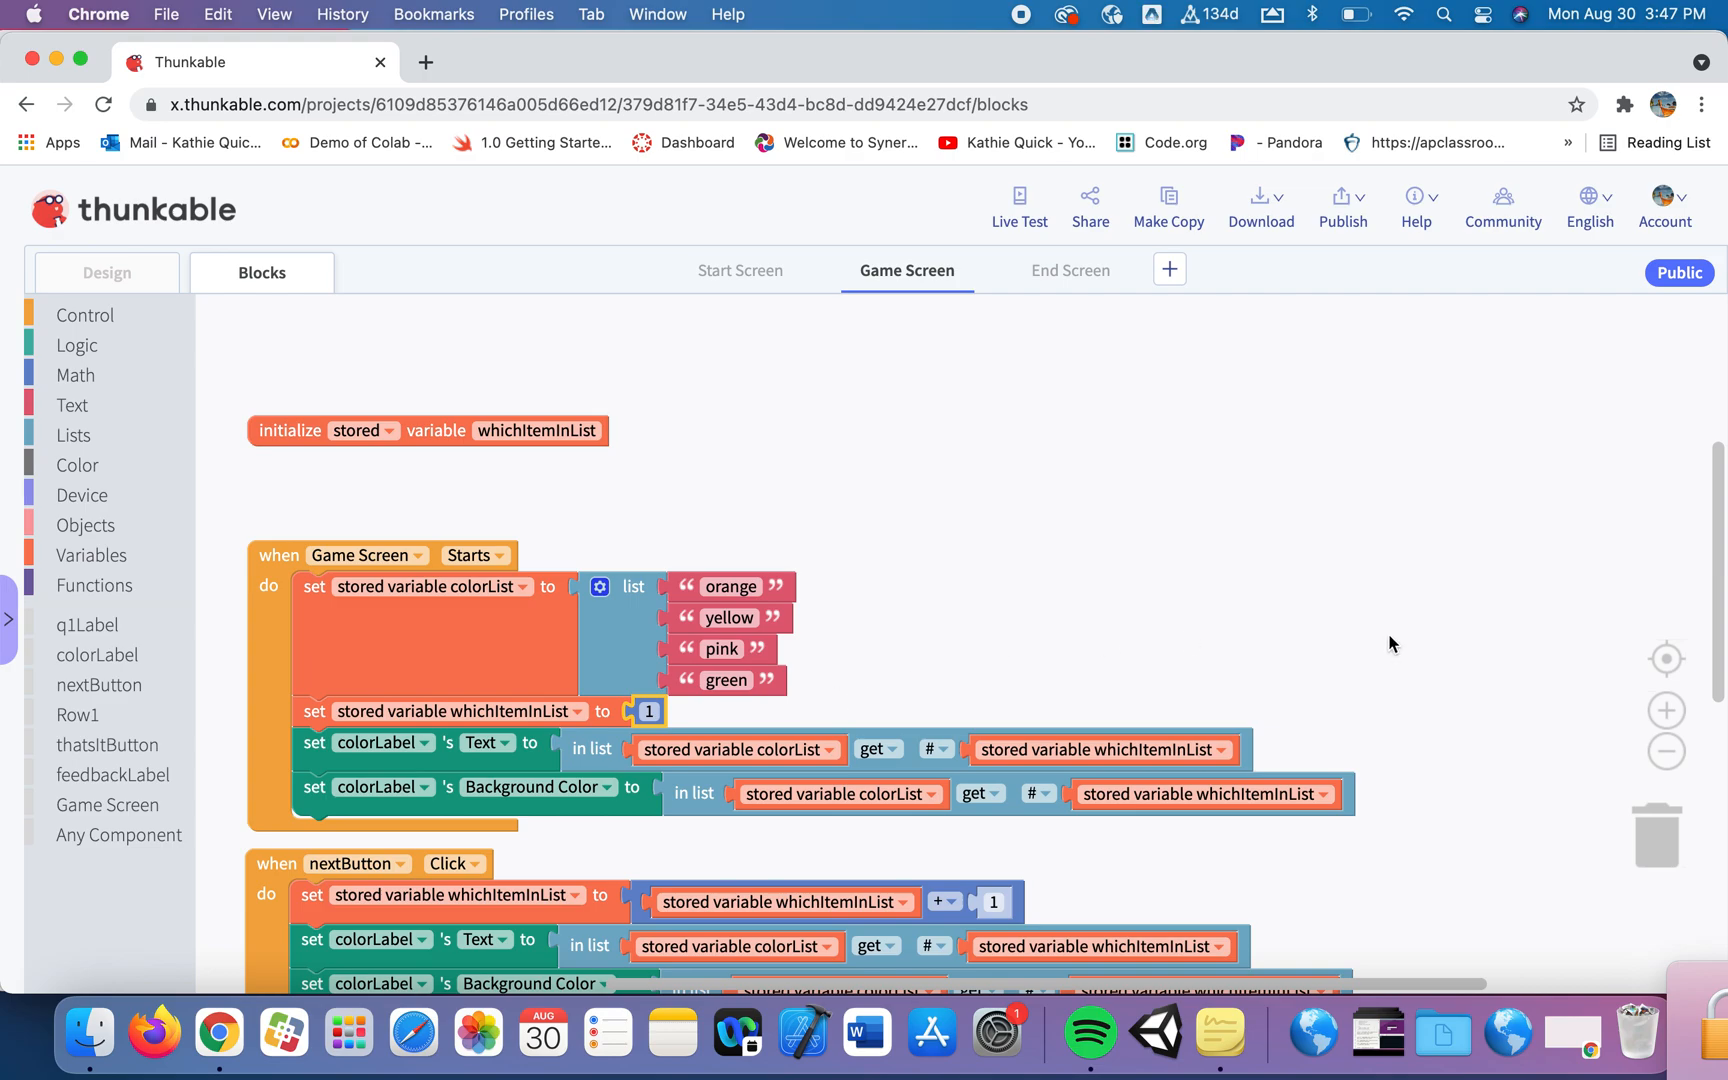
mouse_move(1703, 585)
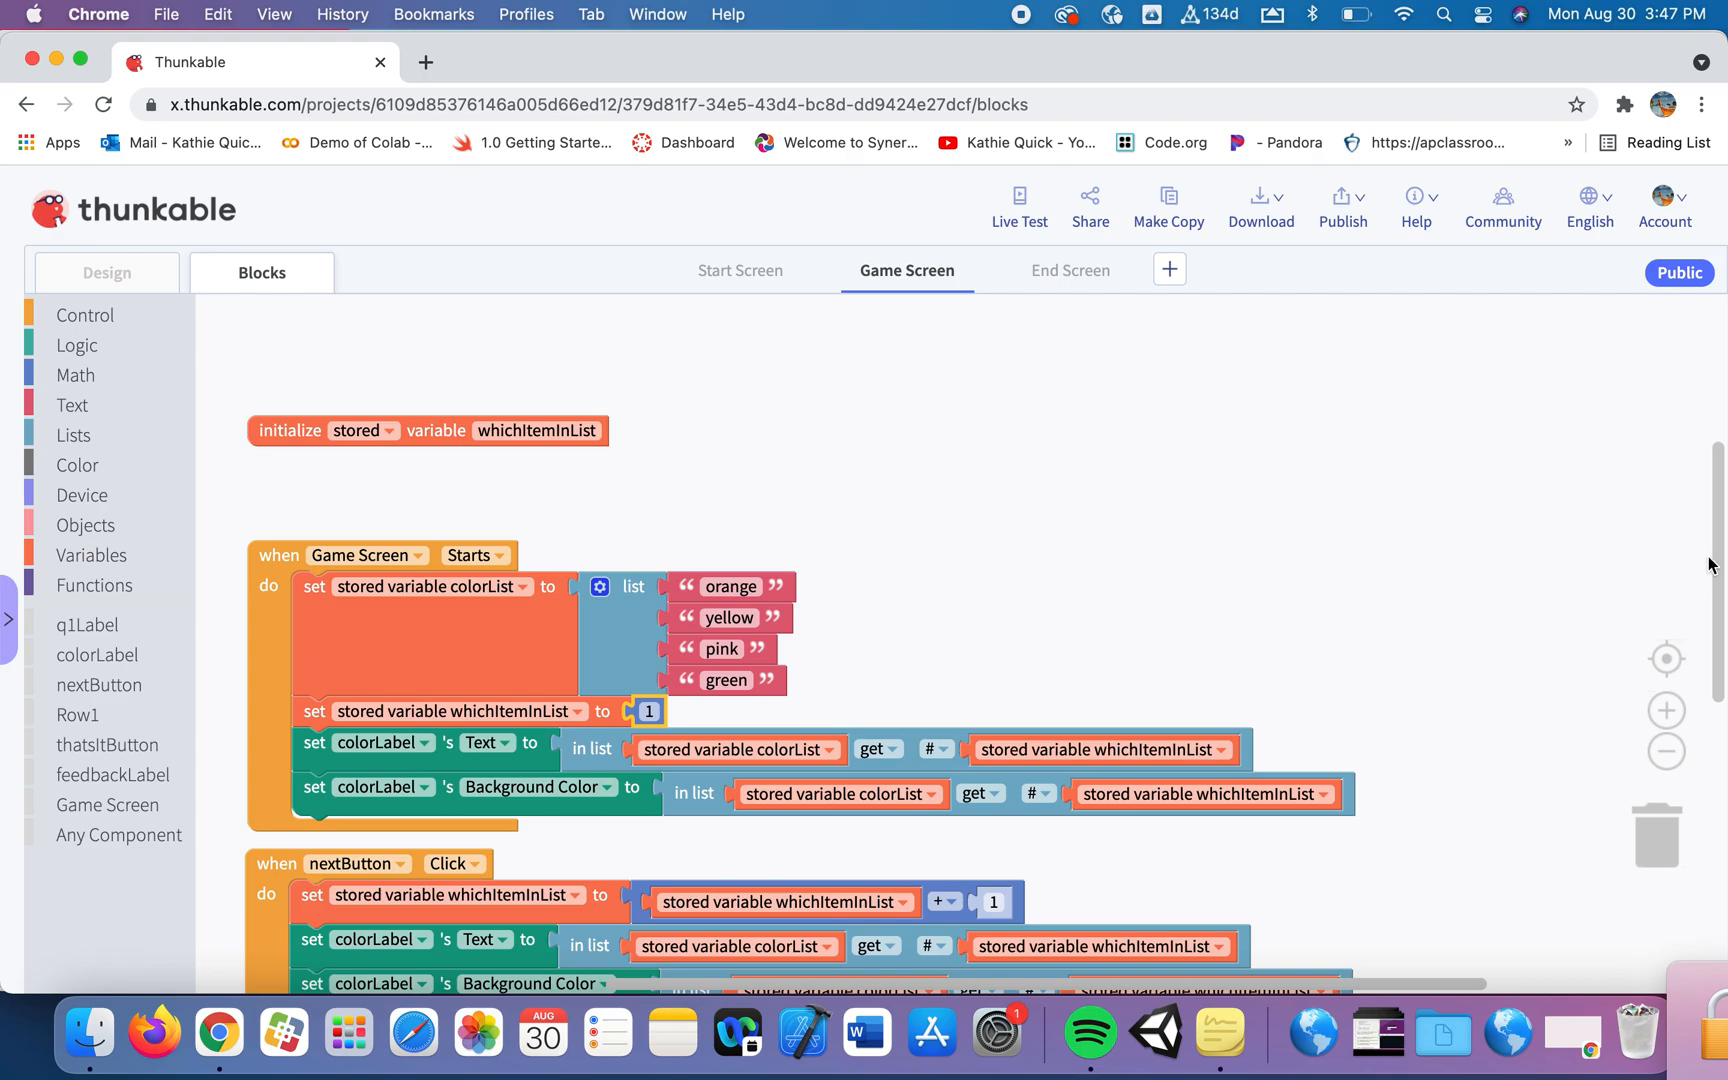
scroll("down", 3)
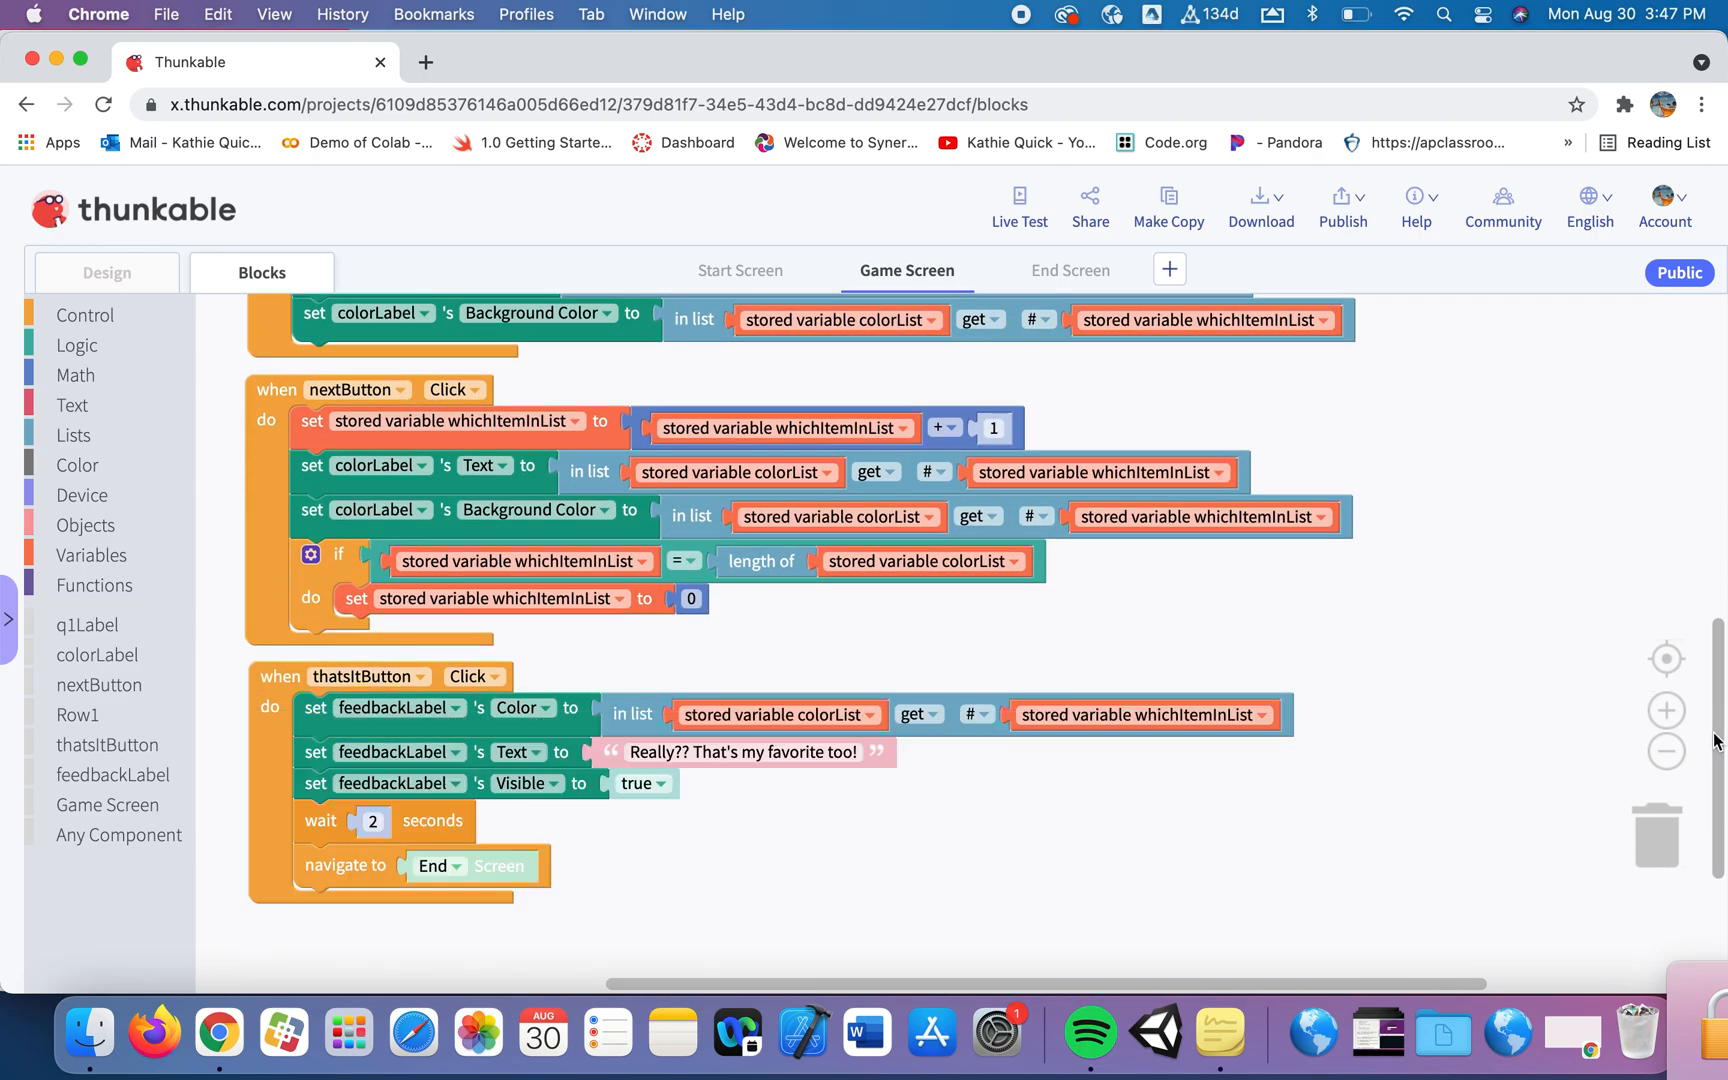
mouse_move(603, 698)
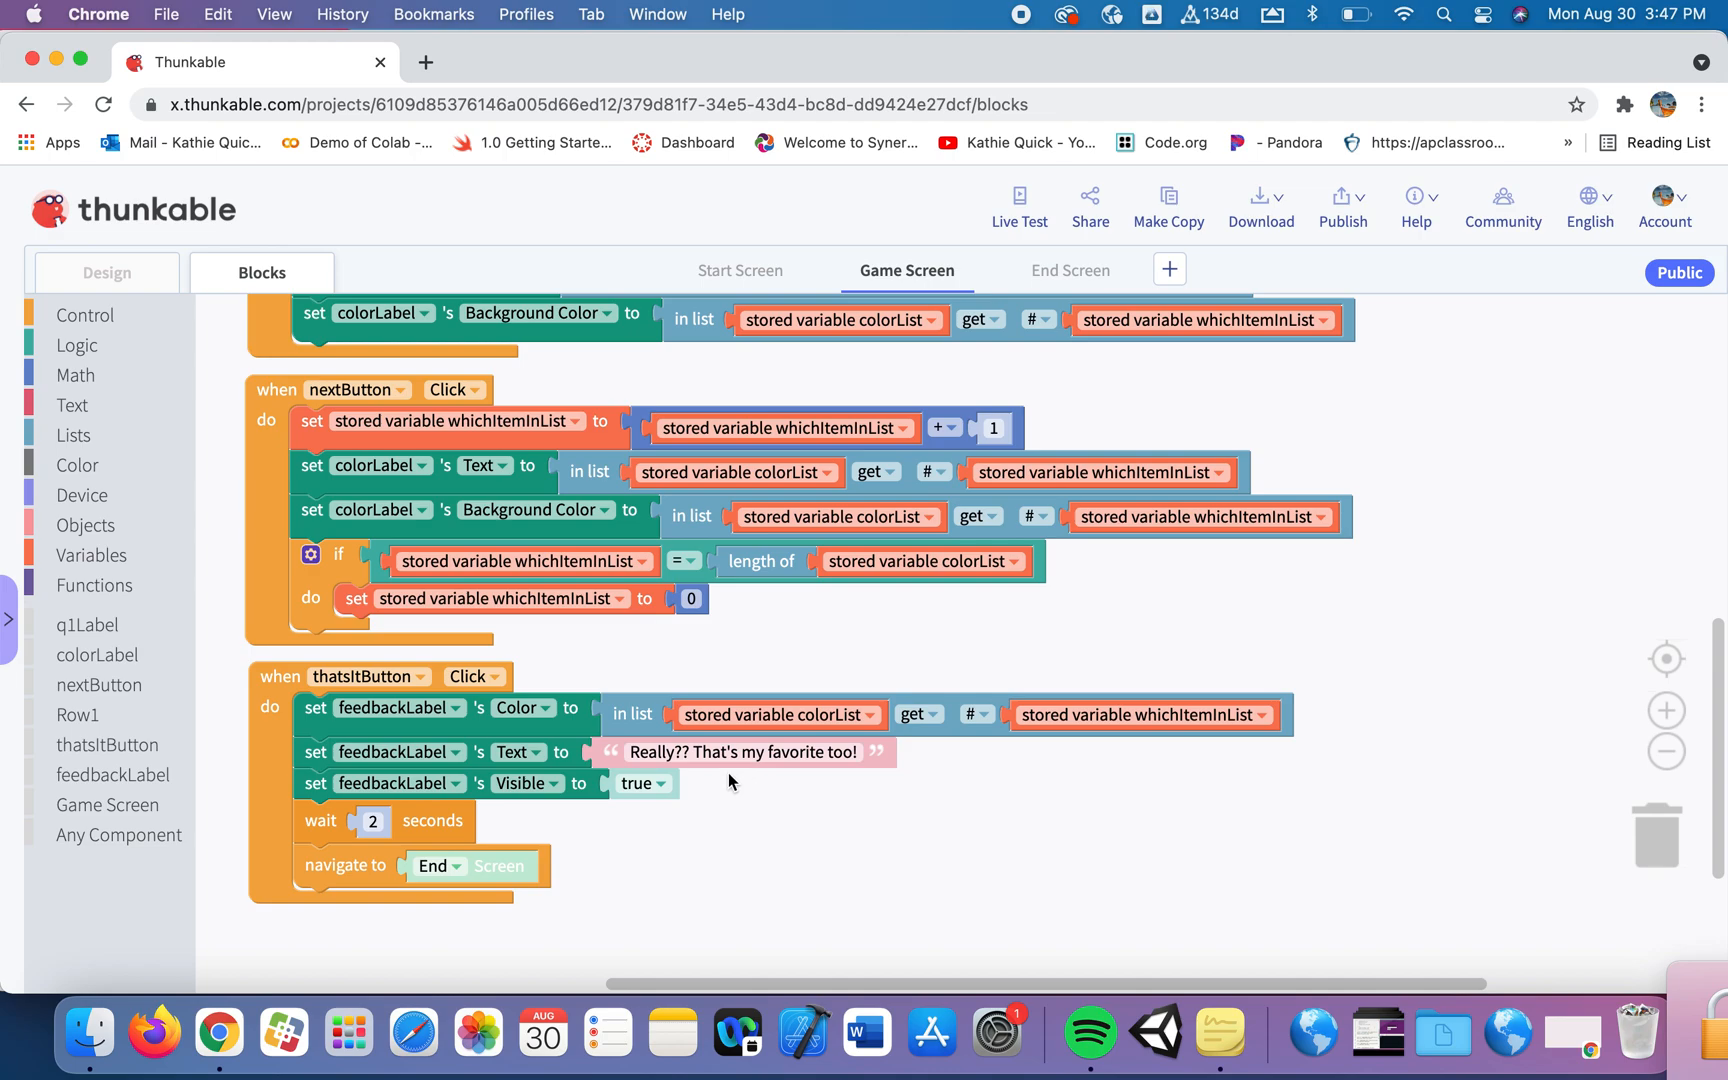
mouse_move(452, 838)
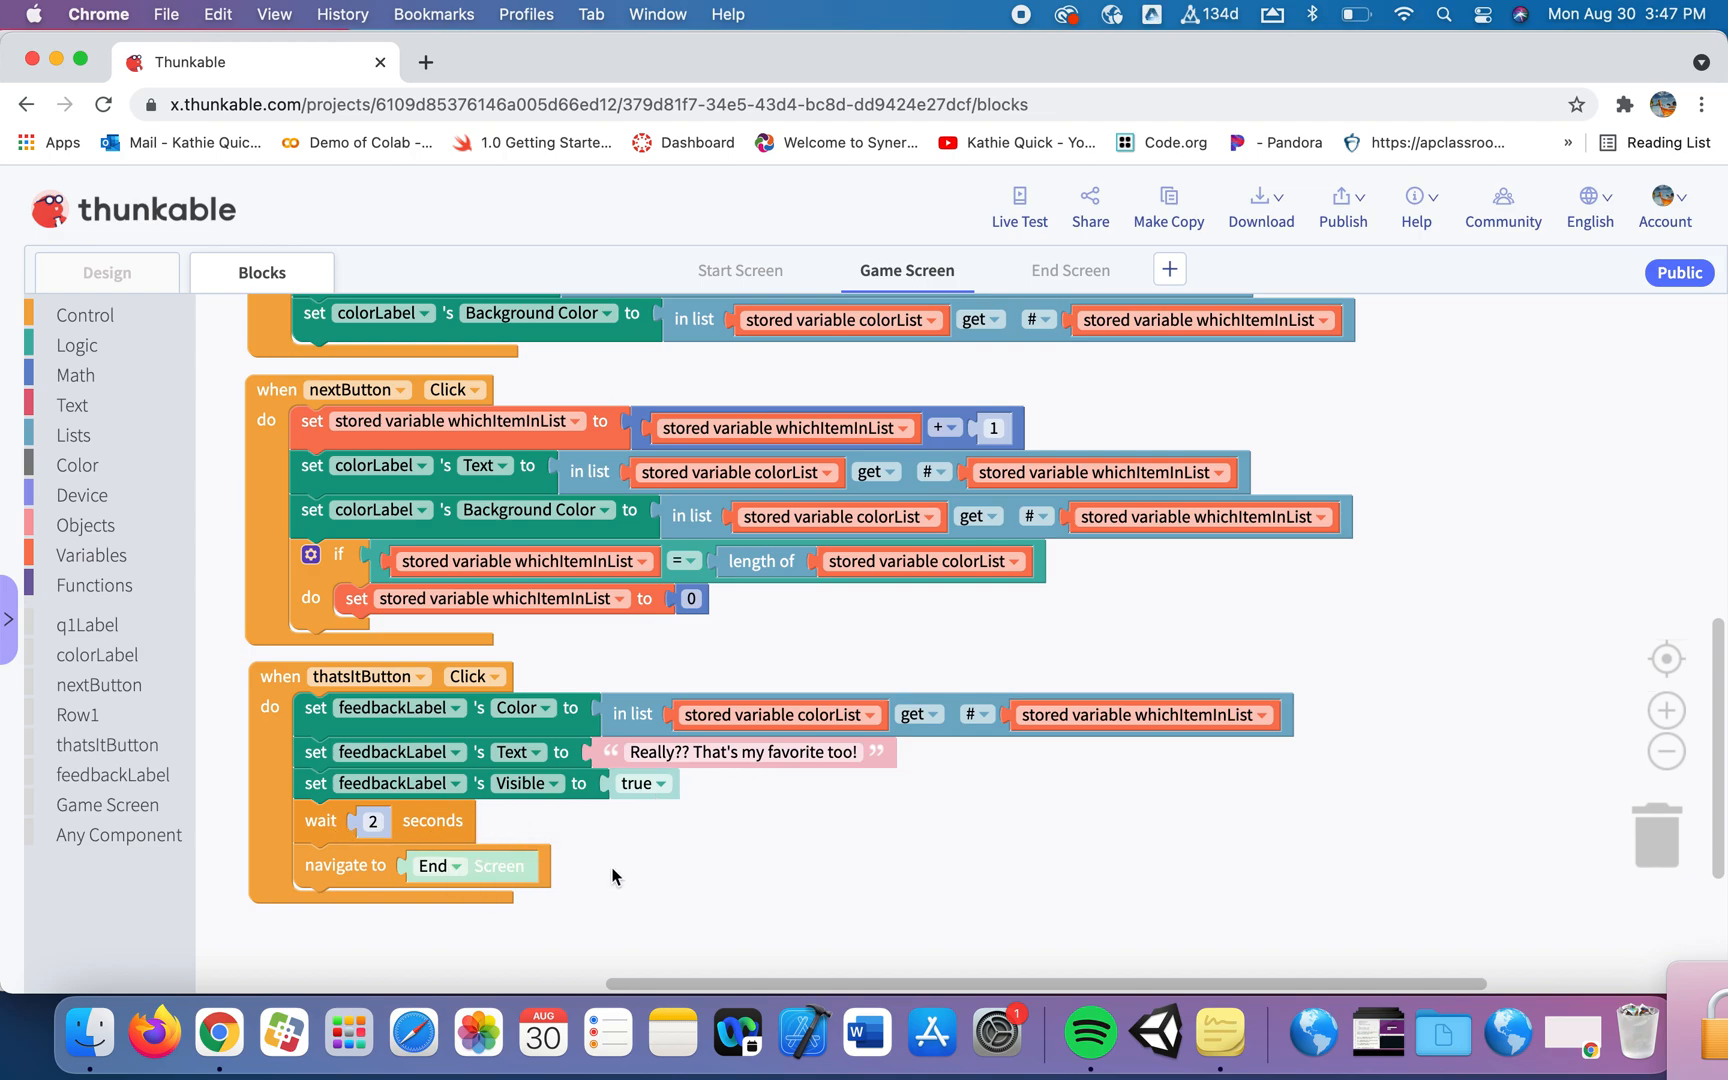
mouse_move(953, 387)
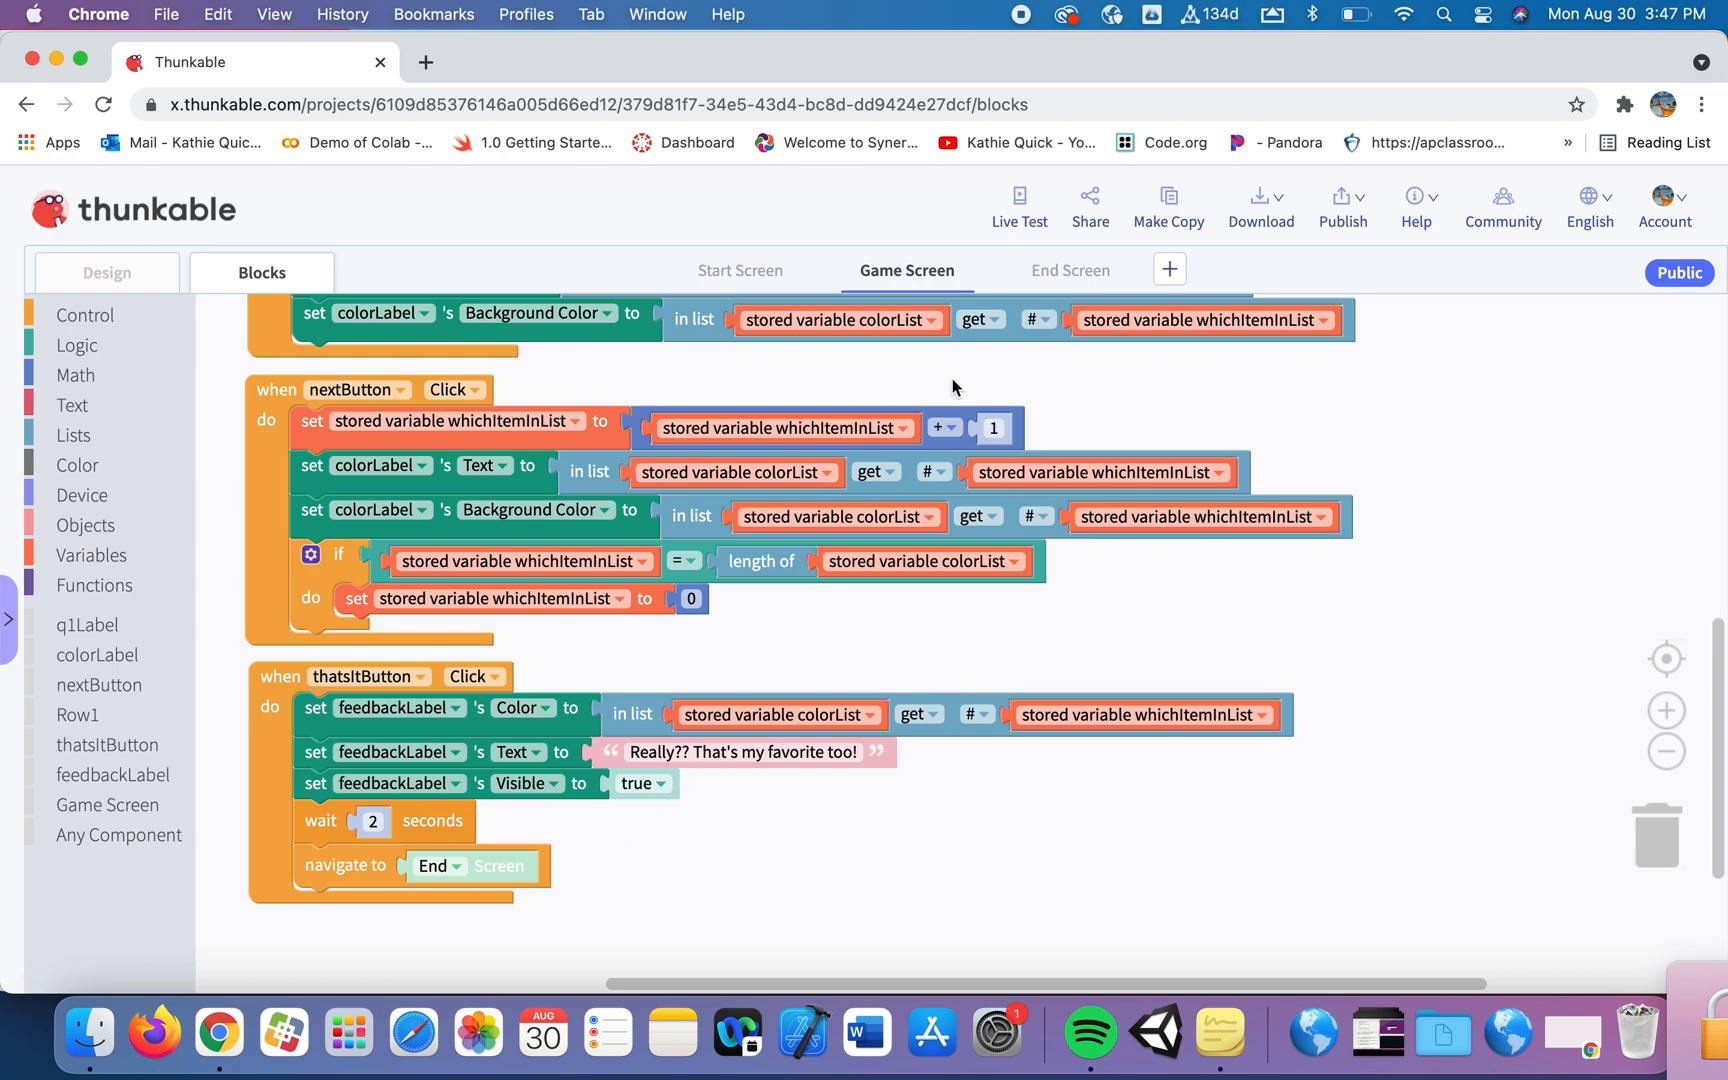
left_click(1068, 270)
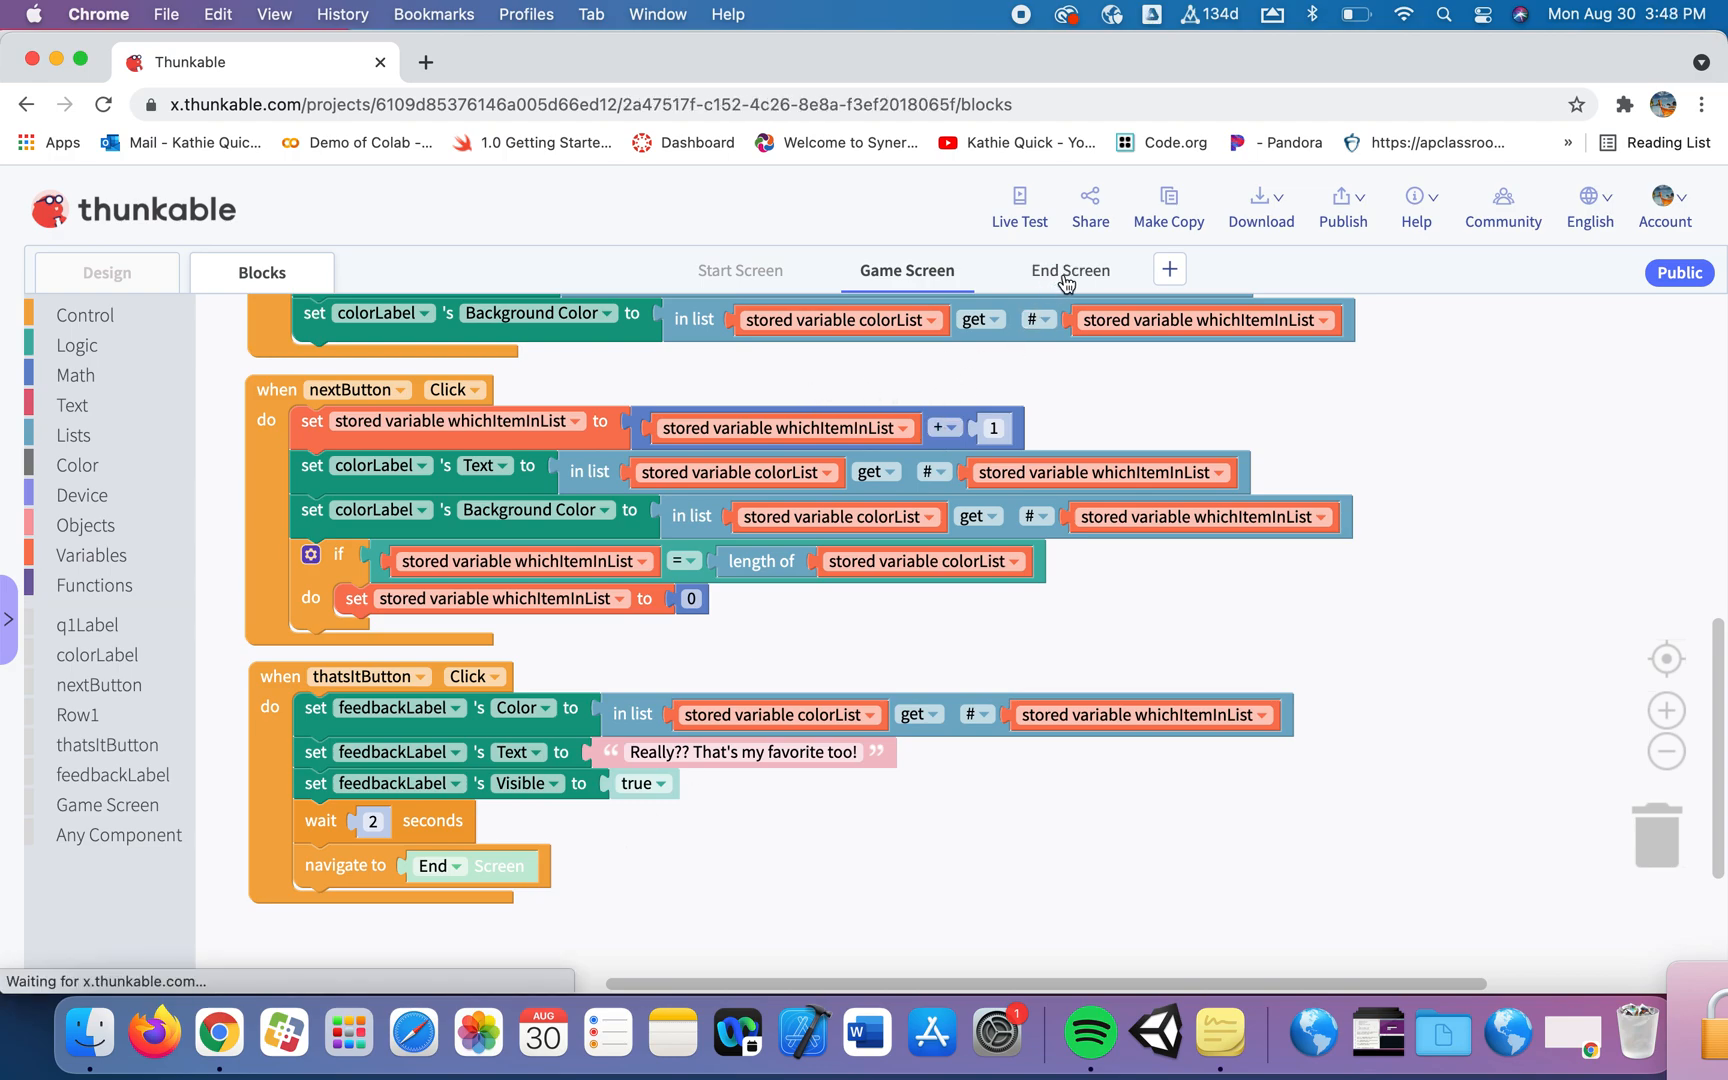
left_click(1068, 270)
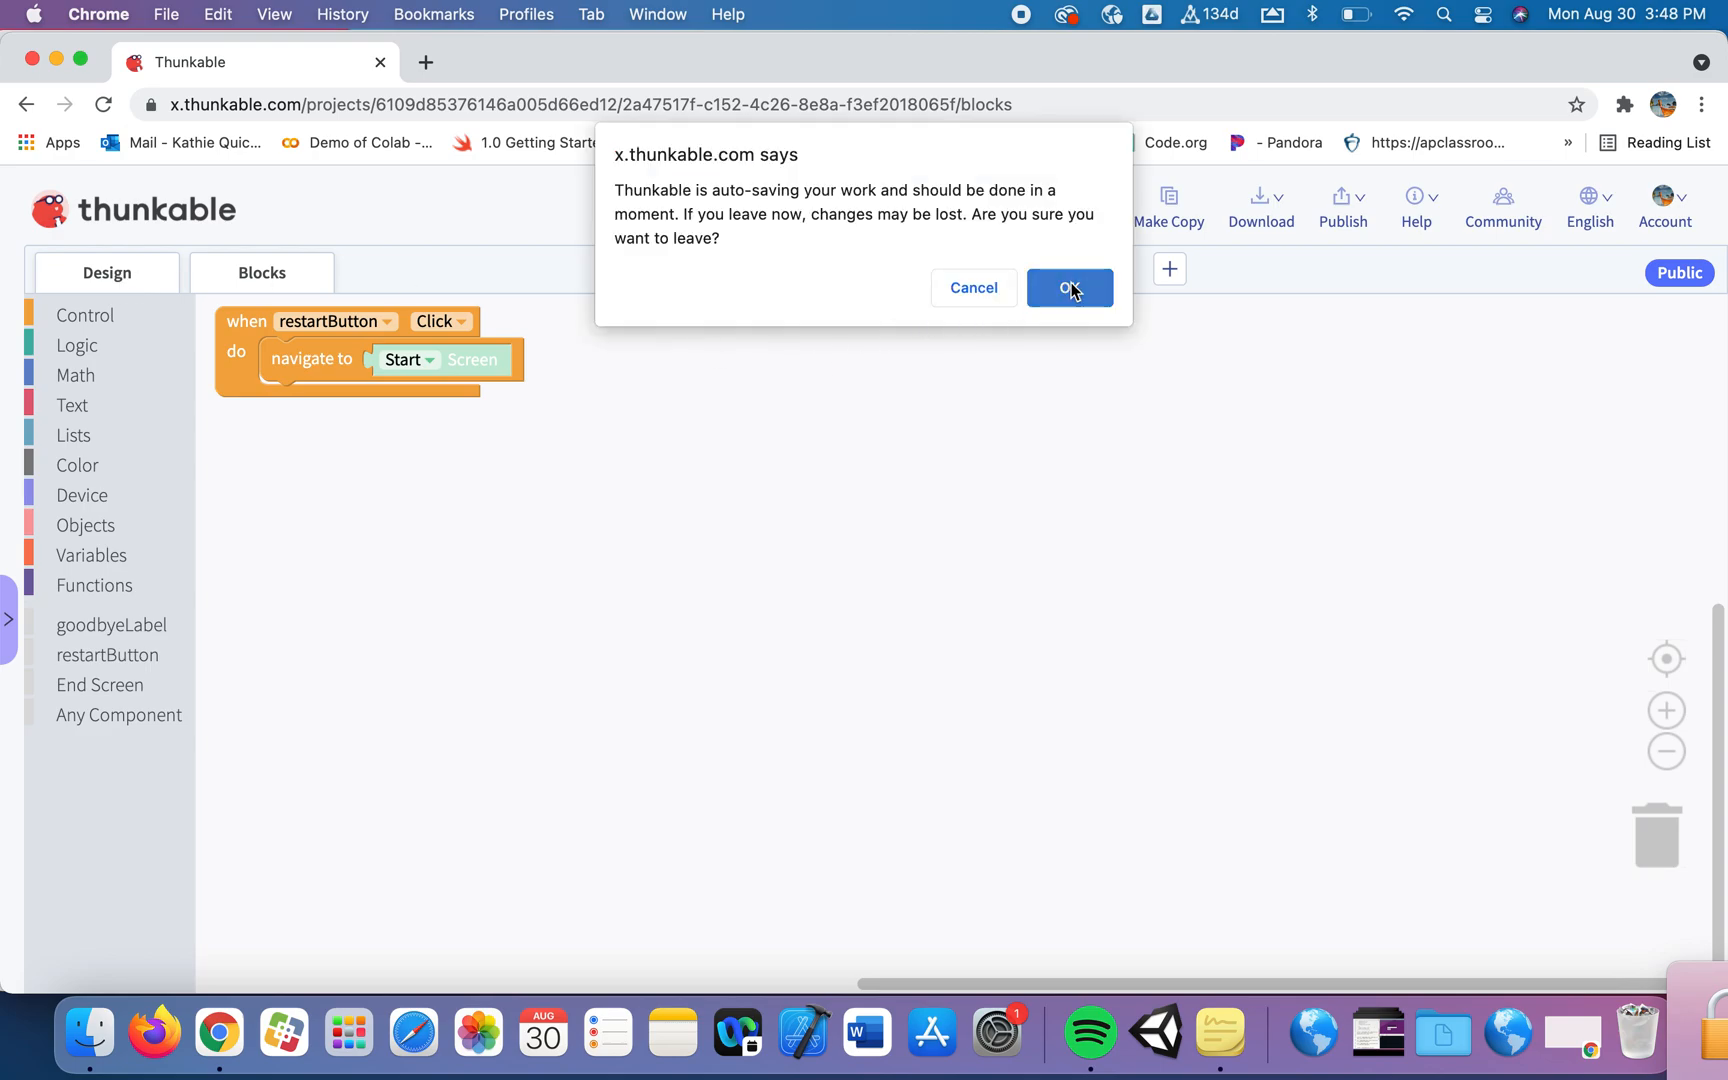
left_click(1068, 288)
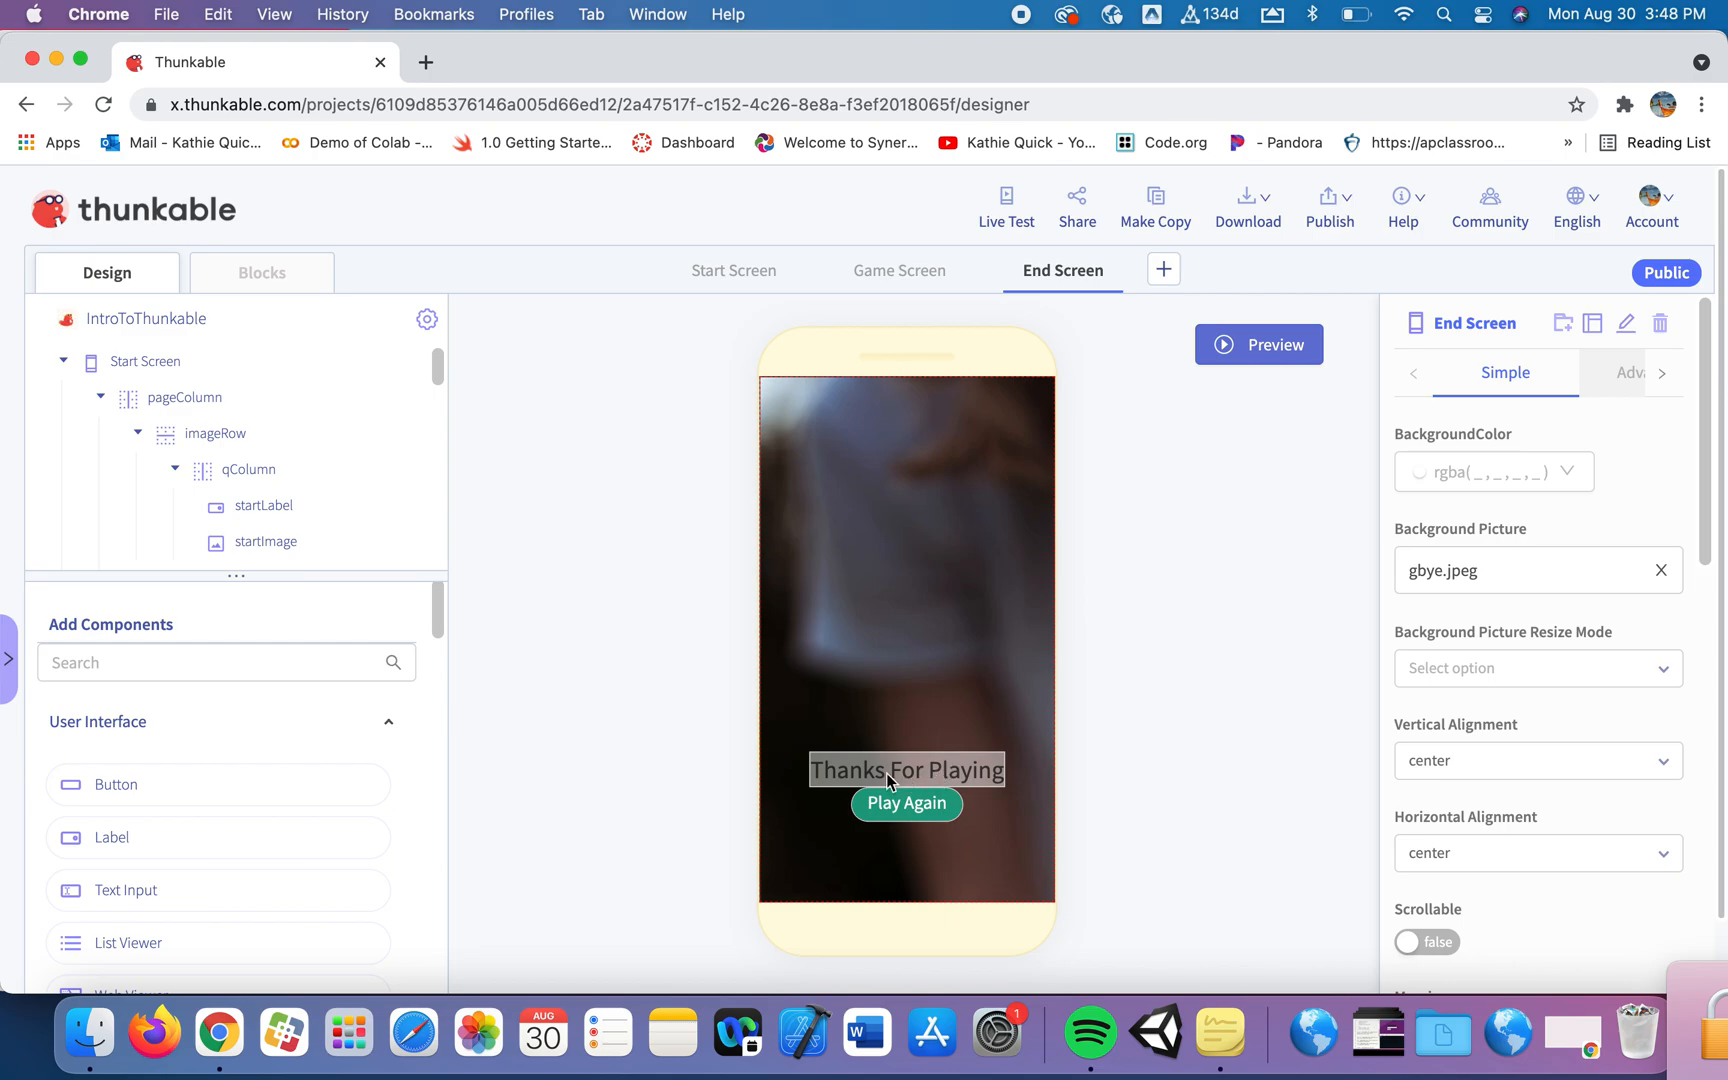
mouse_move(919, 775)
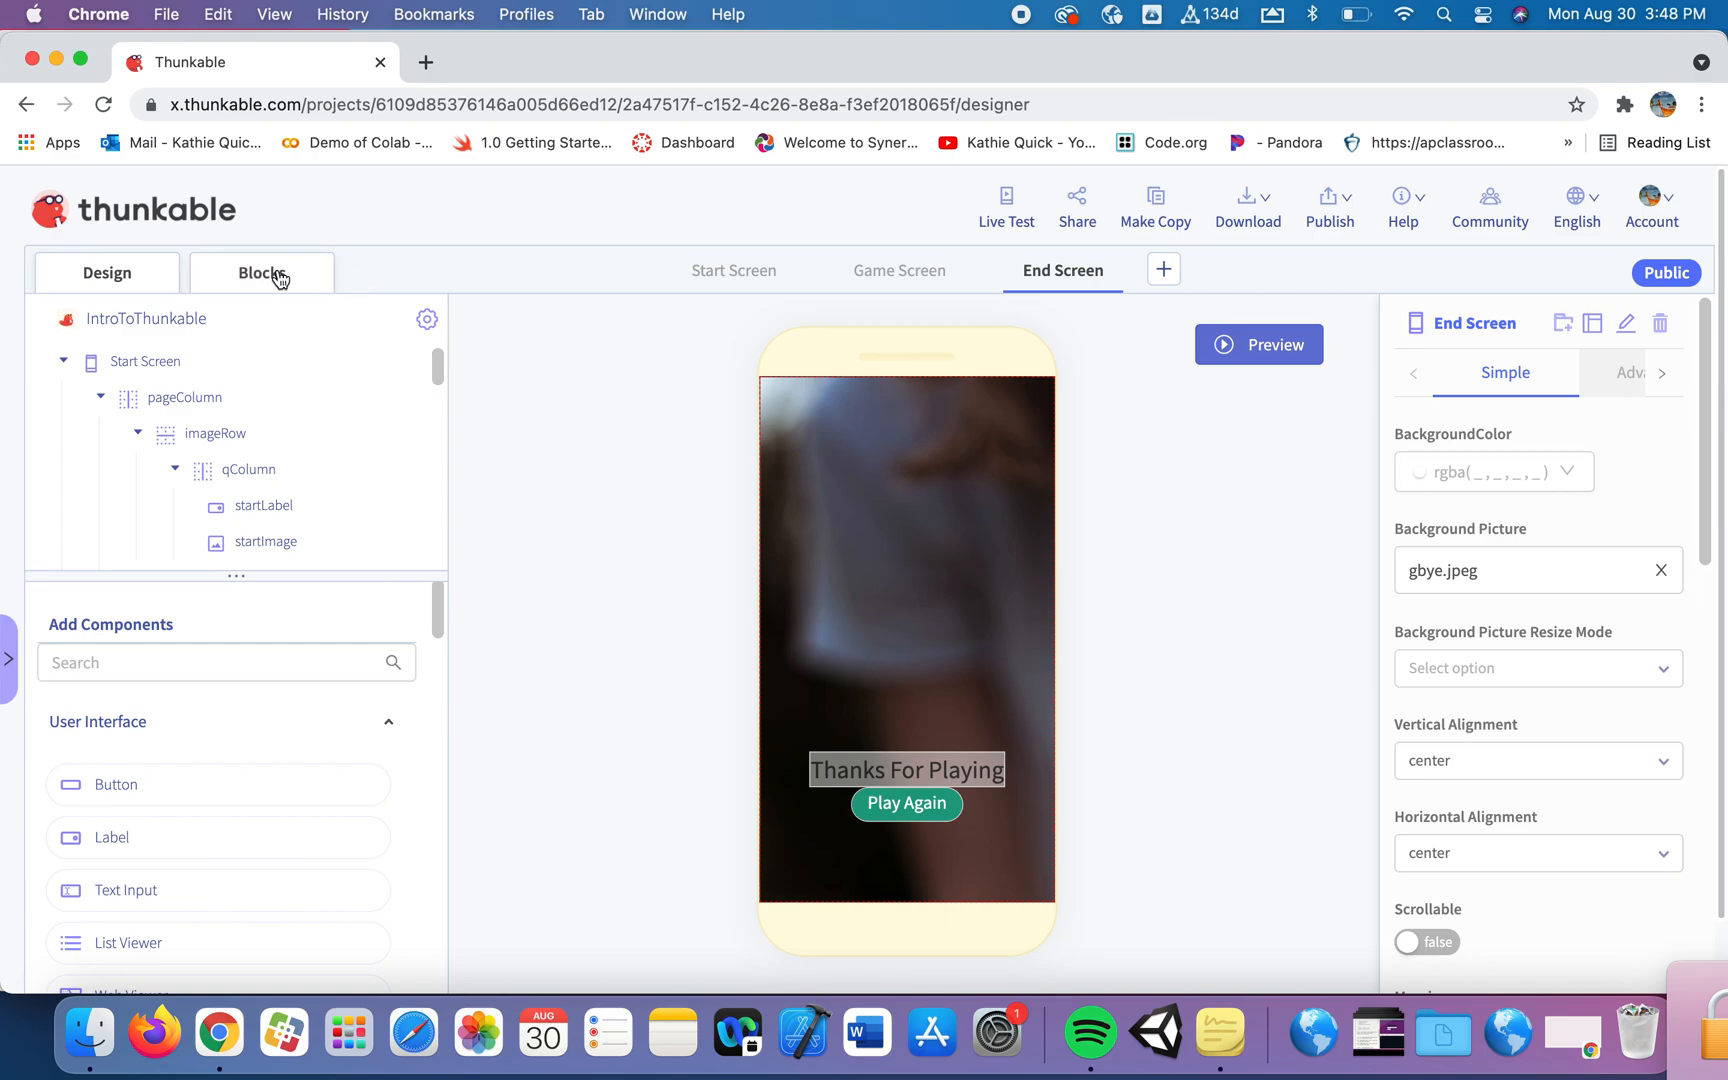
Create a when End Screen Starts event containing goodbyeLabel's set Background Color block.
left_click(261, 272)
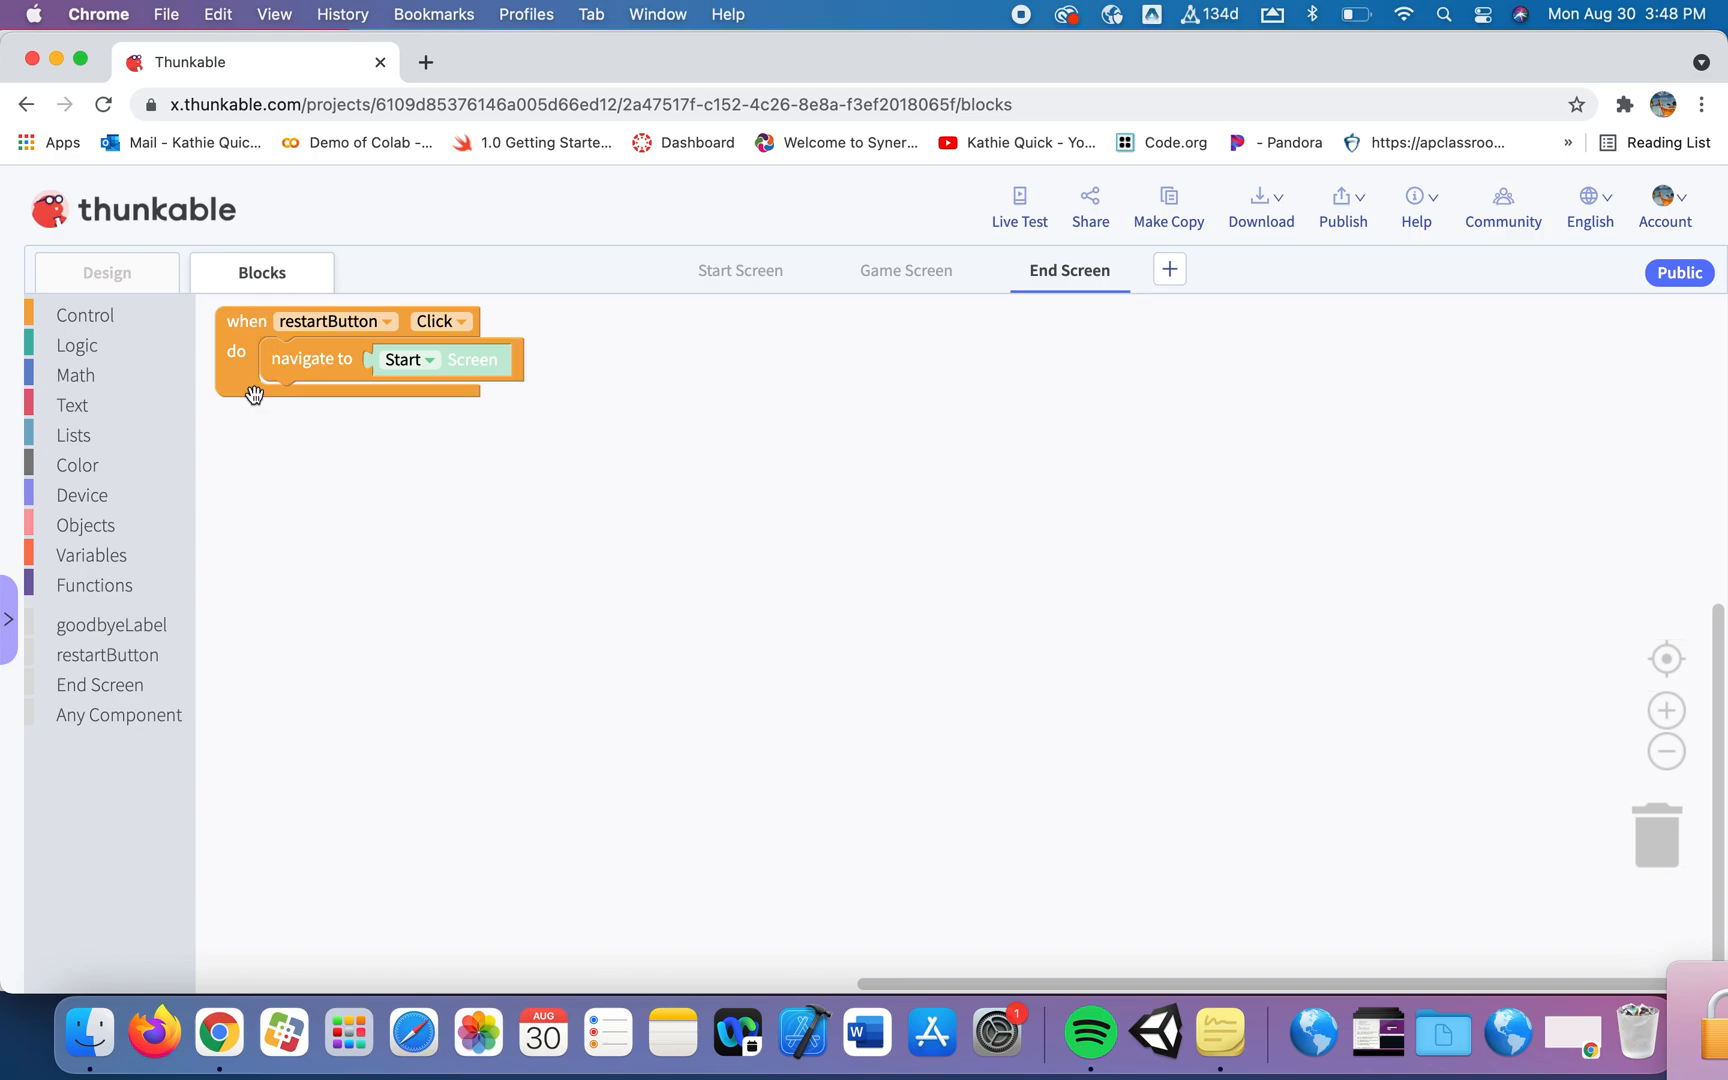
mouse_move(198, 674)
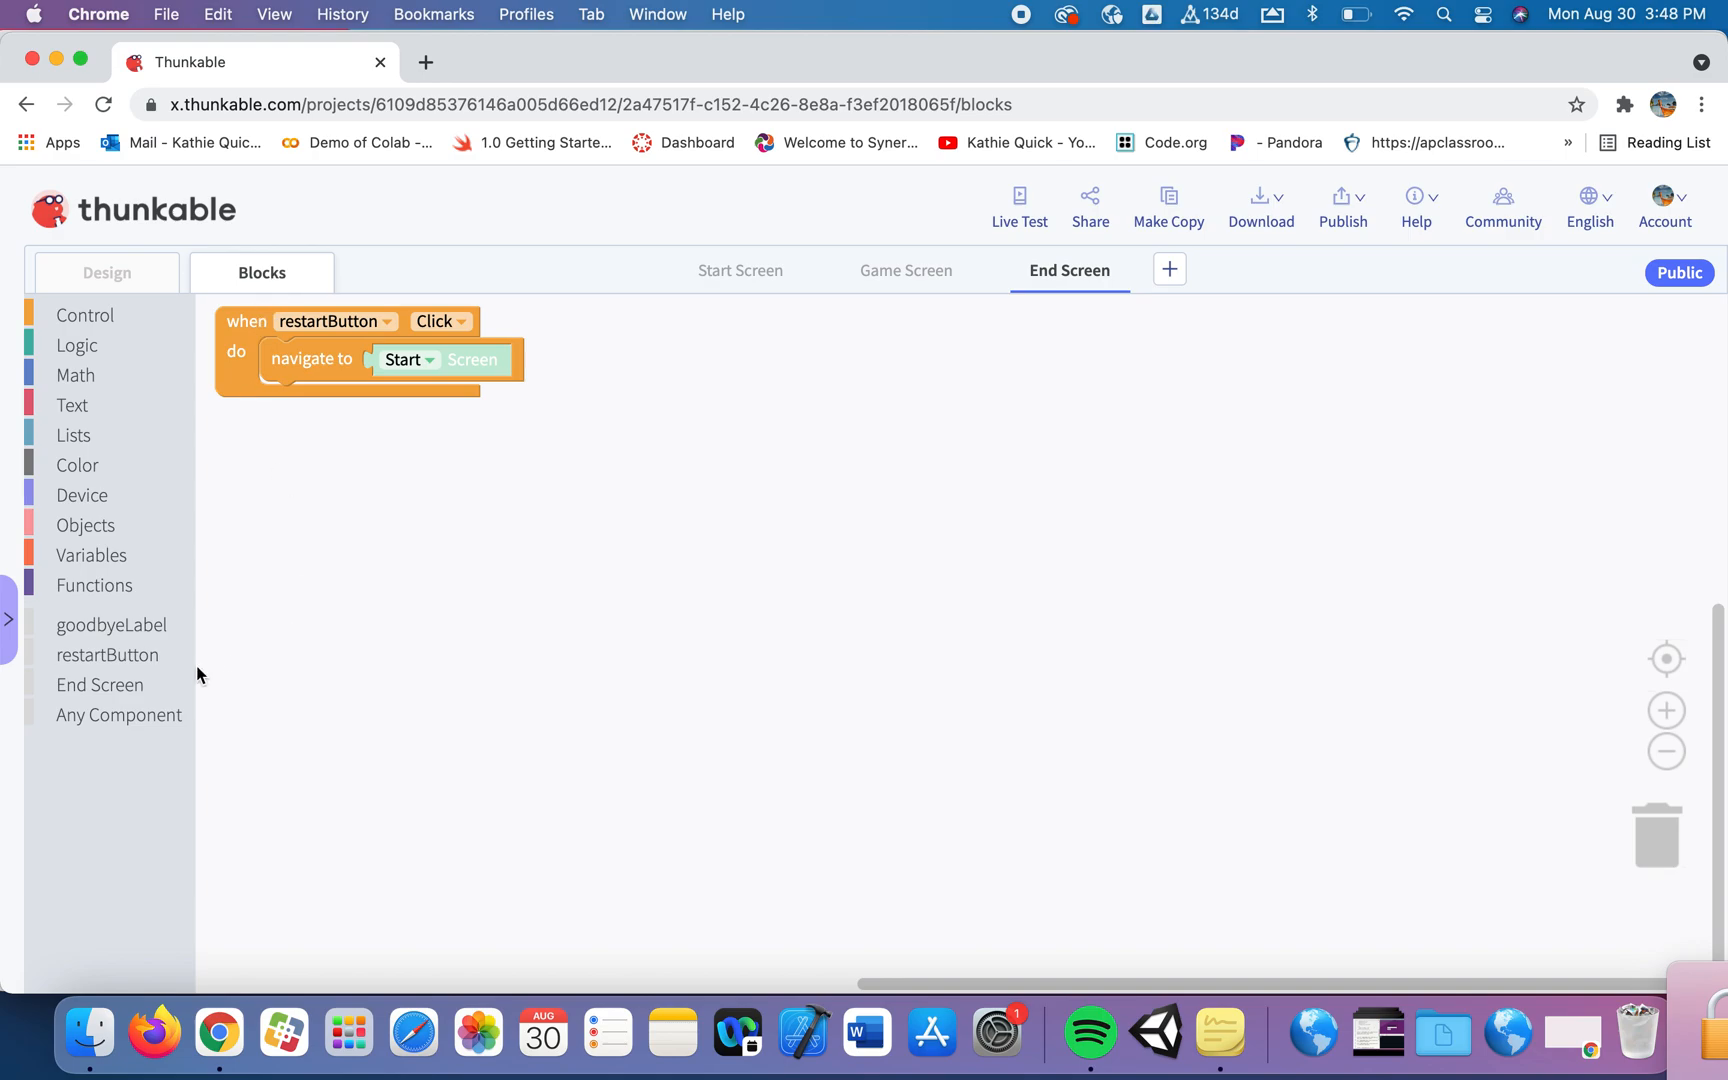
mouse_move(119, 696)
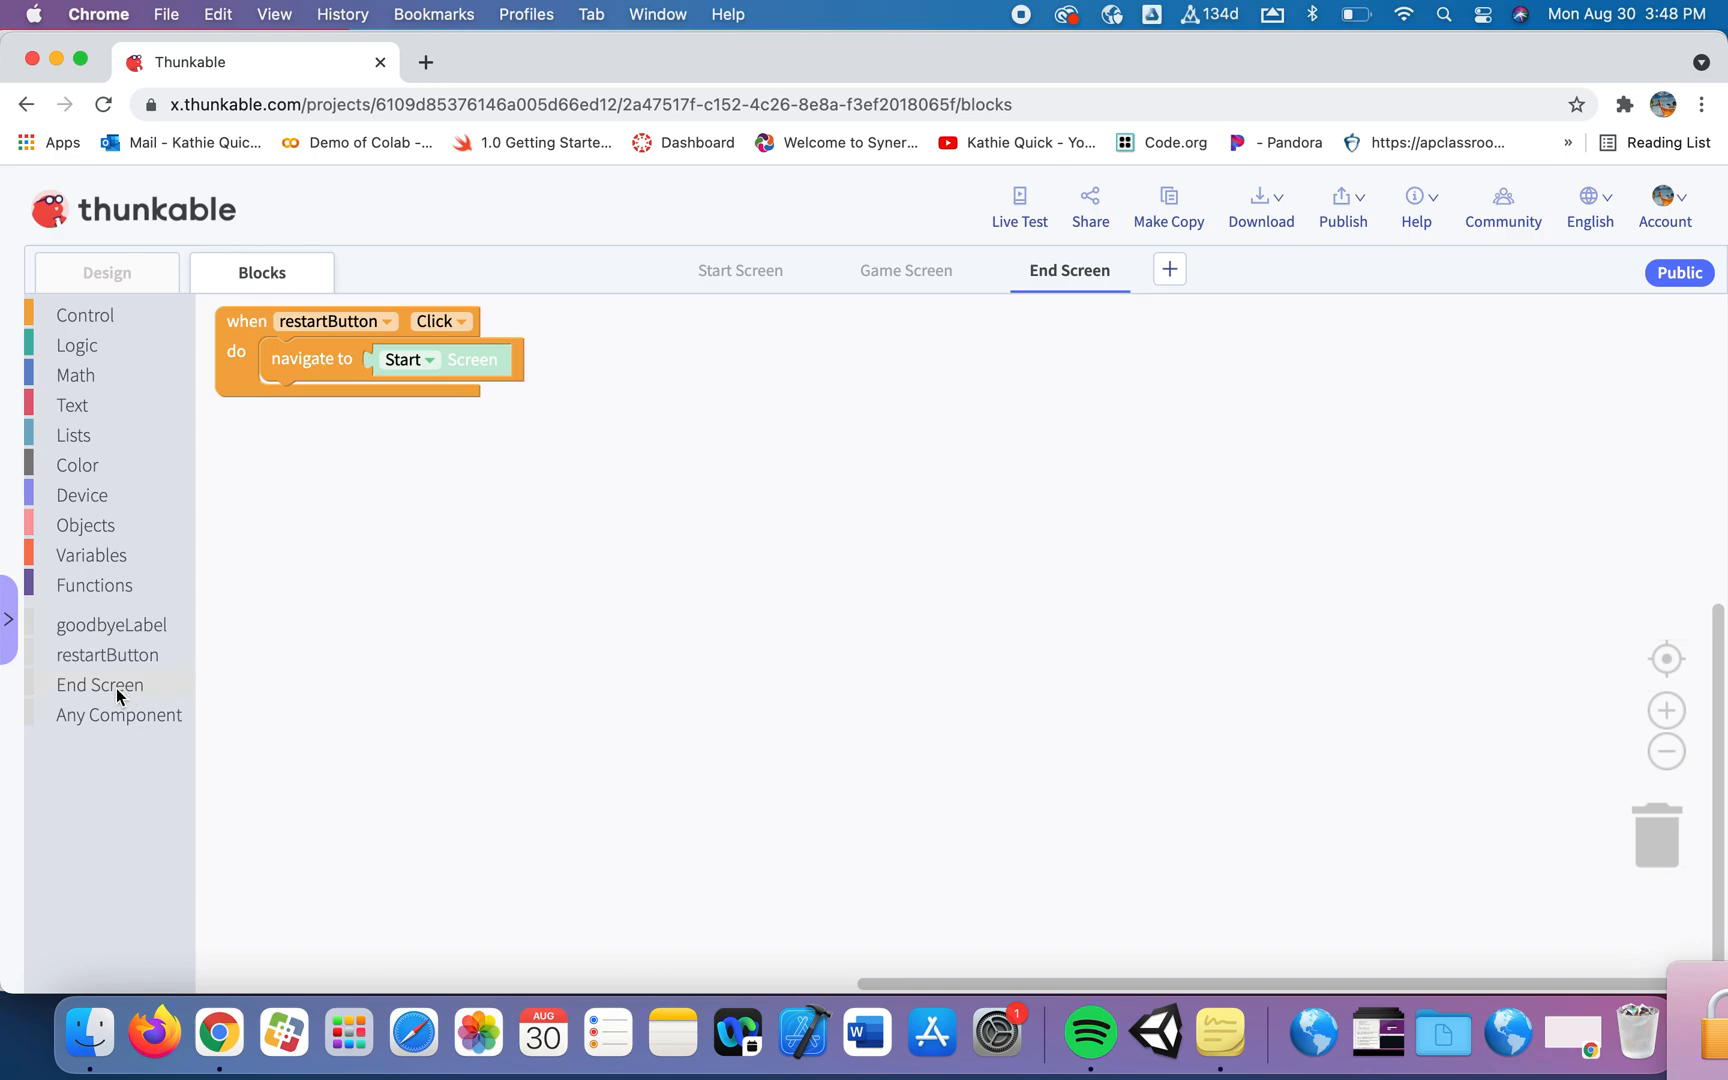
left_click(99, 684)
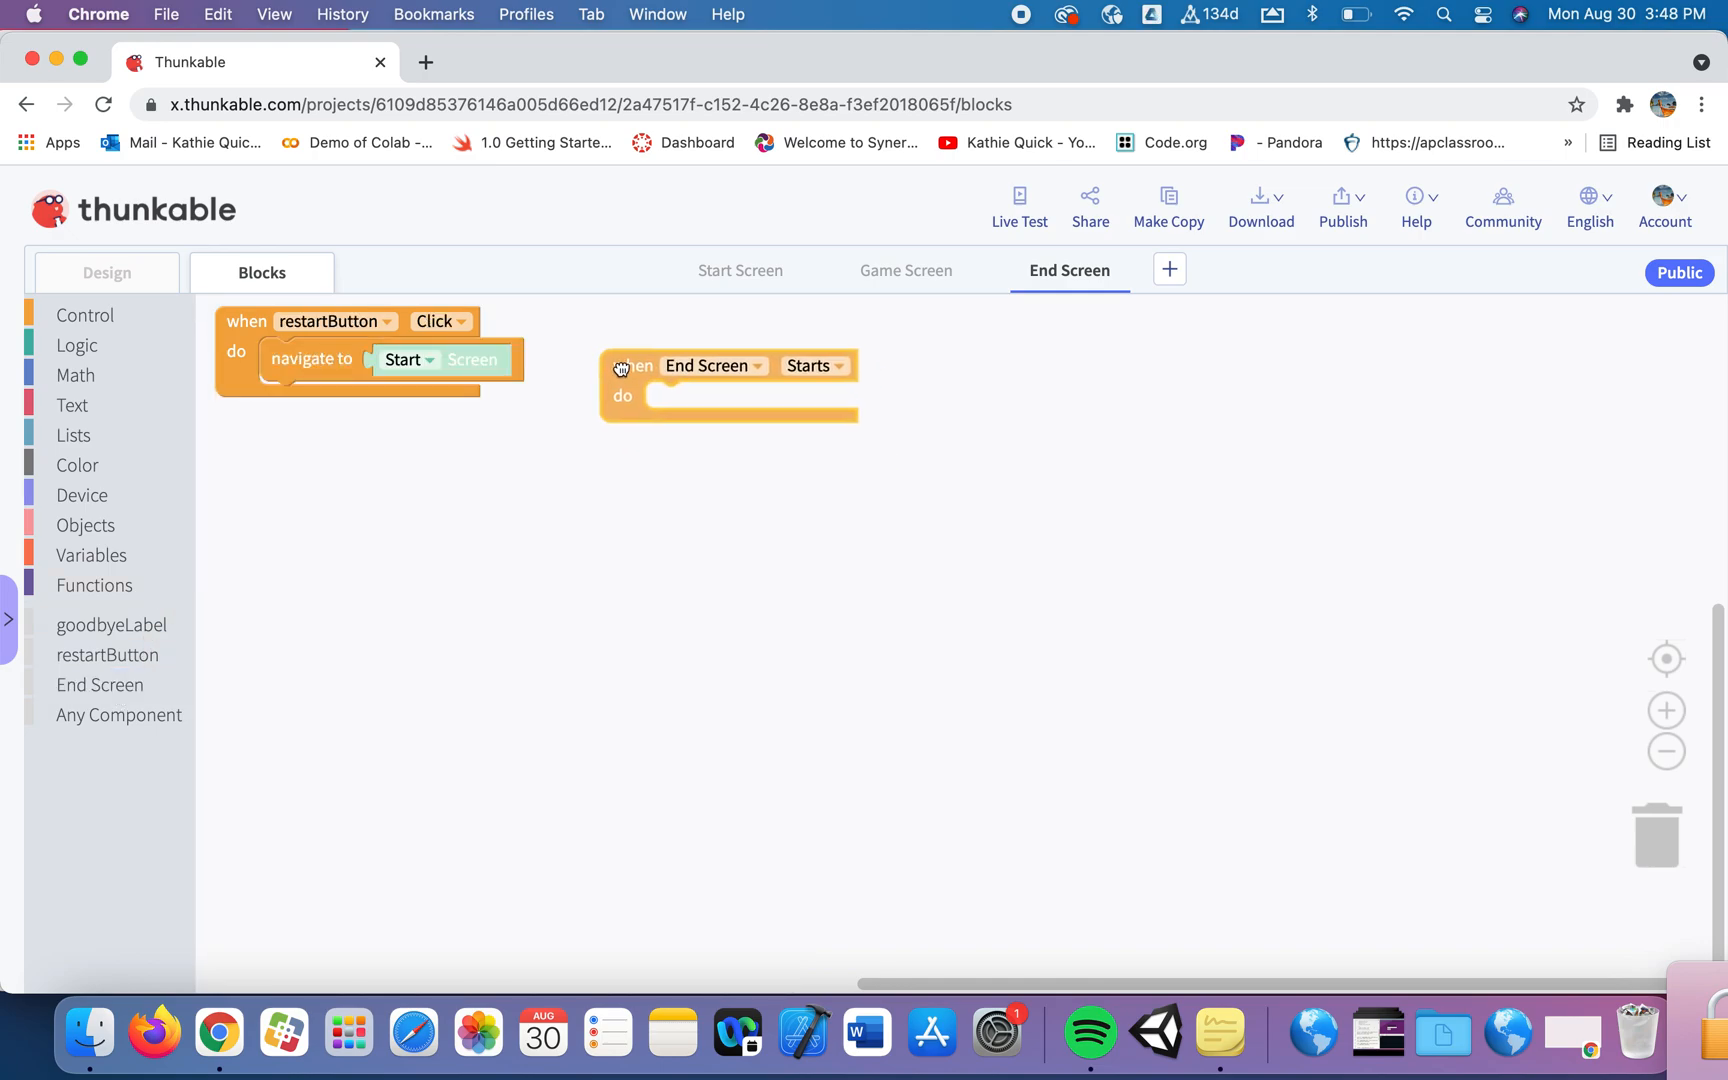
left_click_drag(623, 365, 609, 336)
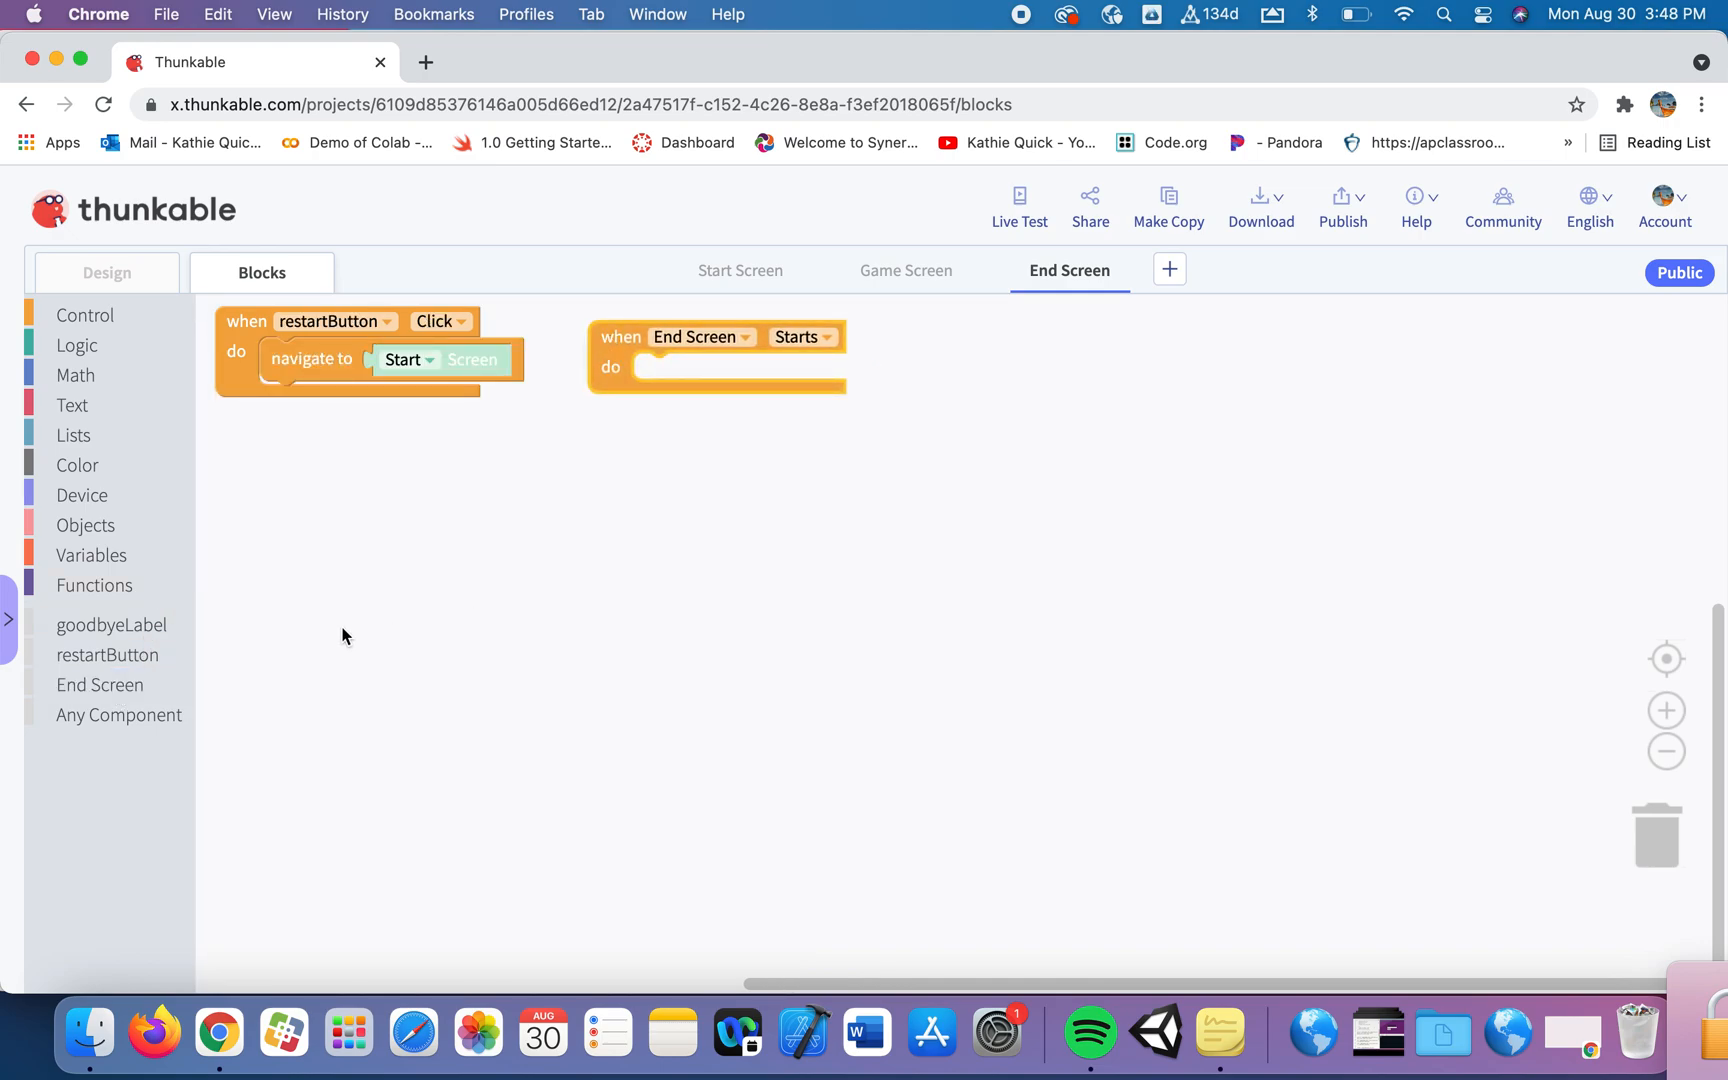
mouse_move(141, 634)
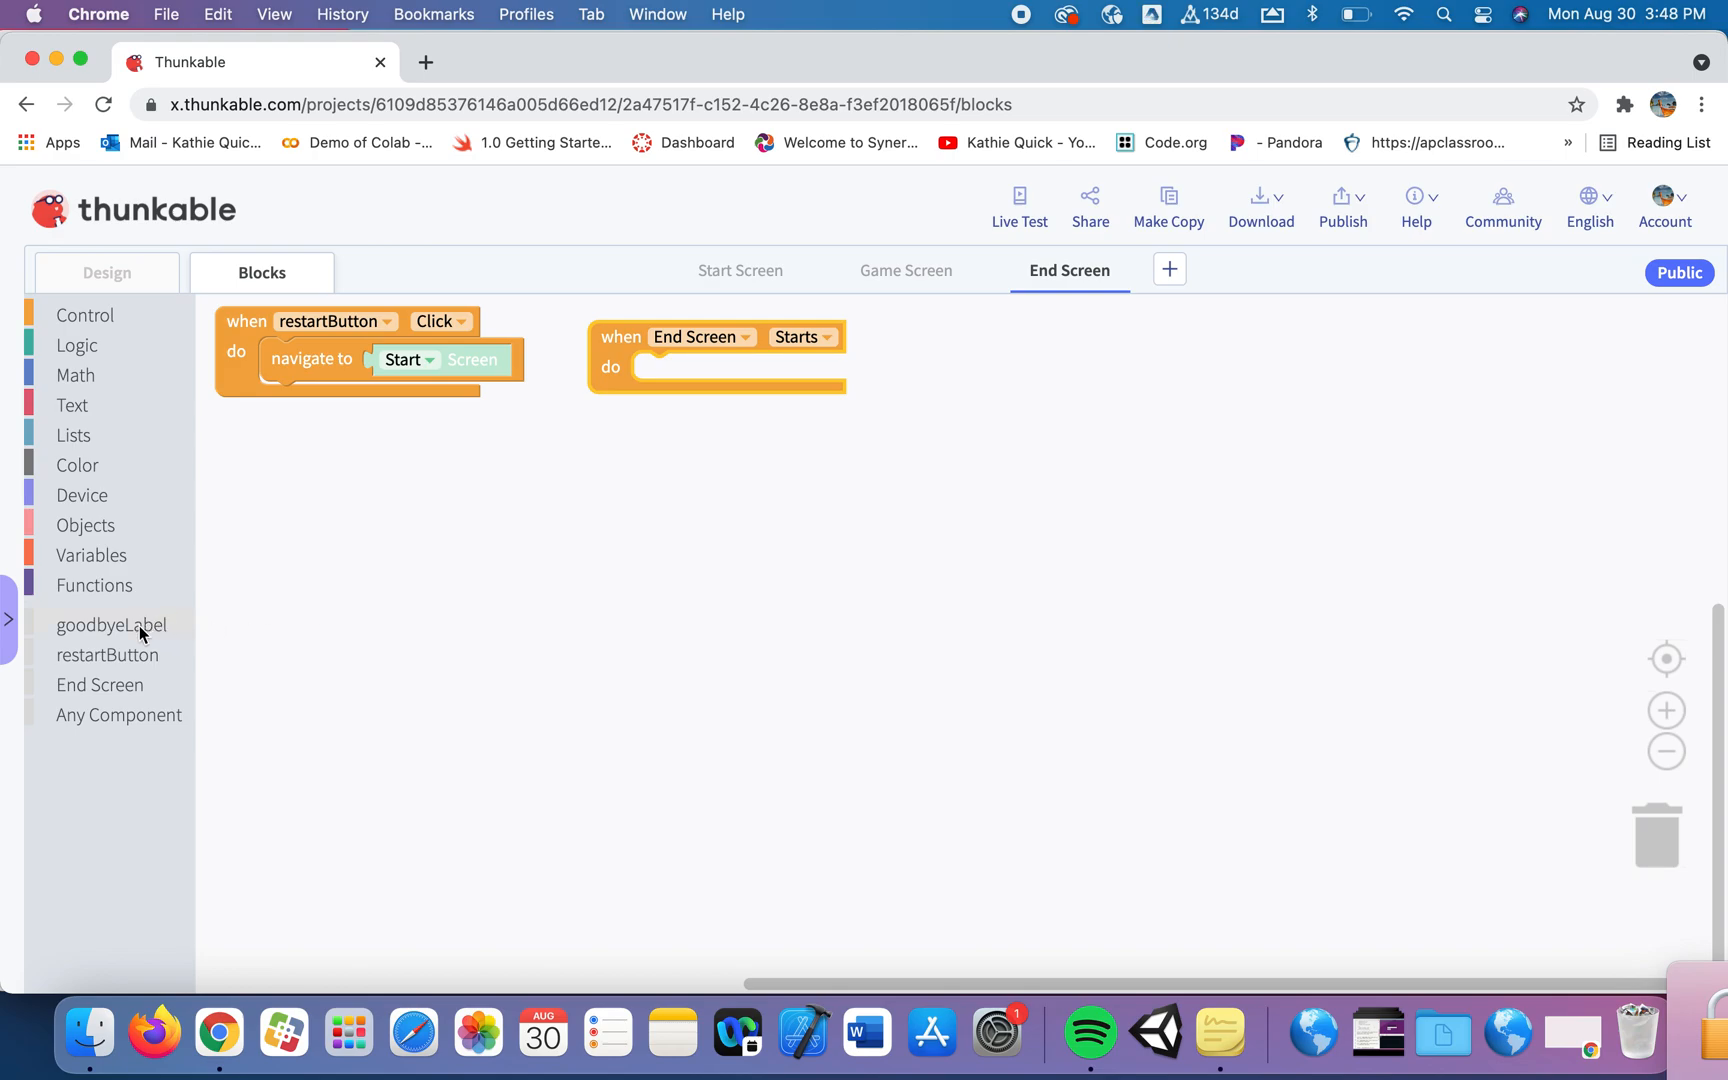
left_click(110, 624)
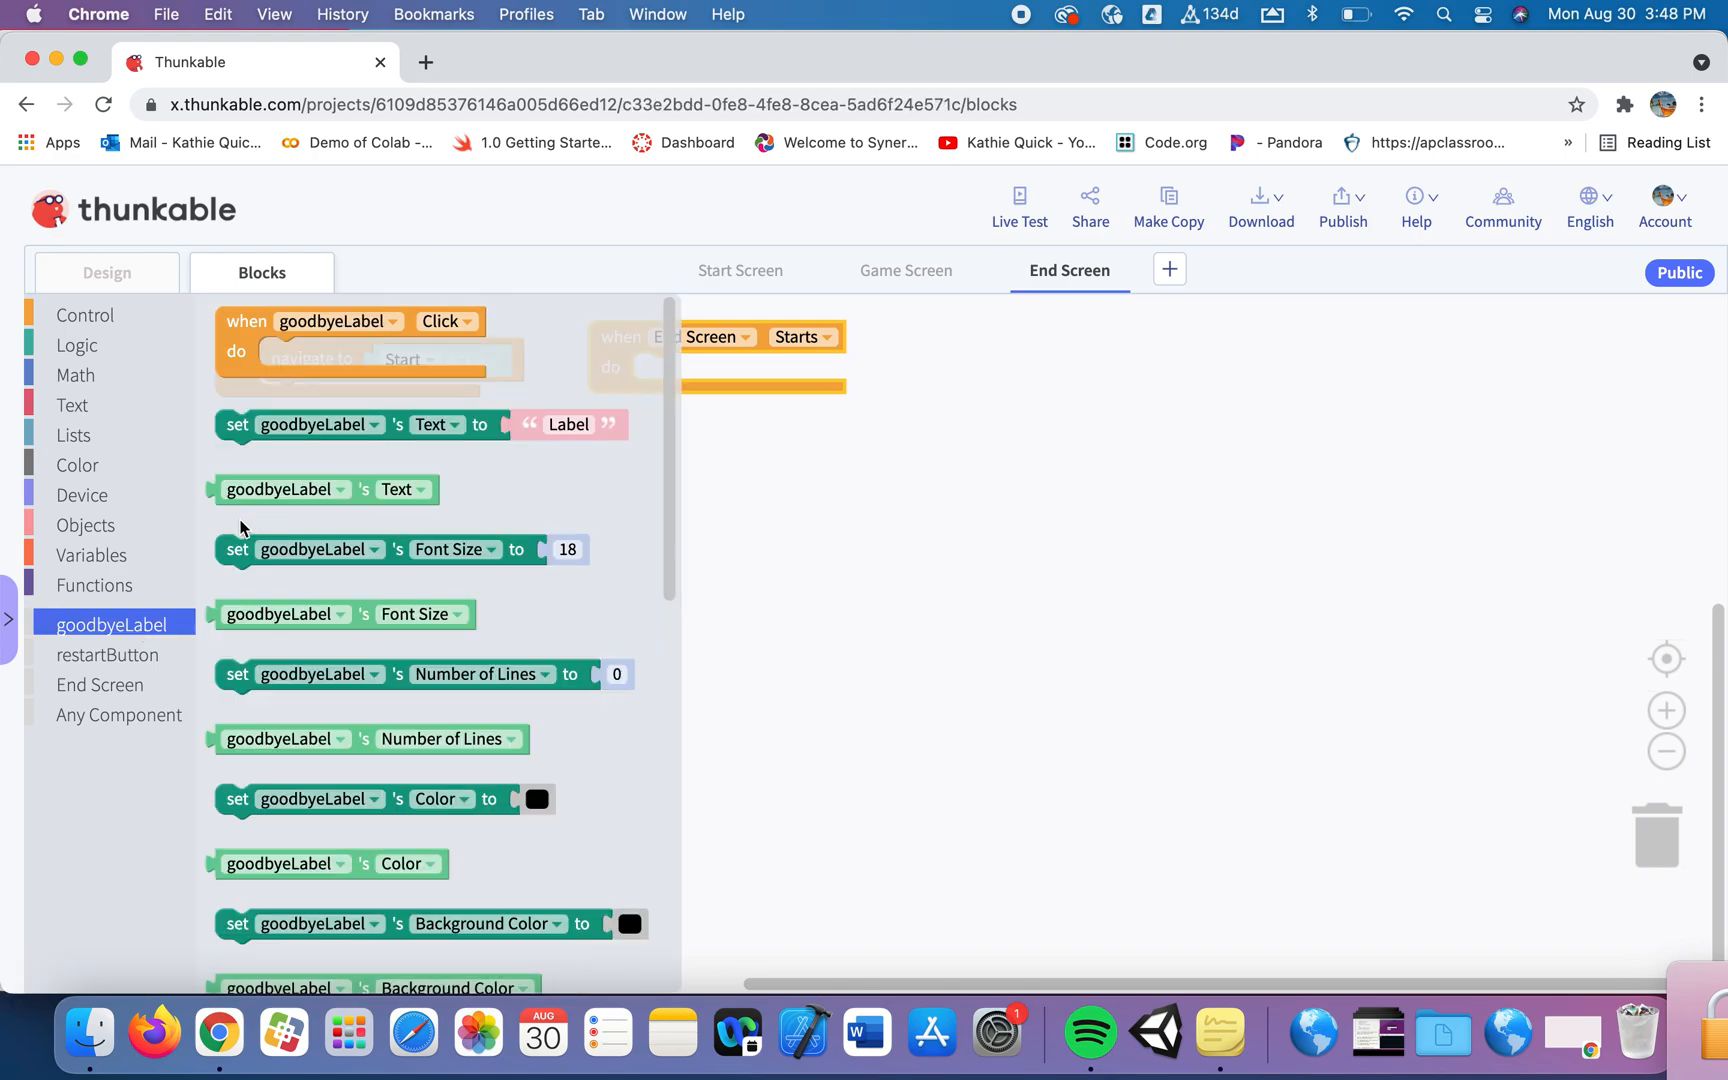
left_click(236, 924)
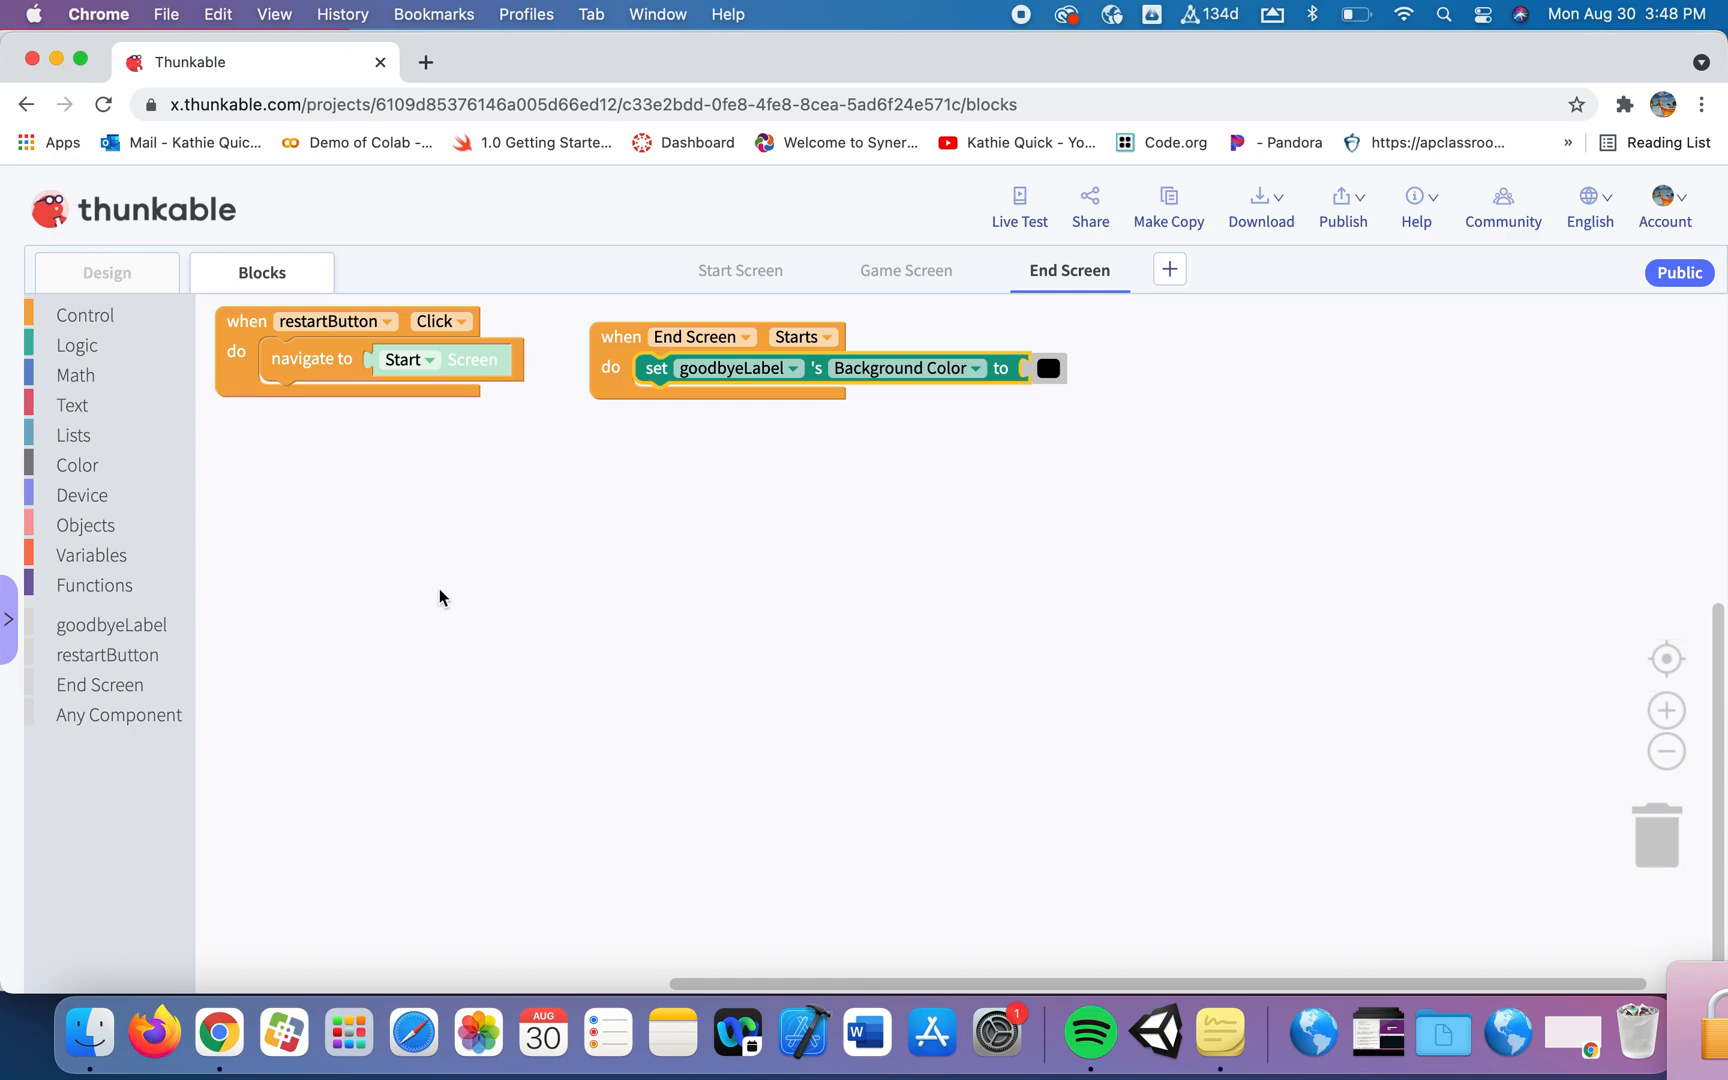
mouse_move(198, 510)
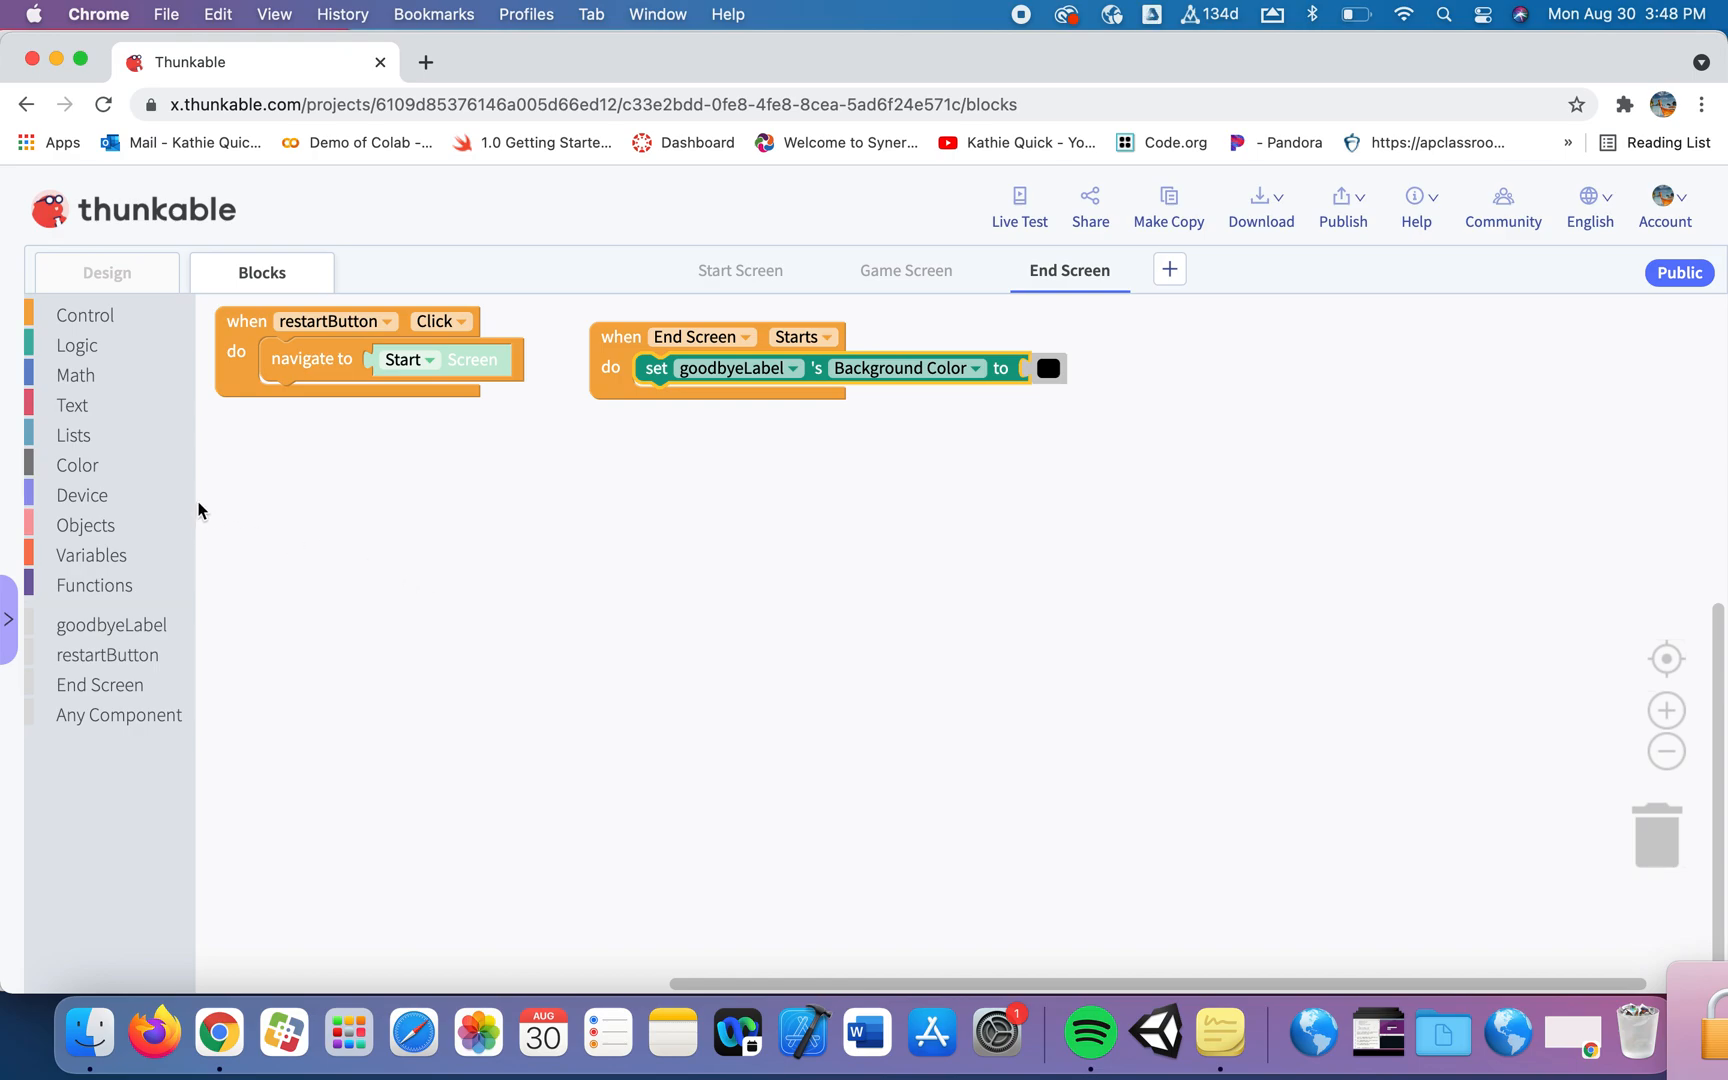
Replace black with an in-list-get lookup of stored colorList at position stored whichItemInList.
left_click(74, 434)
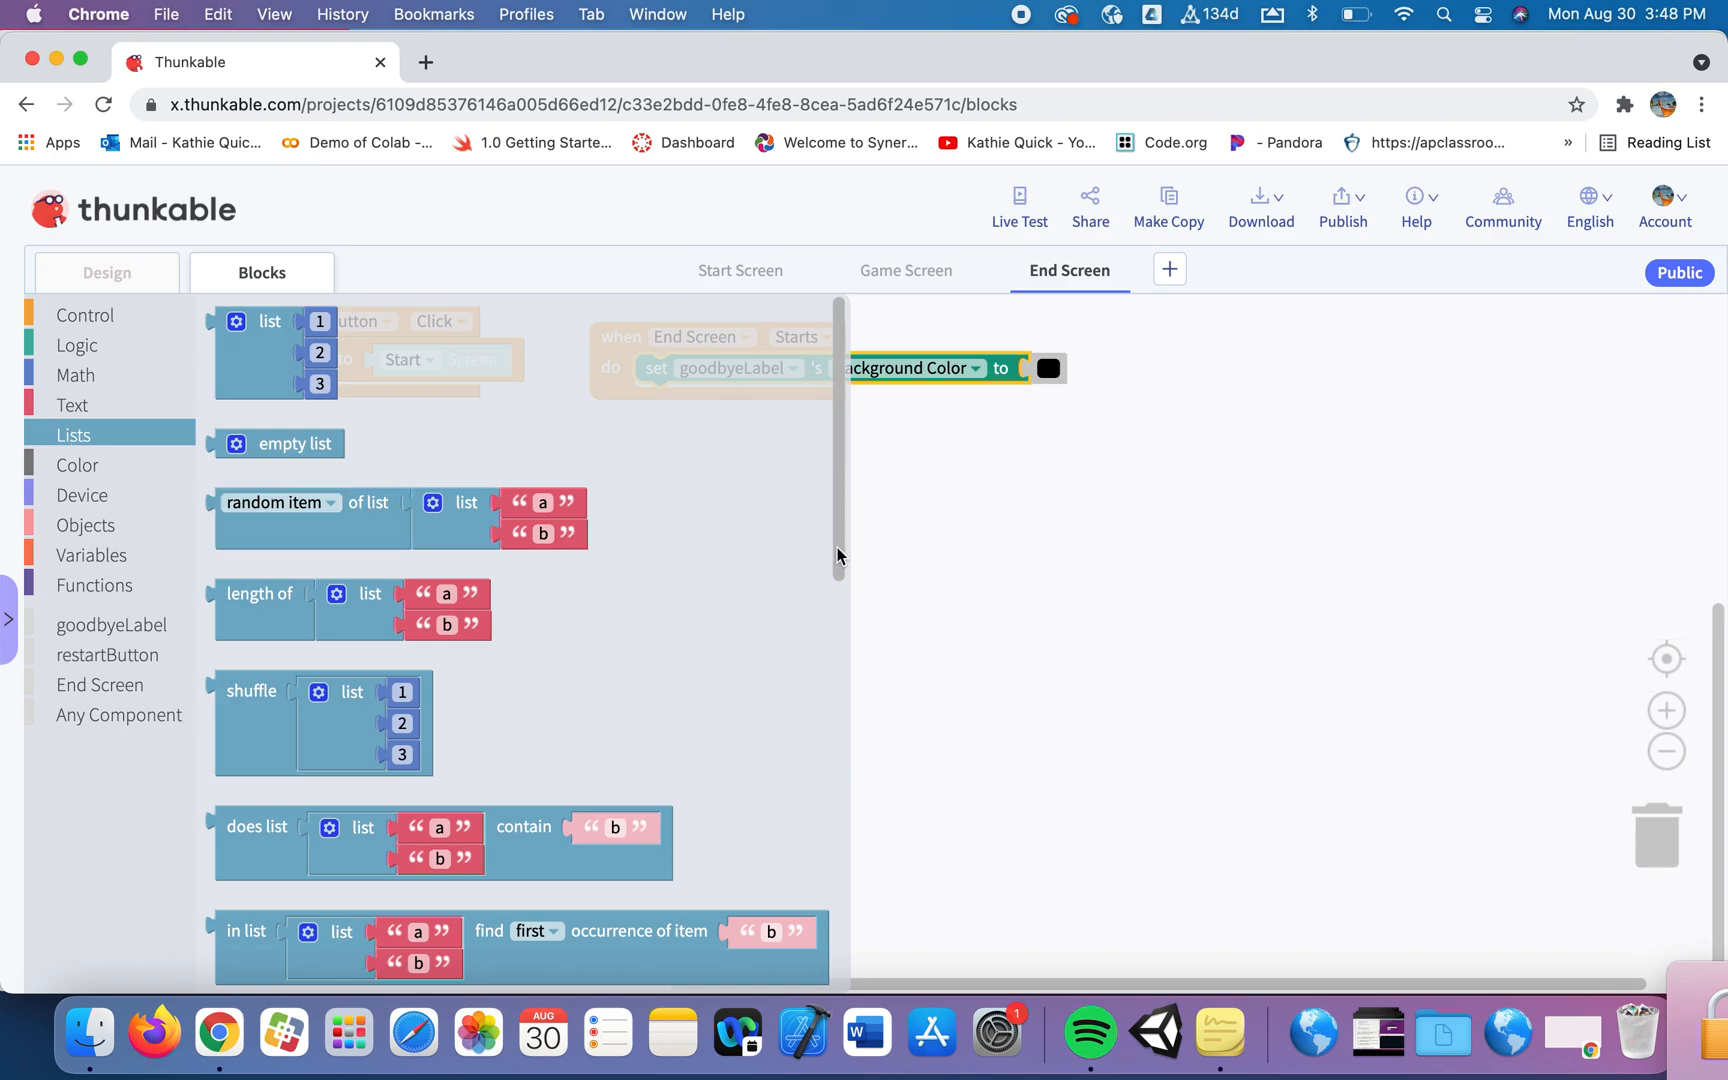
scroll("down", 3)
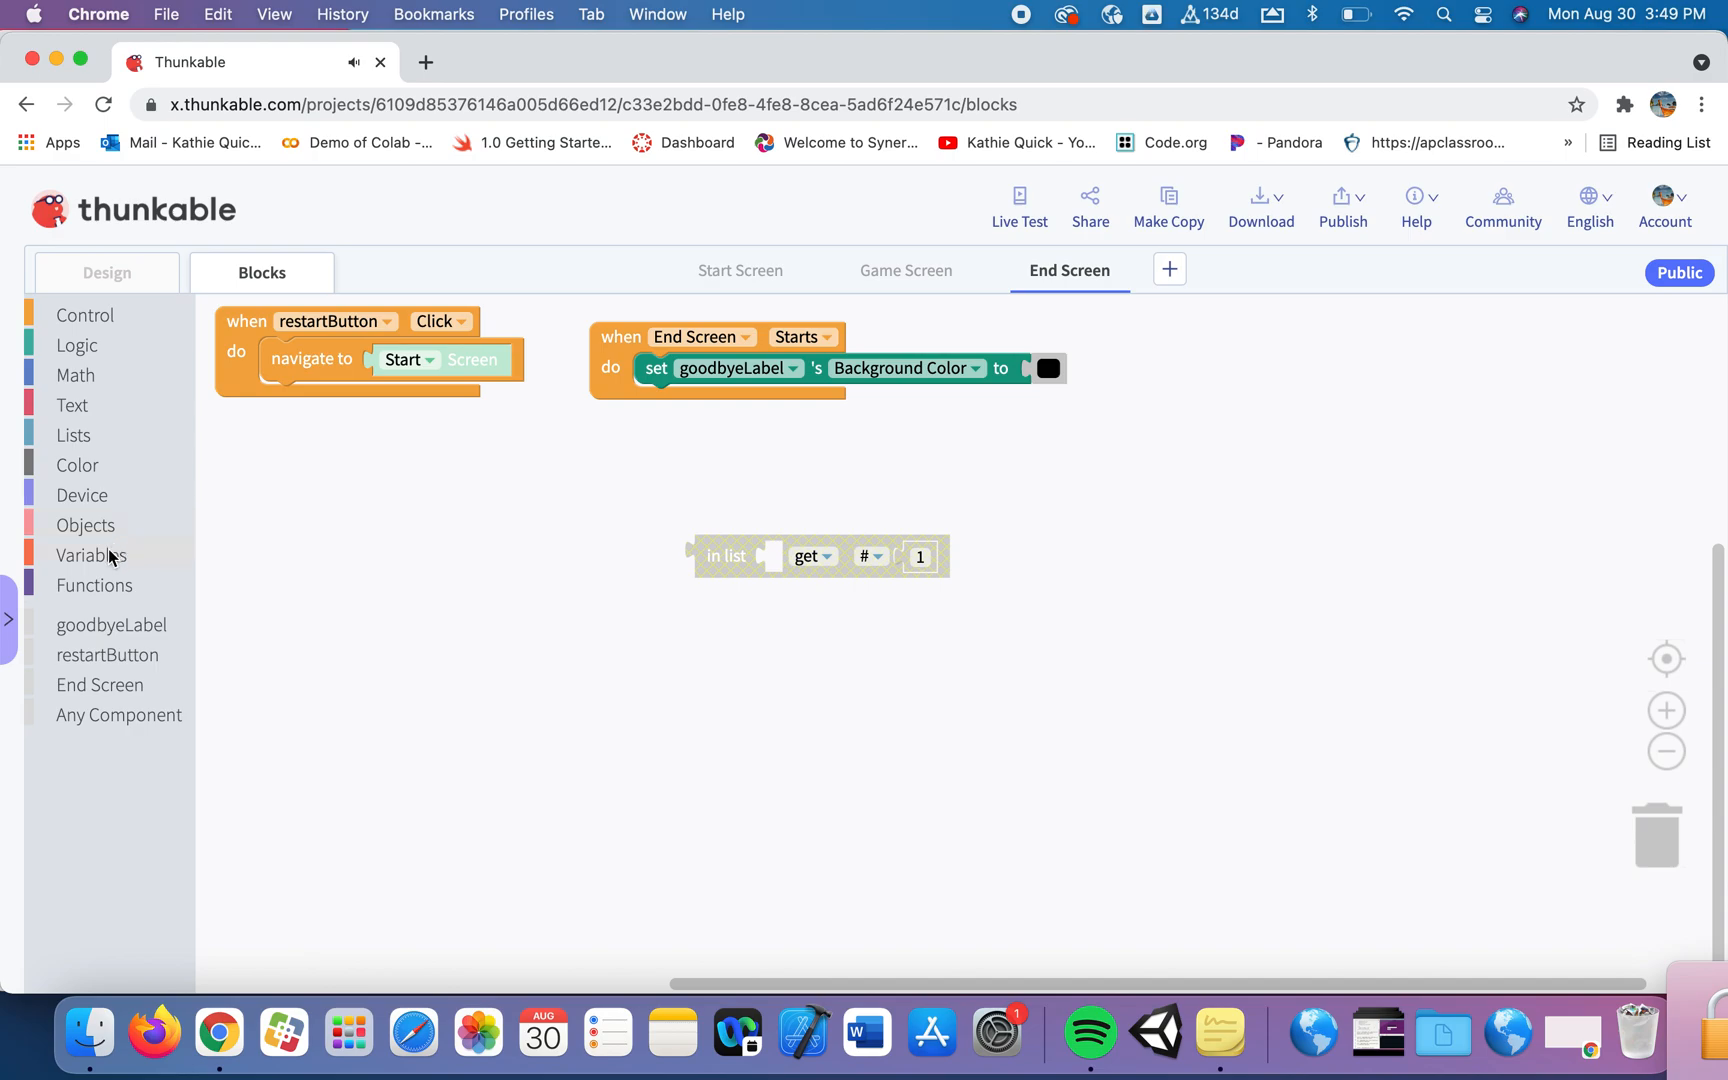
left_click(91, 554)
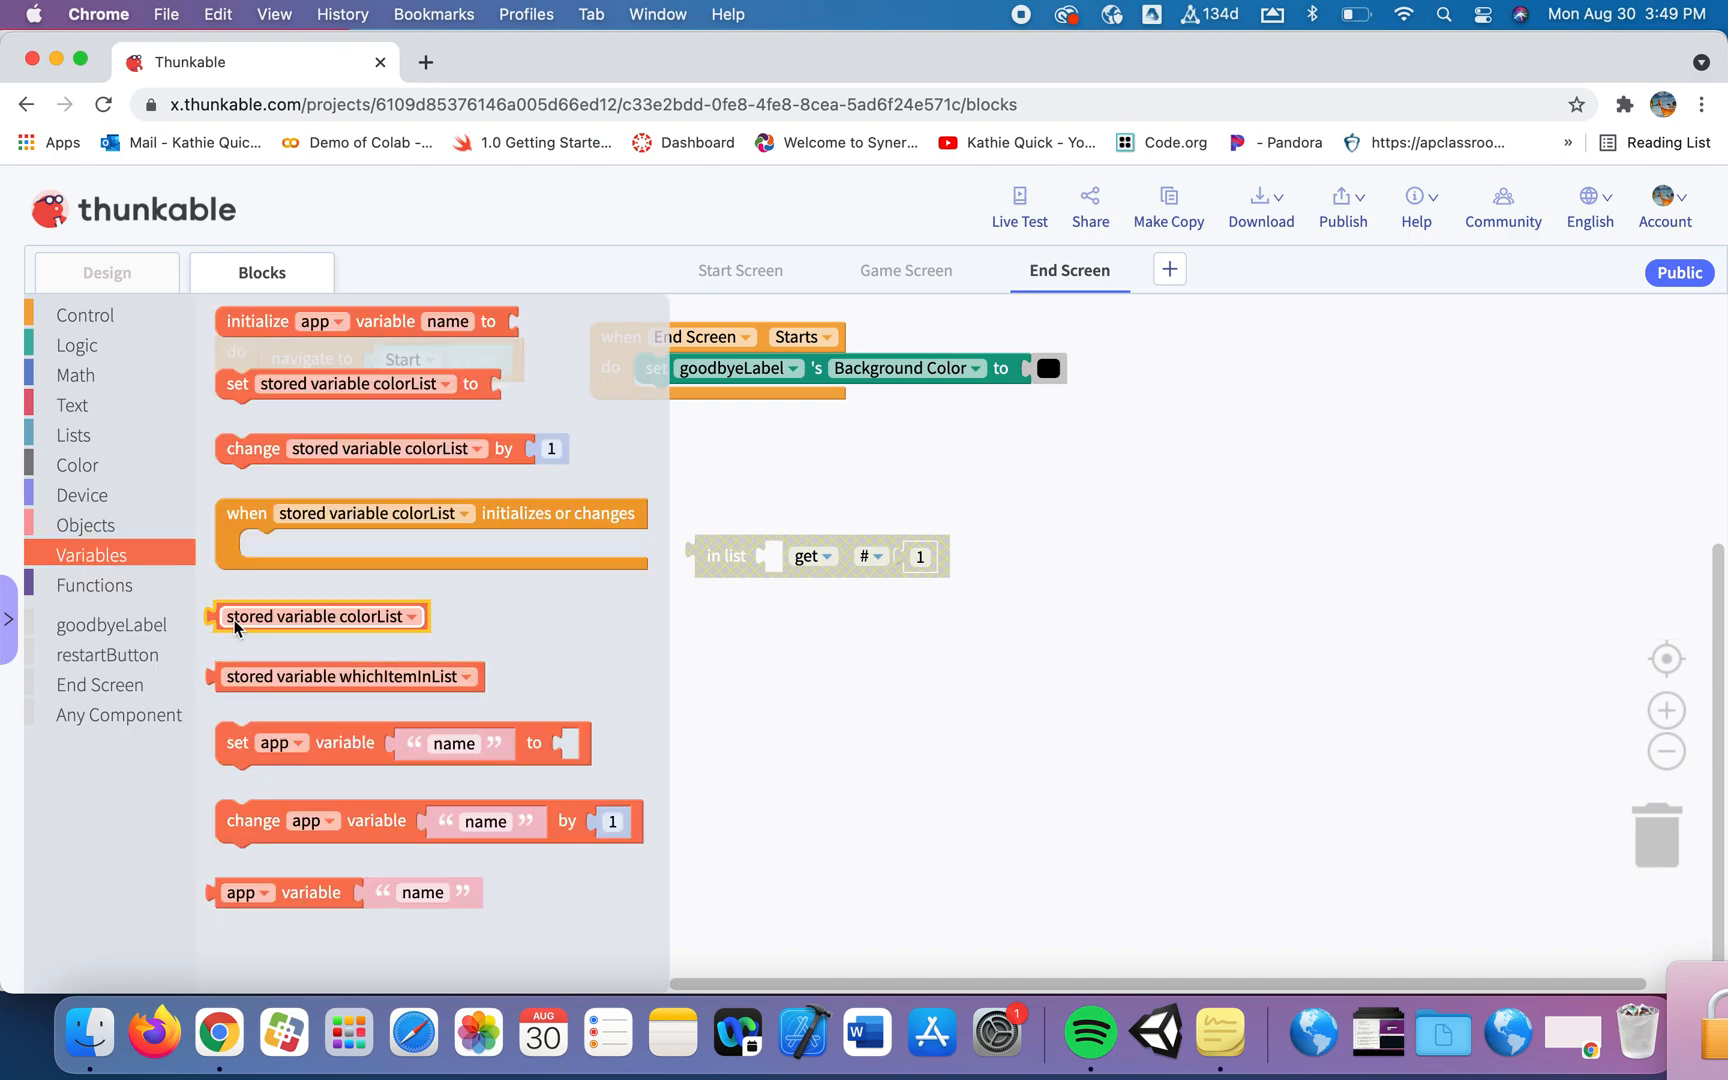
left_click_drag(320, 616, 868, 559)
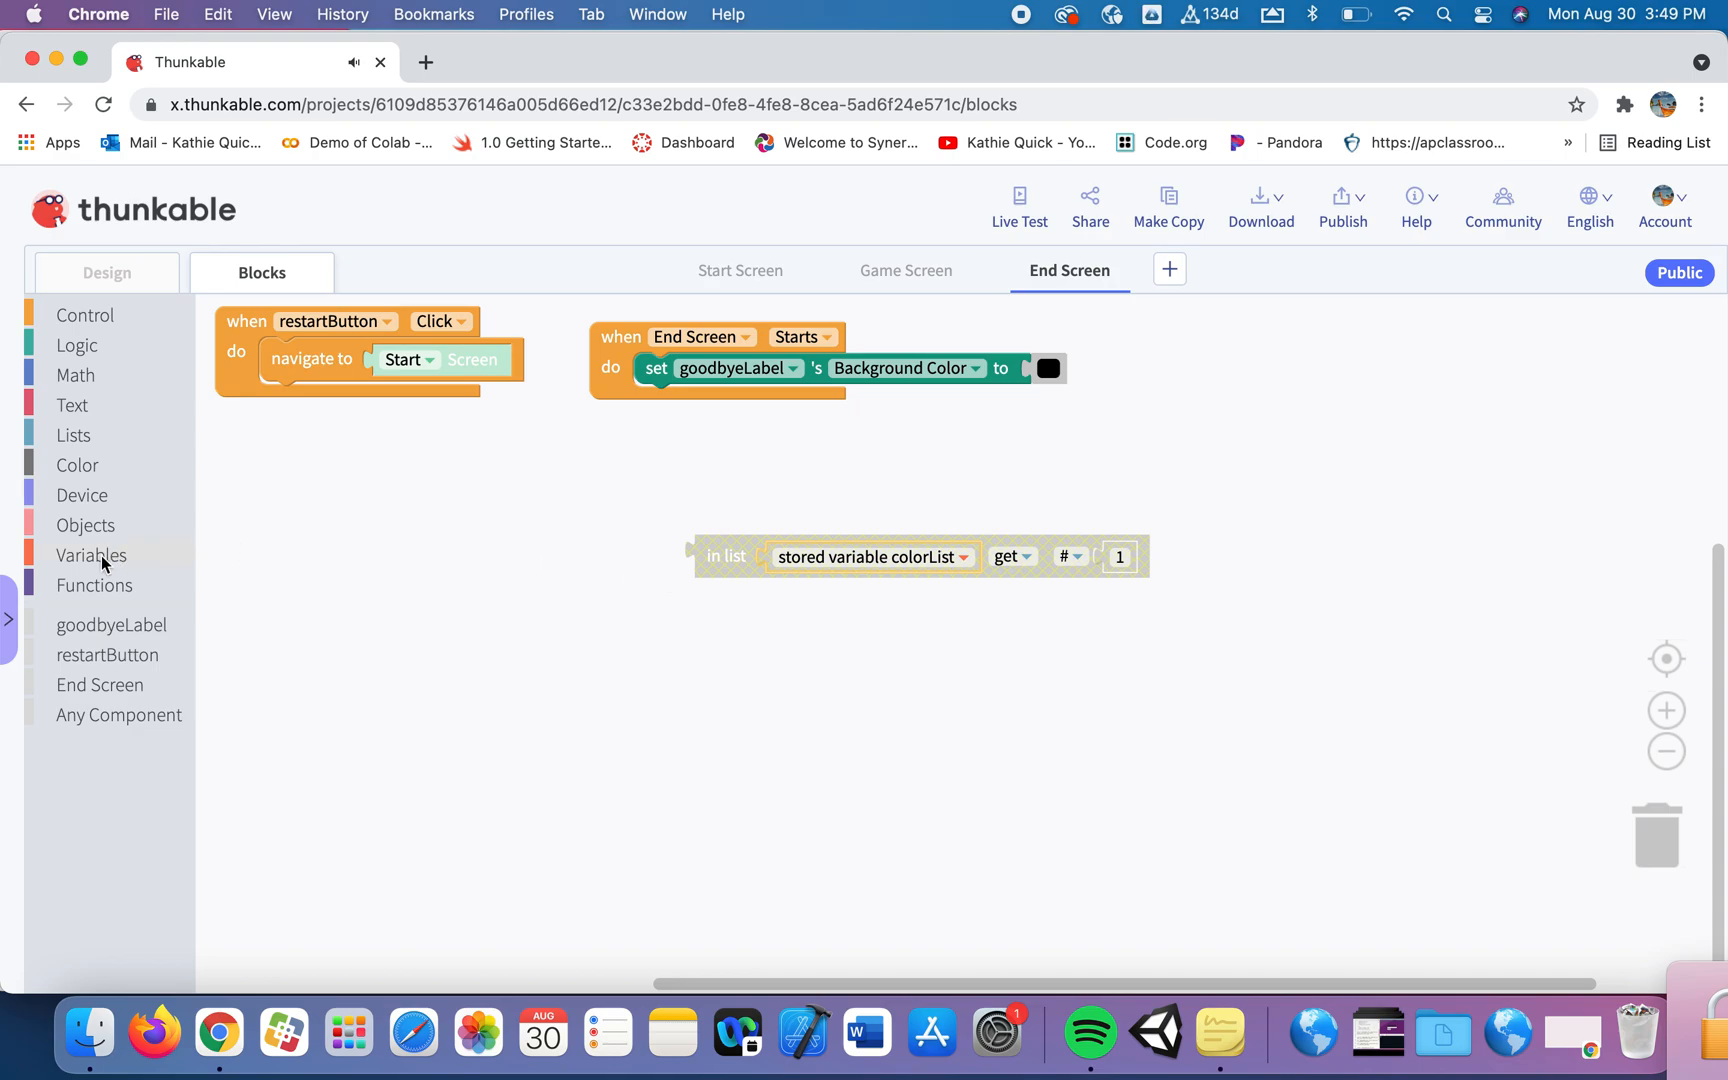
left_click(91, 554)
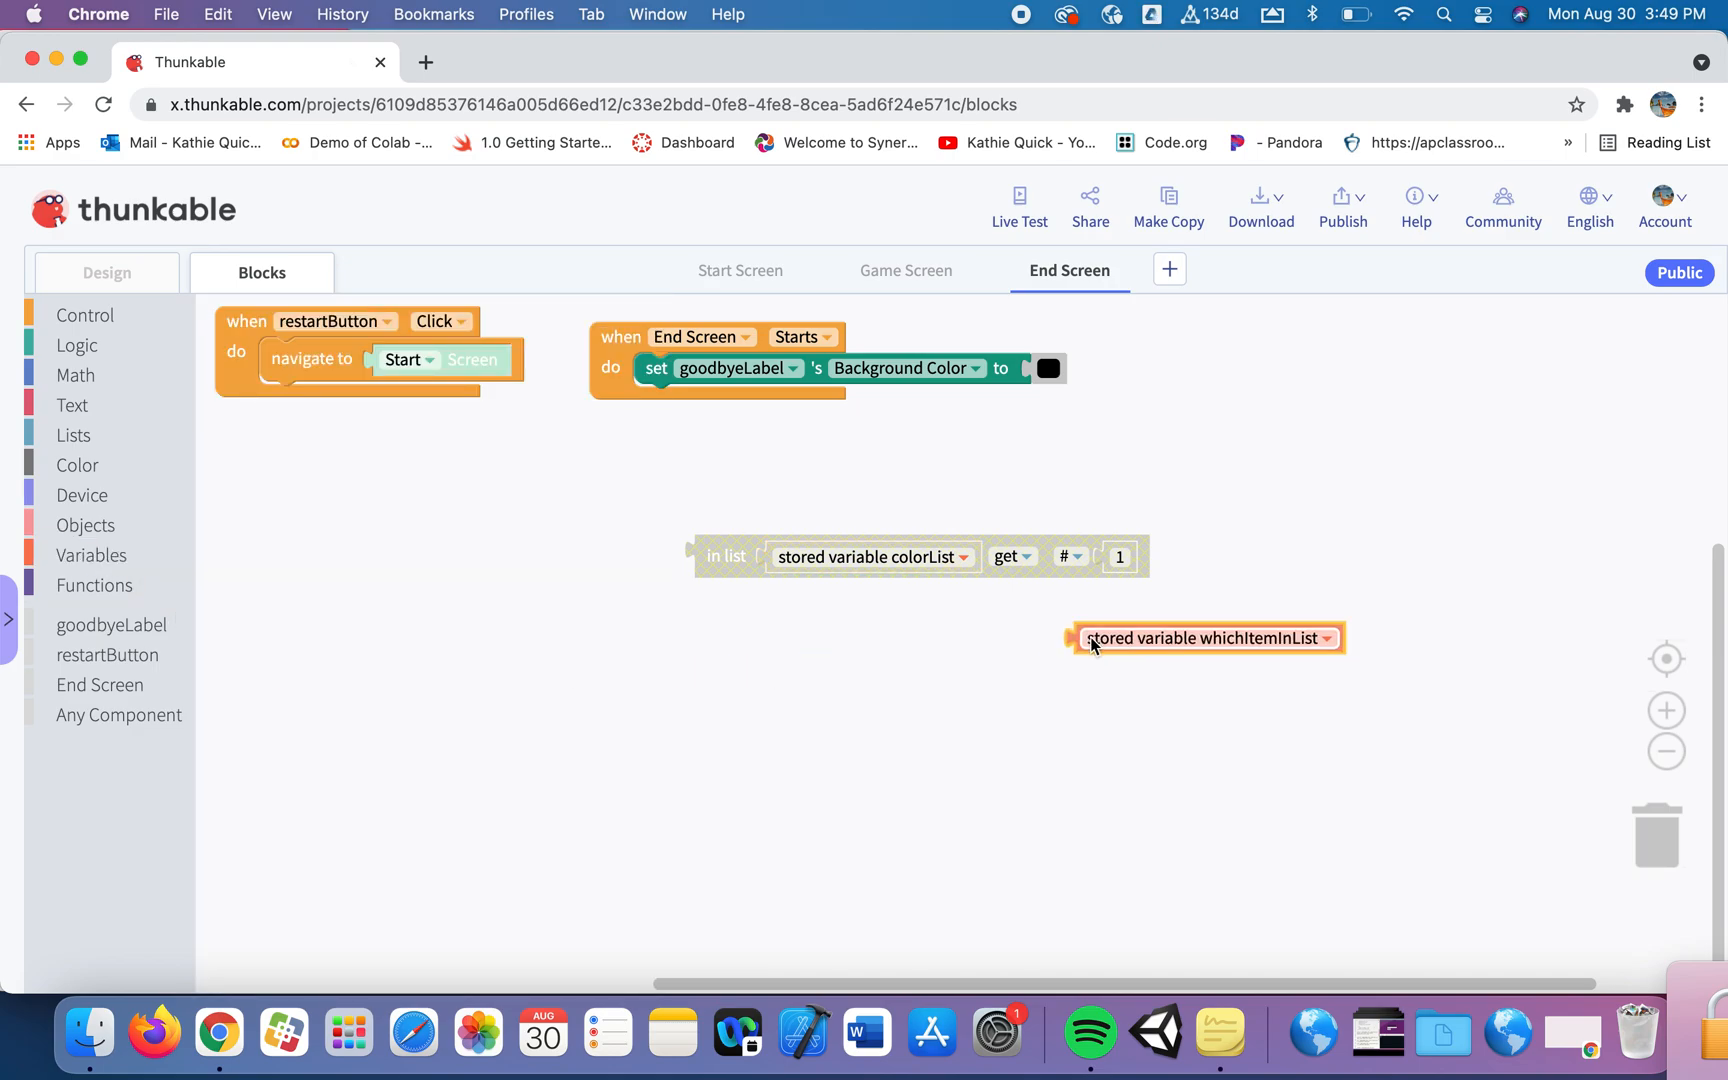
left_click_drag(1207, 637, 1234, 557)
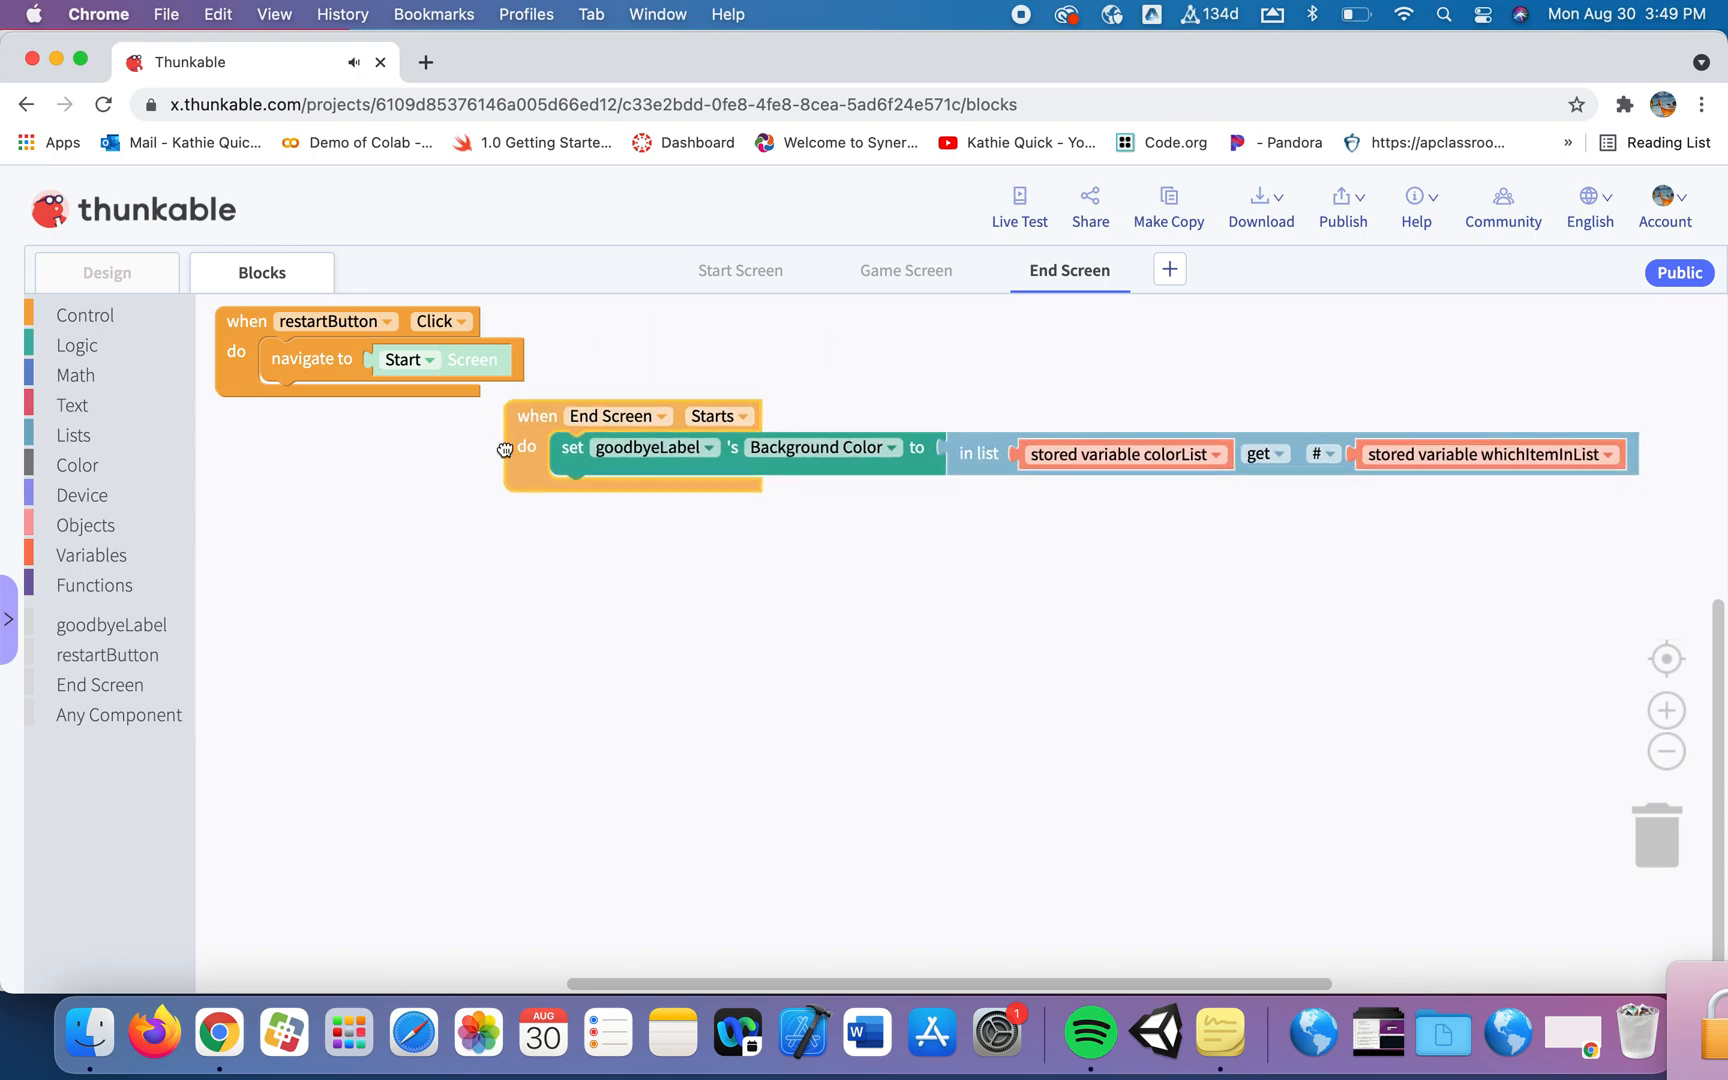
left_click_drag(534, 415, 281, 439)
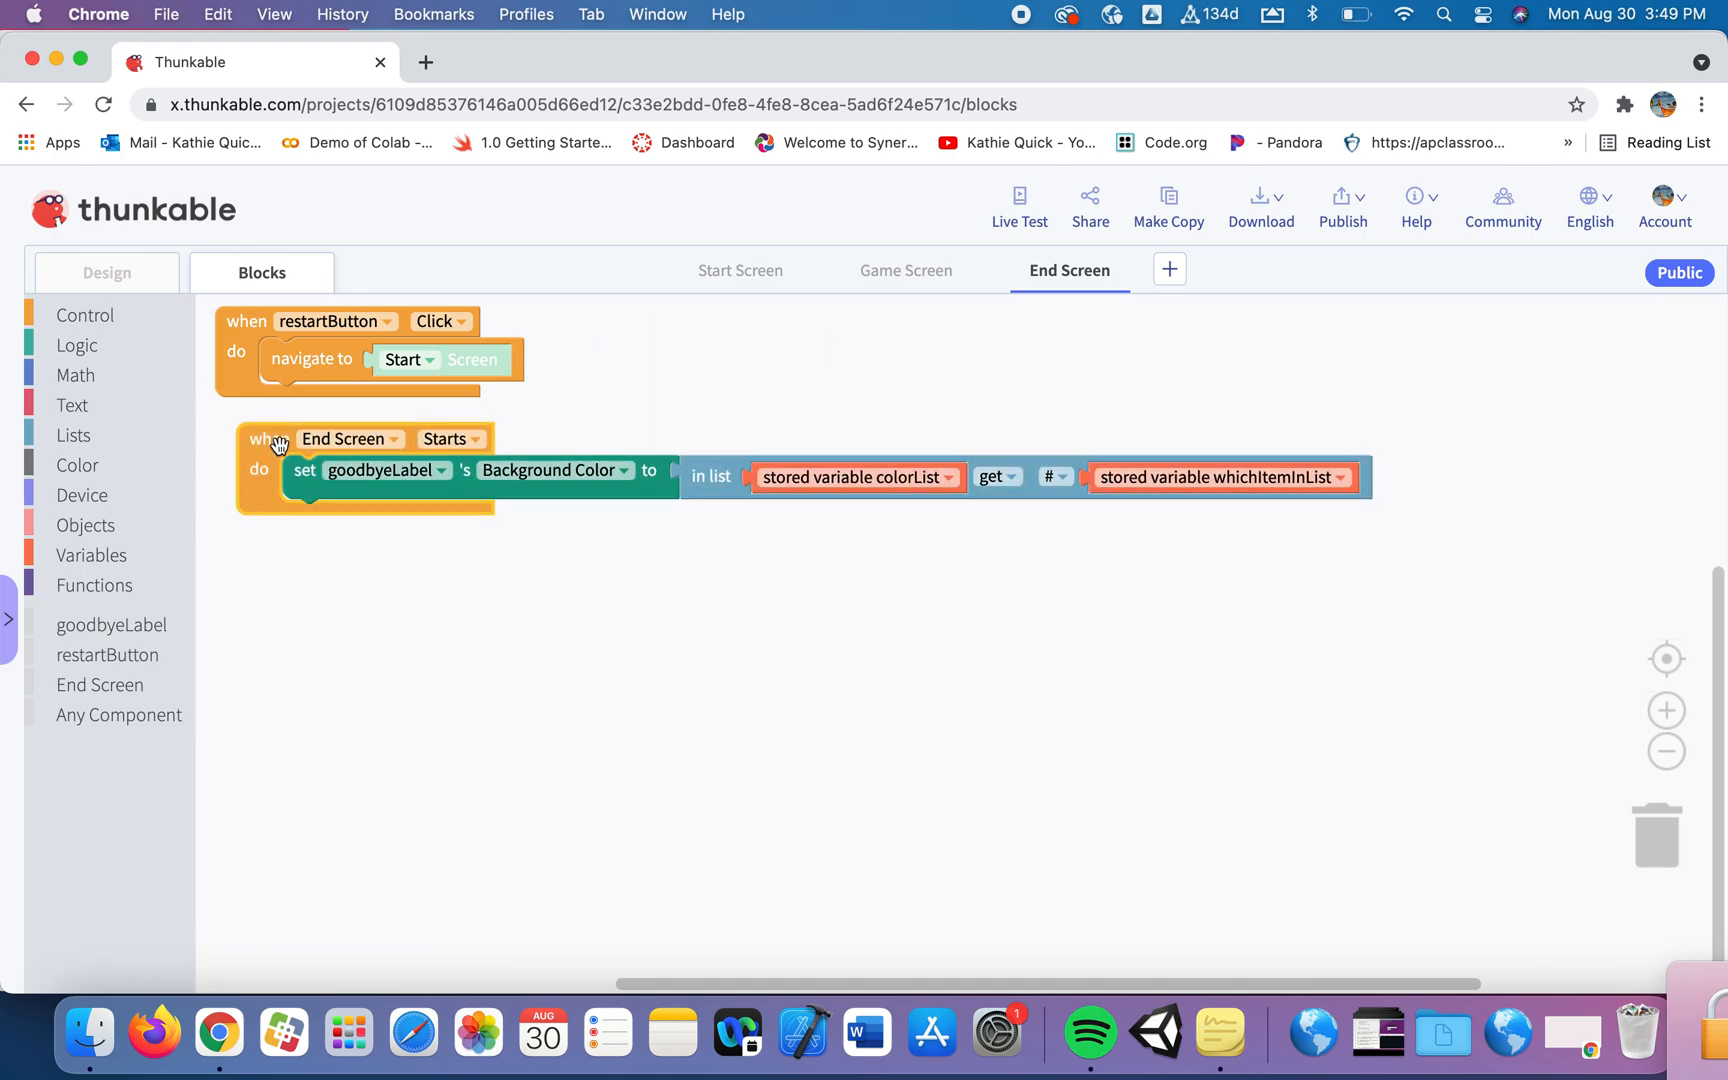
Add a 0.5-second wait and a white goodbyeLabel background setter after the colour change.
left_click(85, 315)
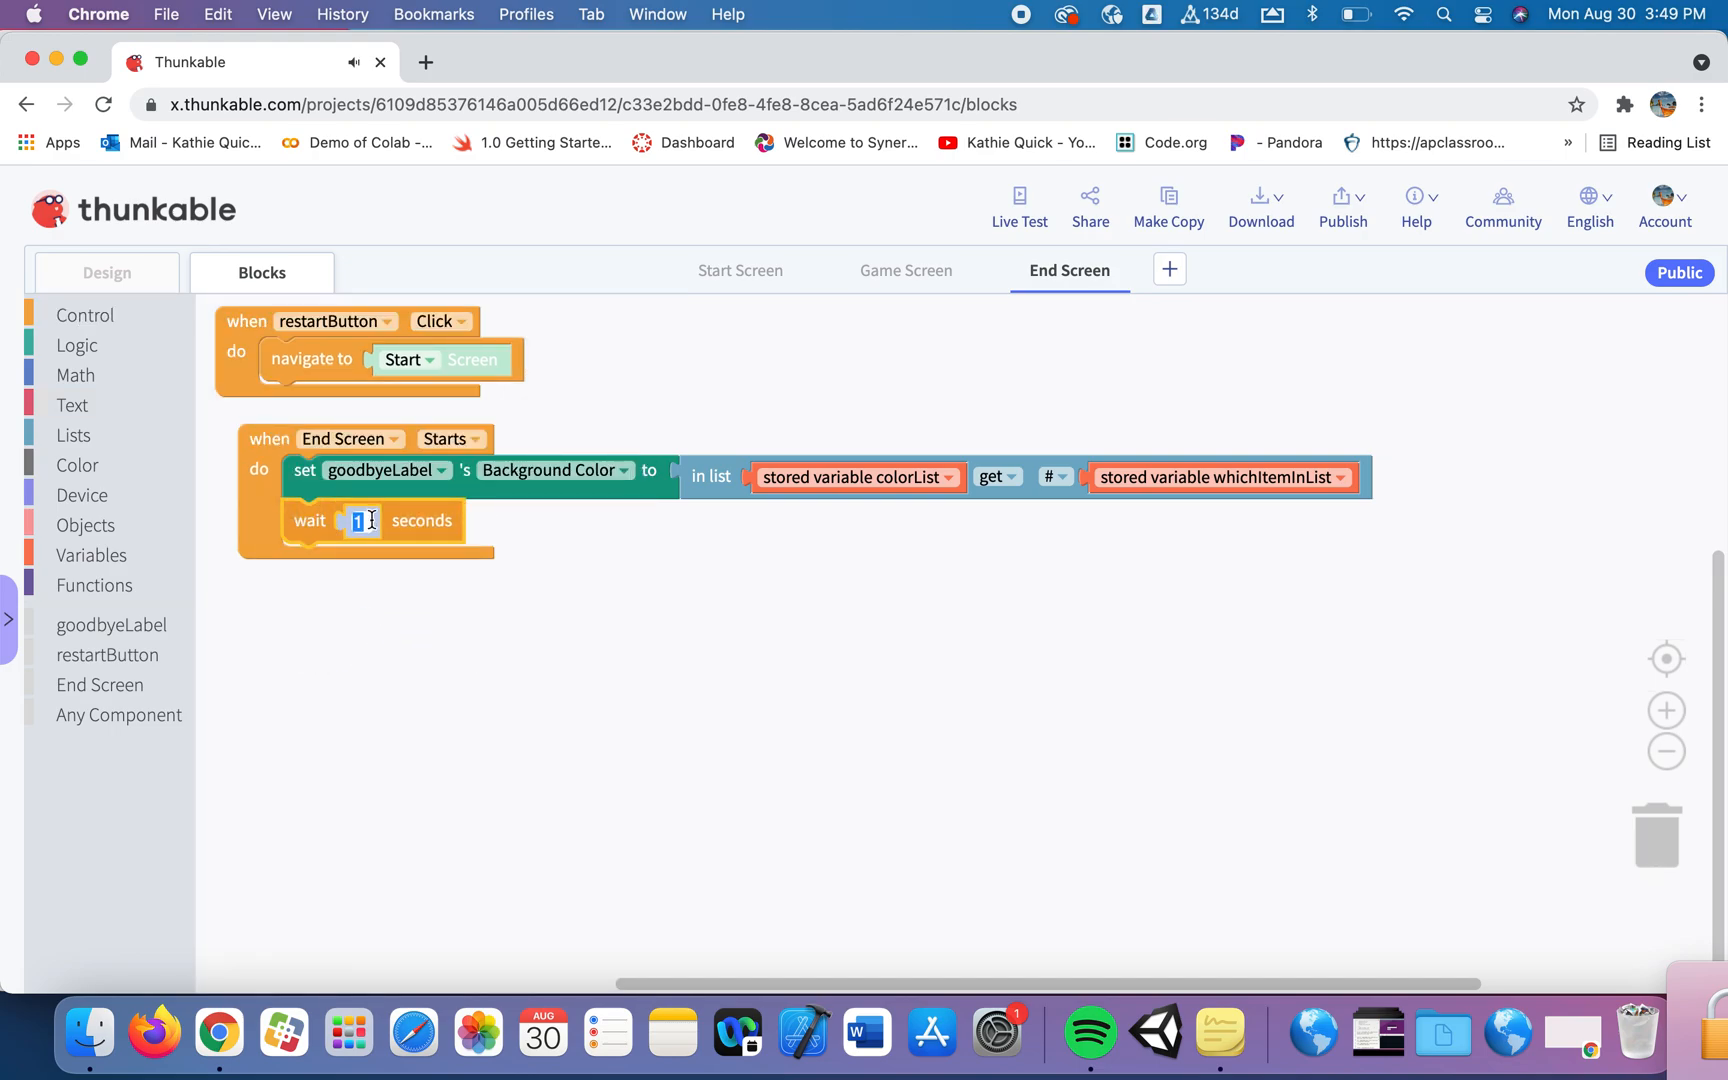
type("0.5")
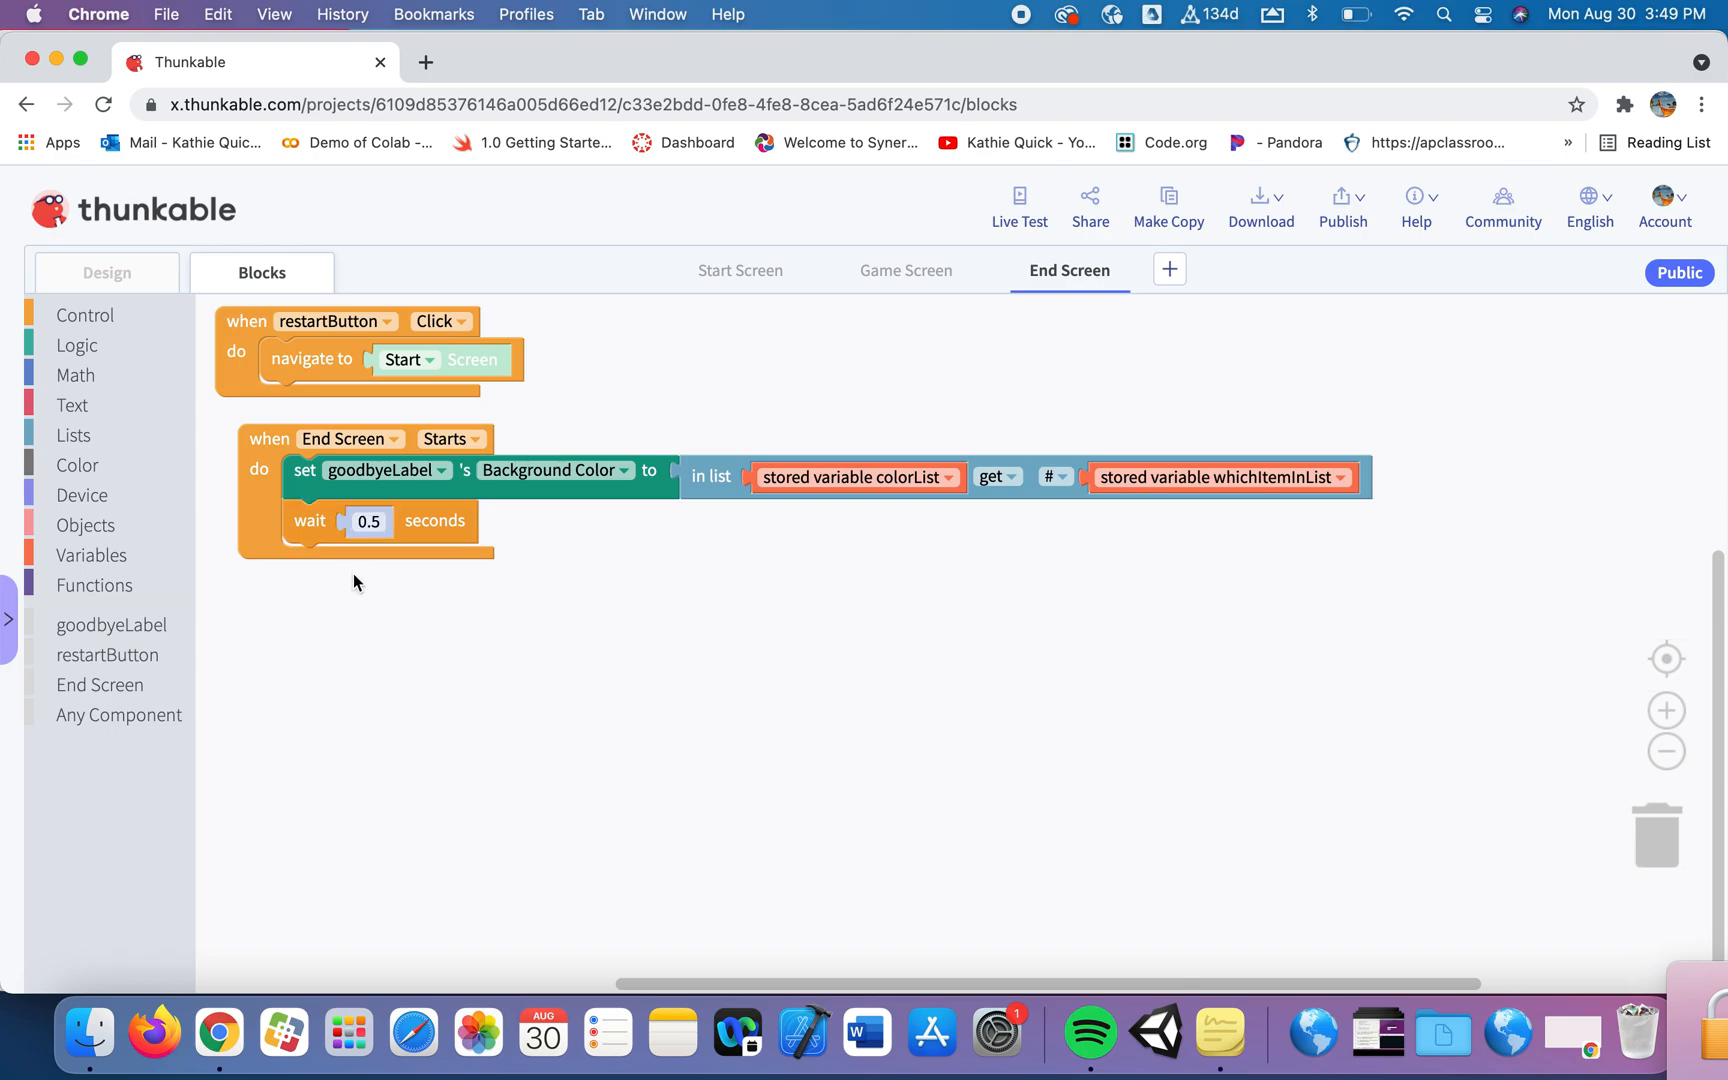
mouse_move(168, 586)
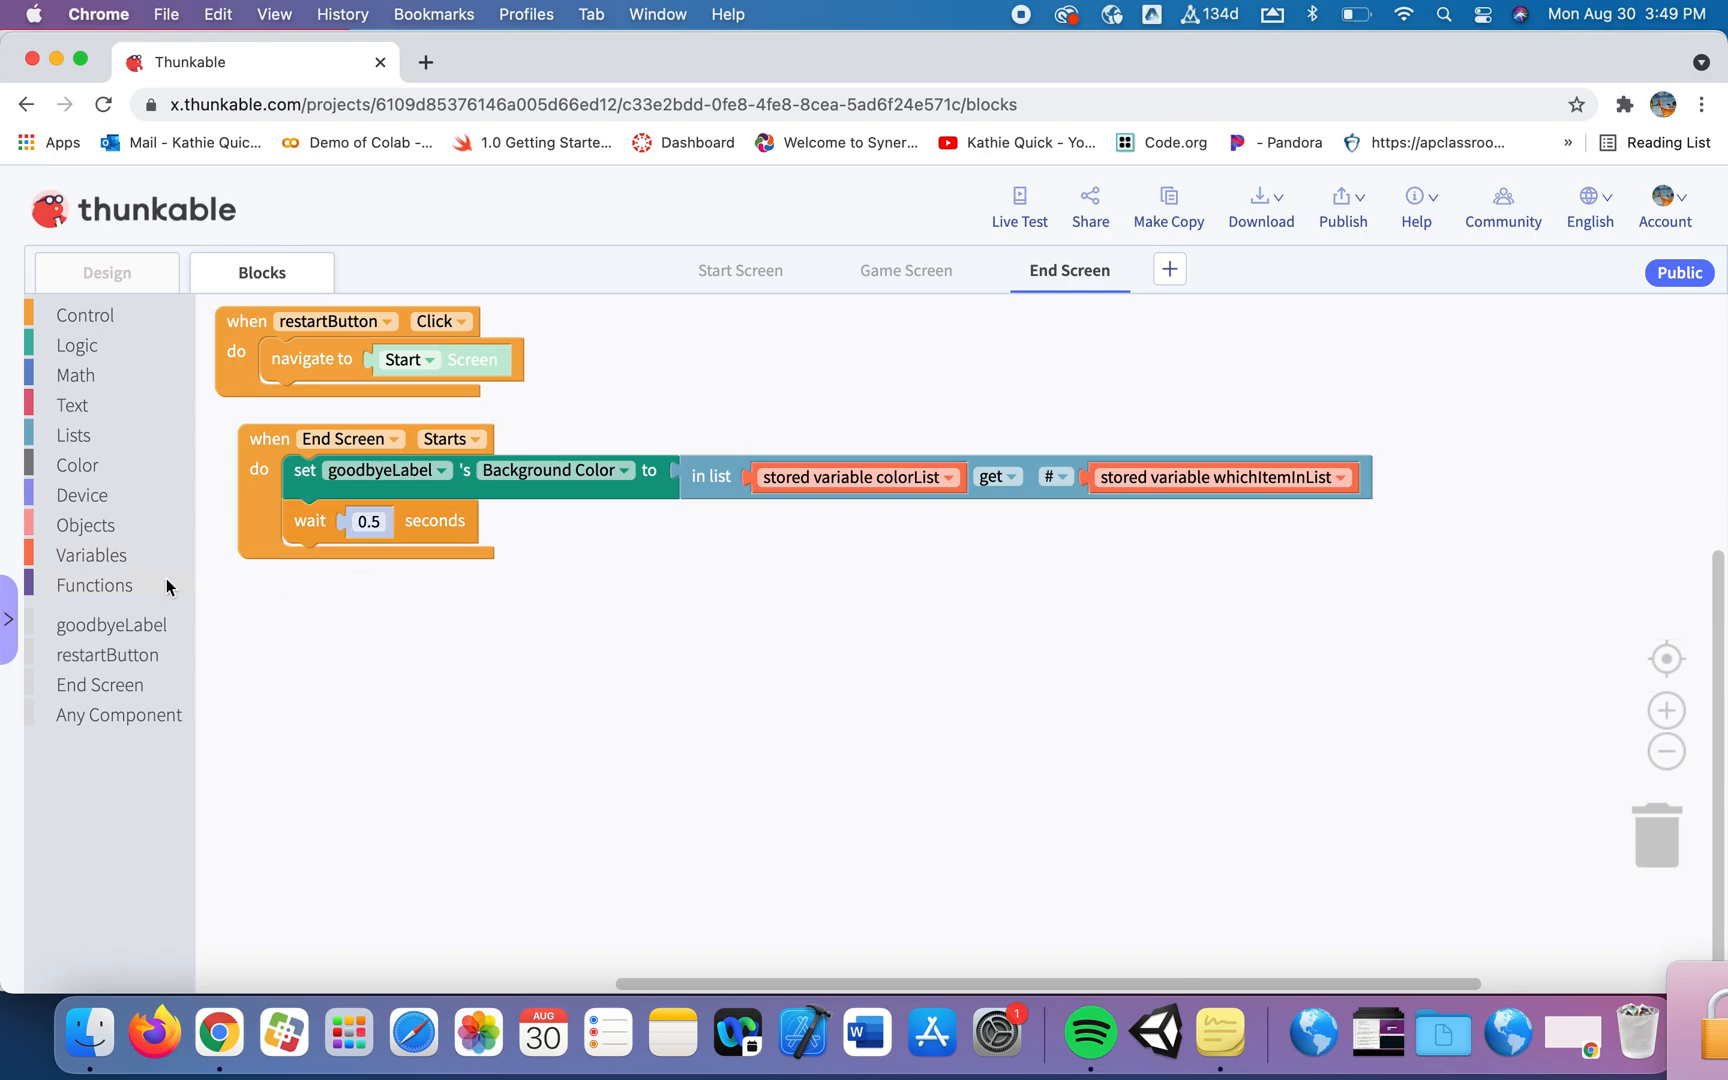
left_click(110, 624)
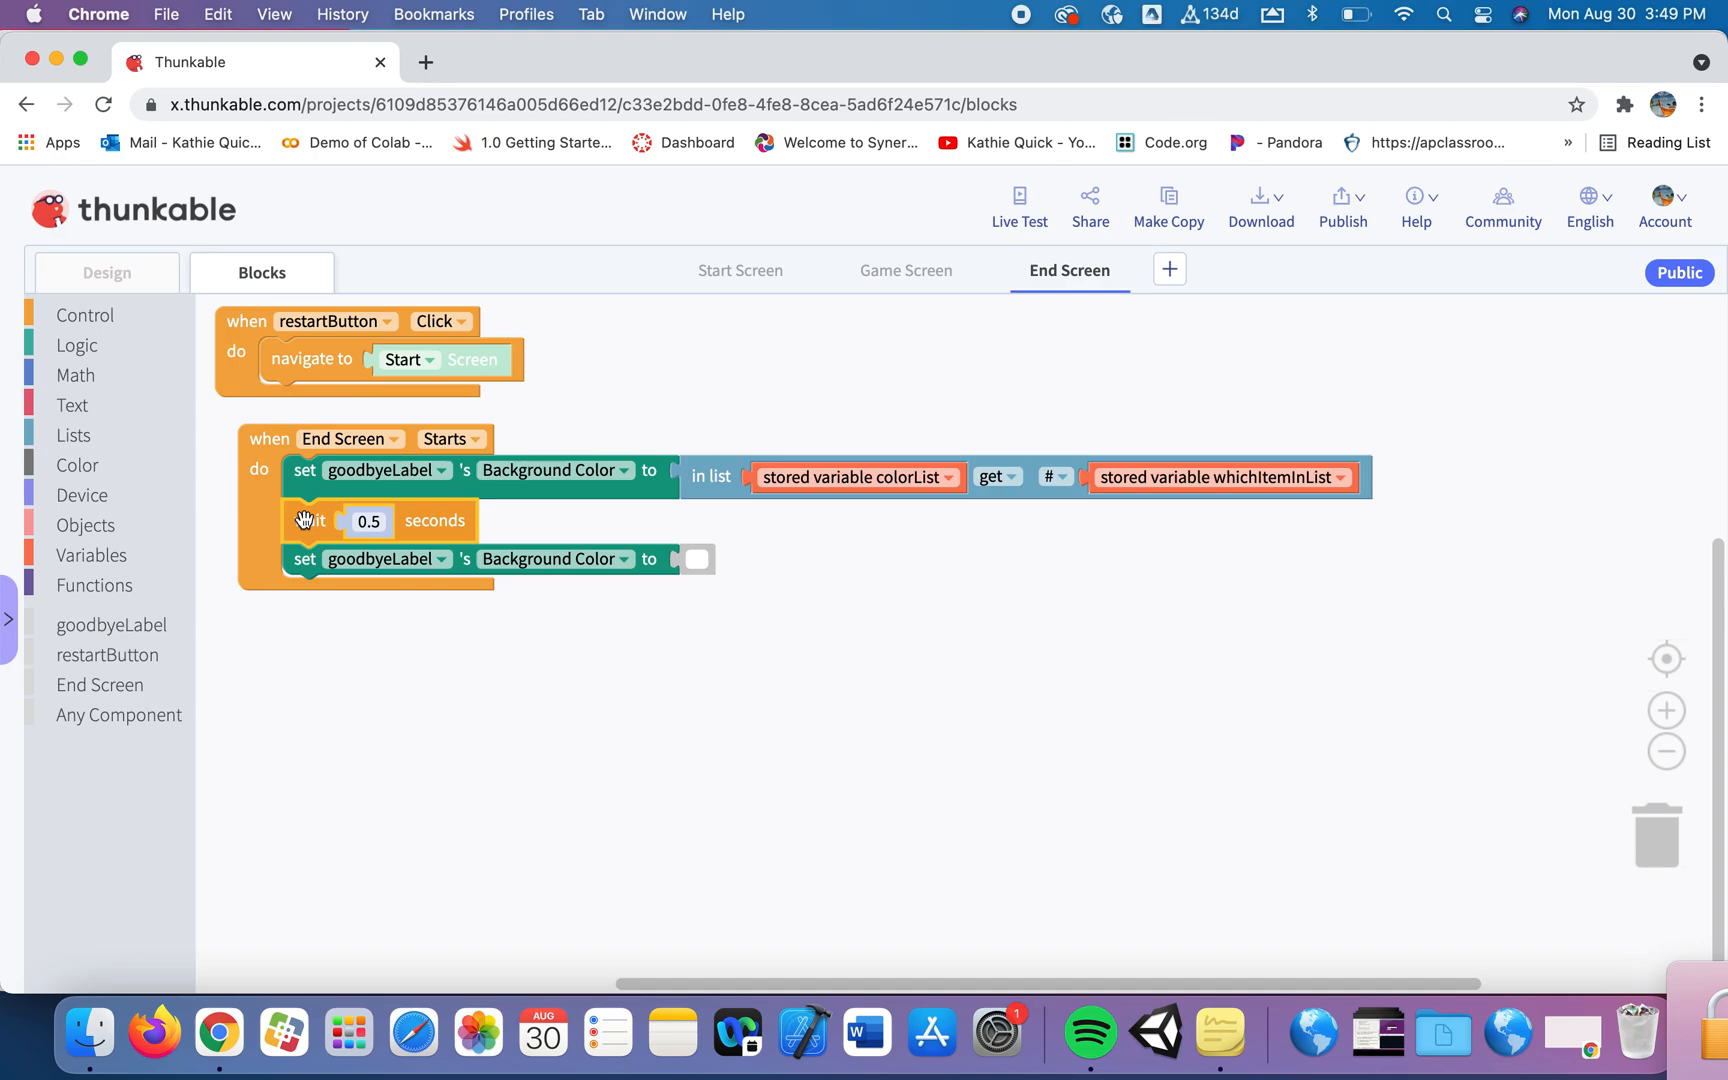
Duplicate the wait and the stored-colour setter to append wait, stored colour, wait below.
left_click_drag(310, 520, 353, 569)
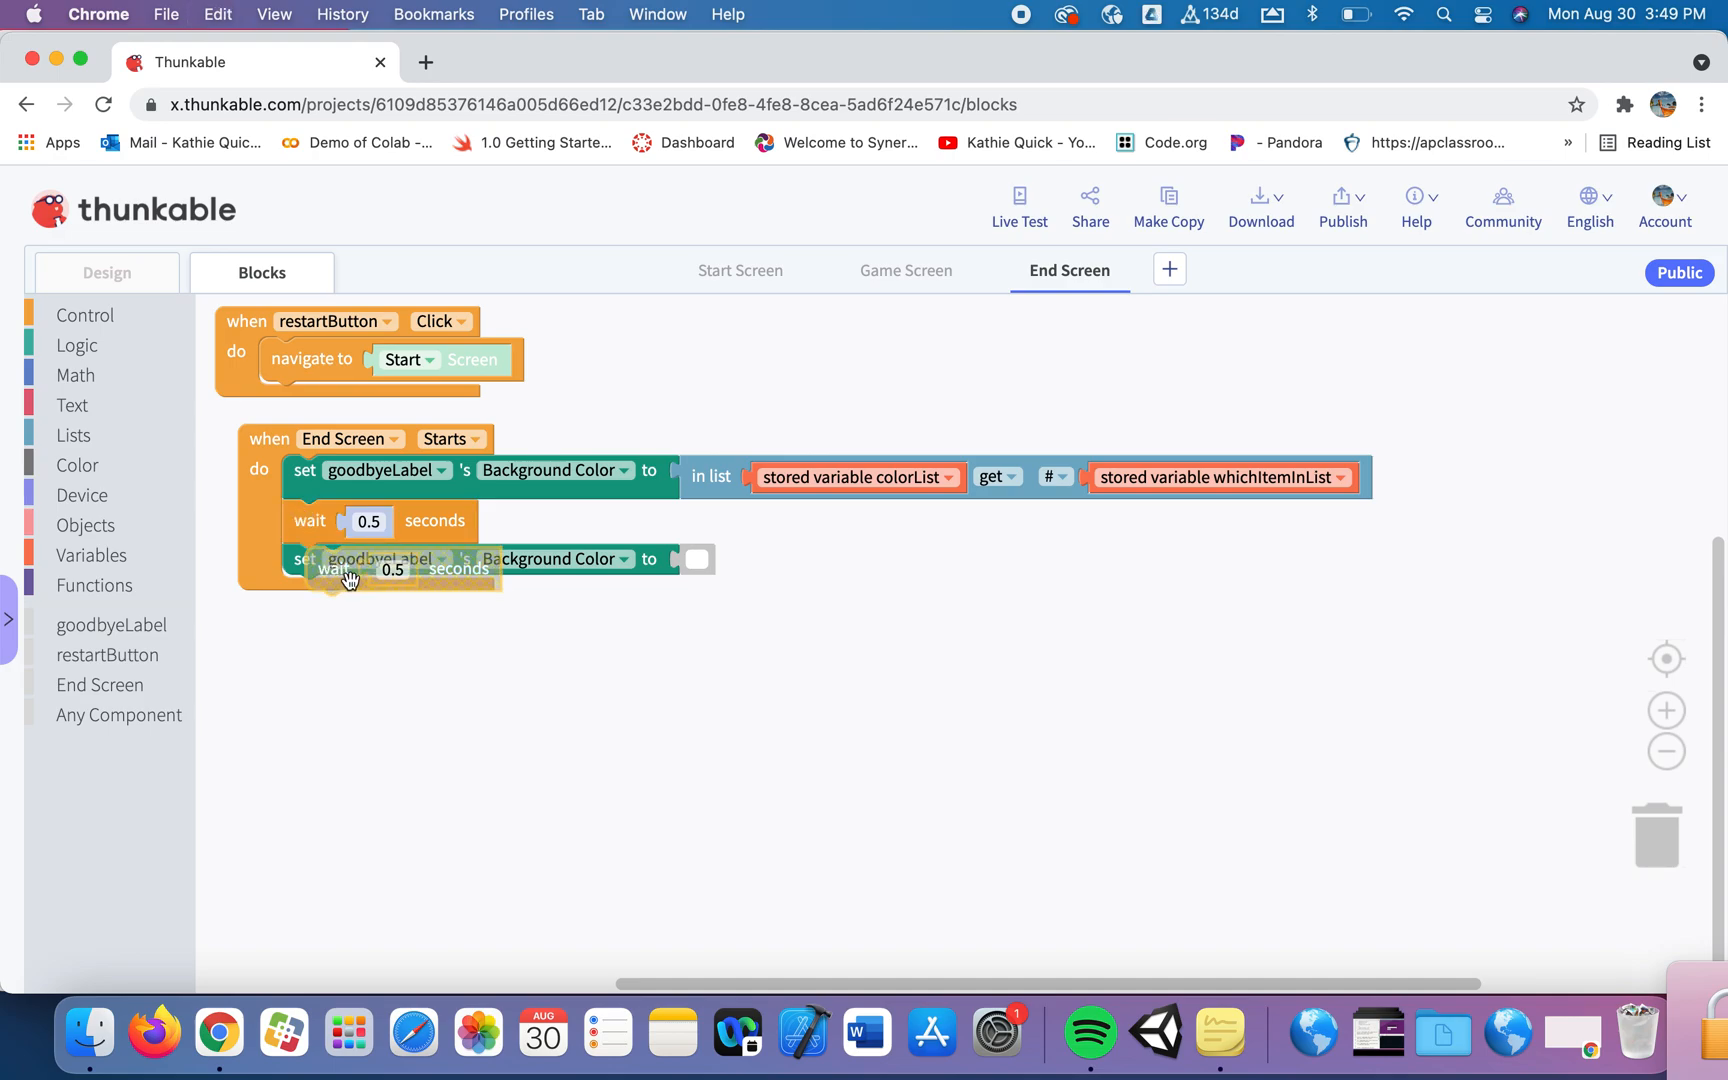
left_click_drag(331, 569, 311, 596)
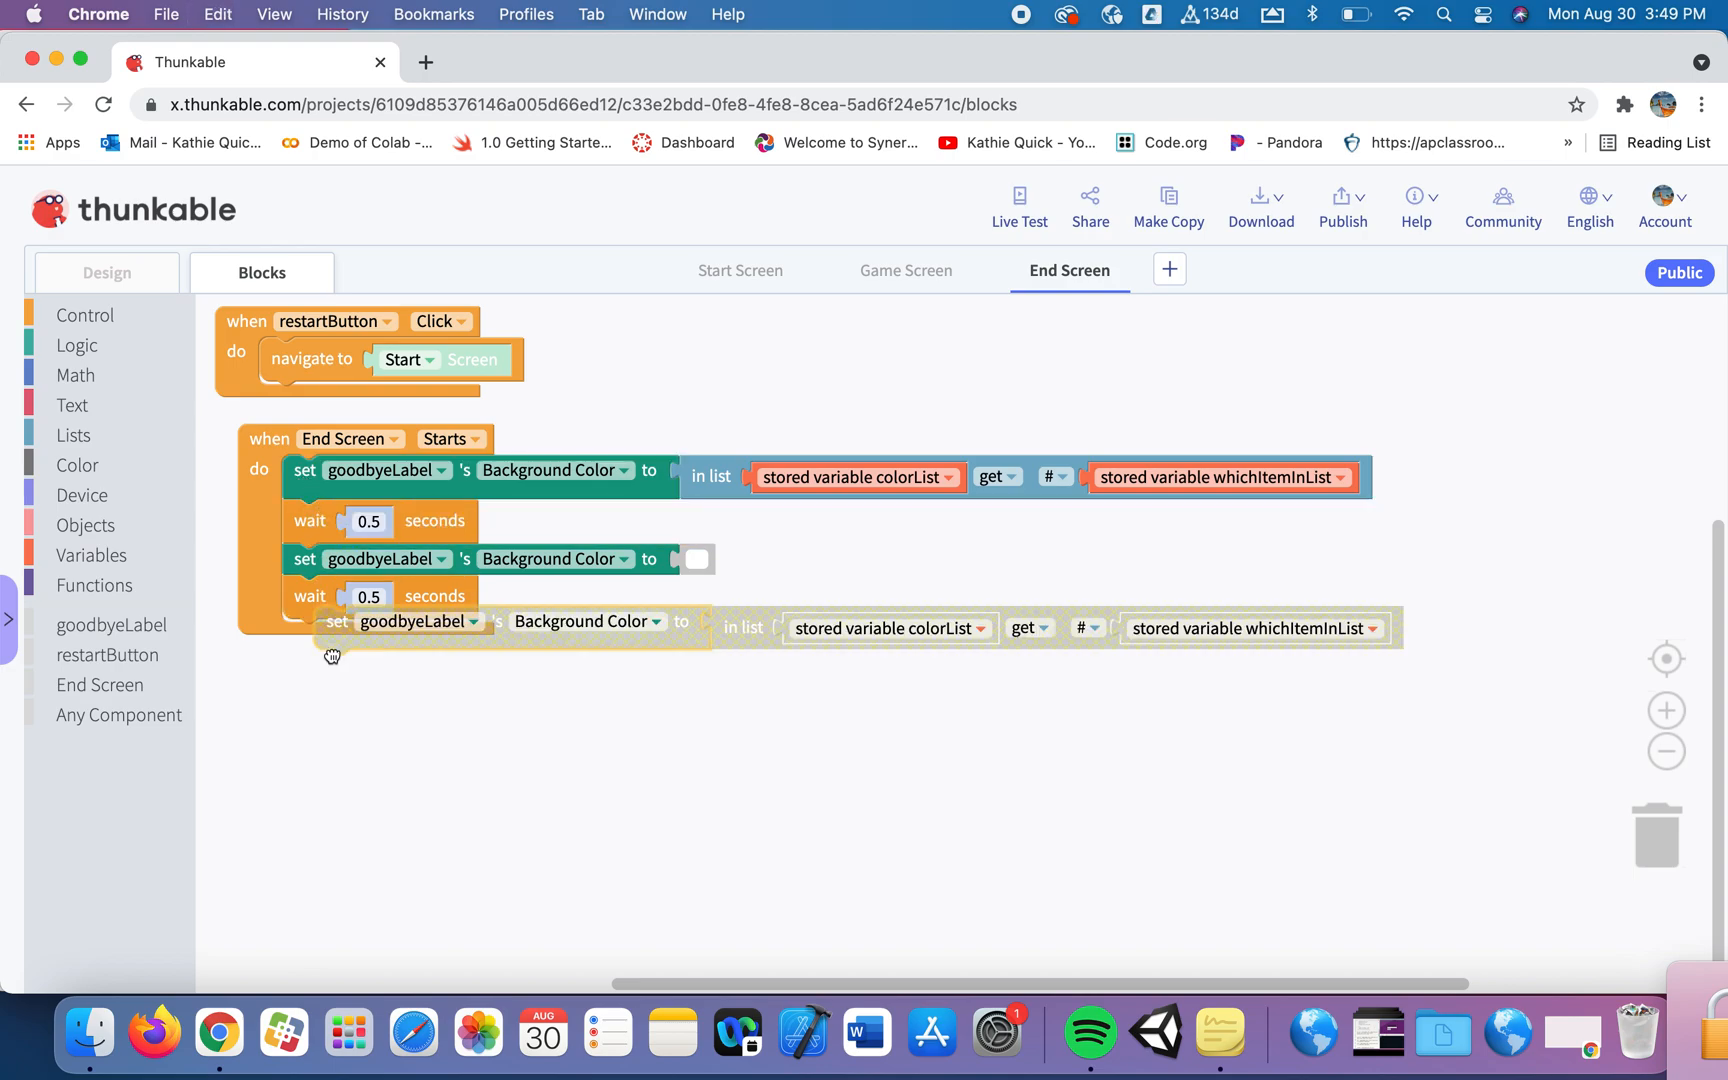
left_click_drag(333, 628, 303, 641)
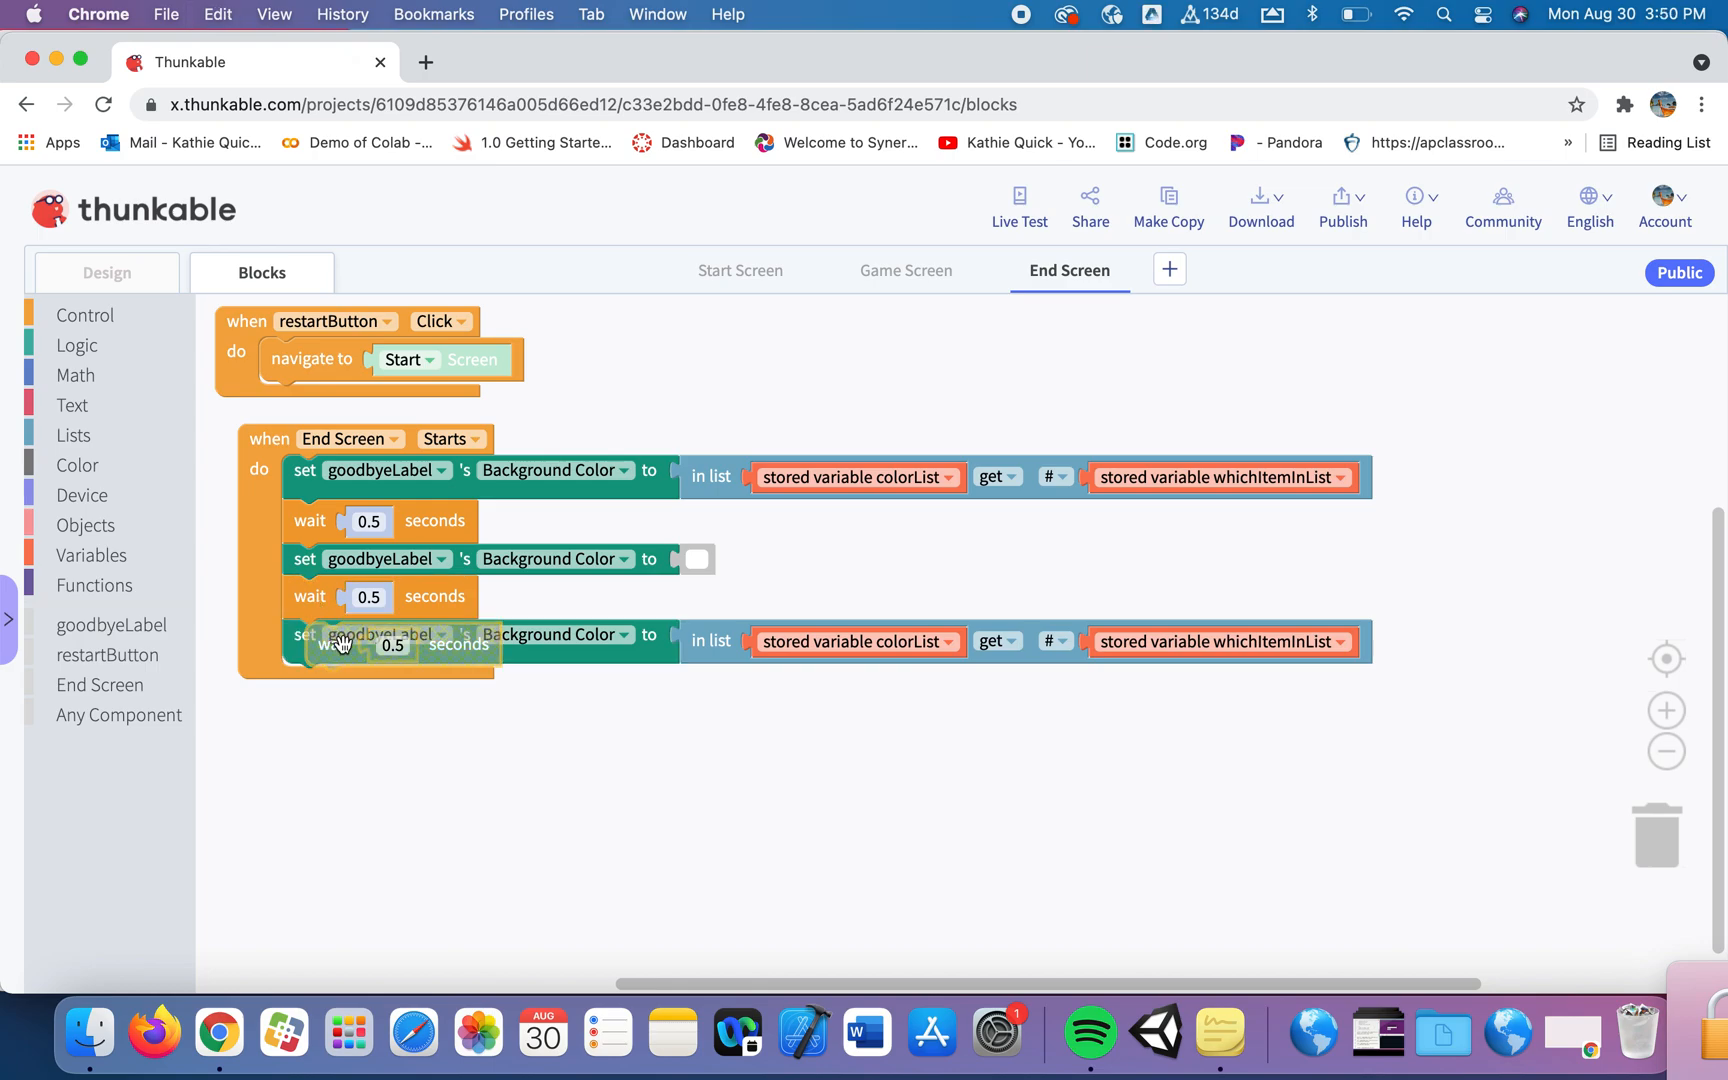
left_click_drag(342, 645, 342, 684)
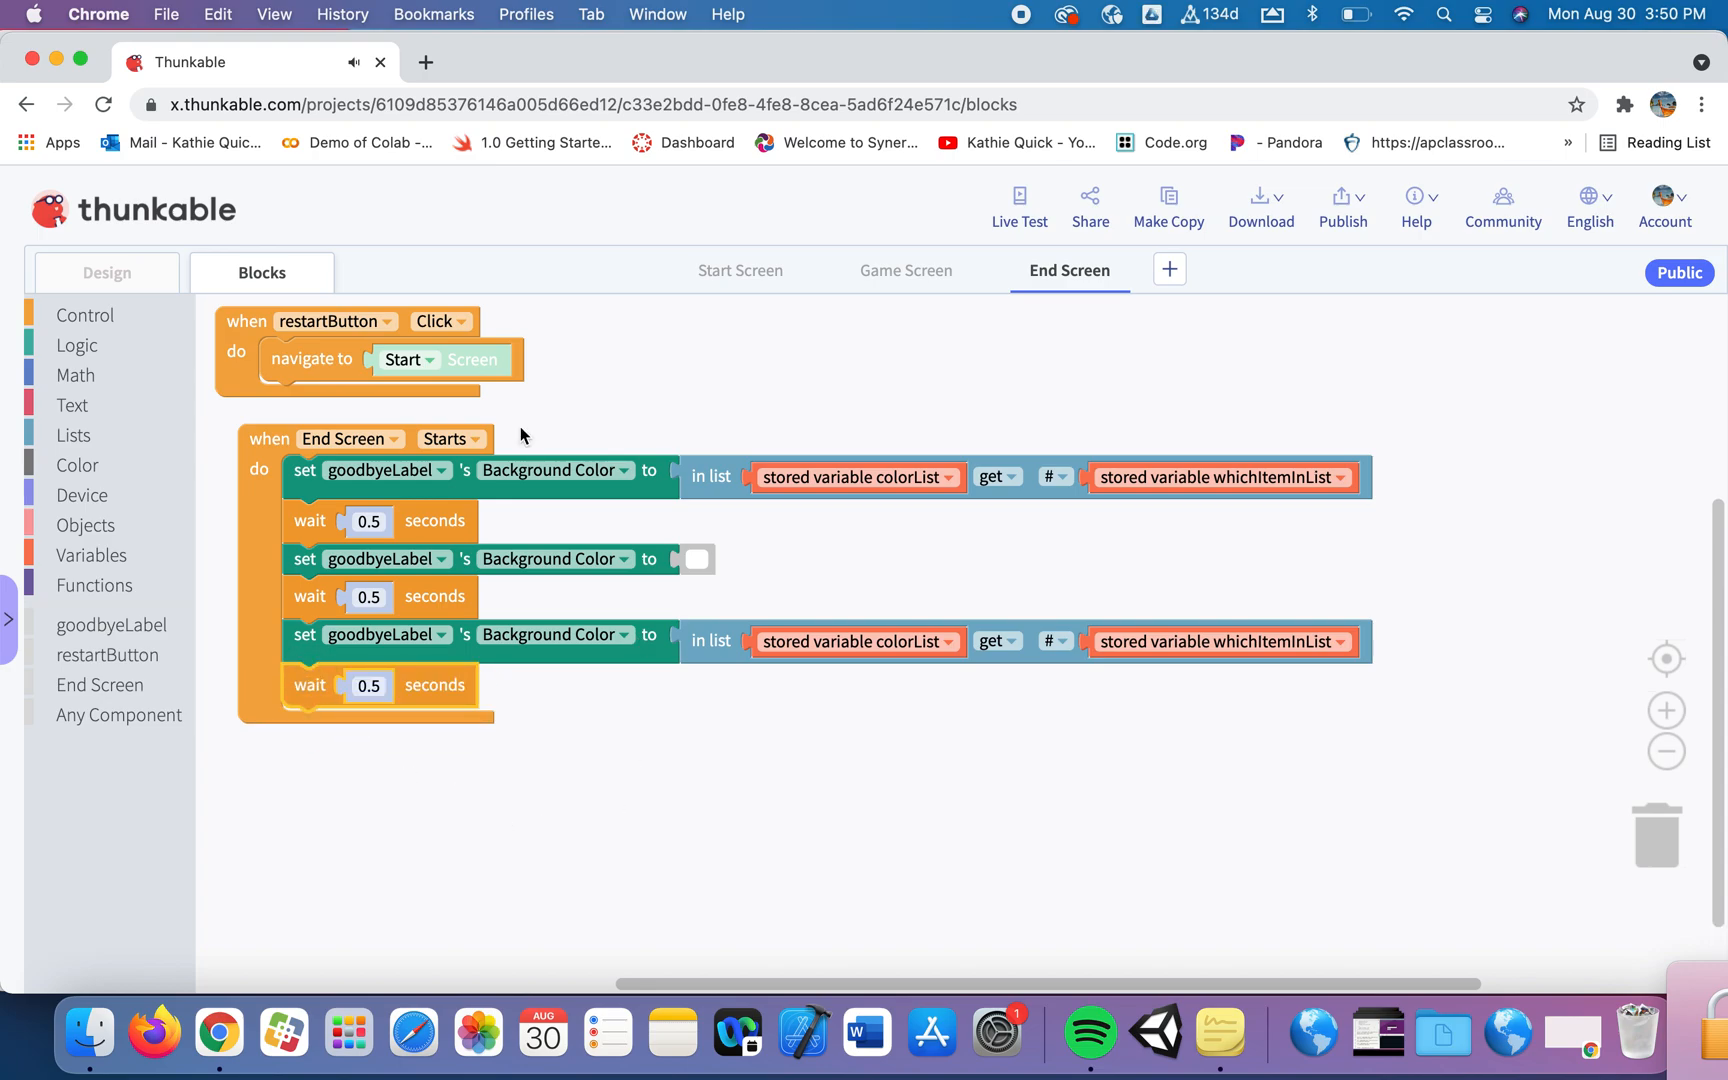
mouse_move(534, 755)
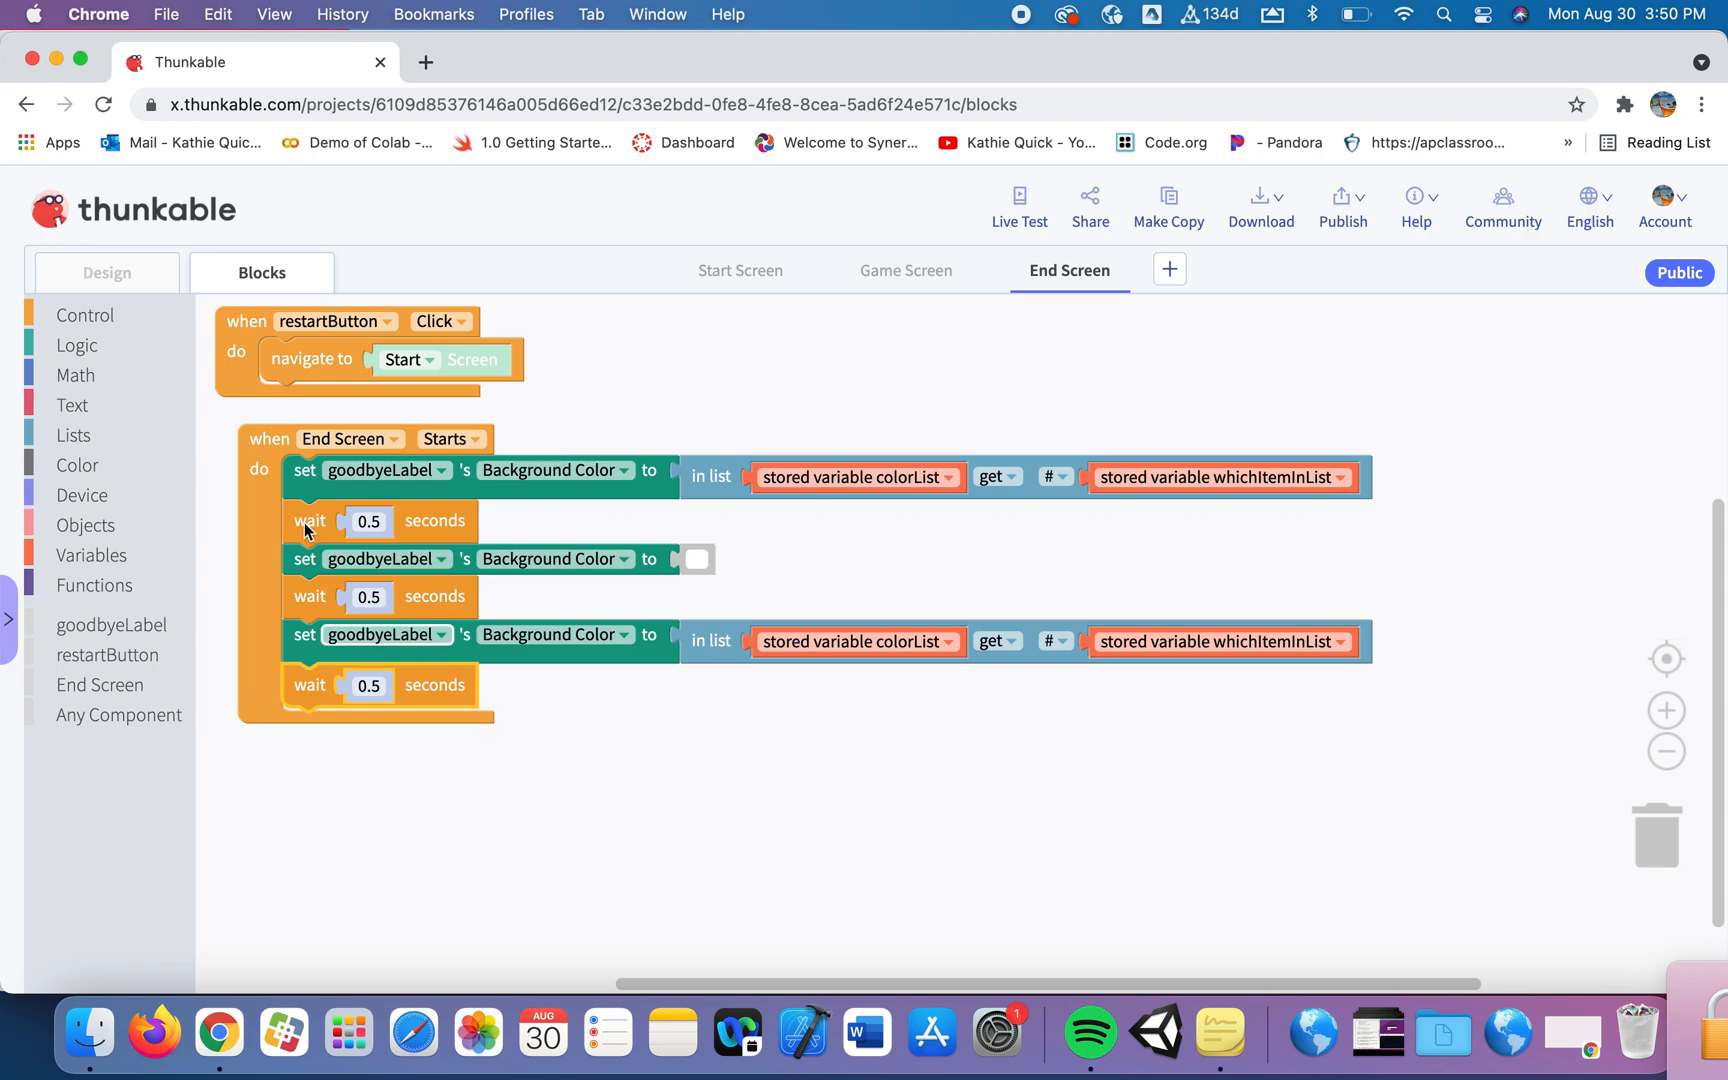
Wrap the colour, wait, white, wait sequence in a repeat 10 times loop, discarding the extra pair.
left_click(85, 314)
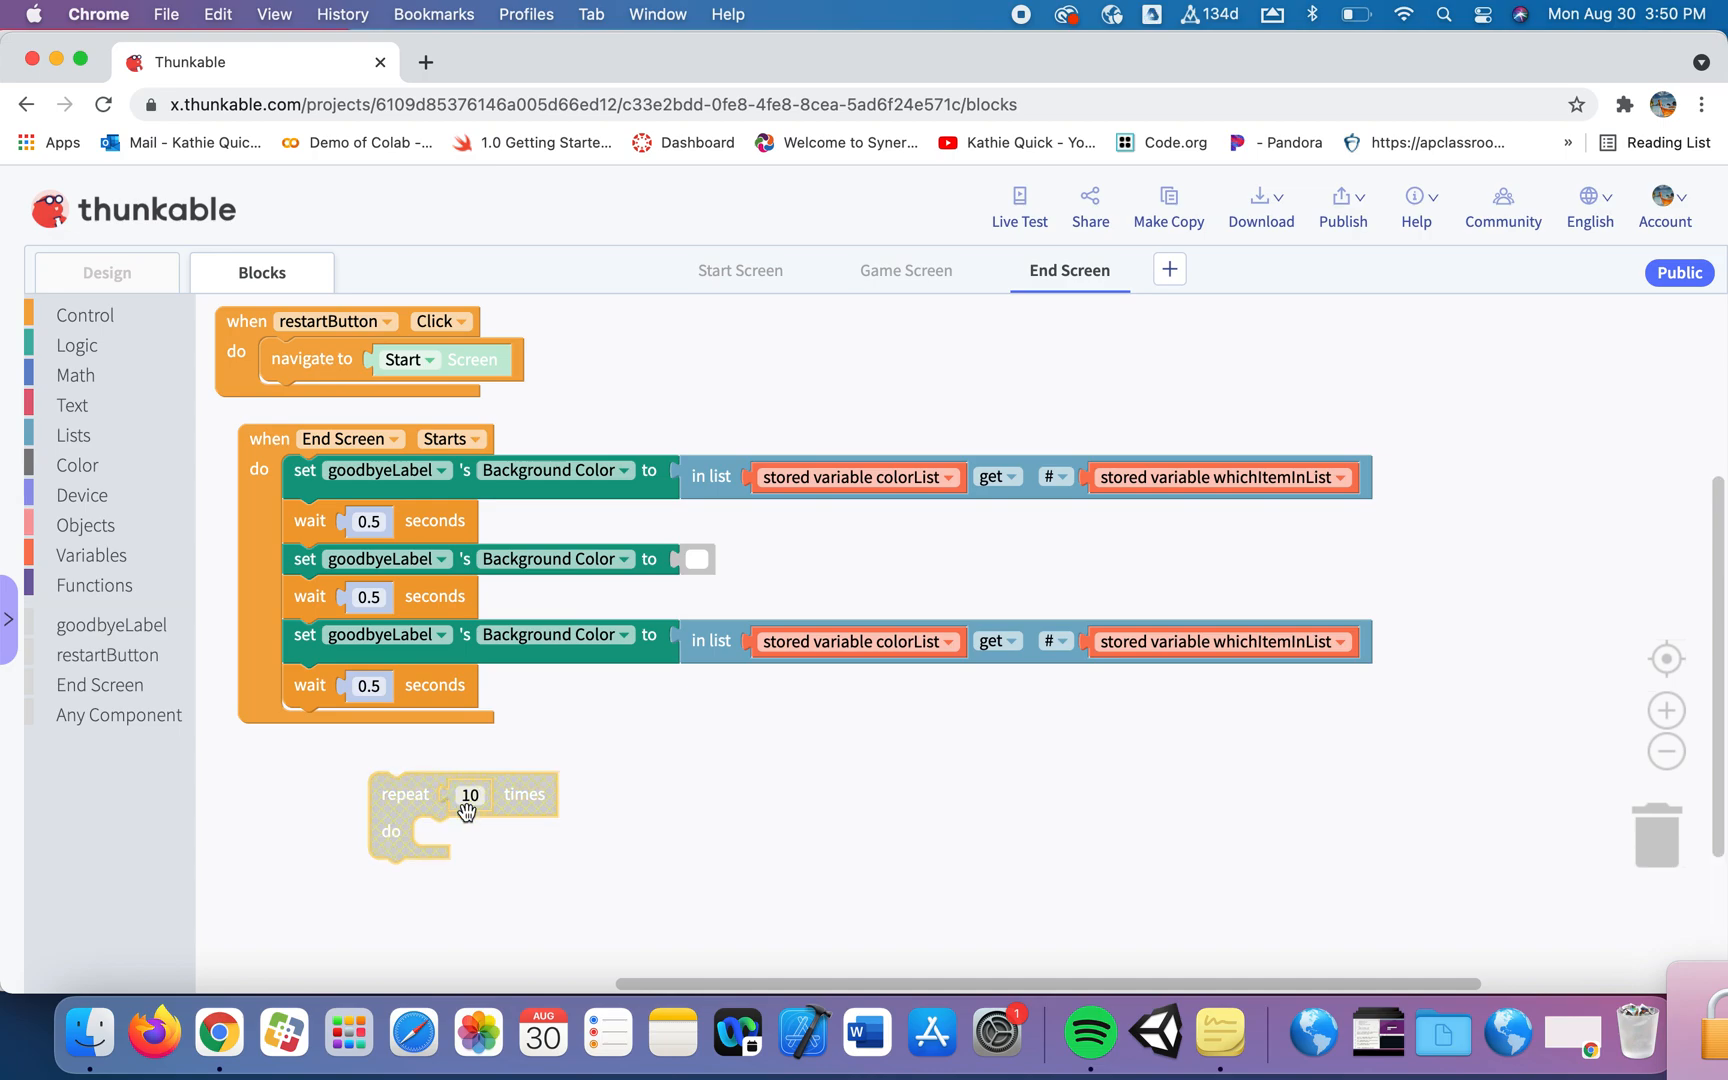
mouse_move(540, 873)
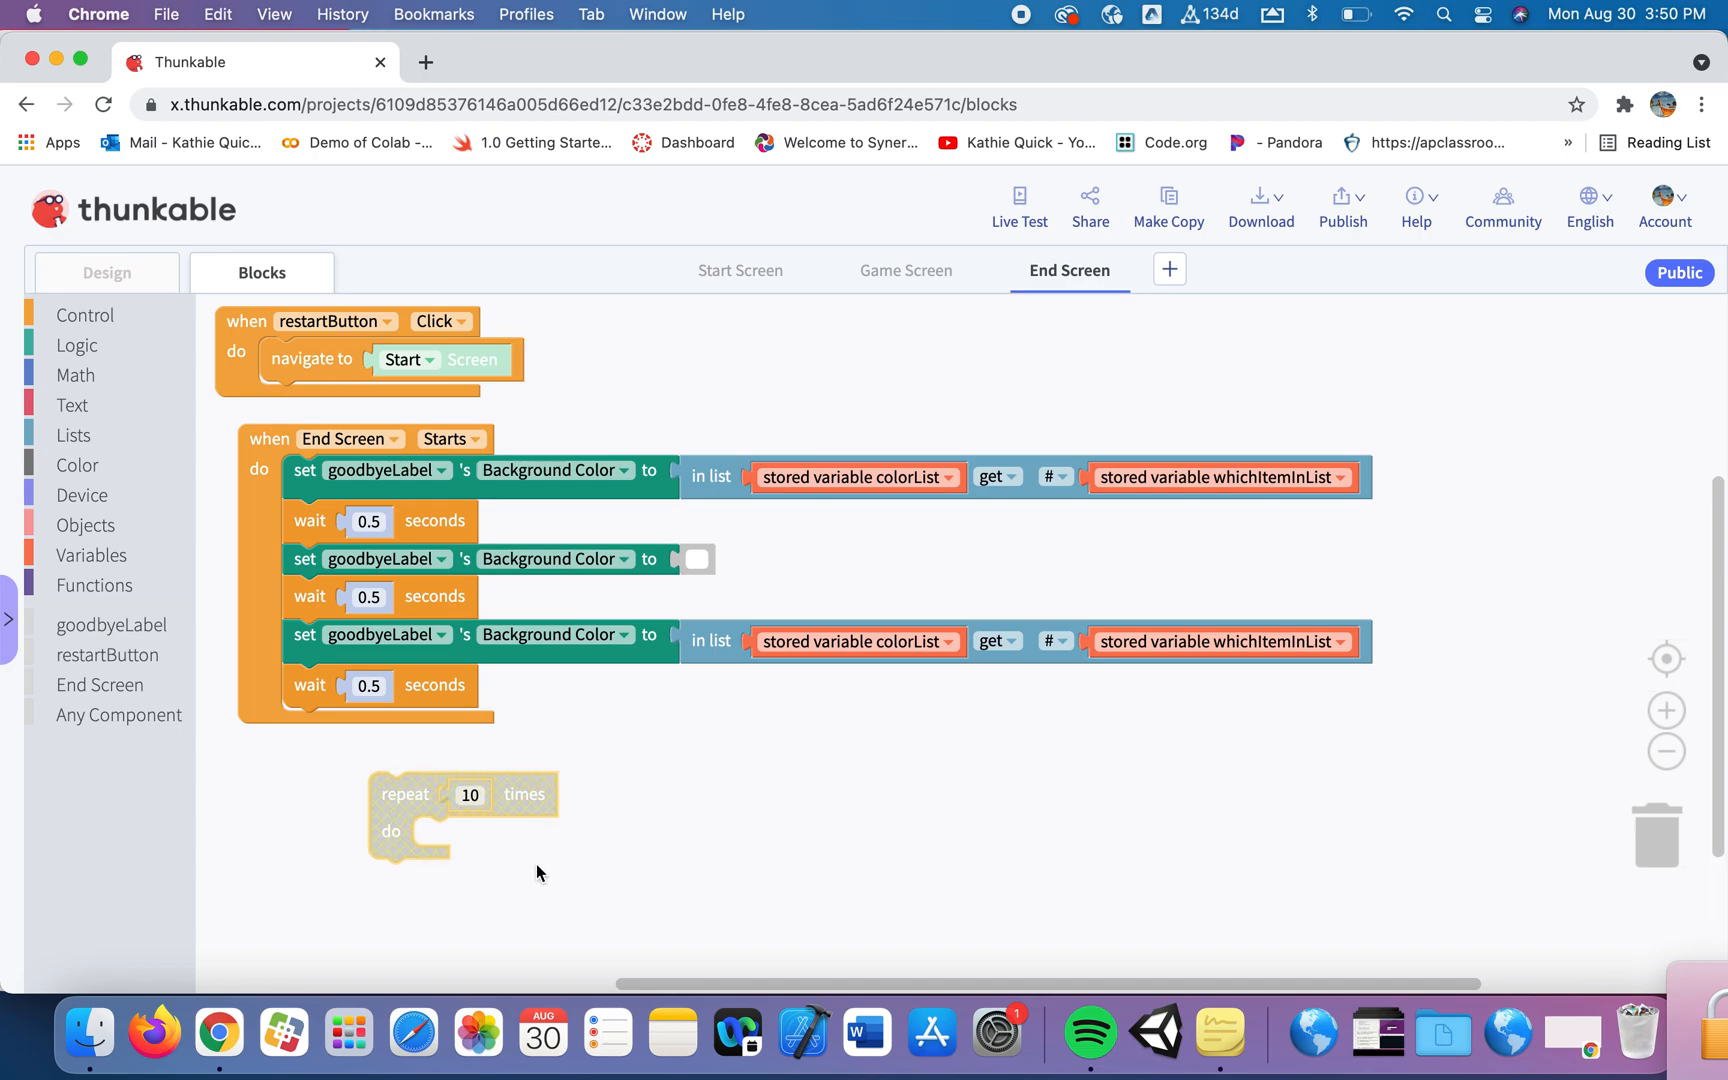
mouse_move(430, 936)
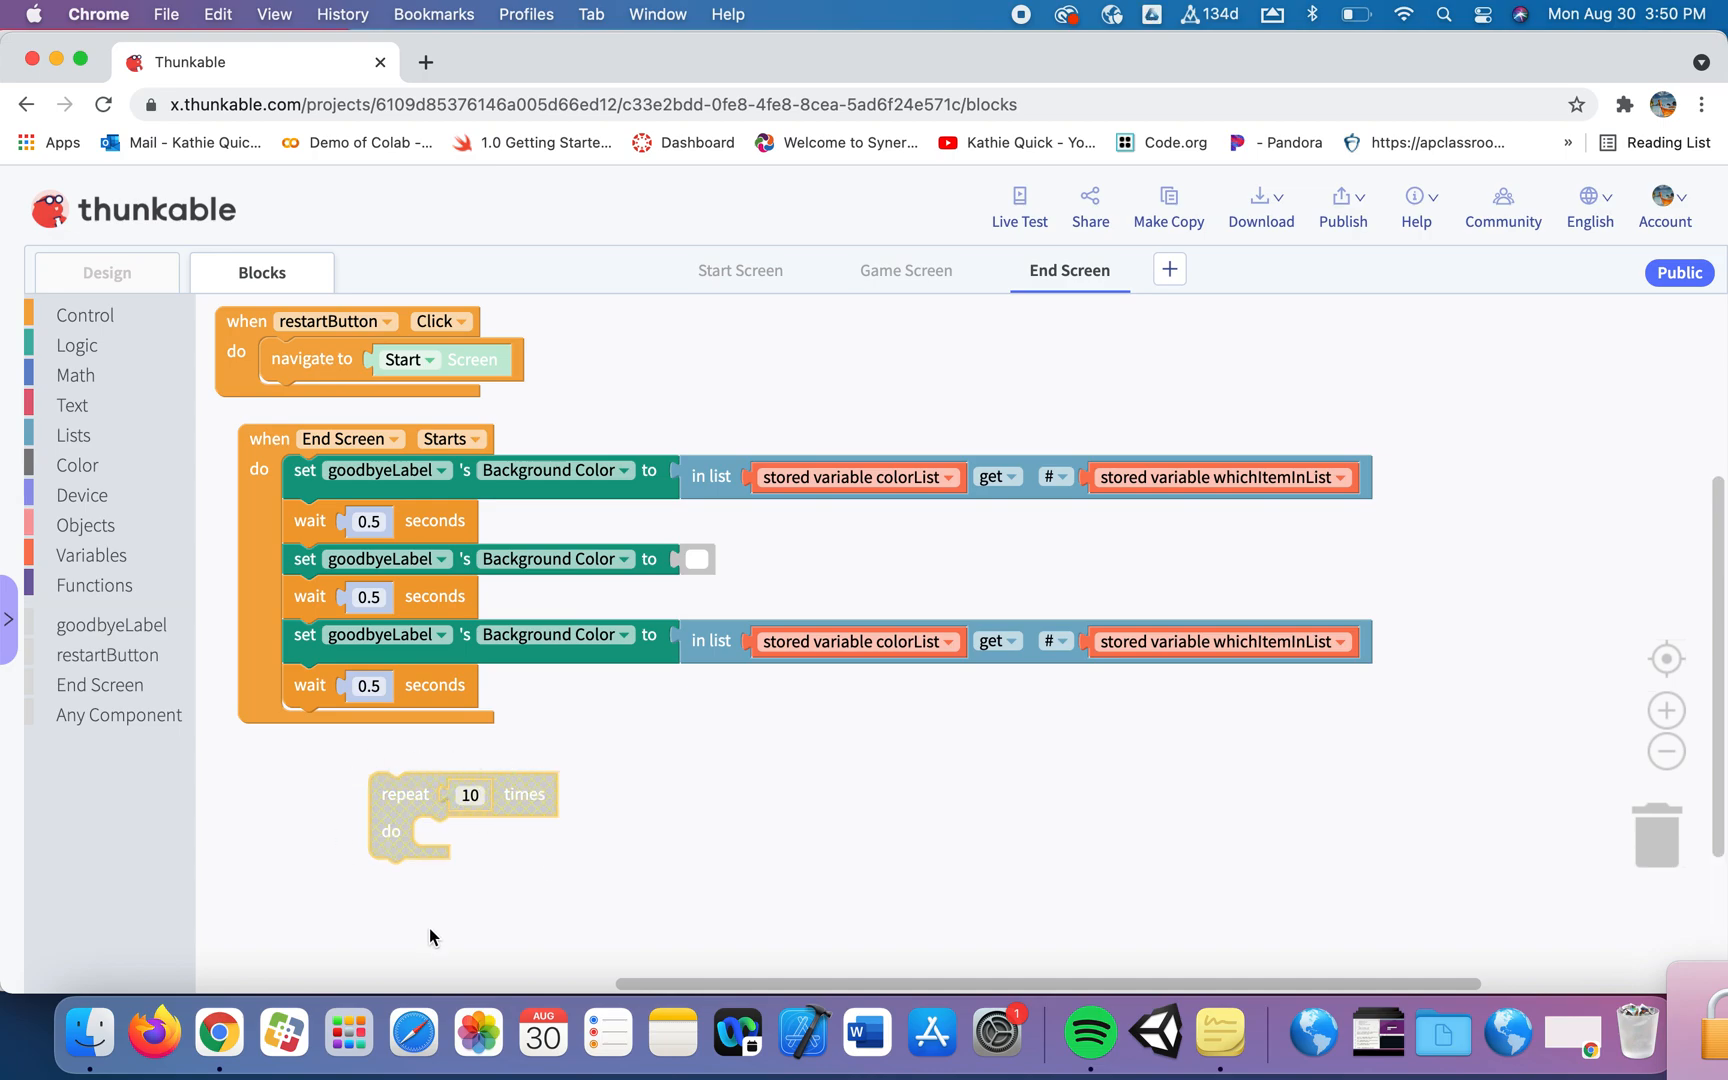
mouse_move(573, 930)
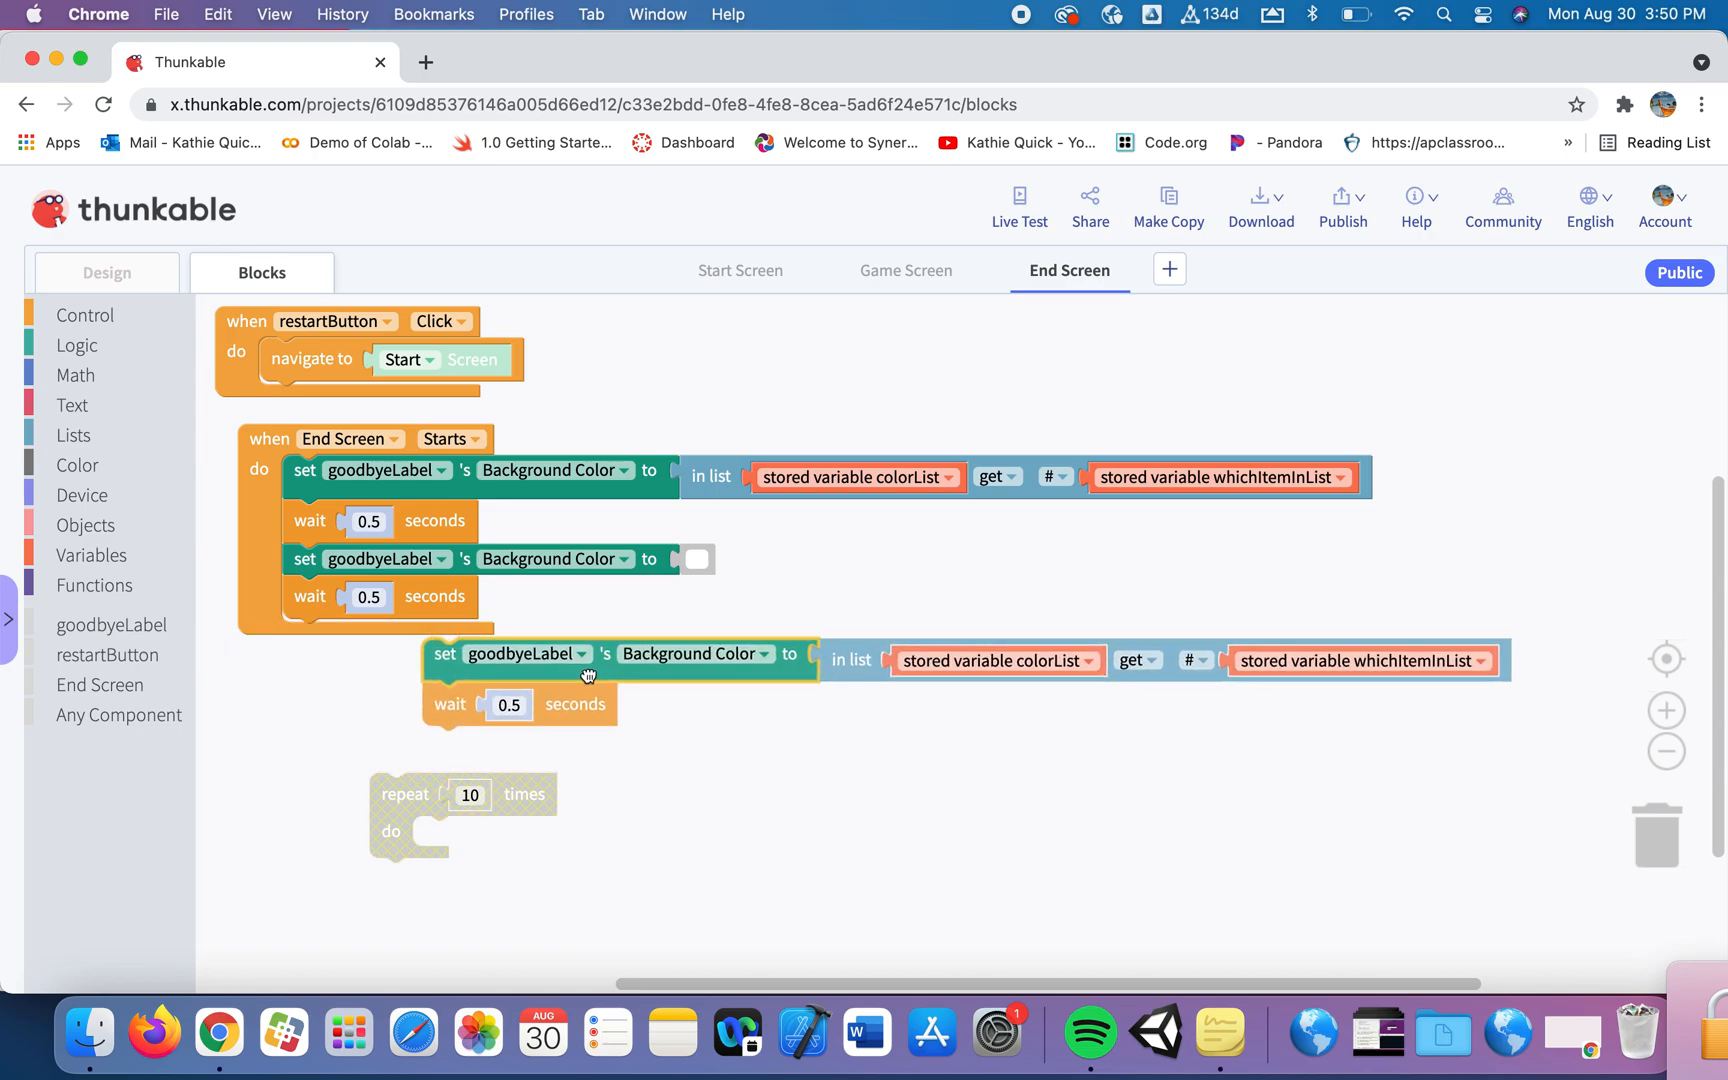
left_click_drag(587, 676, 1697, 871)
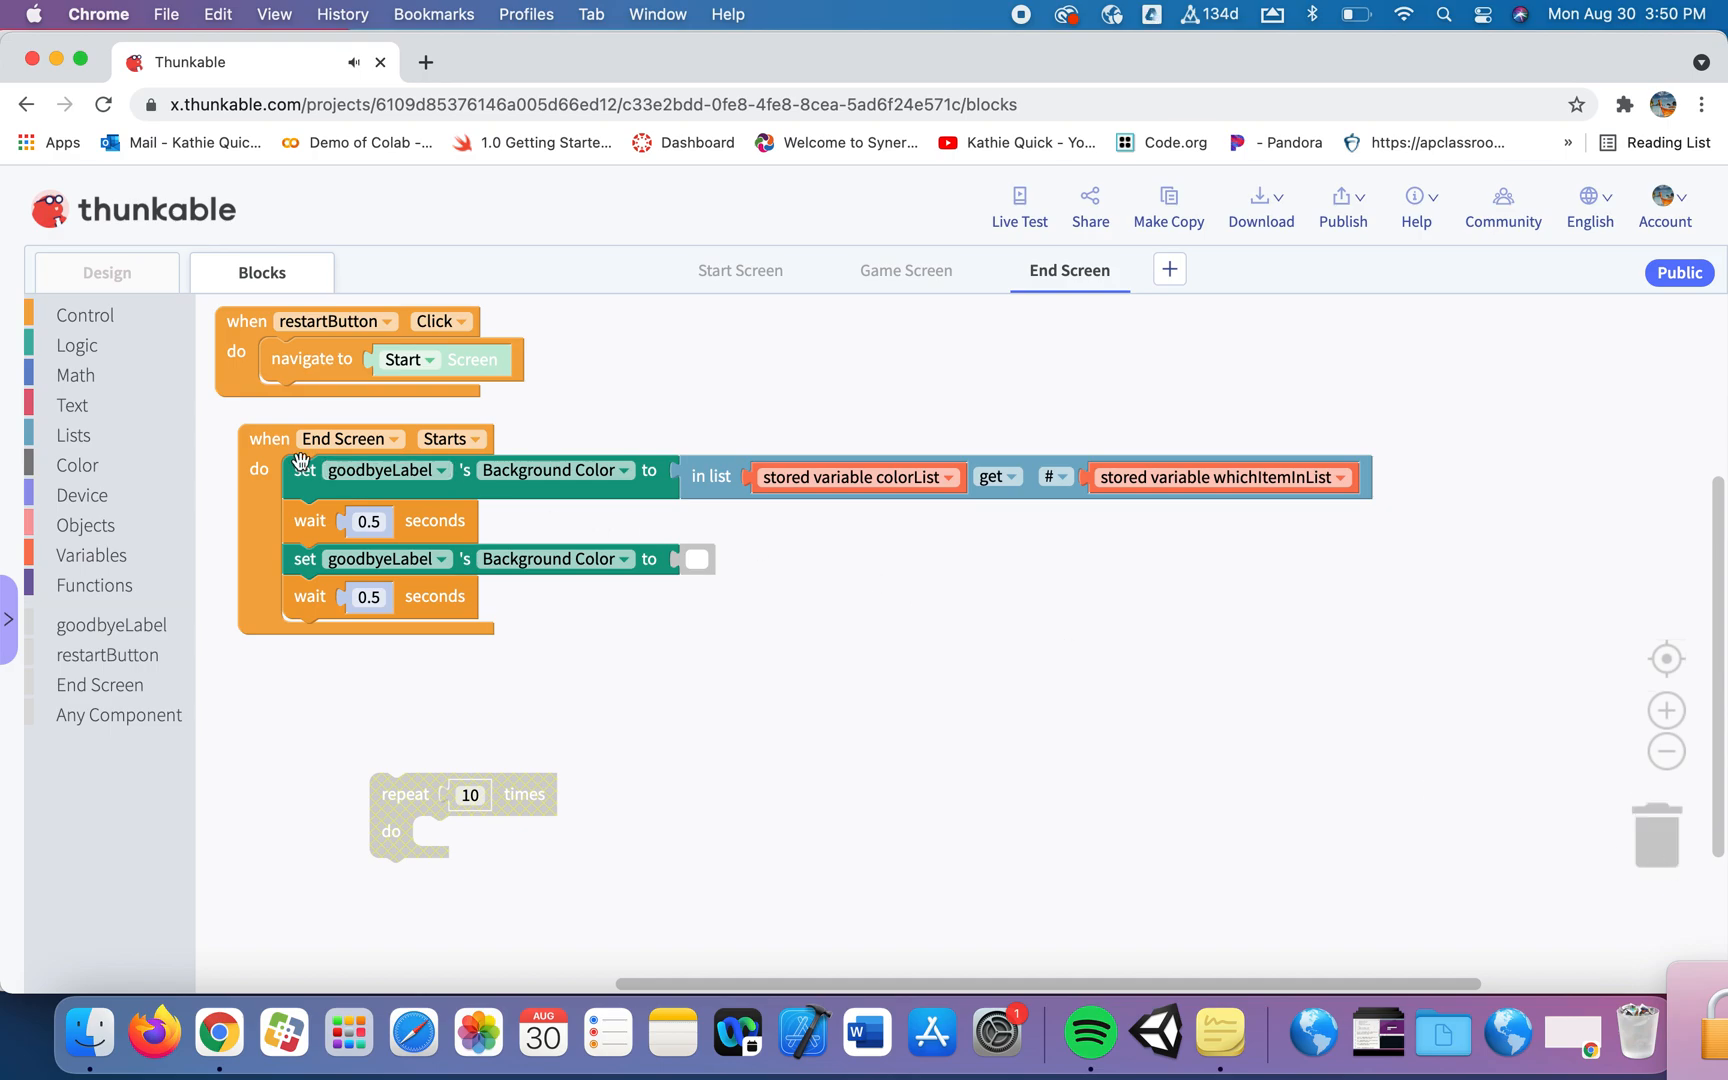
left_click_drag(303, 469, 498, 725)
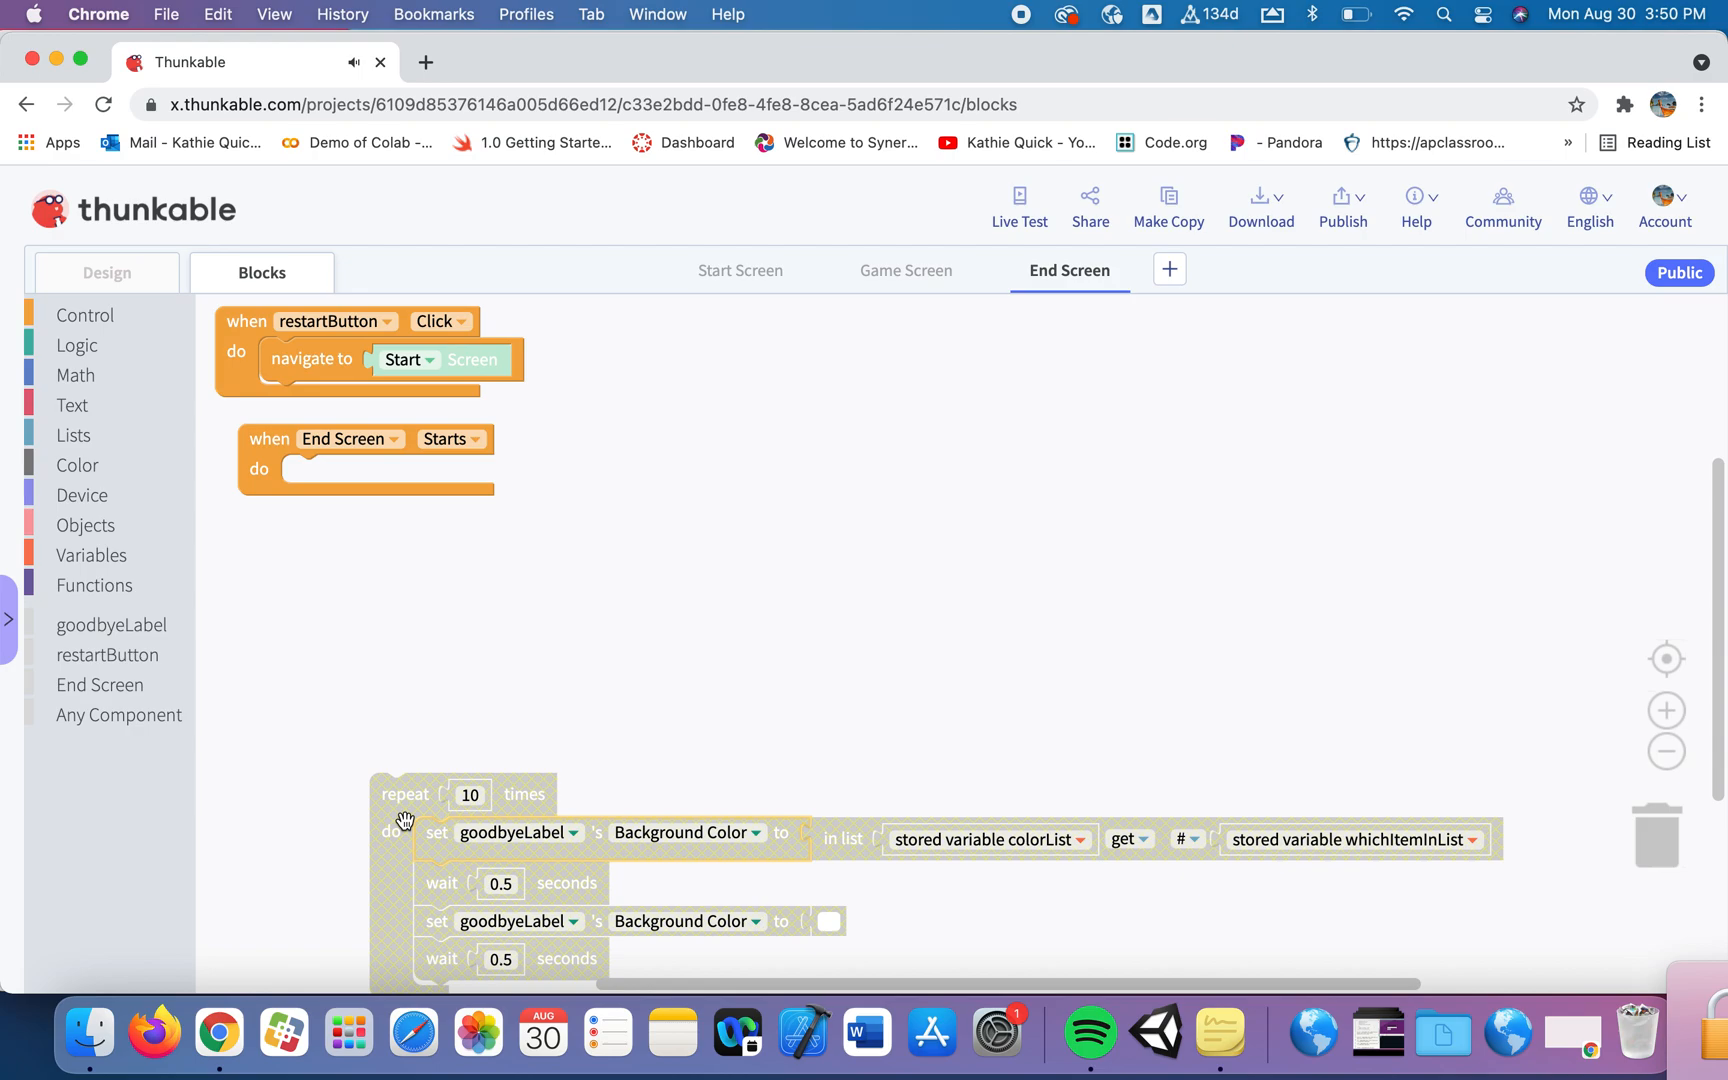
left_click_drag(404, 793, 321, 477)
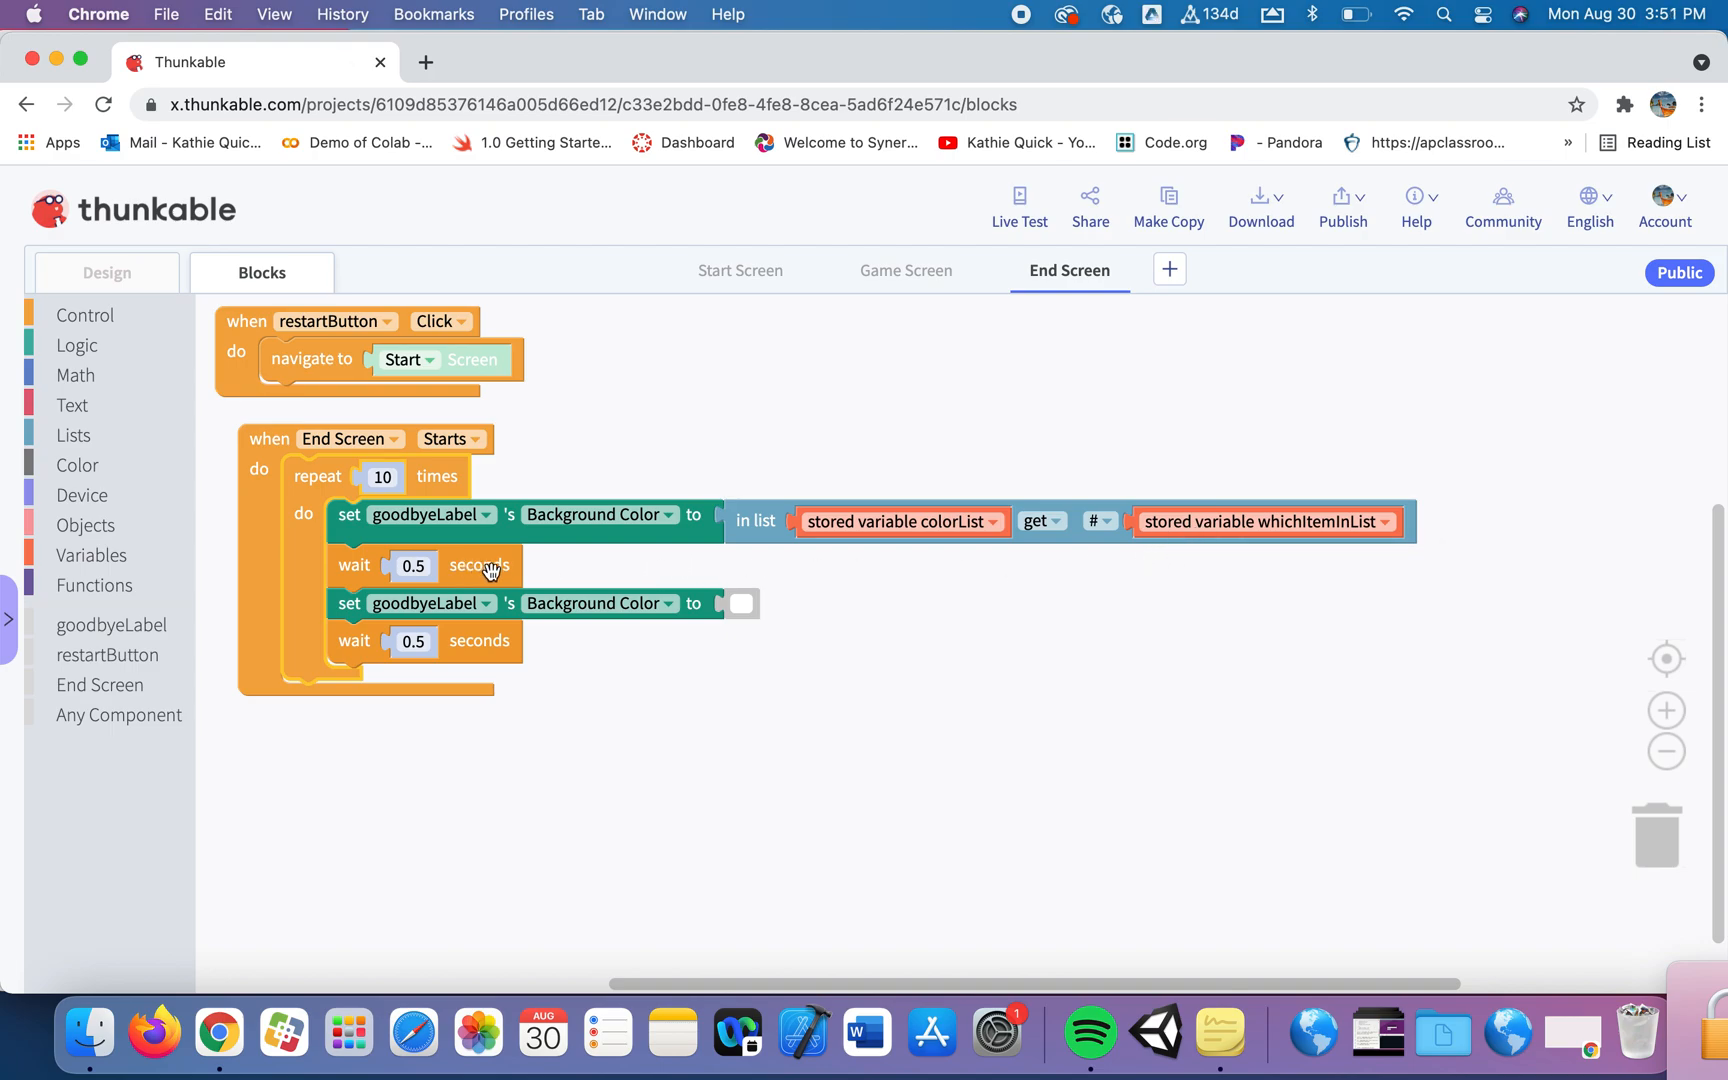
mouse_move(696, 607)
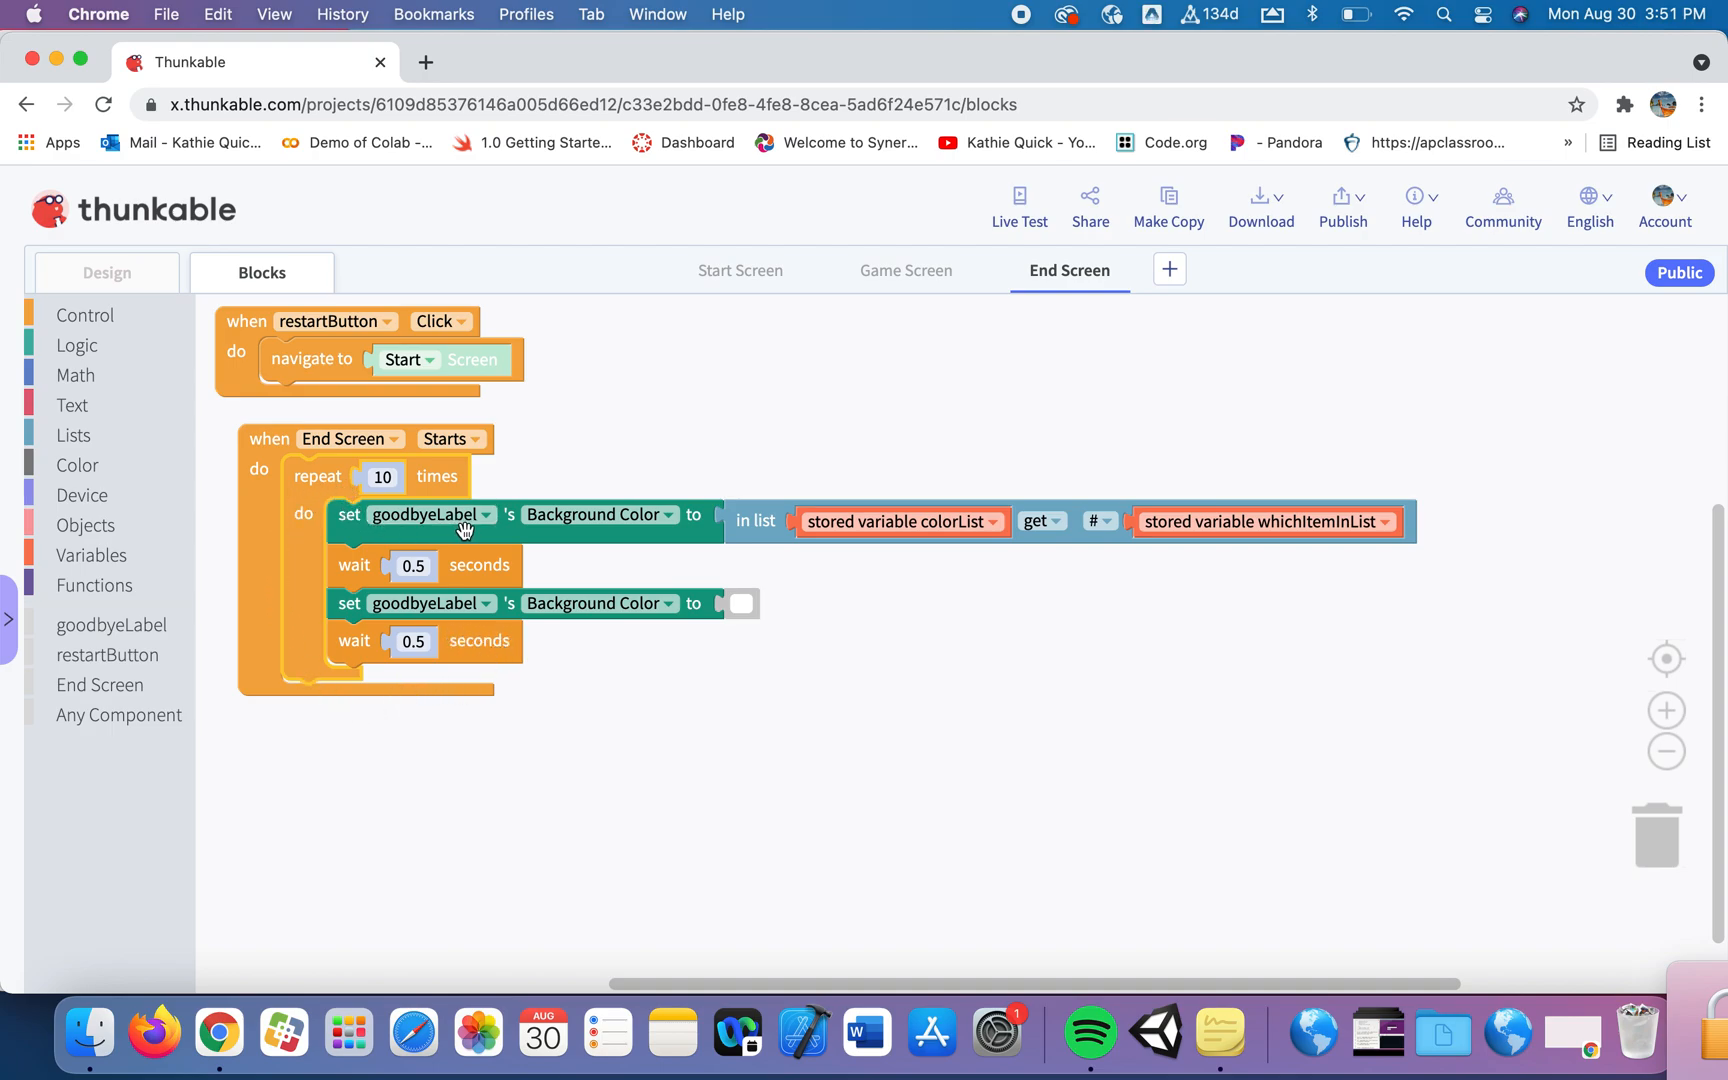
mouse_move(799, 520)
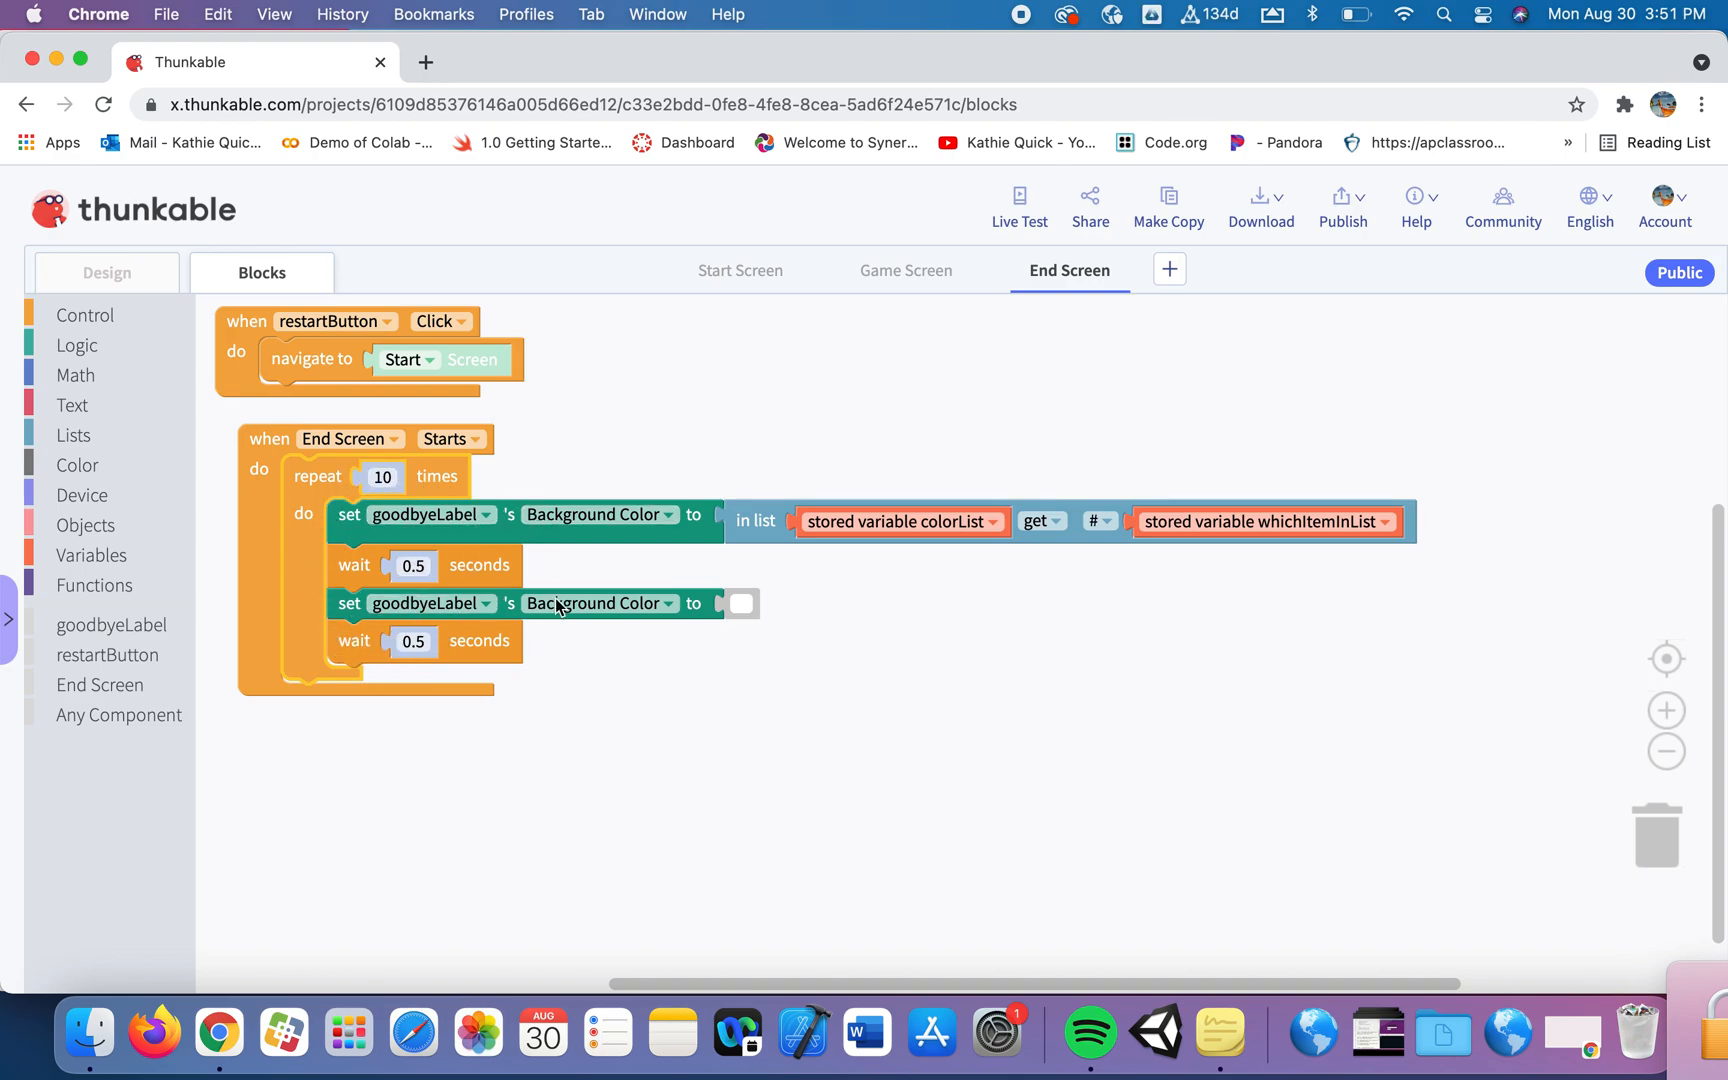
mouse_move(541, 671)
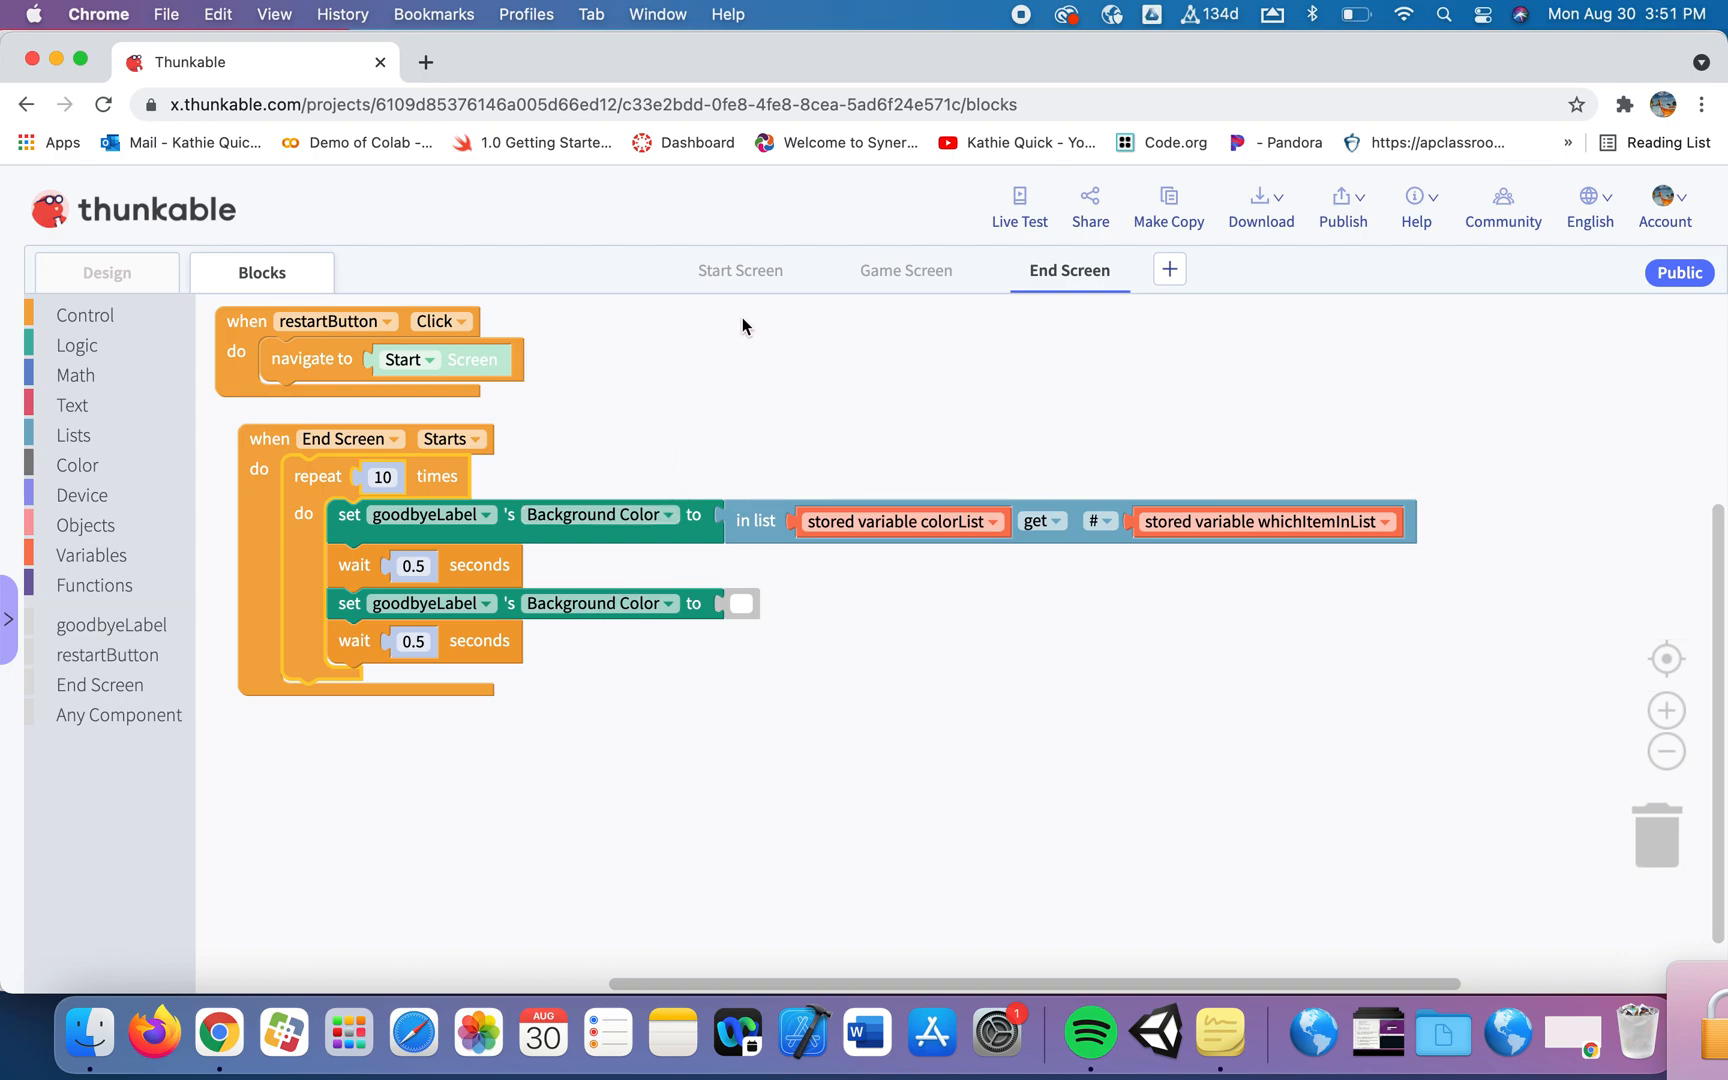
Go to the Start Screen design view, confirm leaving, and launch the live preview.
left_click(741, 270)
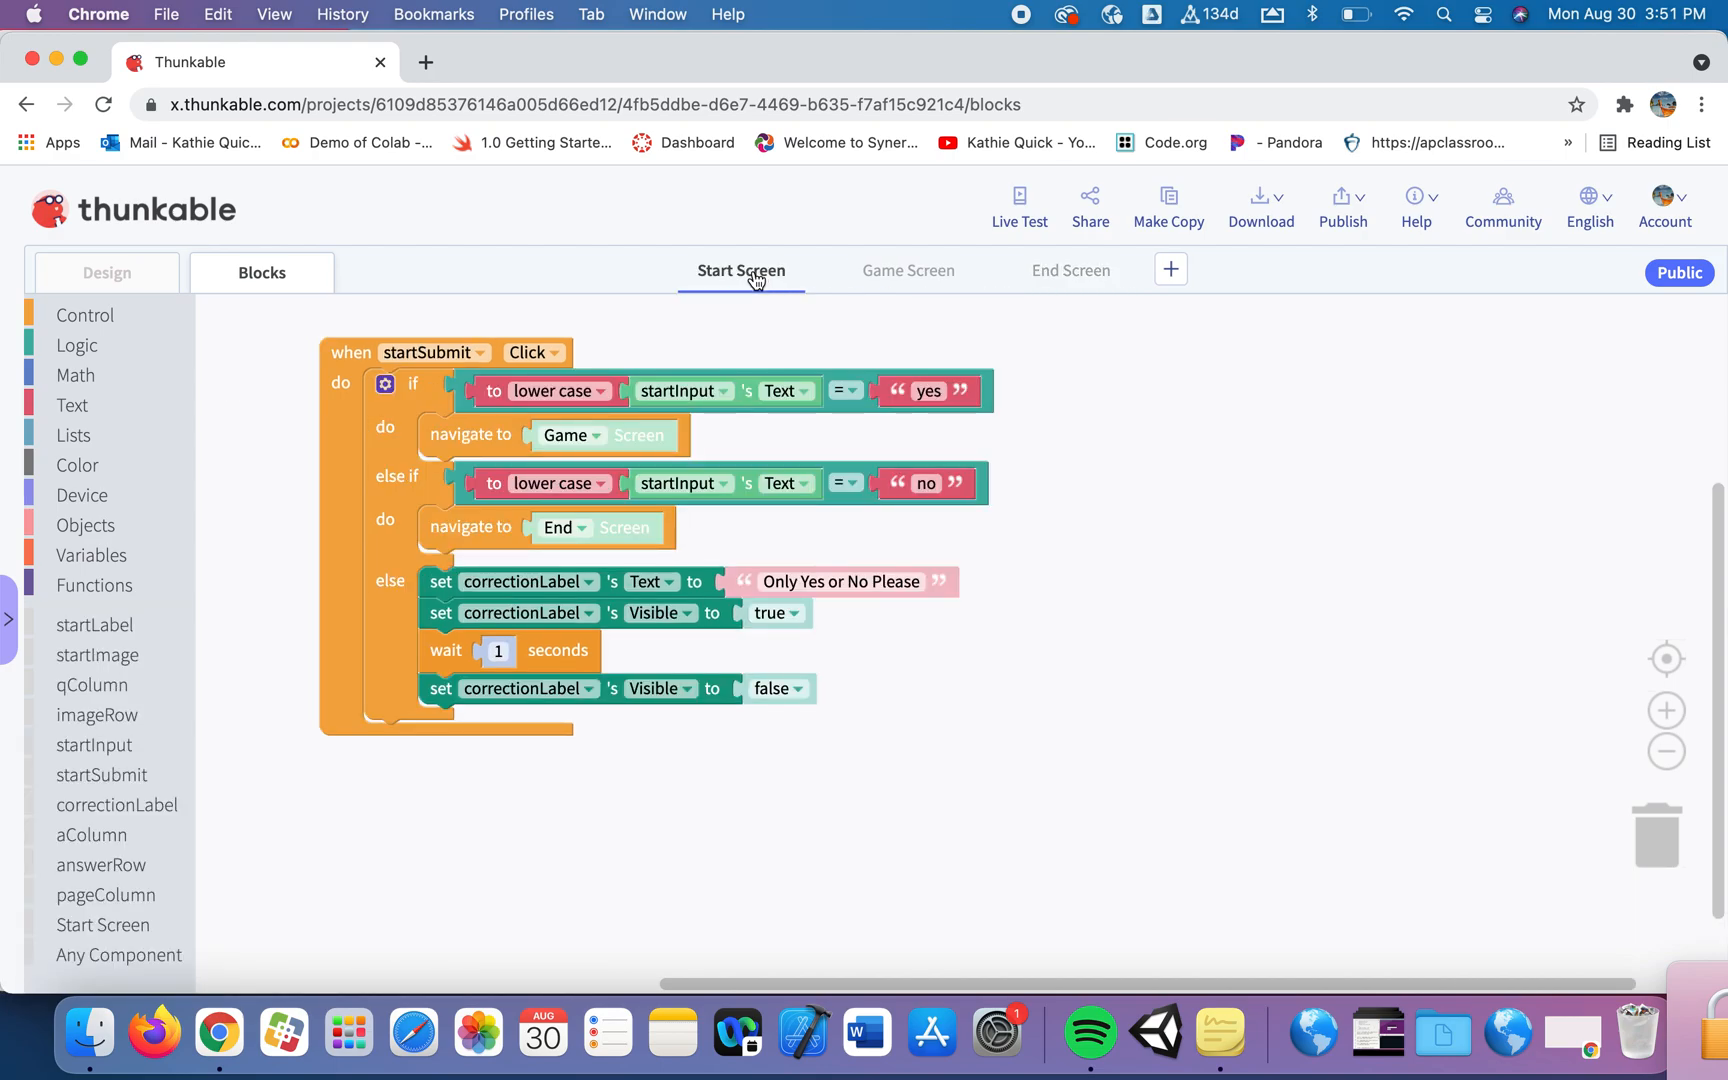
left_click(106, 272)
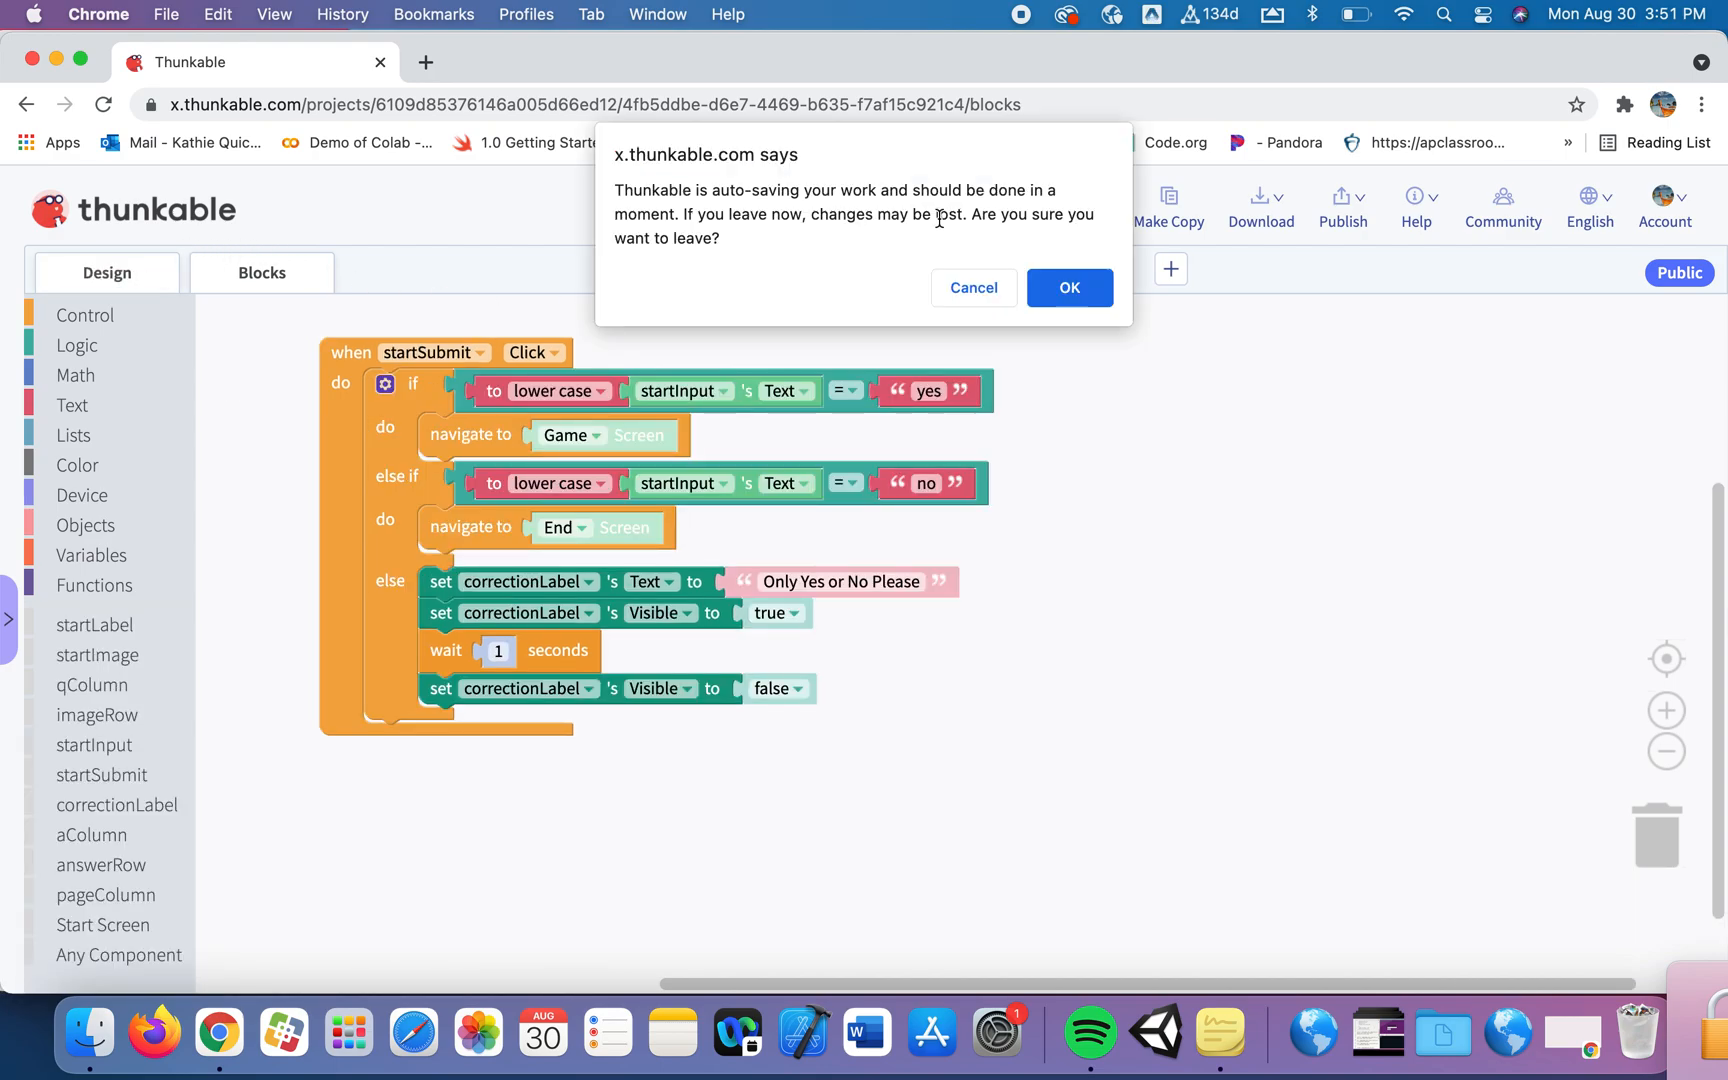
left_click(1067, 288)
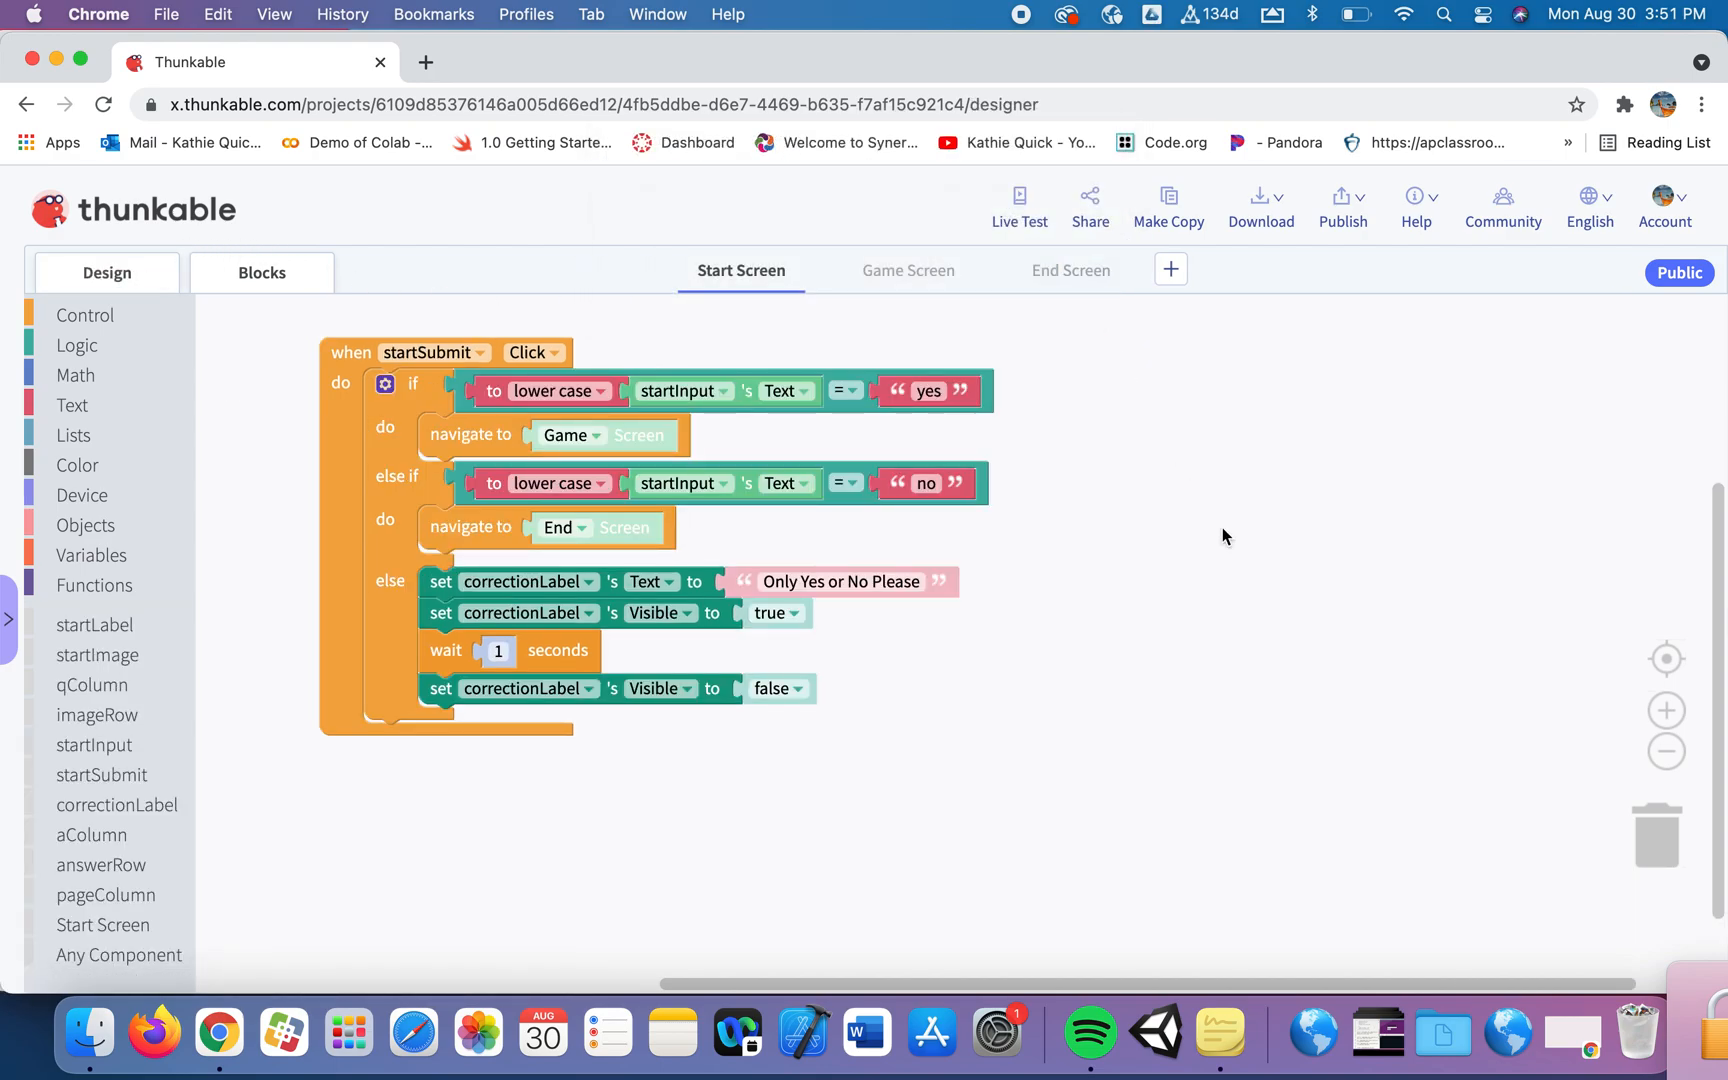
left_click(106, 272)
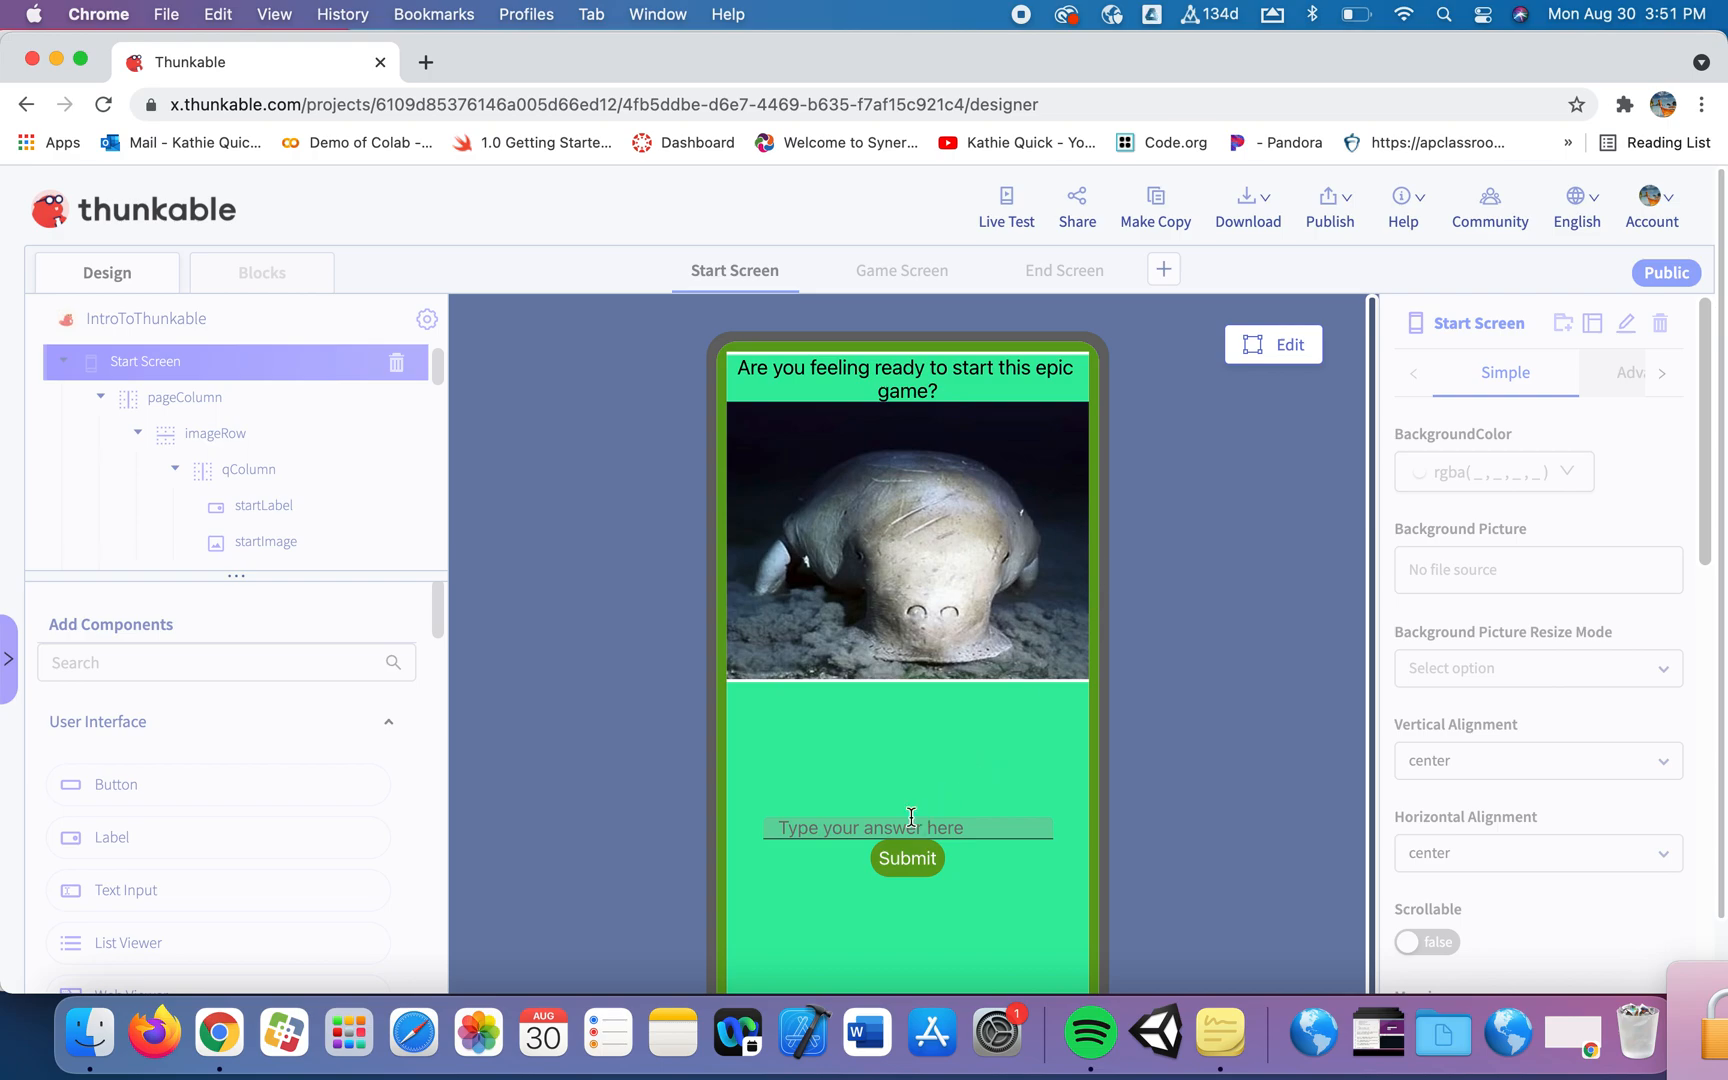
Answer yes, pick pink as the favourite colour and continue to the End Screen to watch the flash.
type("yes")
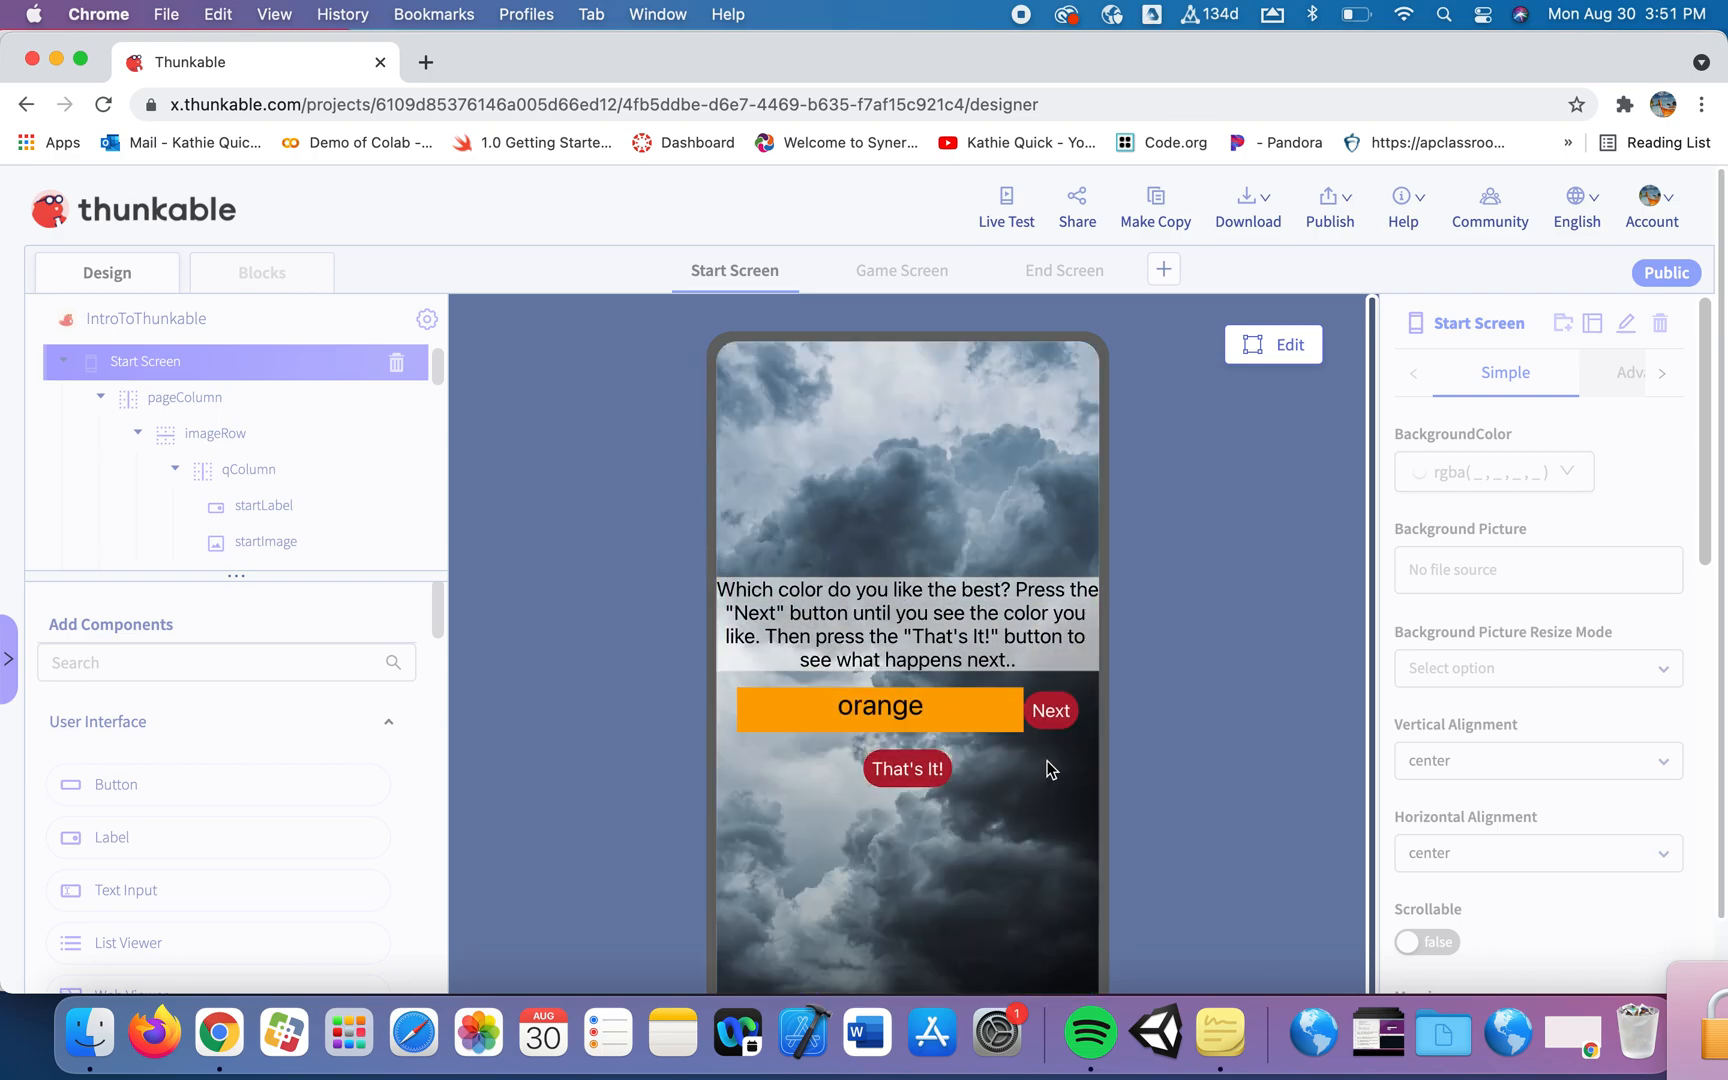
left_click(1049, 711)
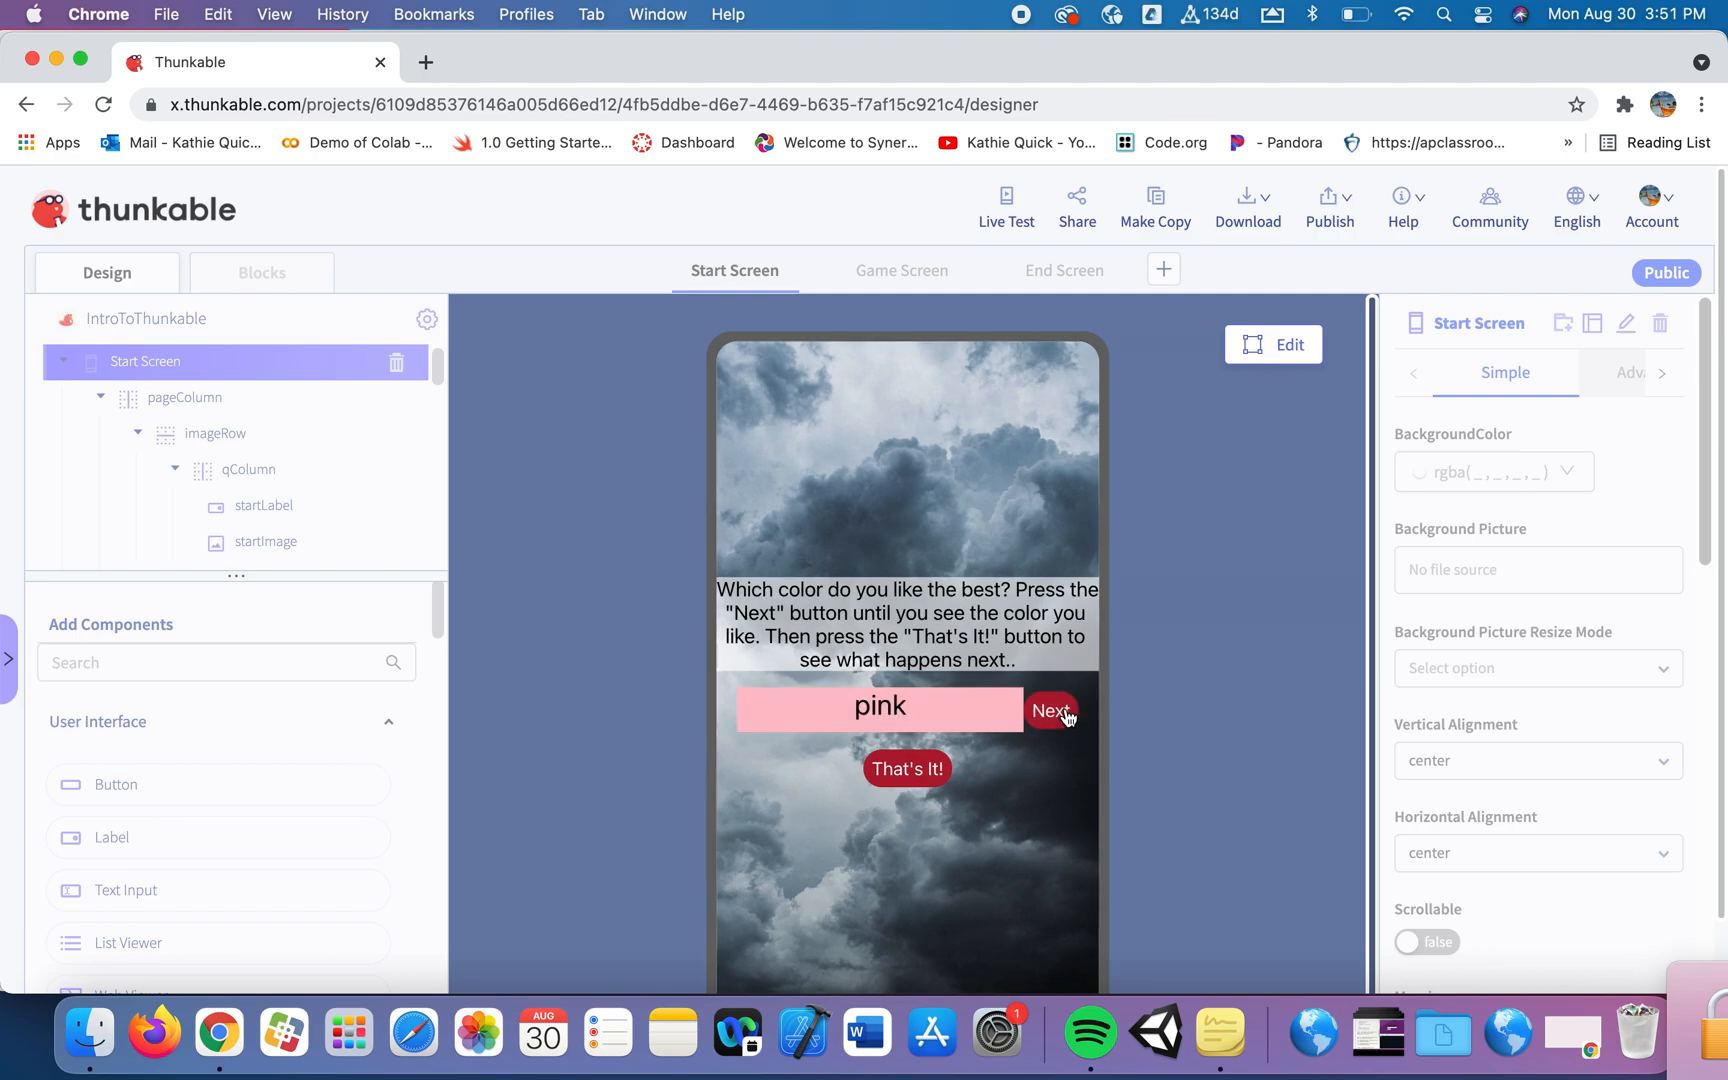
left_click(907, 768)
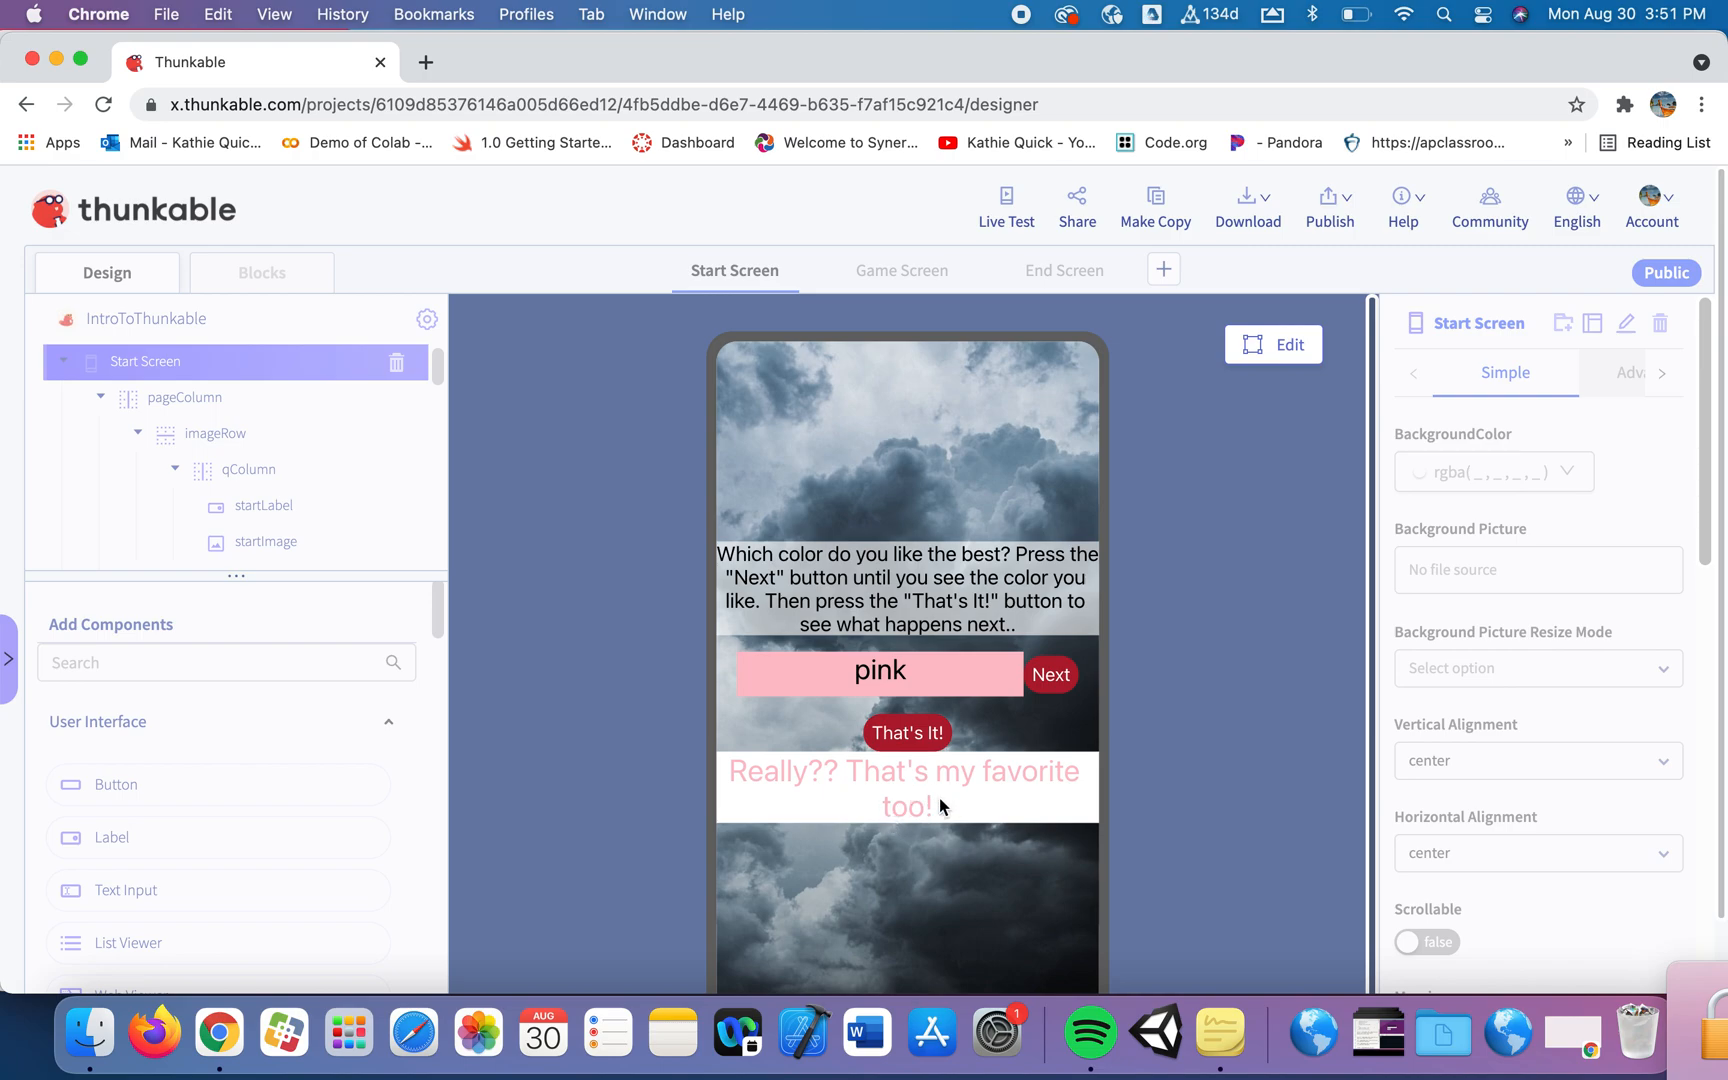
left_click(906, 733)
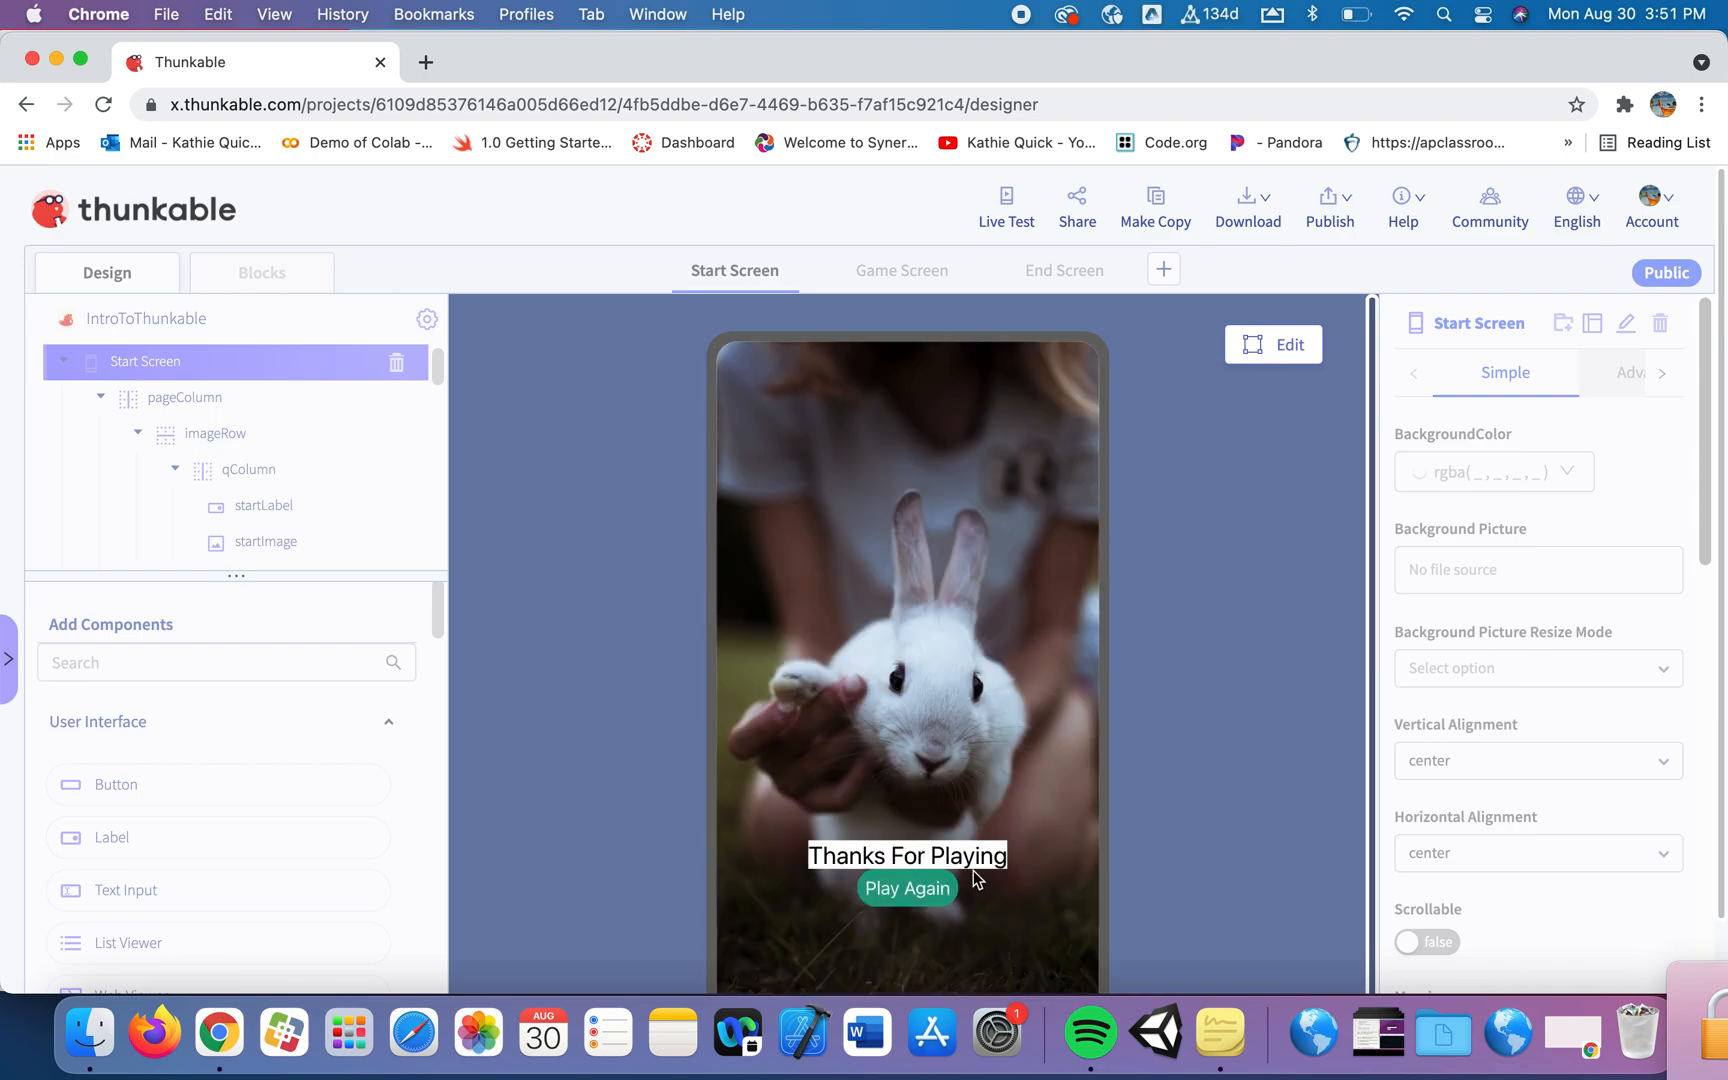
mouse_move(982, 885)
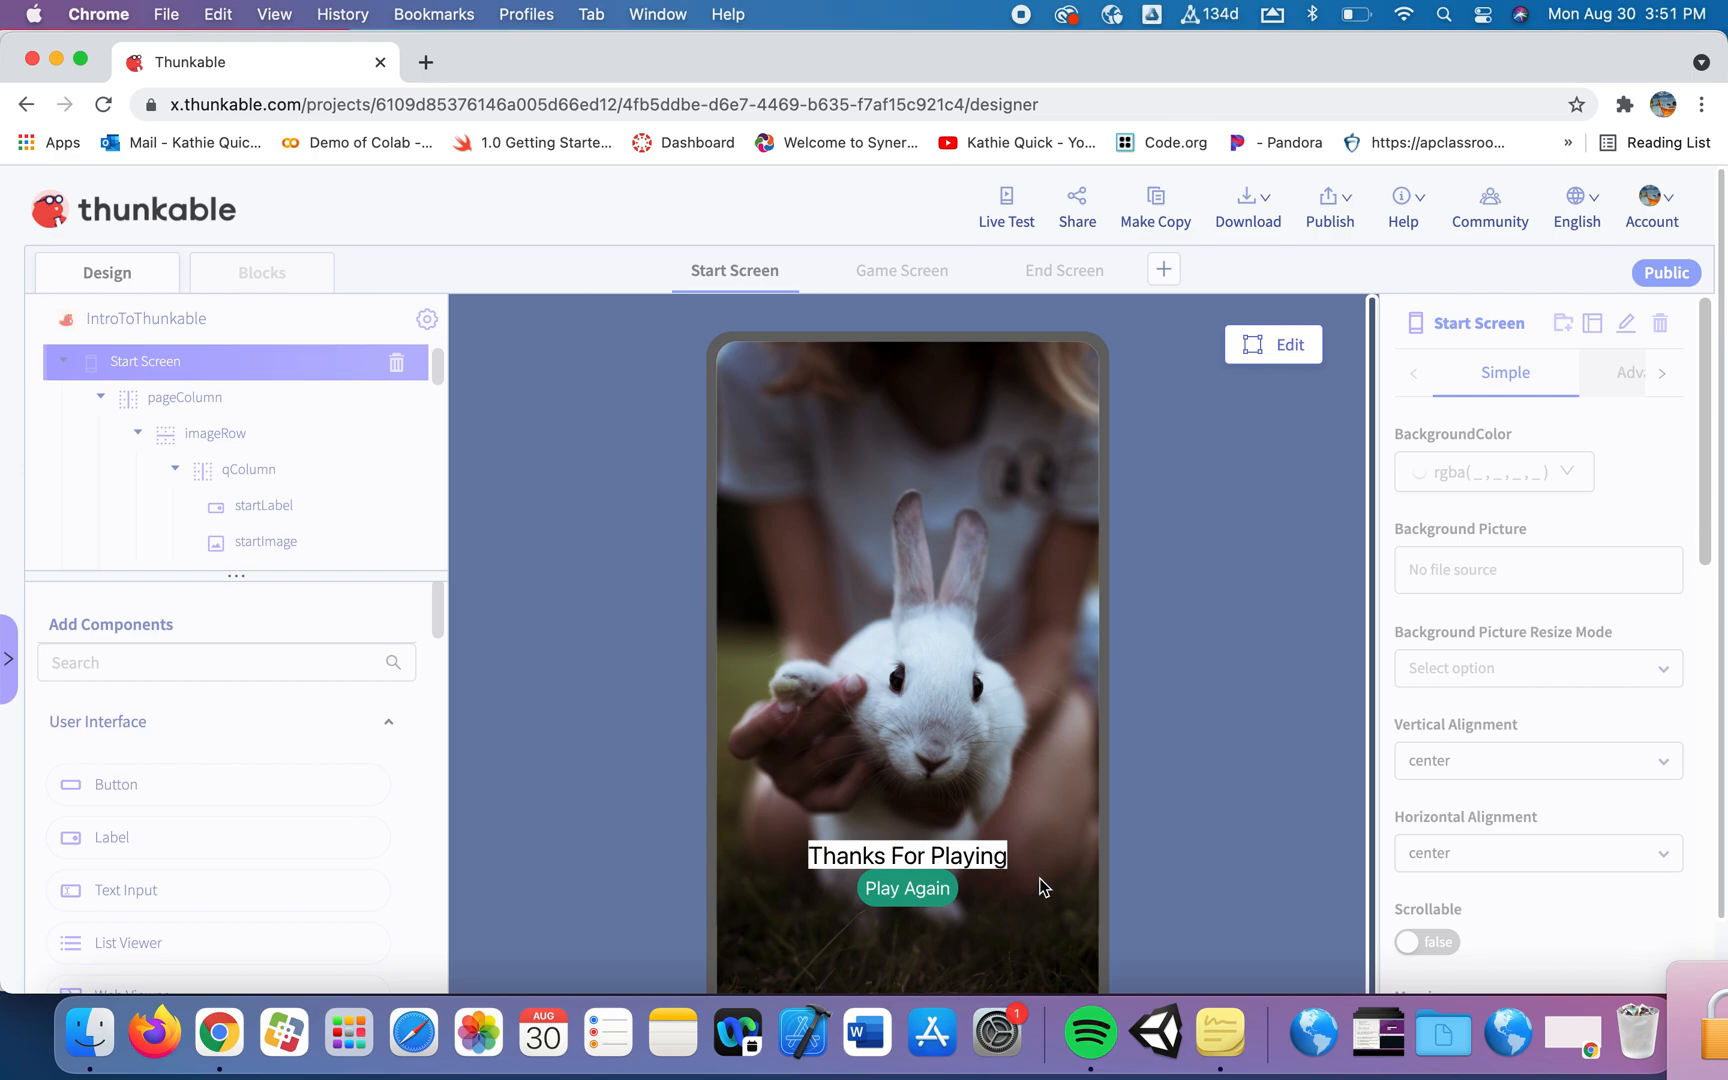
mouse_move(938, 893)
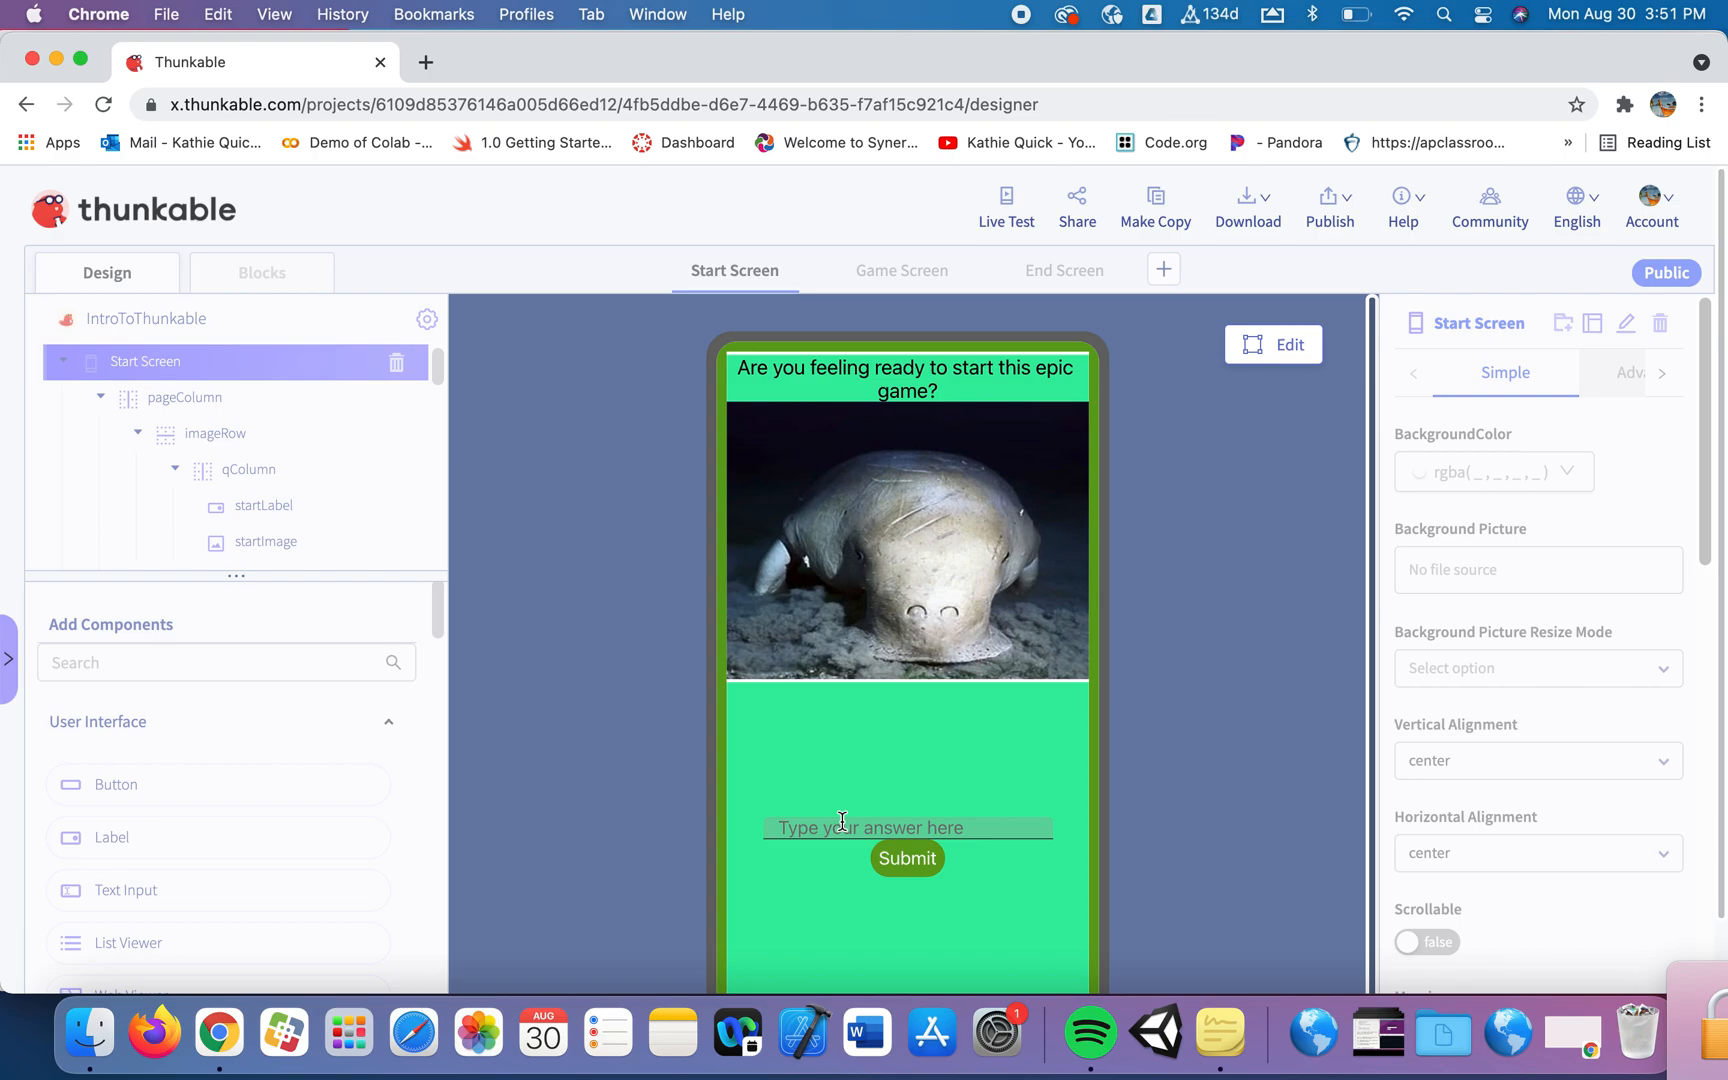
Play again answering yes and choosing orange, checking the goodbye label flashes orange.
type("yes")
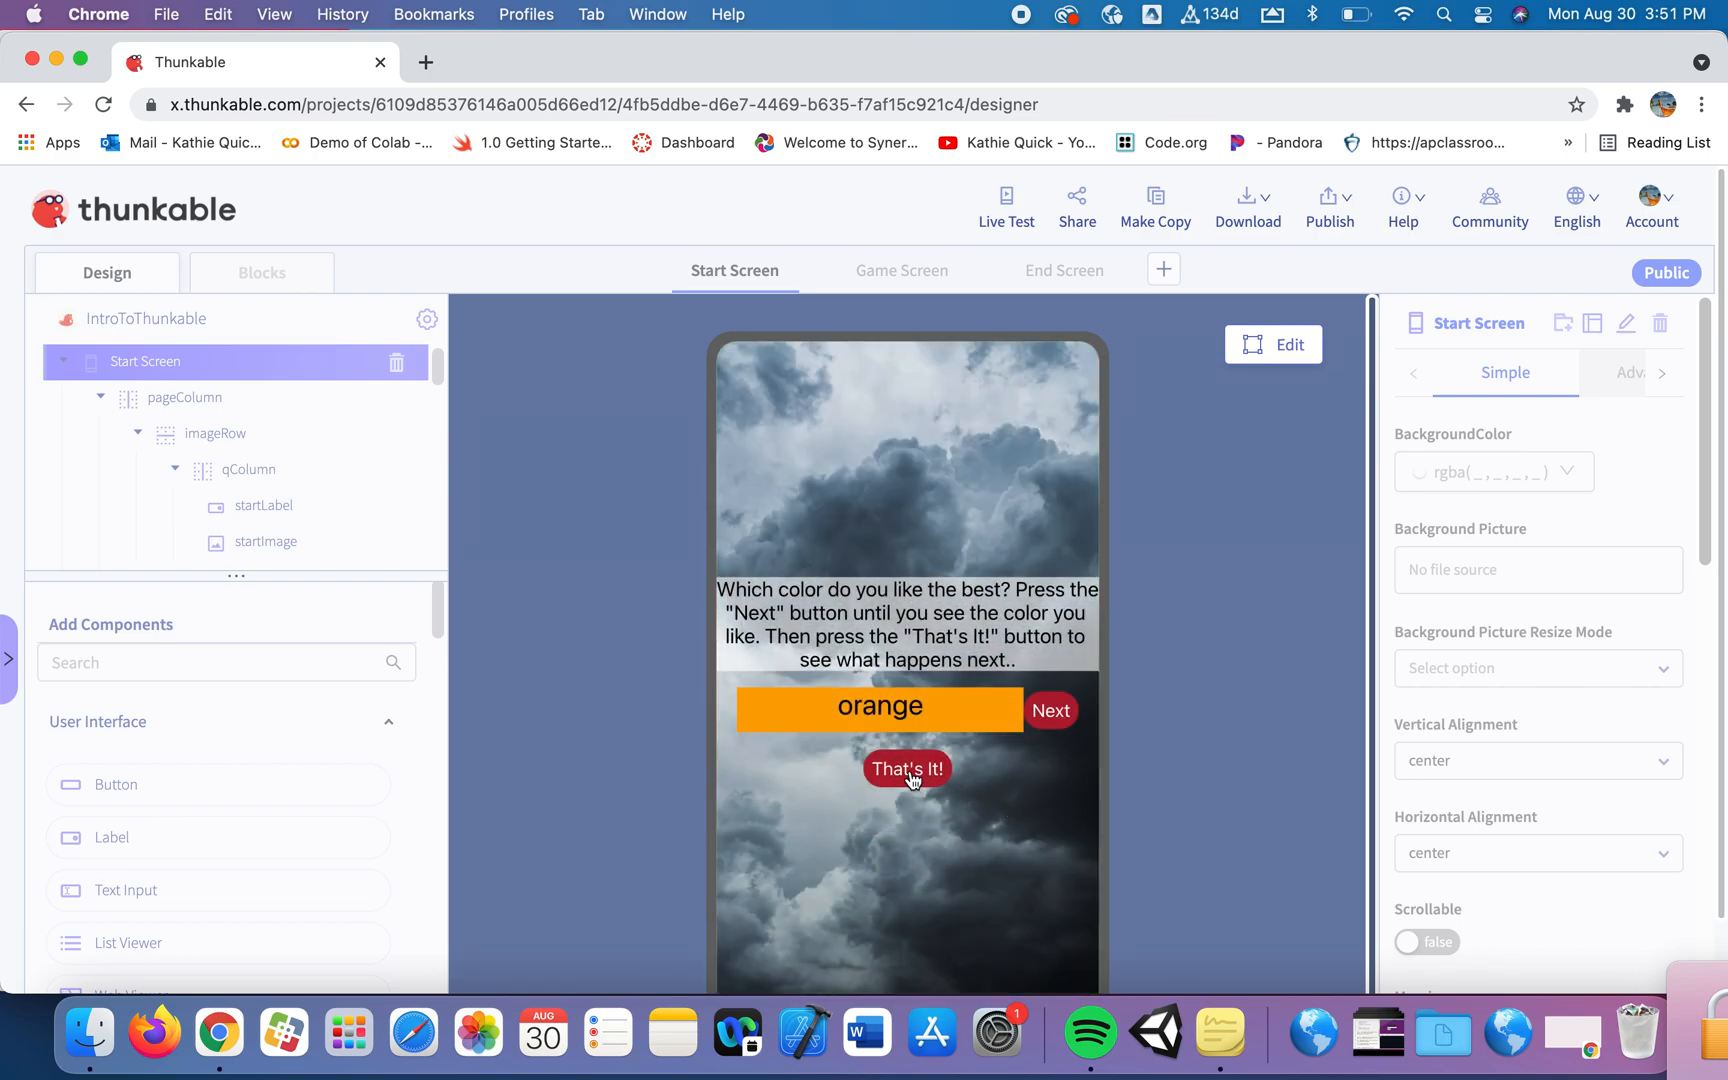
left_click(906, 768)
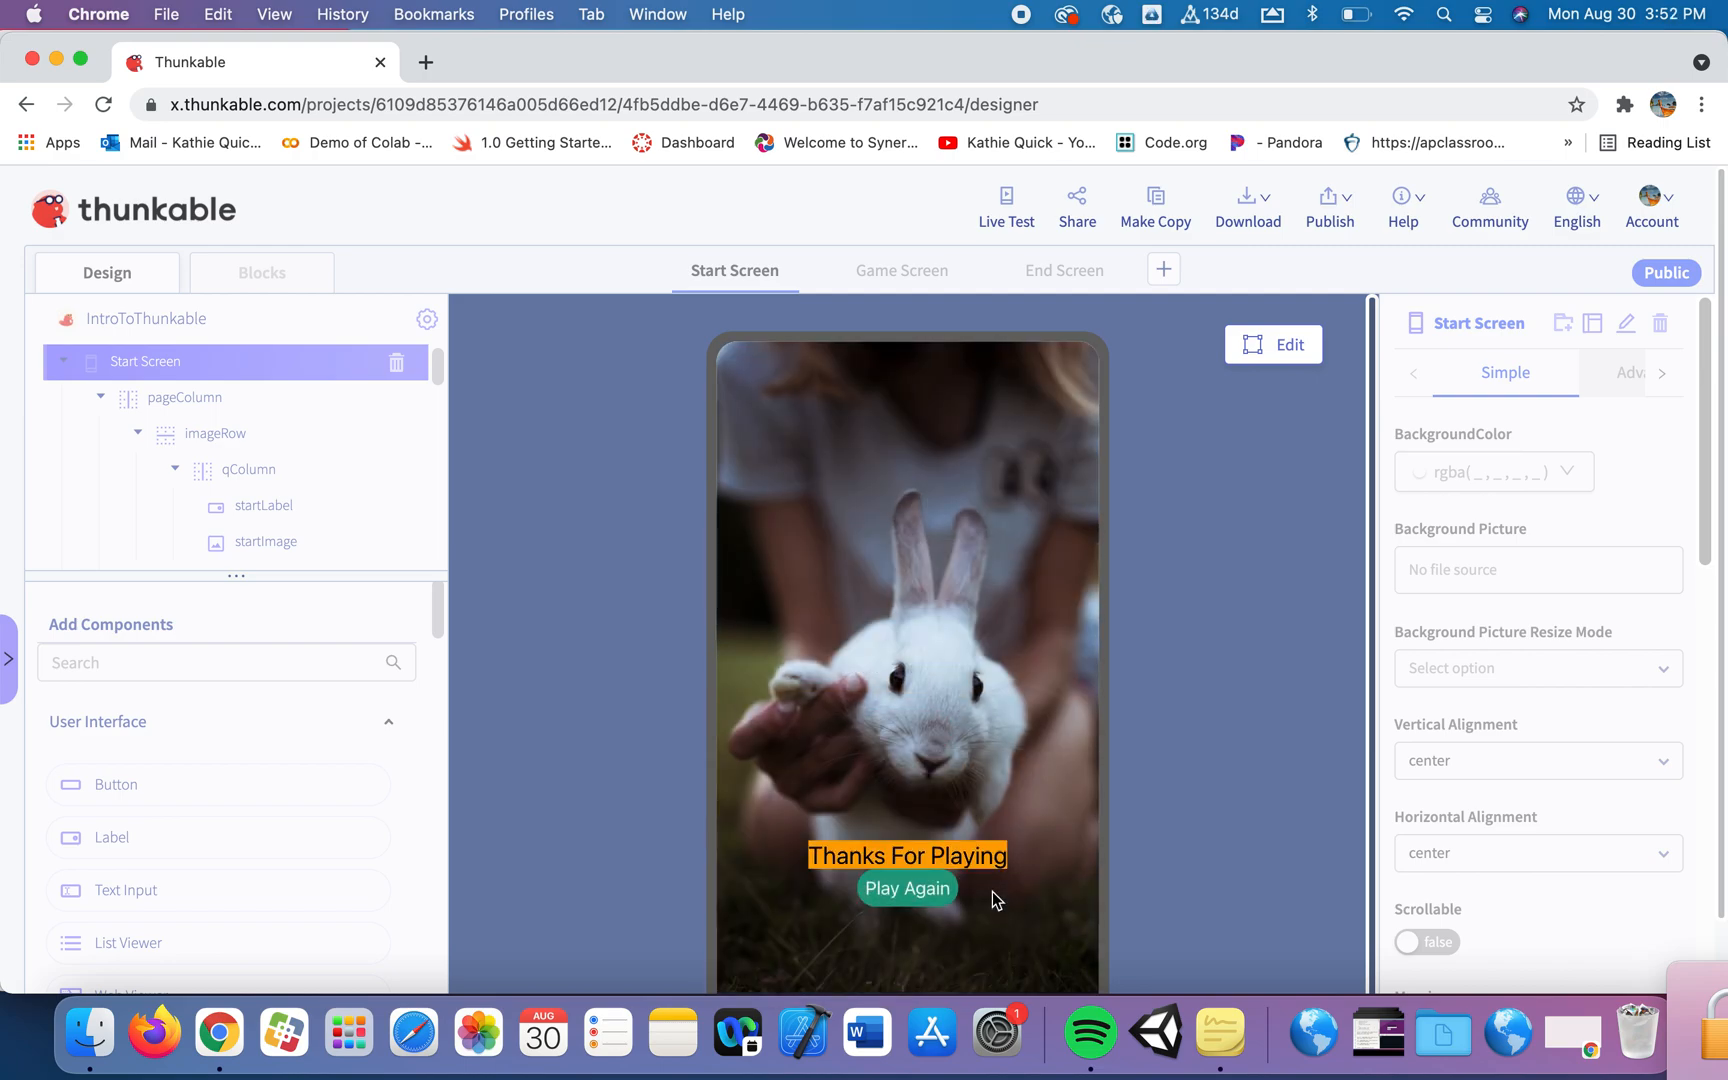
mouse_move(1011, 912)
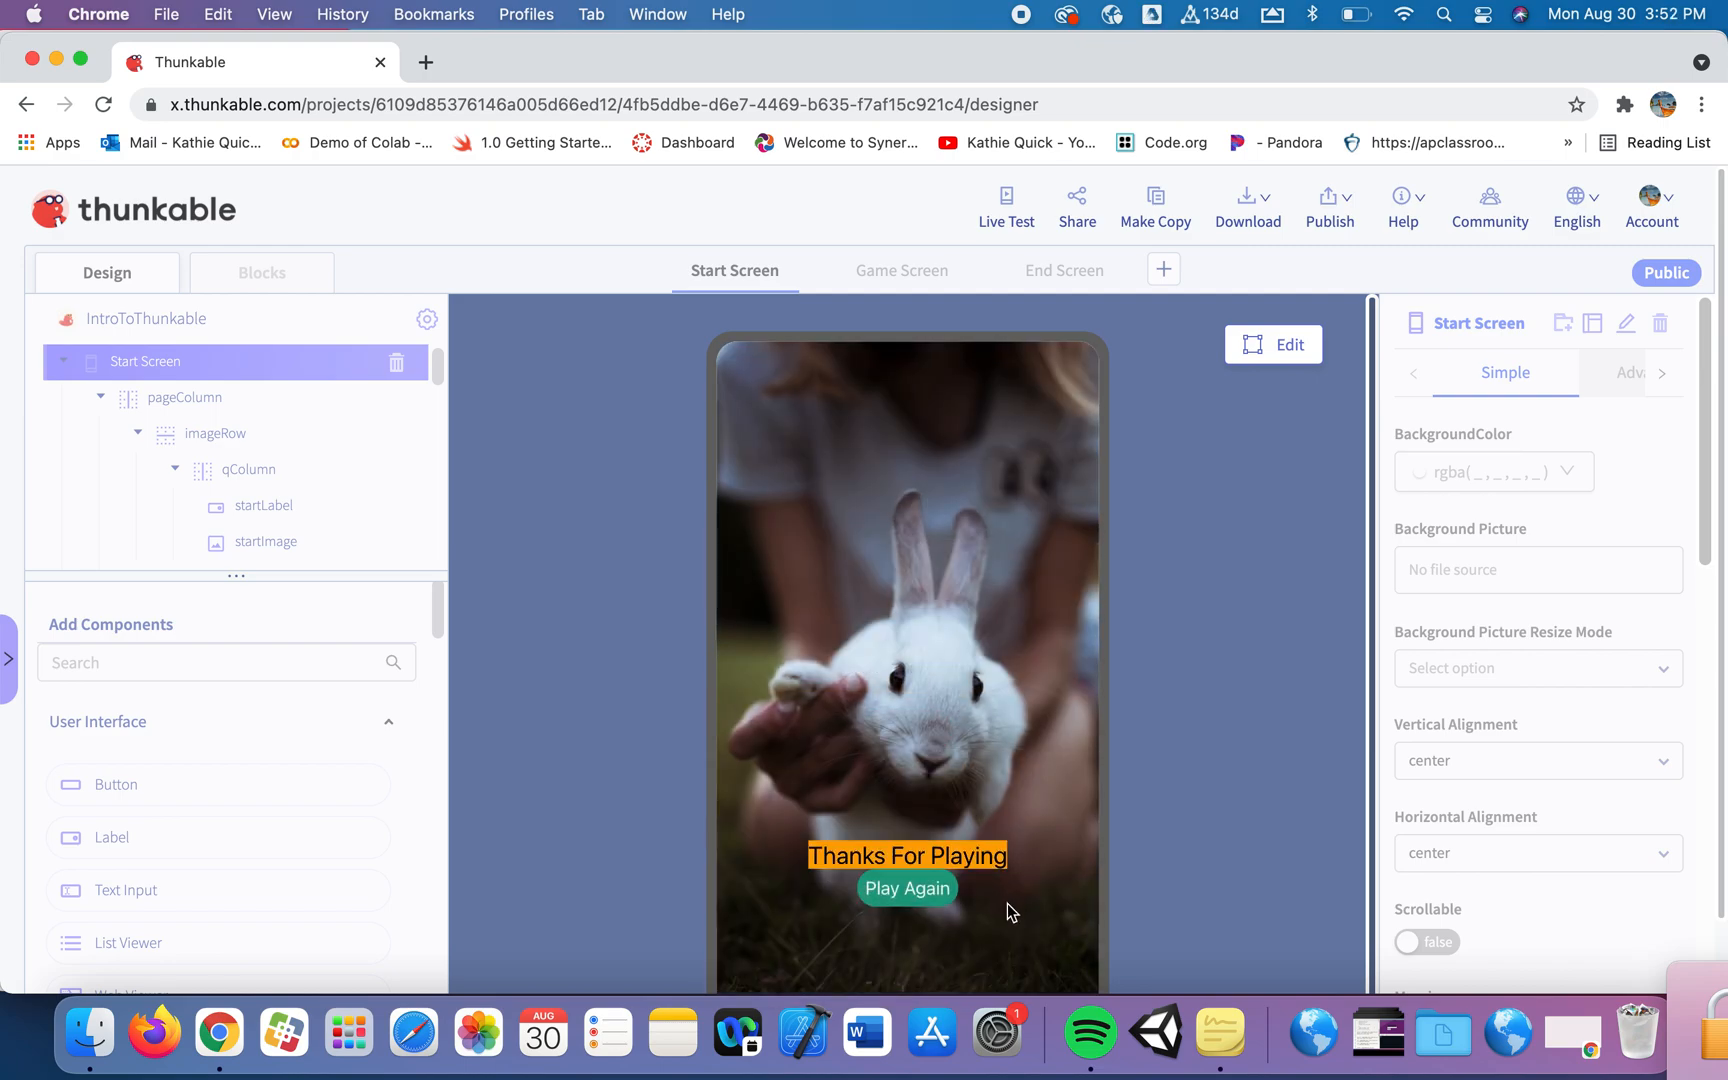
mouse_move(1174, 455)
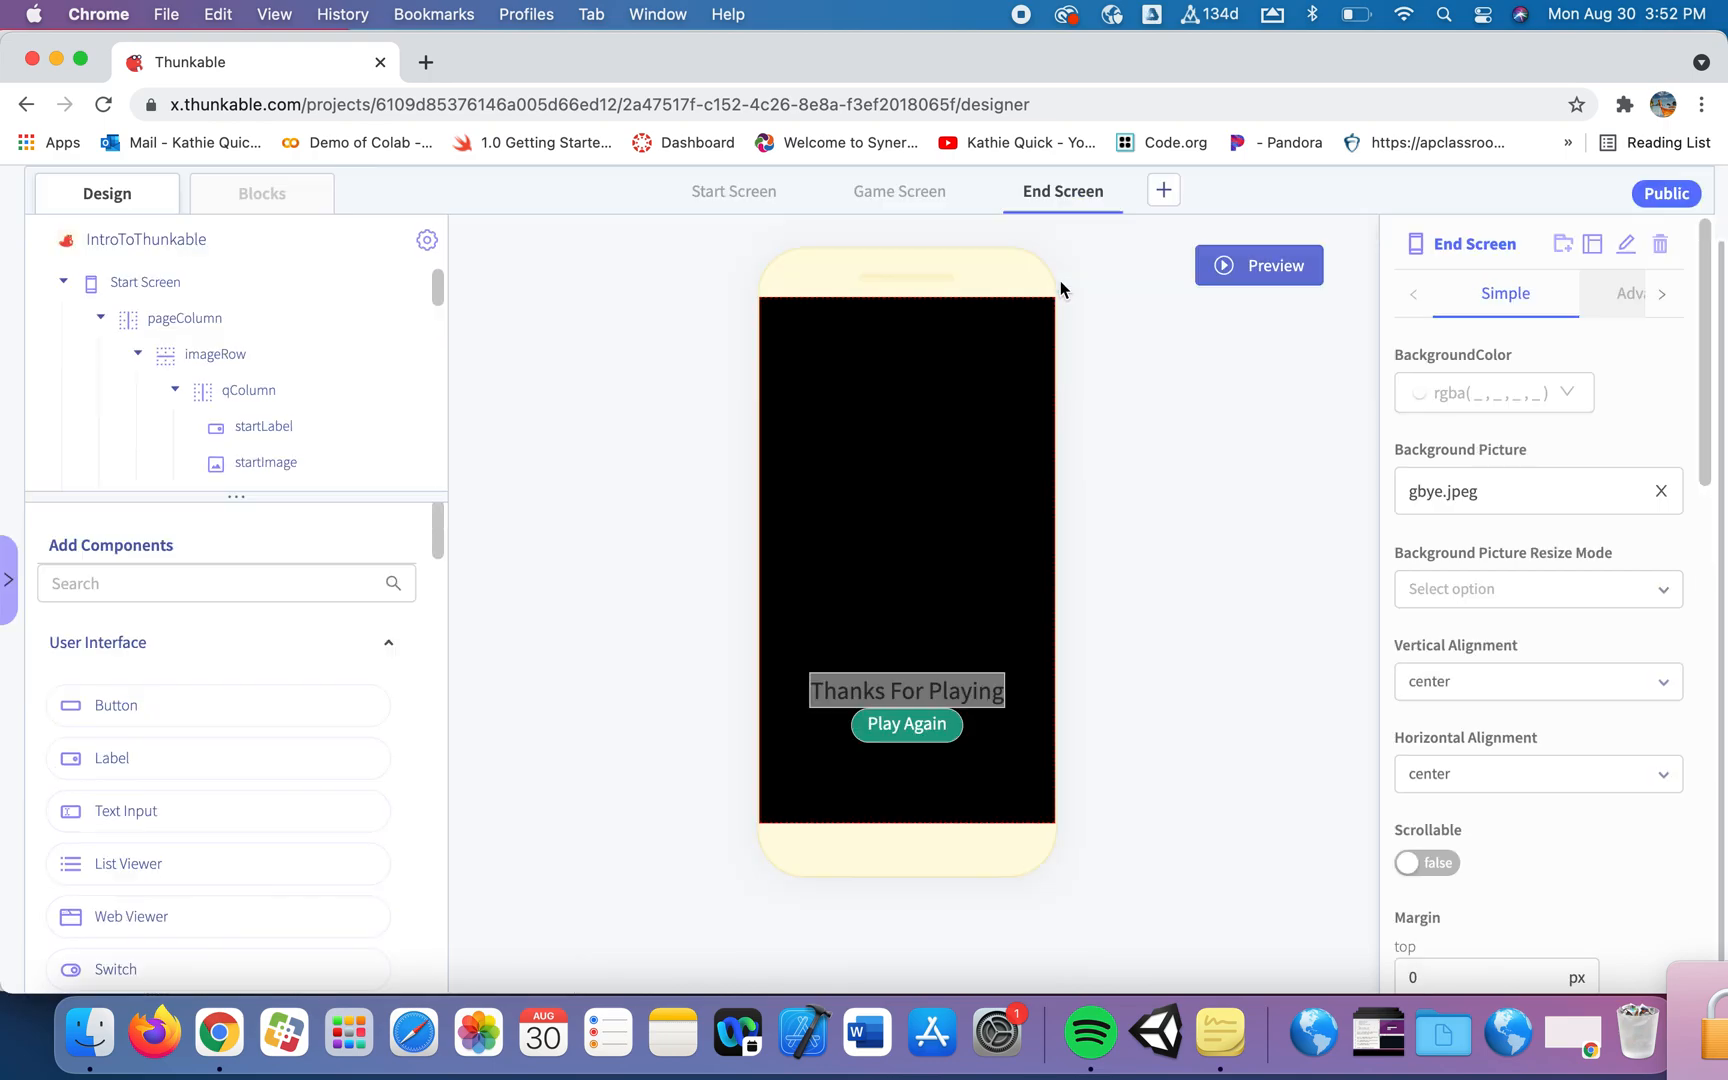
Select End Screen and show its block code with the 10-times flashing loop.
left_click(261, 194)
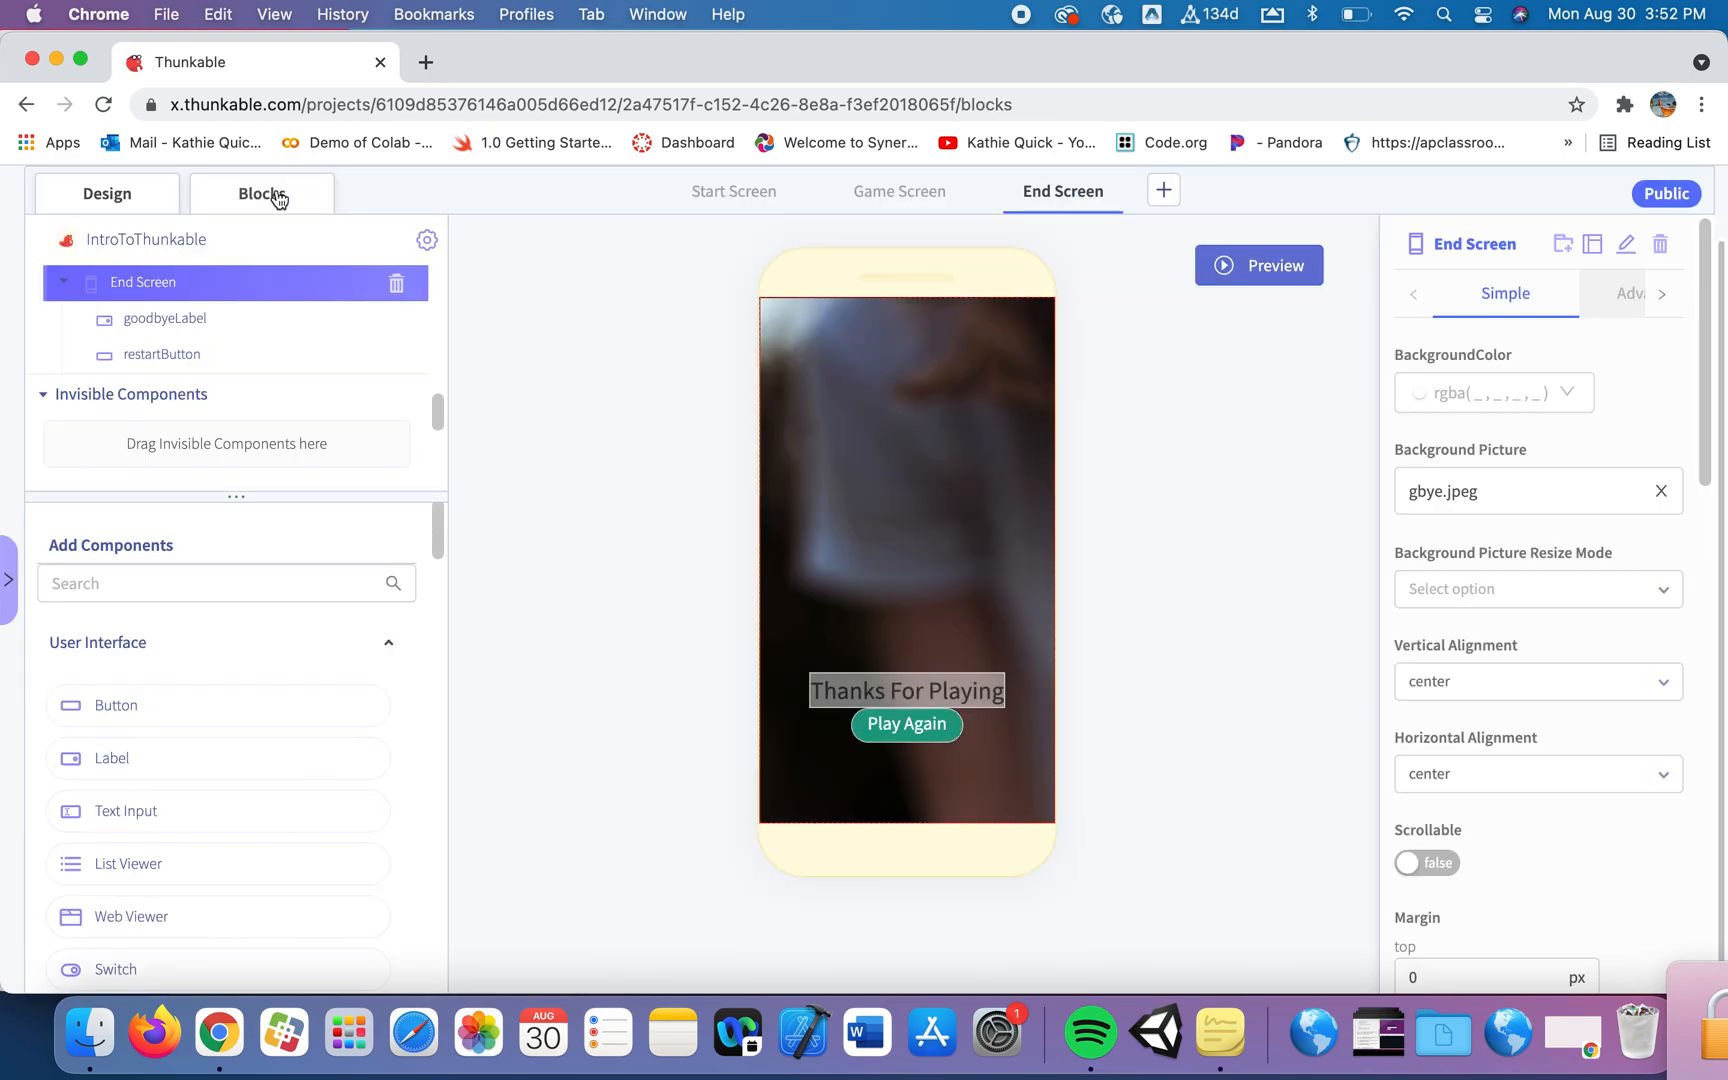
left_click(261, 194)
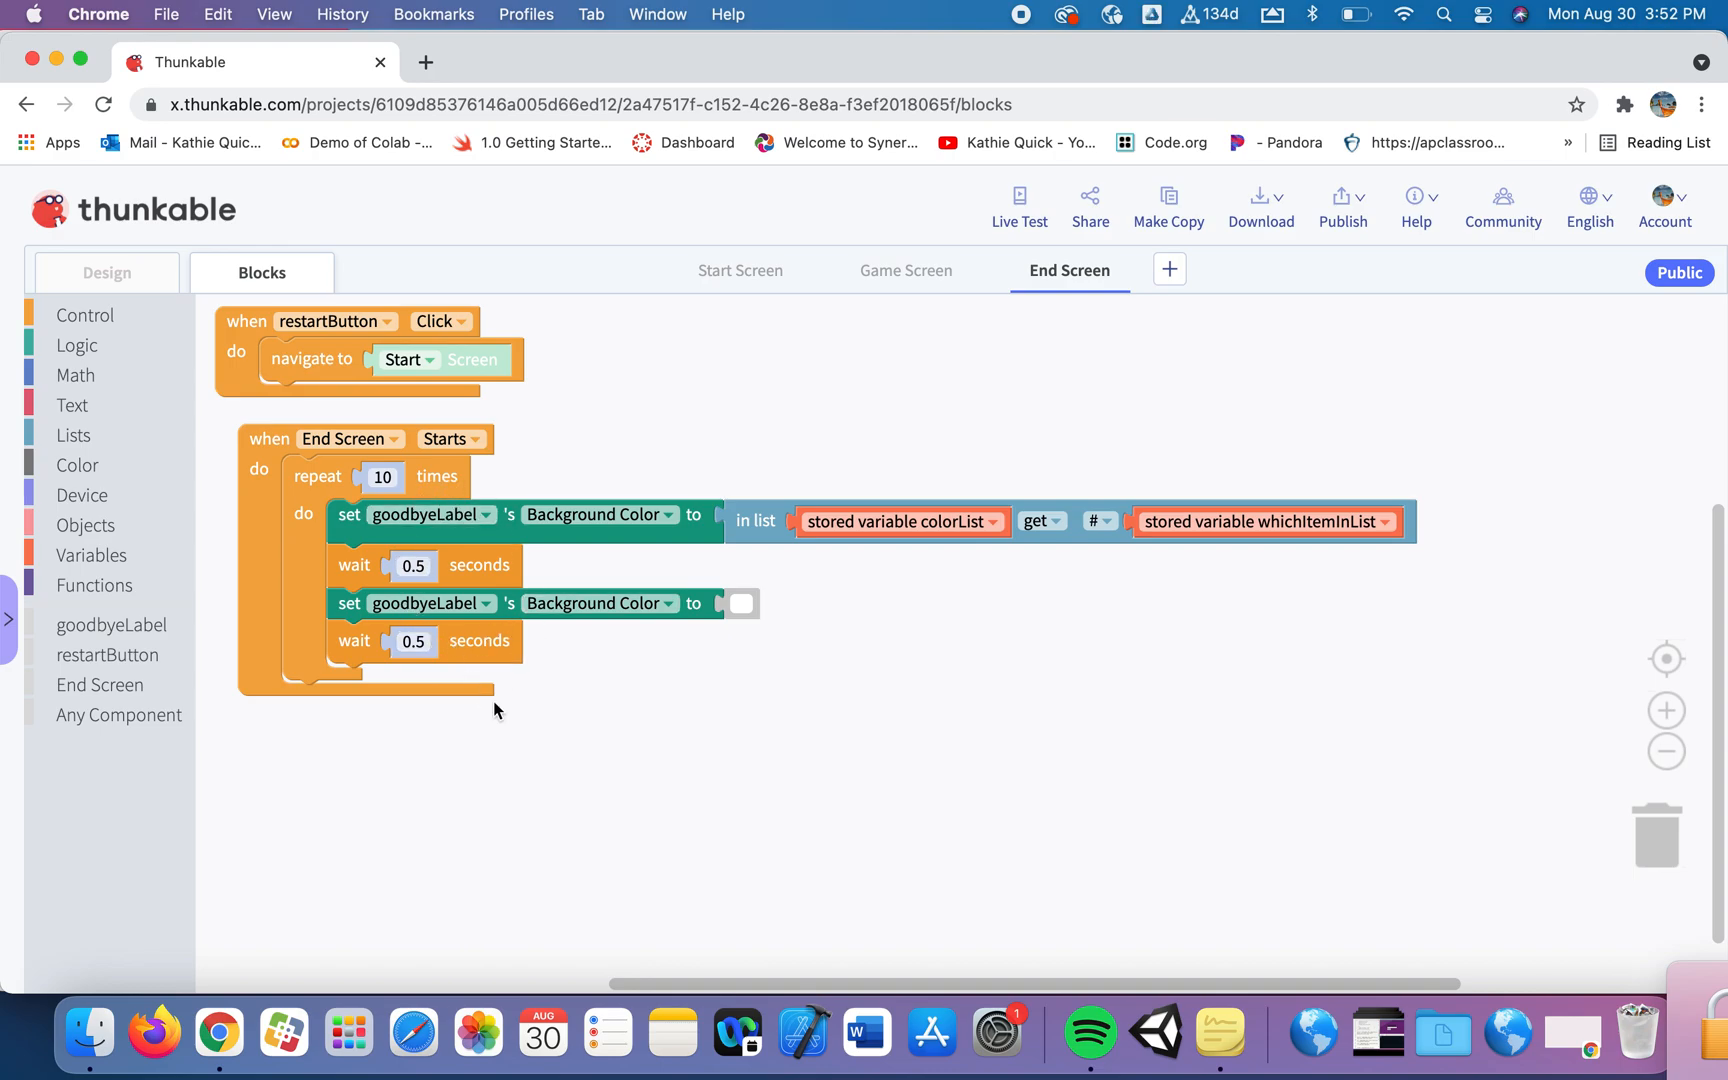
mouse_move(888, 334)
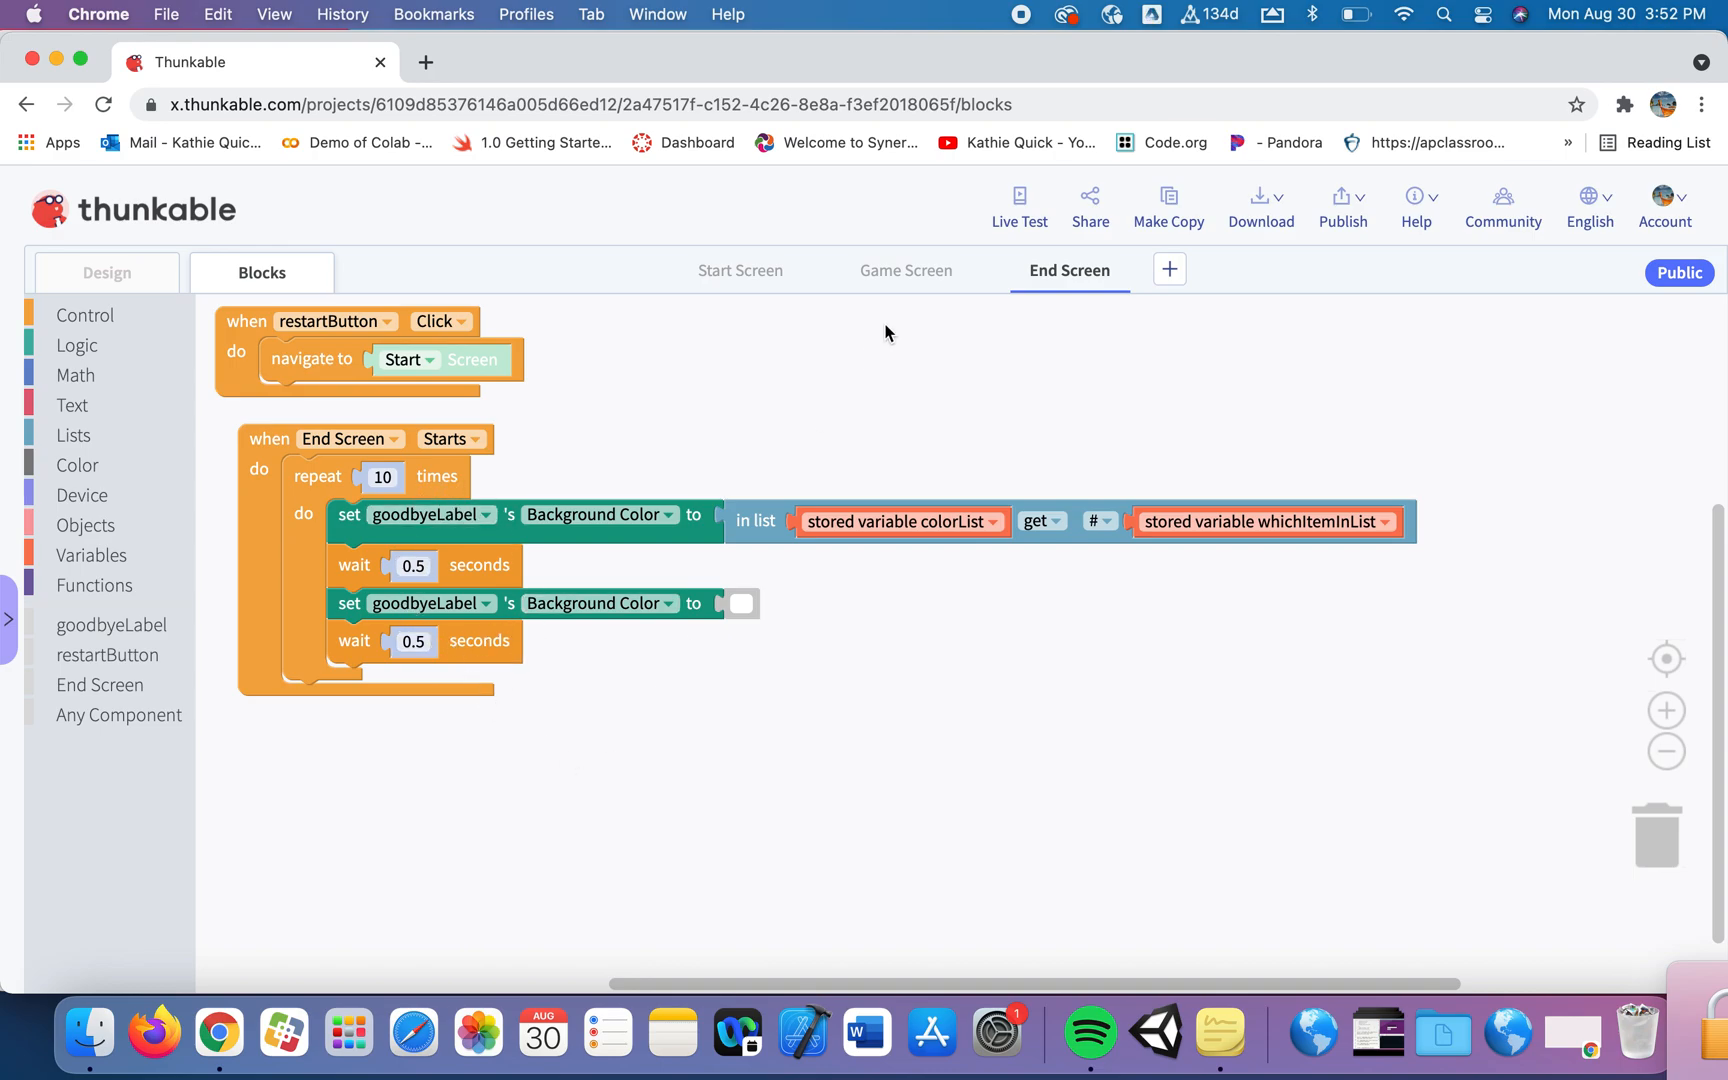